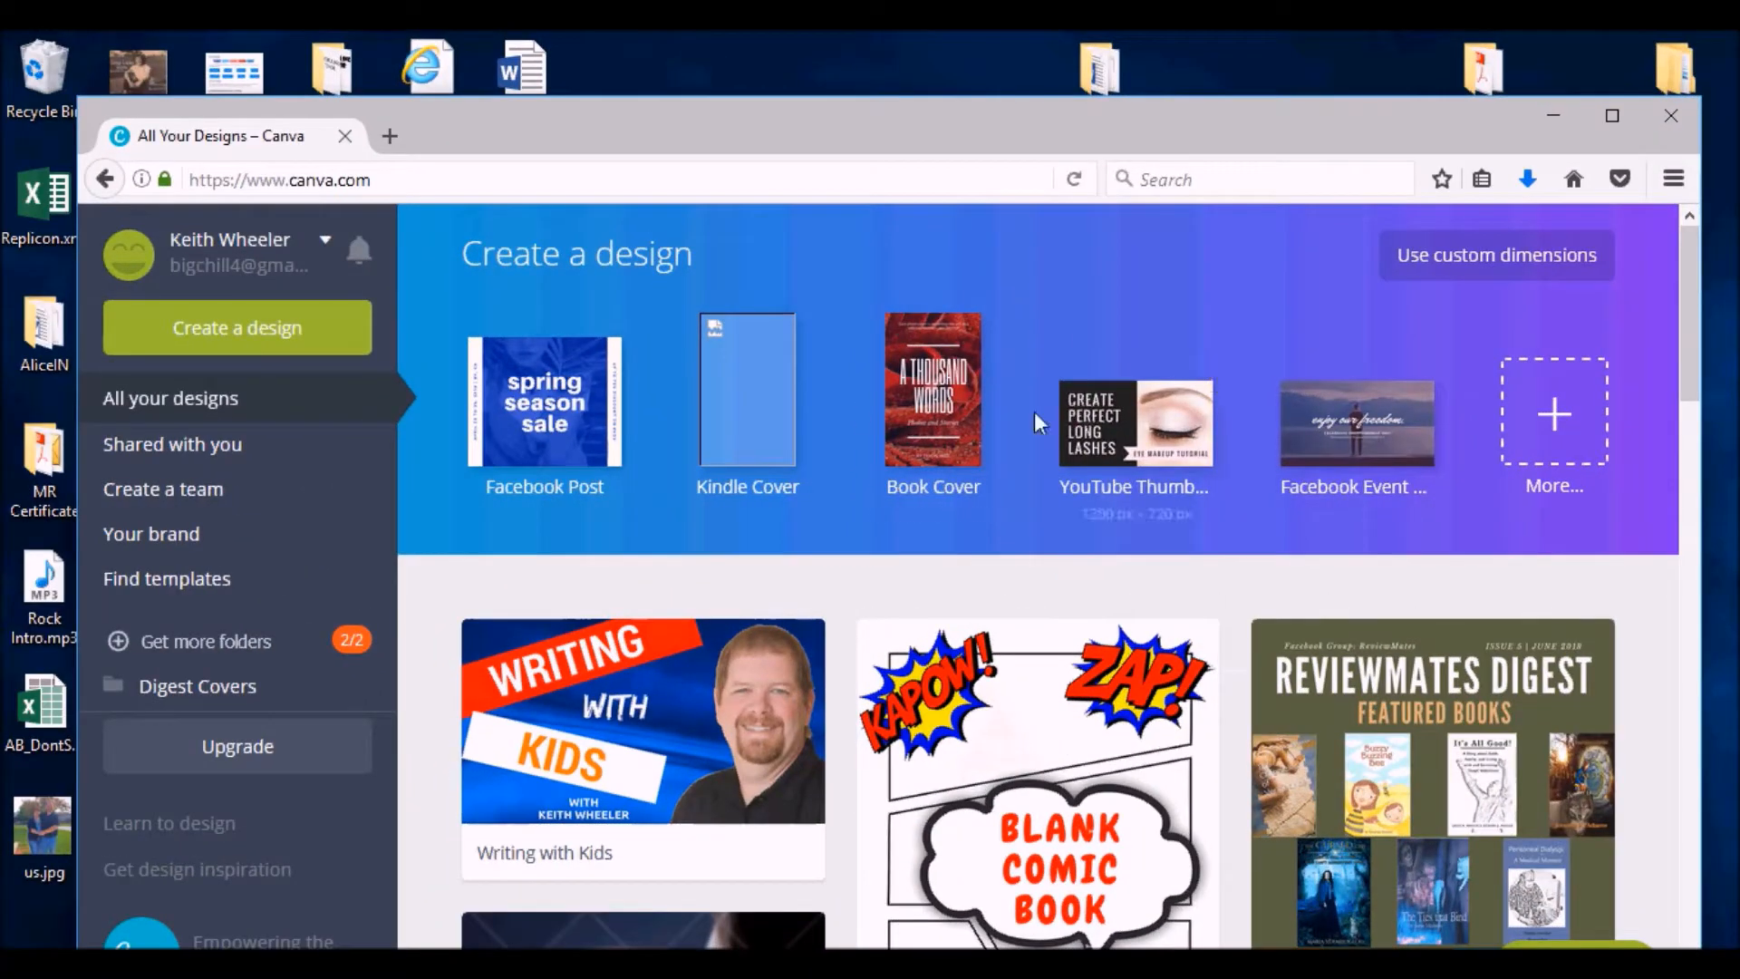
- Maximize the browser and start a blank Kindle Cover/eBook design
click(1611, 115)
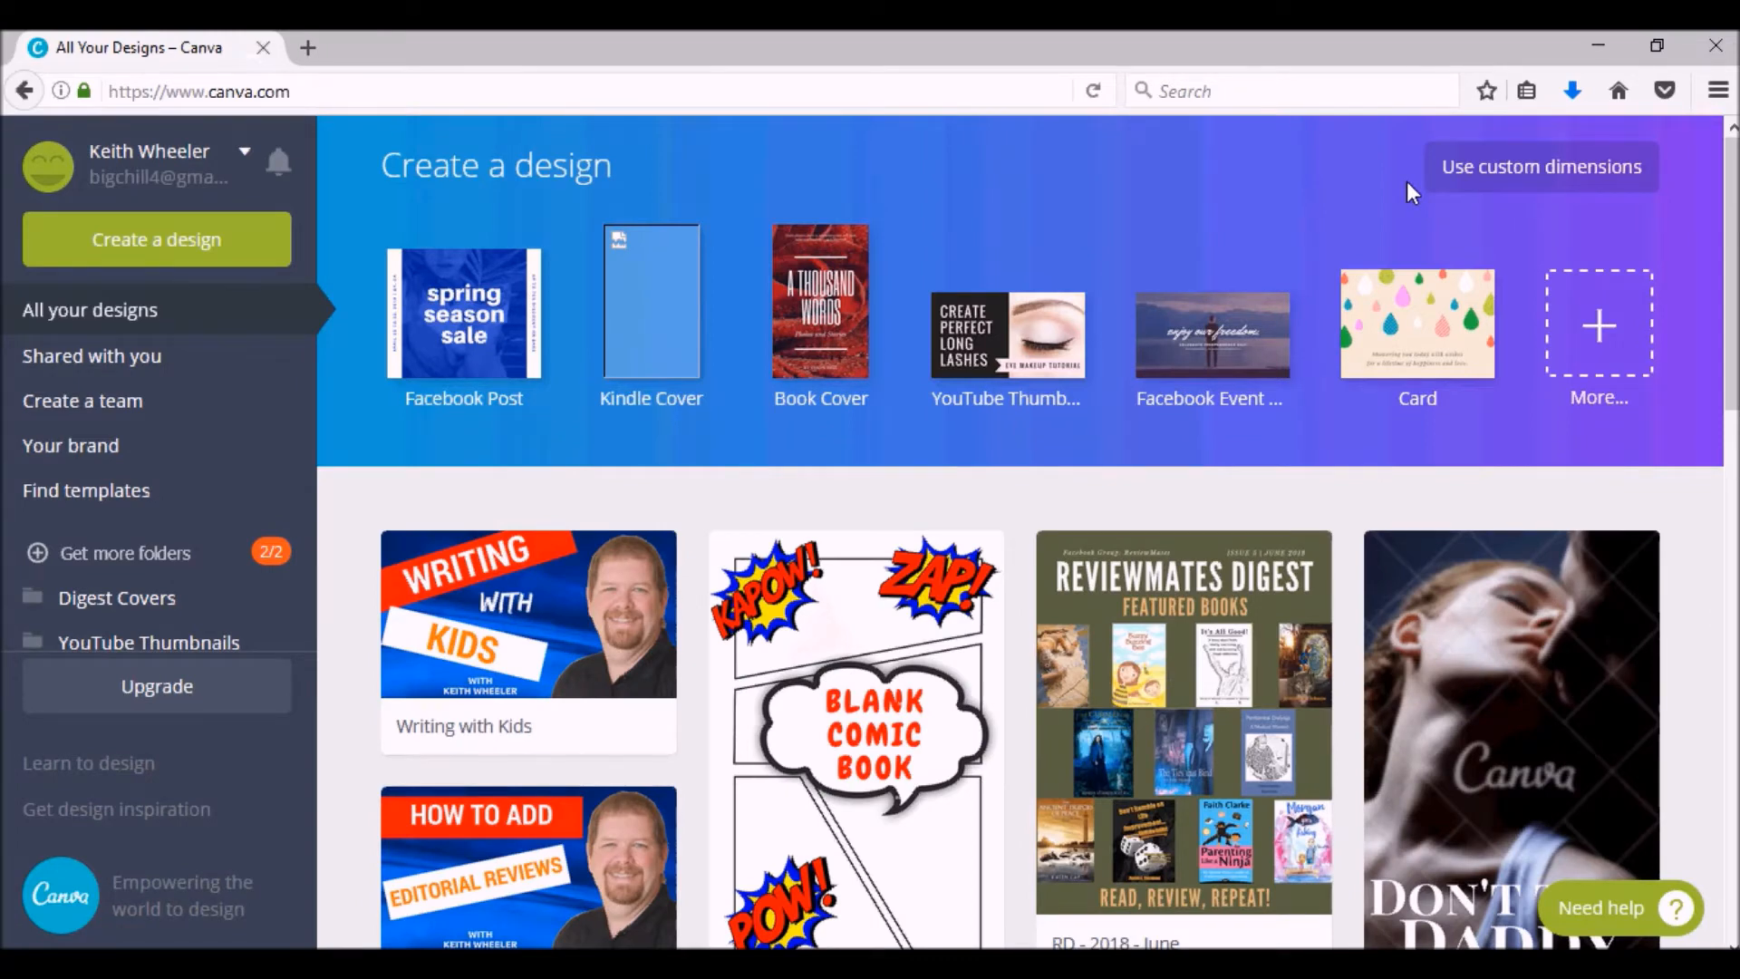
mouse_move(78, 177)
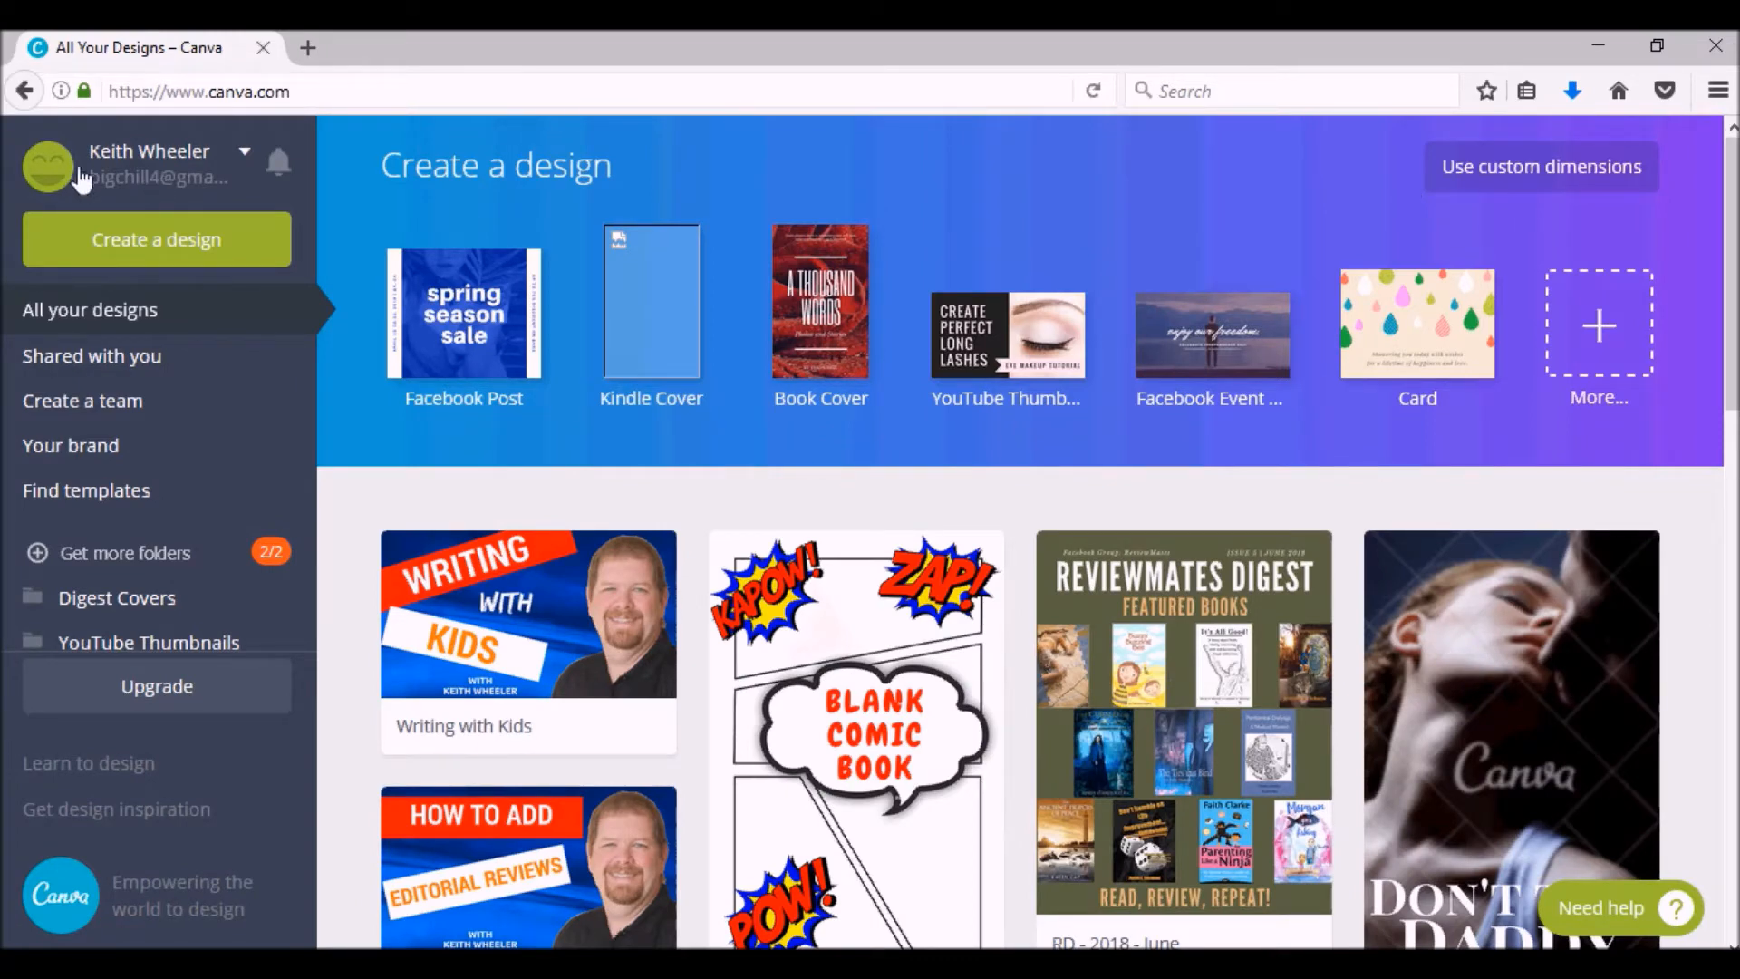
click(157, 239)
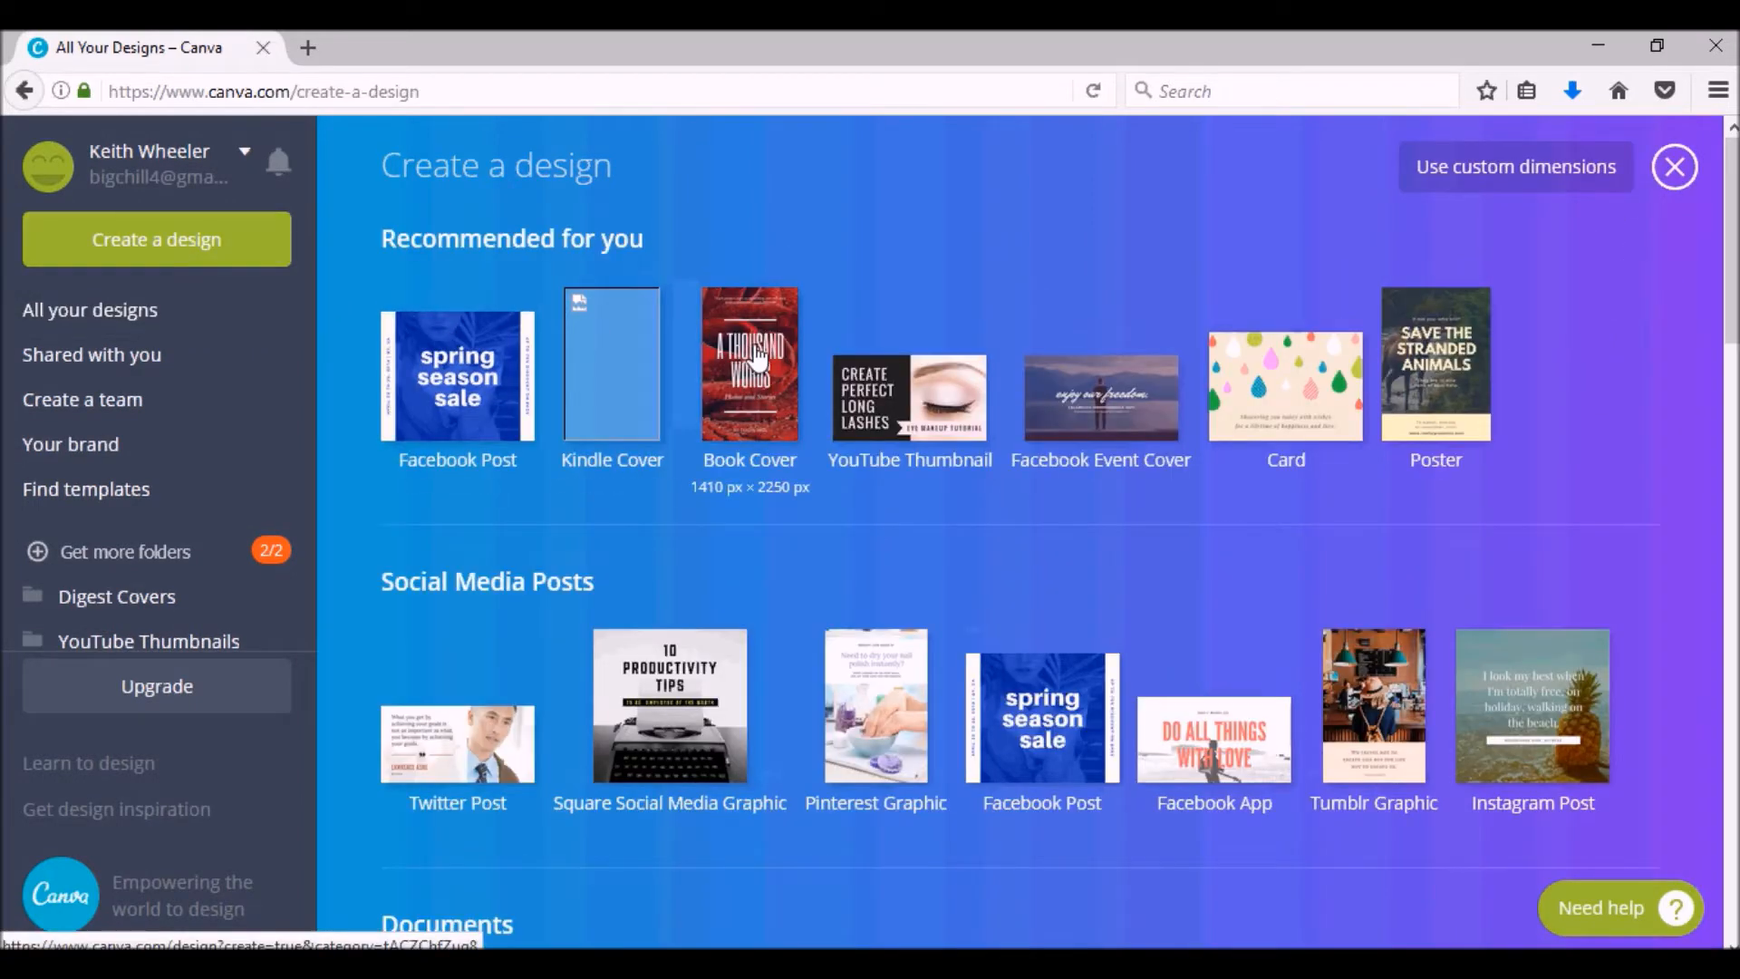
click(749, 363)
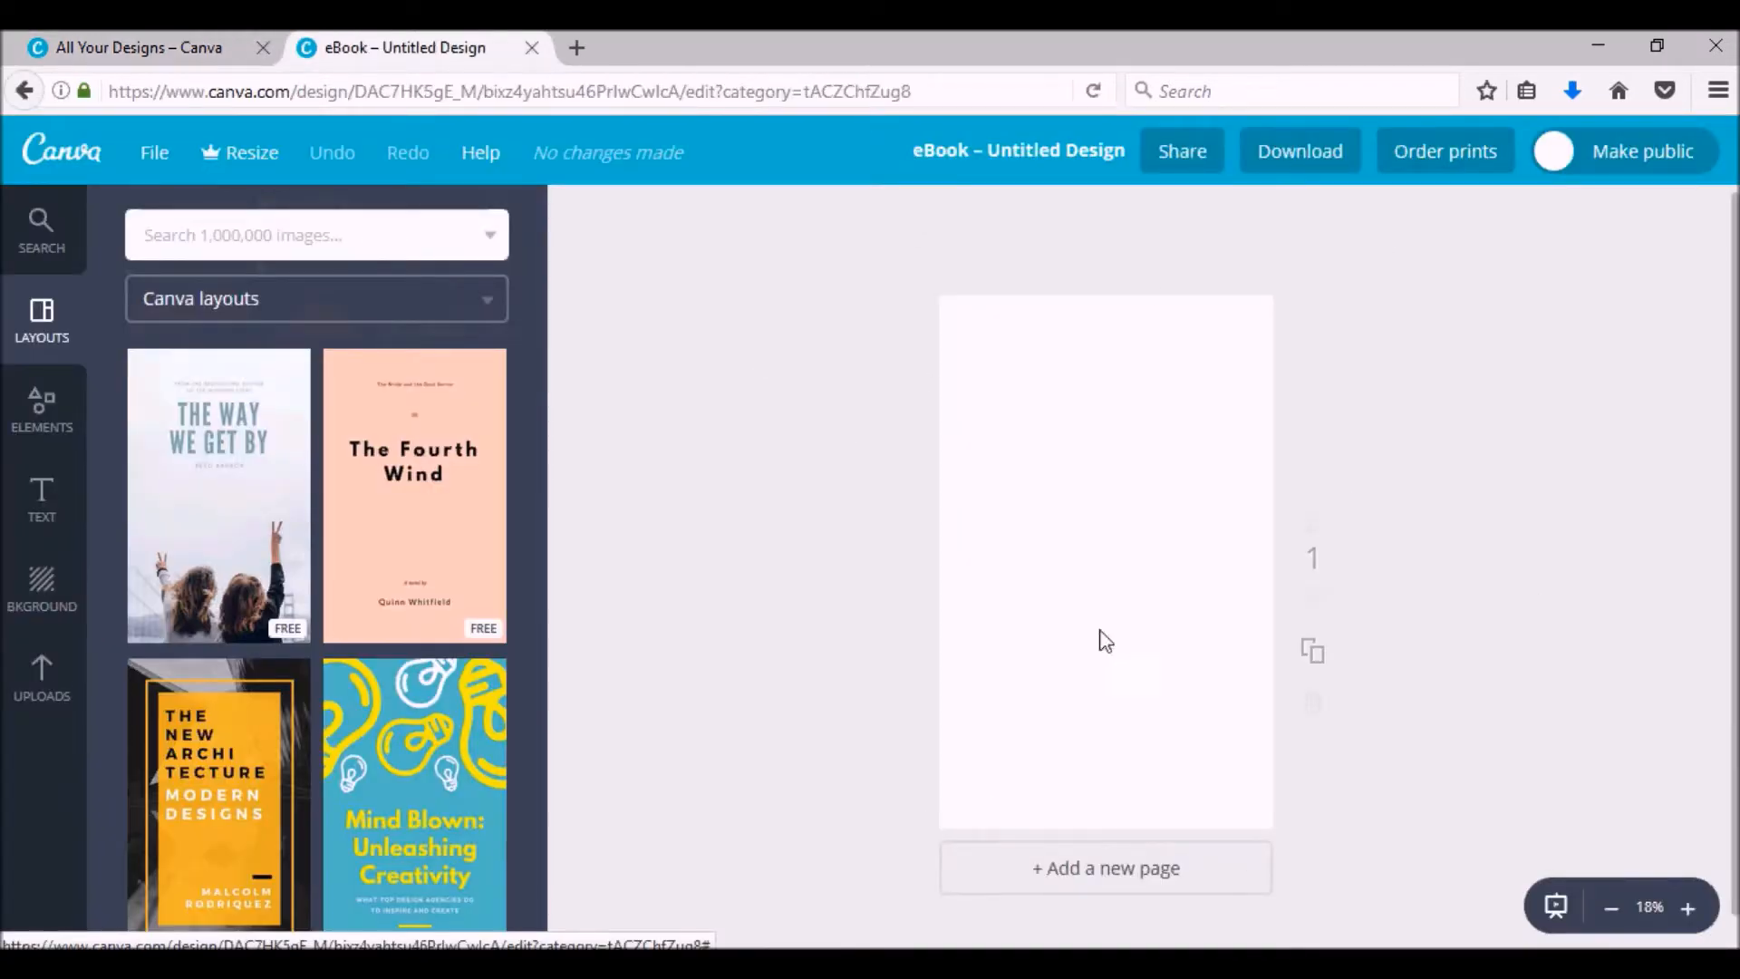
mouse_move(258, 385)
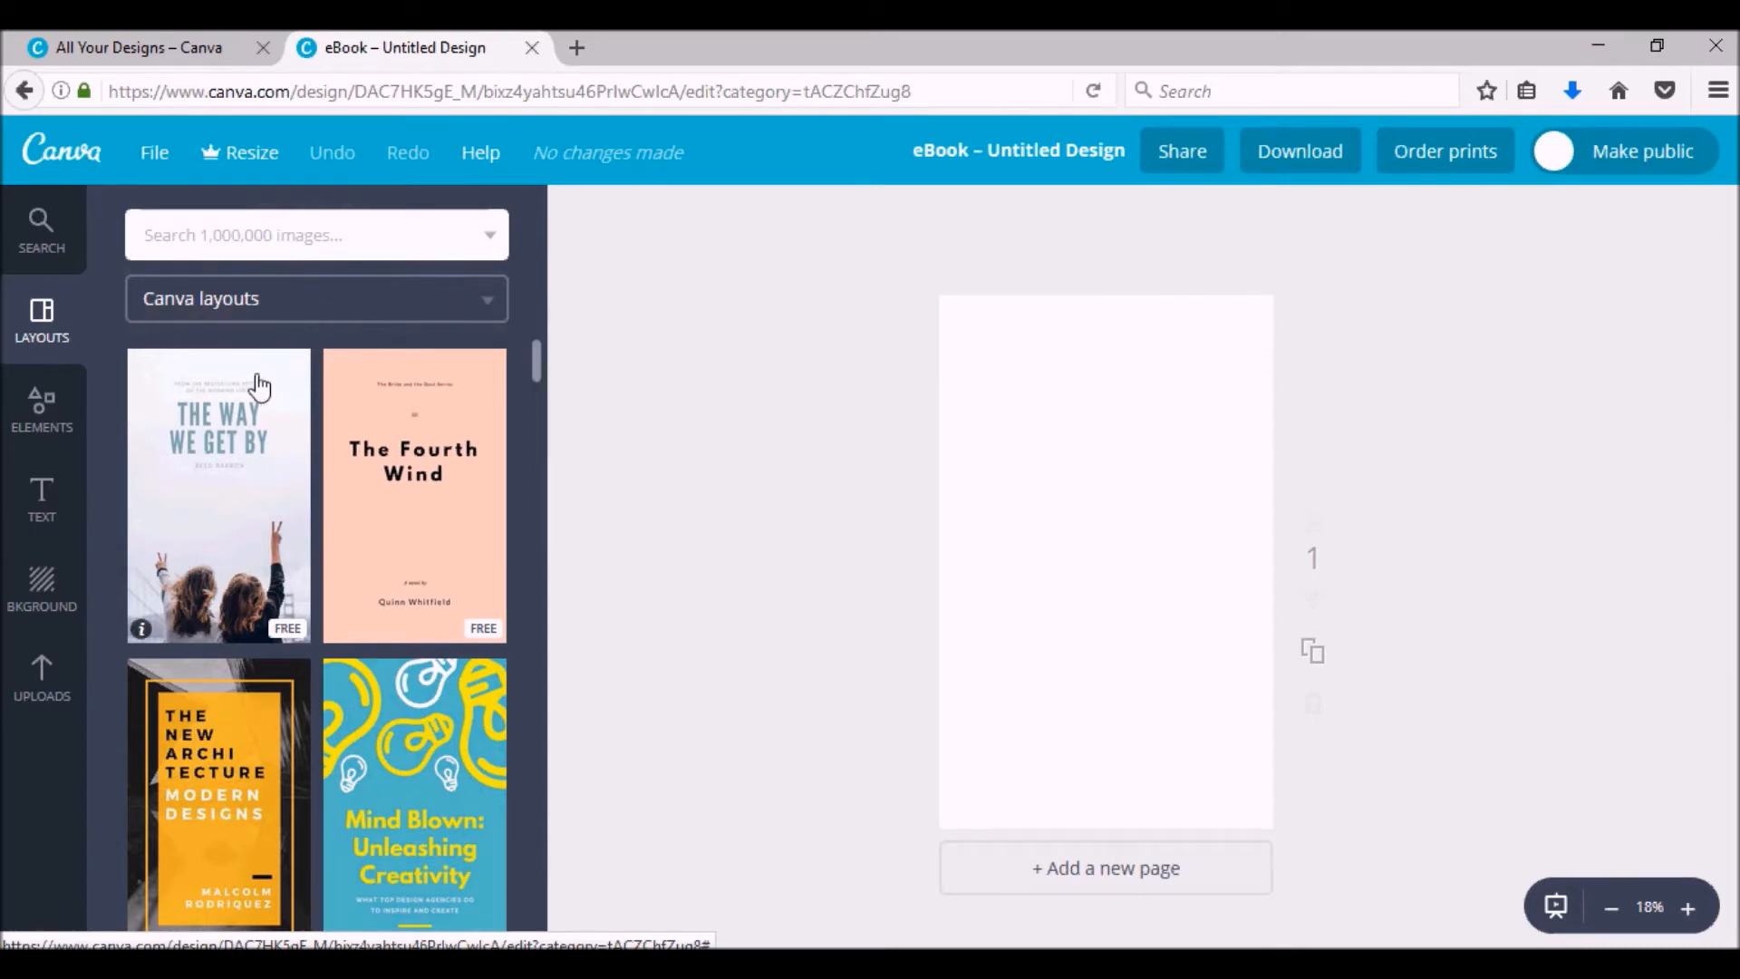
scroll(down, 3)
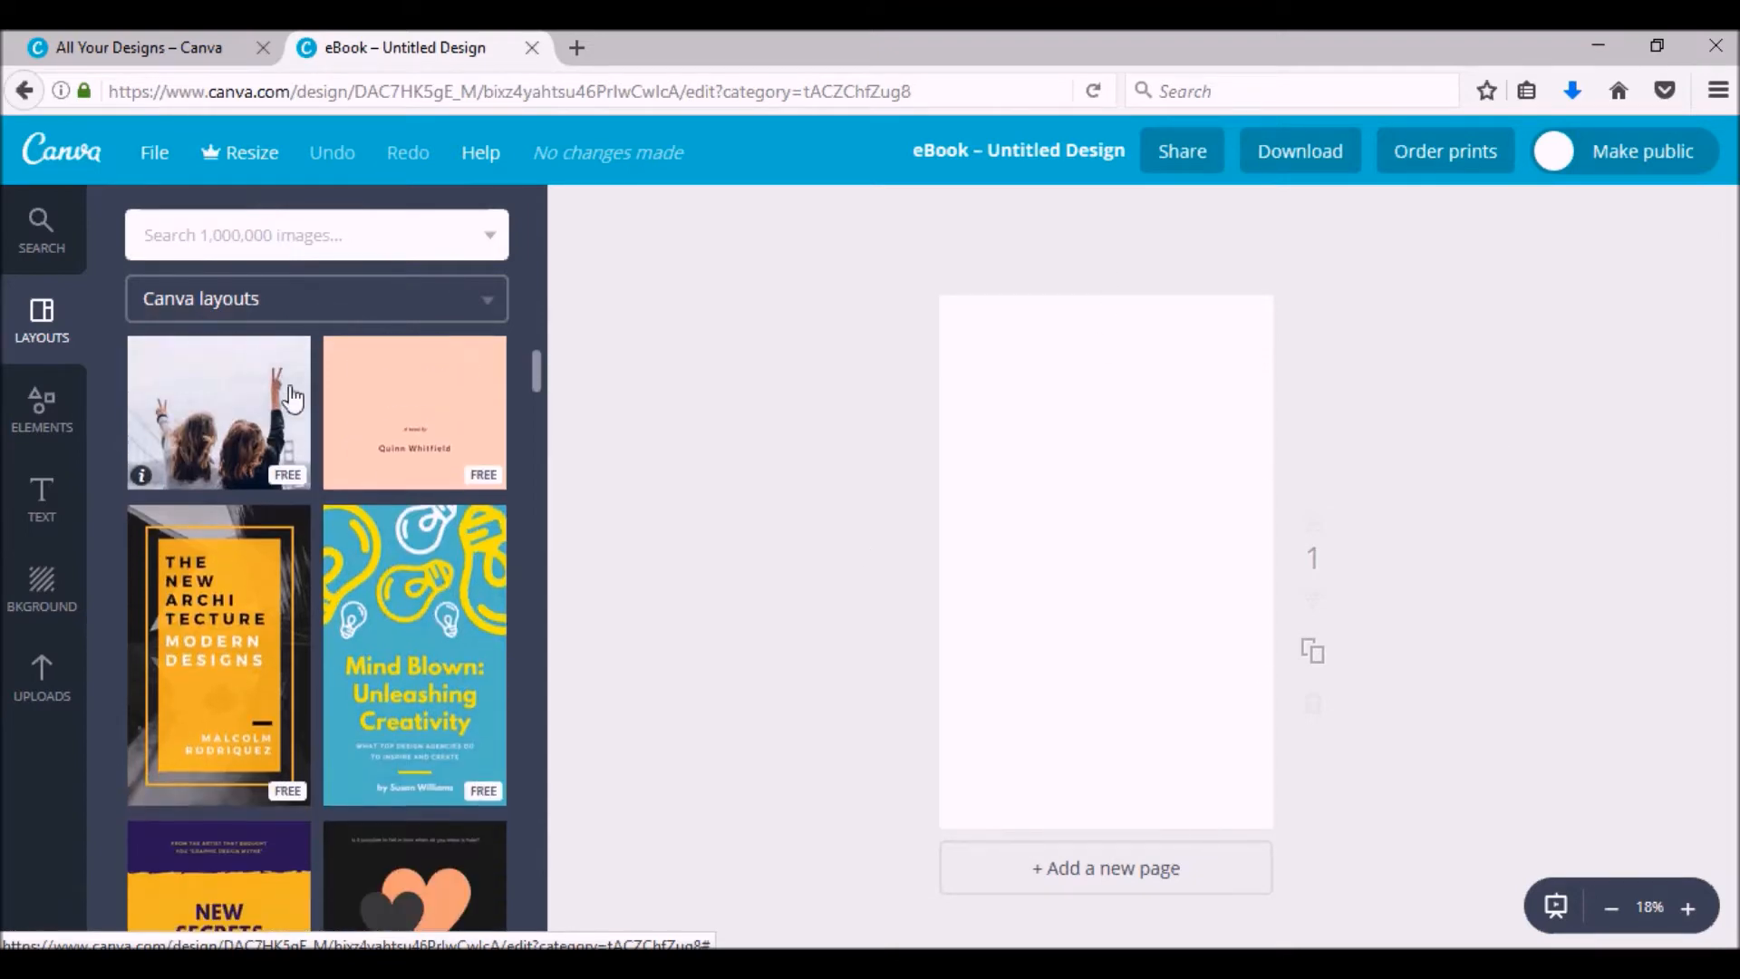
scroll(down, 3)
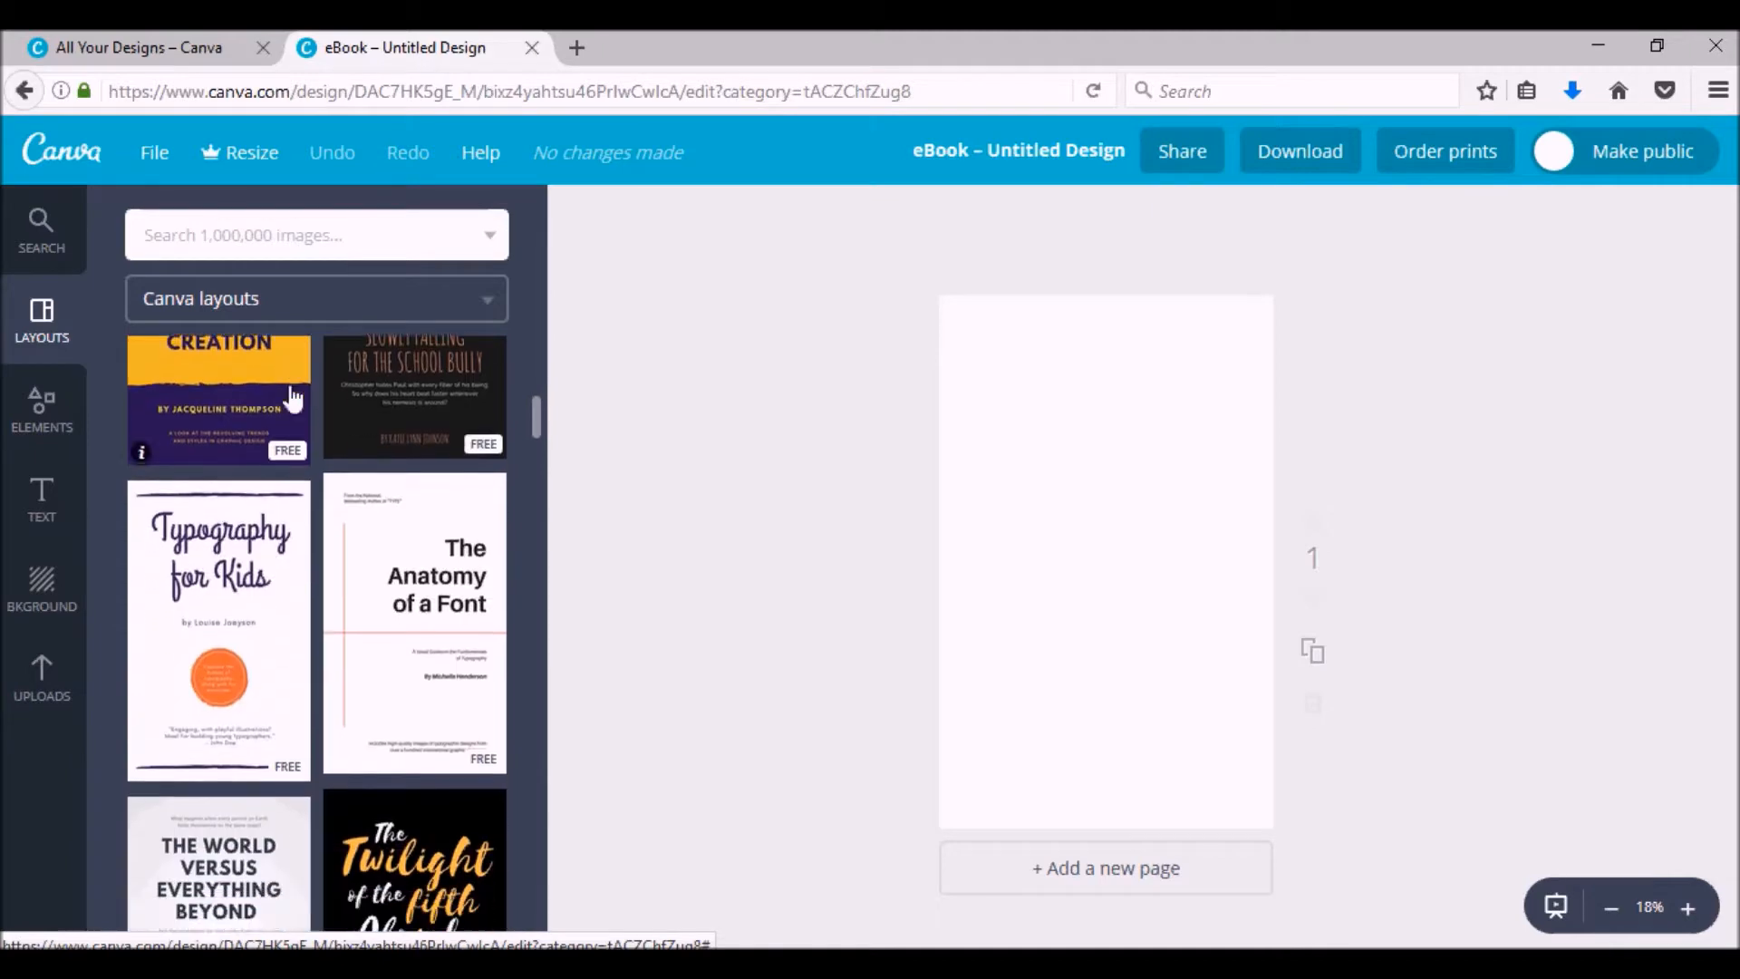
scroll(down, 3)
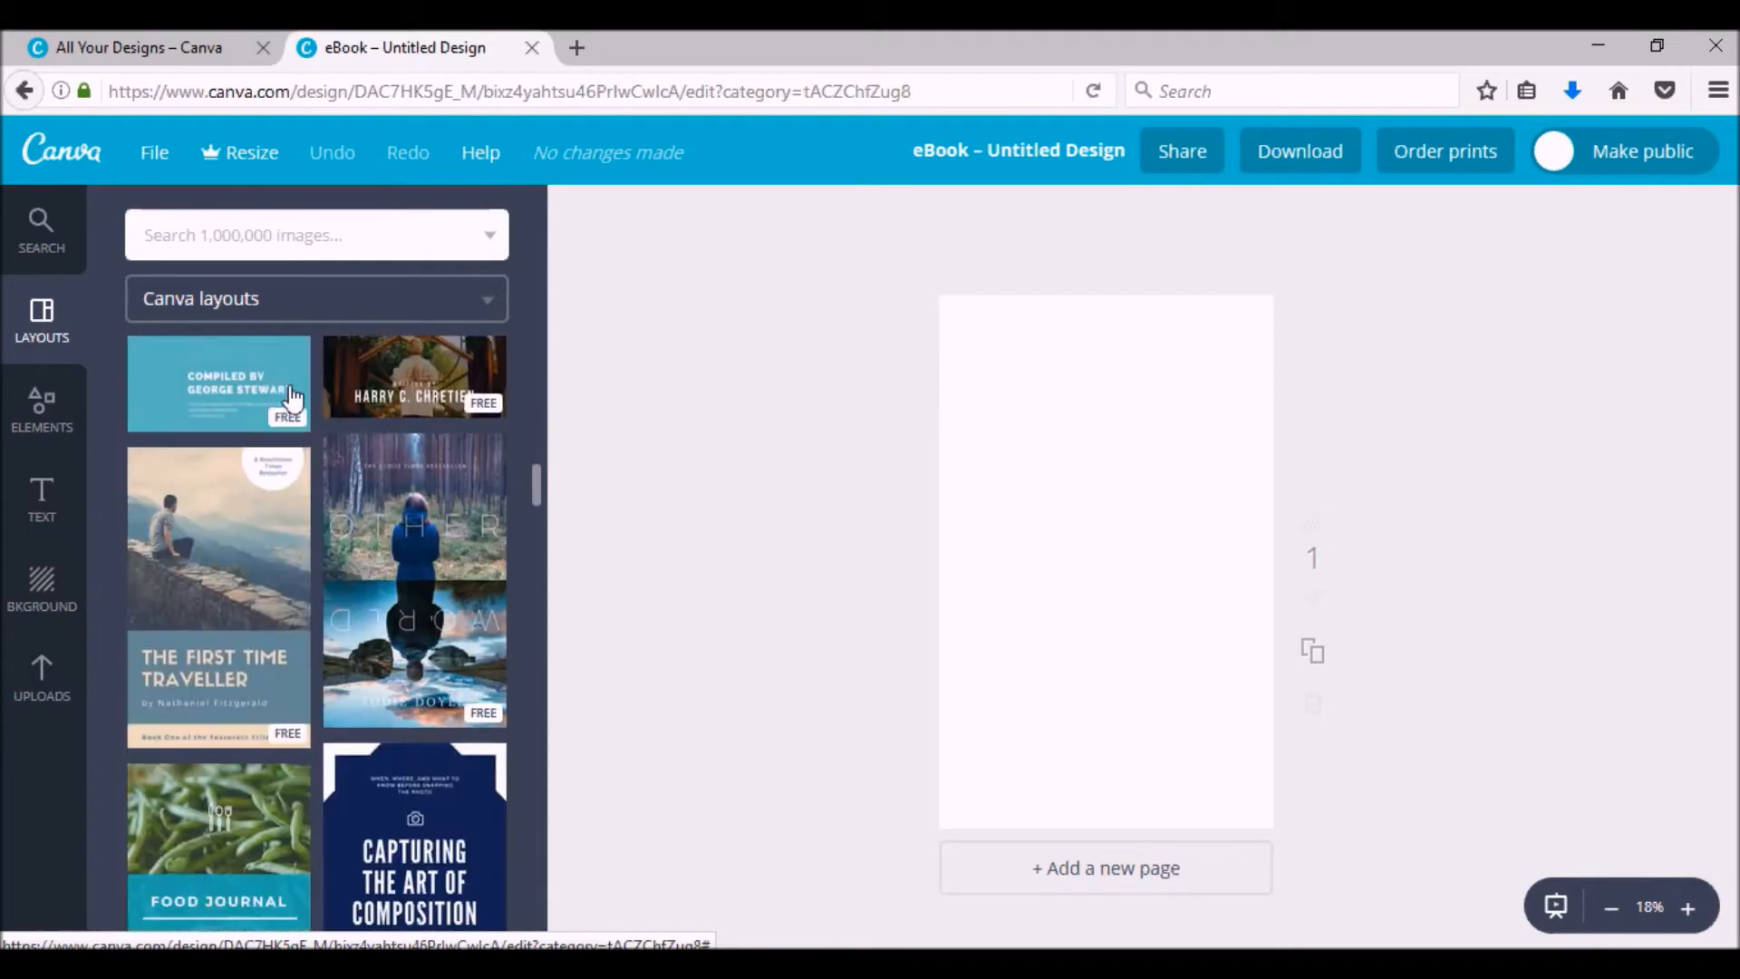
scroll(down, 3)
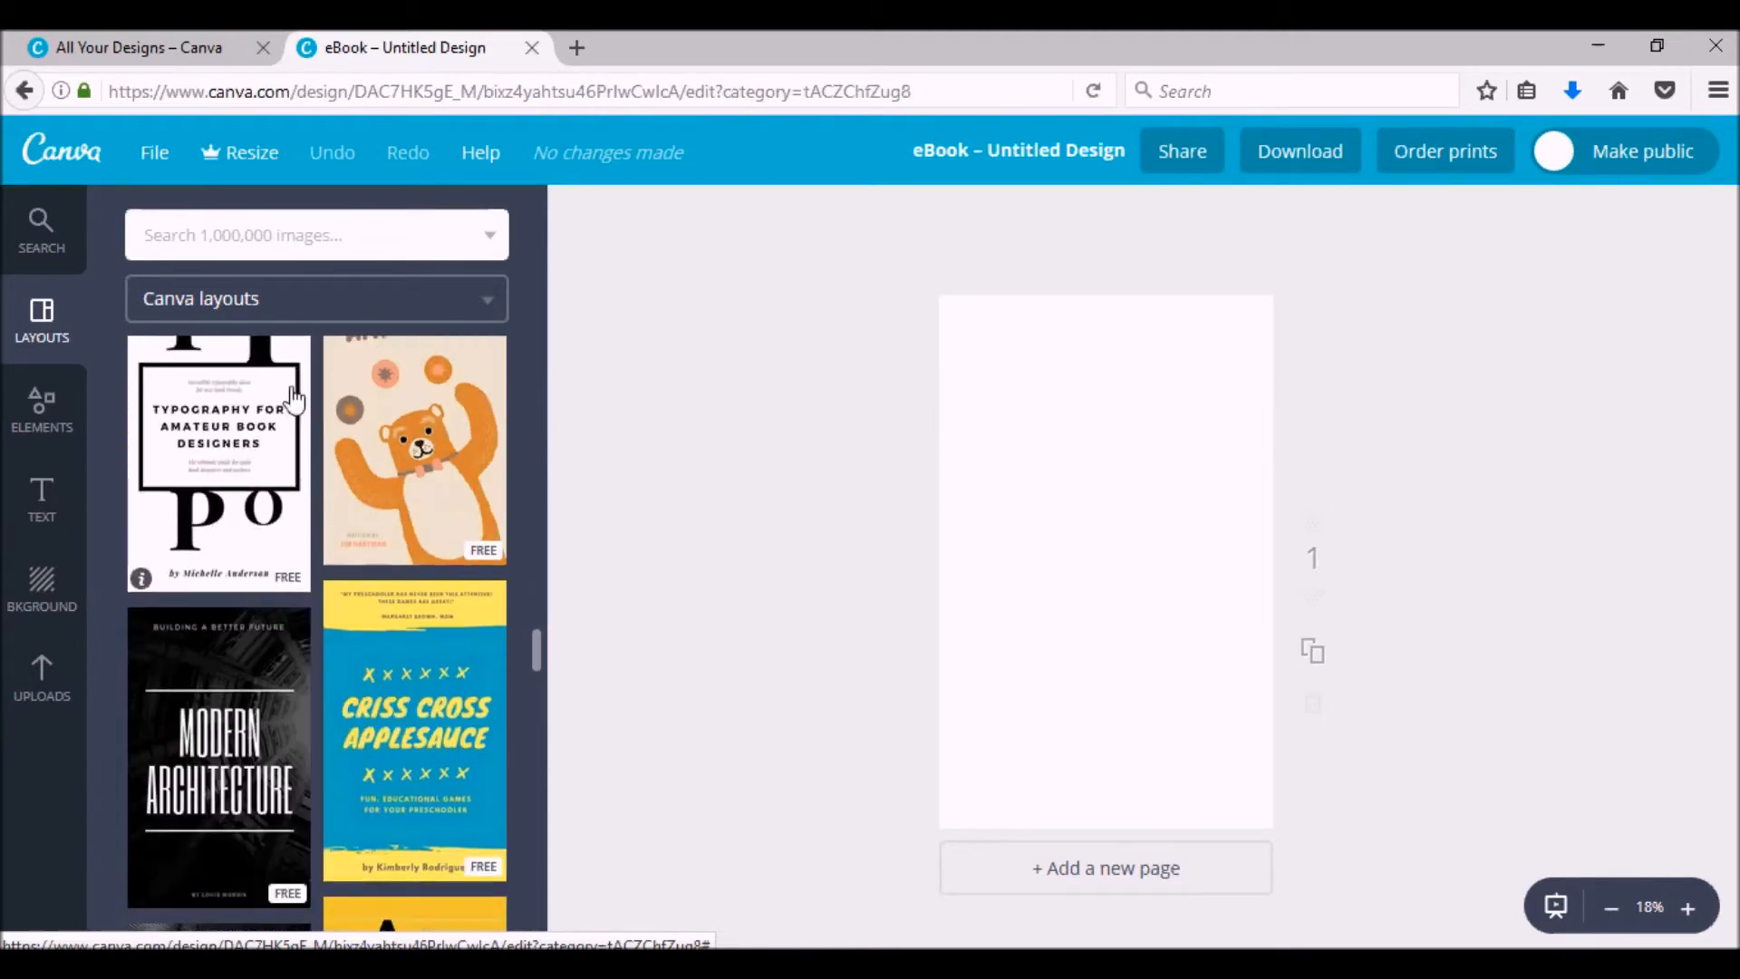
scroll(down, 3)
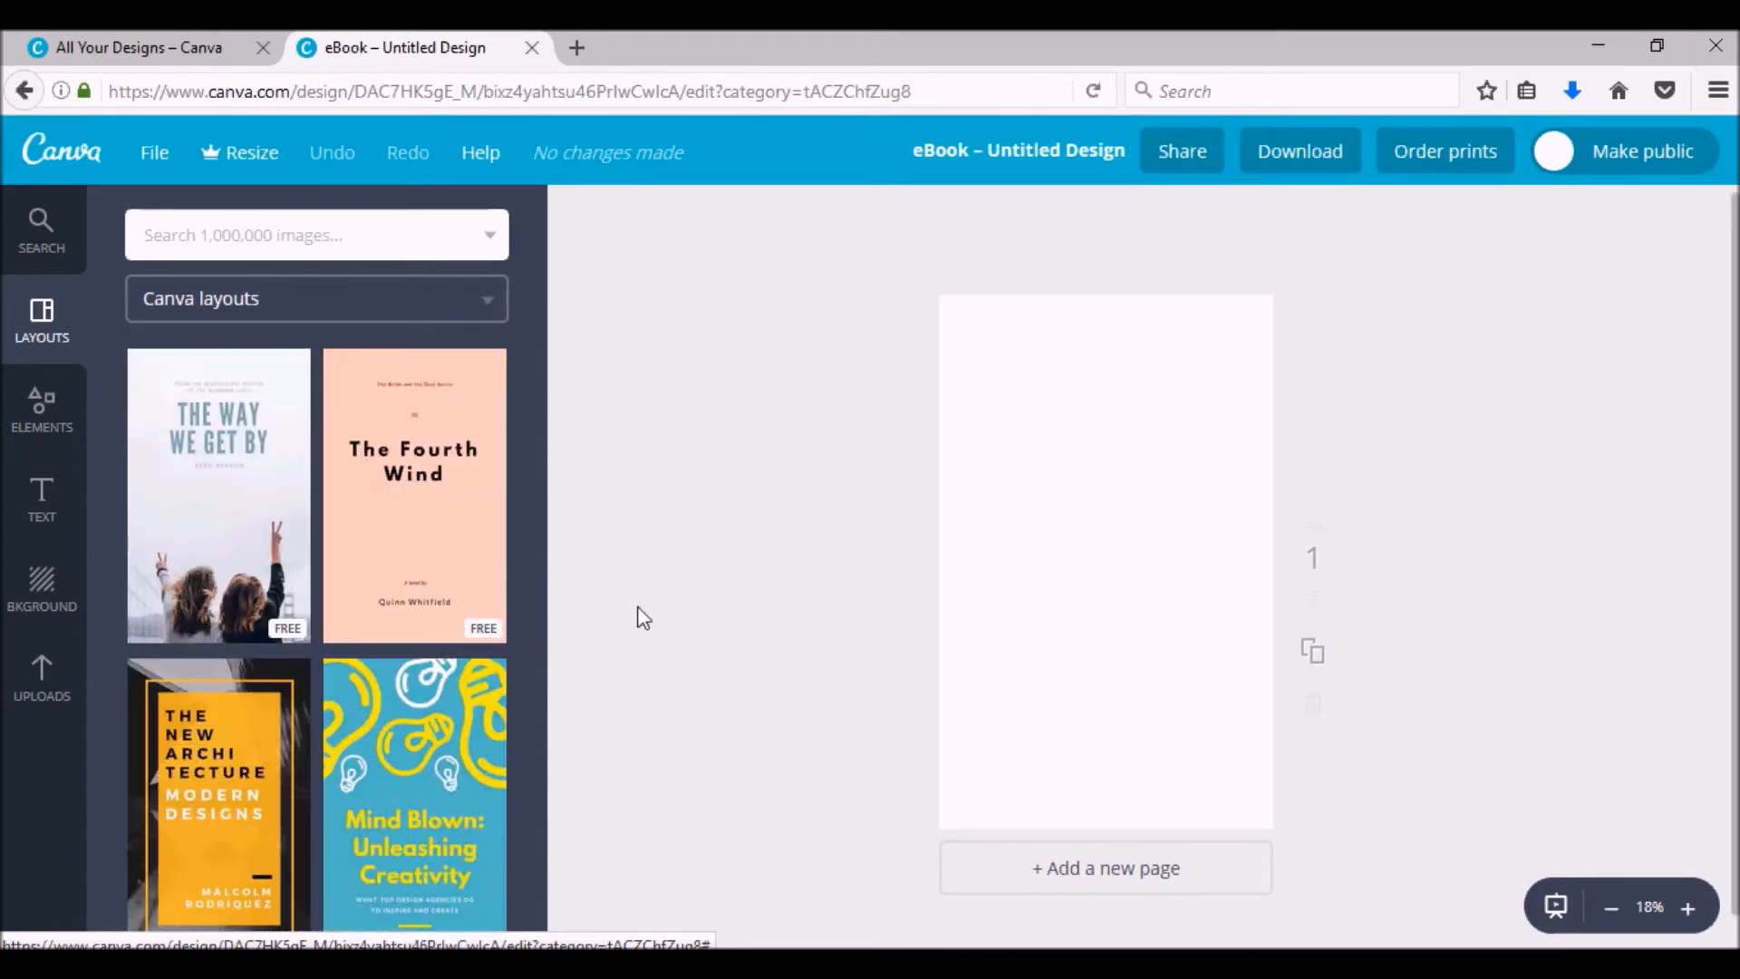
mouse_move(617, 544)
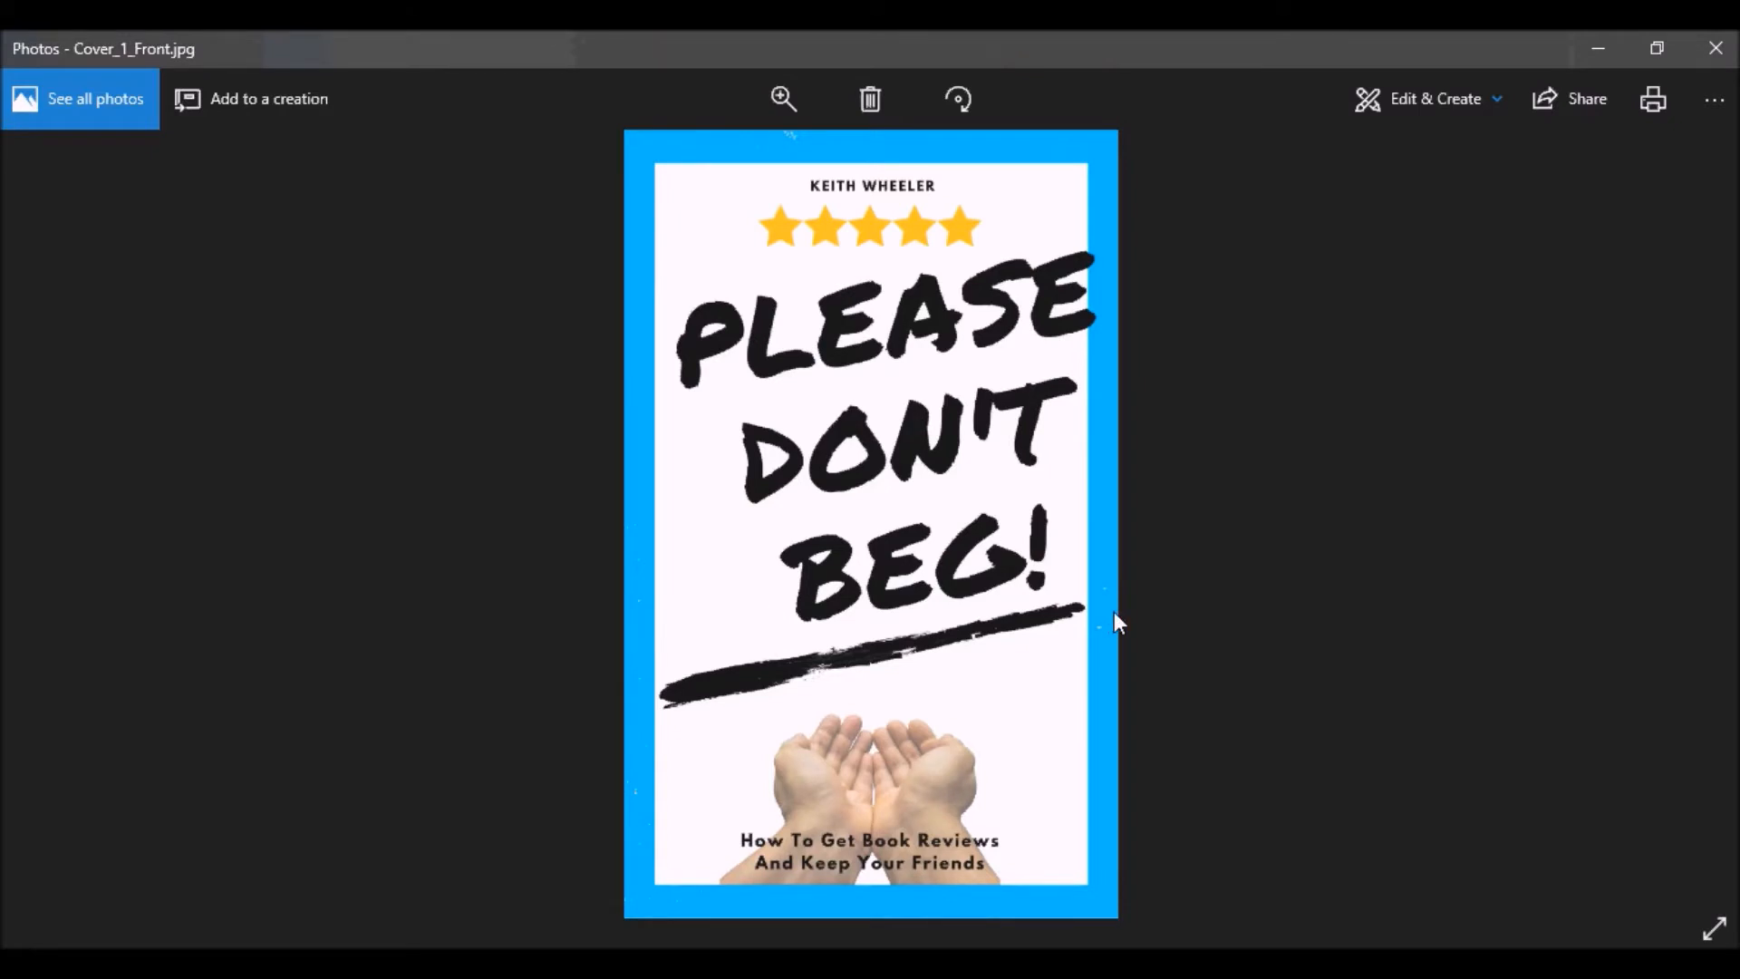
mouse_move(926, 544)
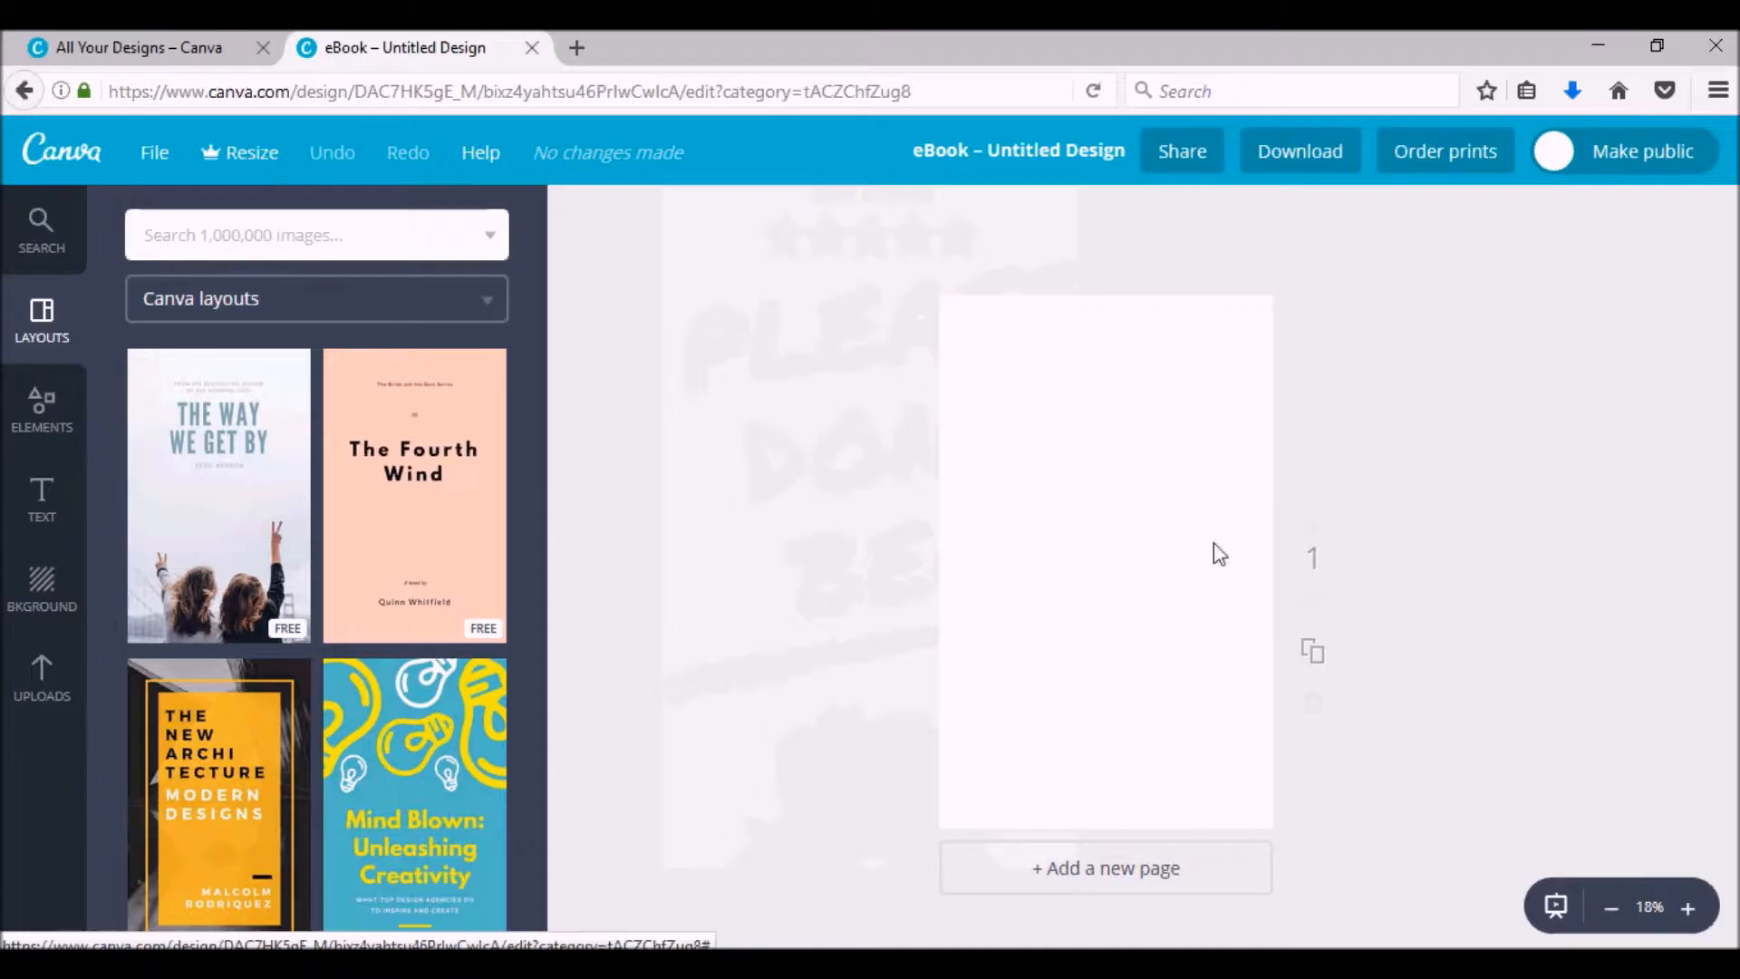
- Retitle the Untitled Design to 'Softball book cover'
click(1017, 150)
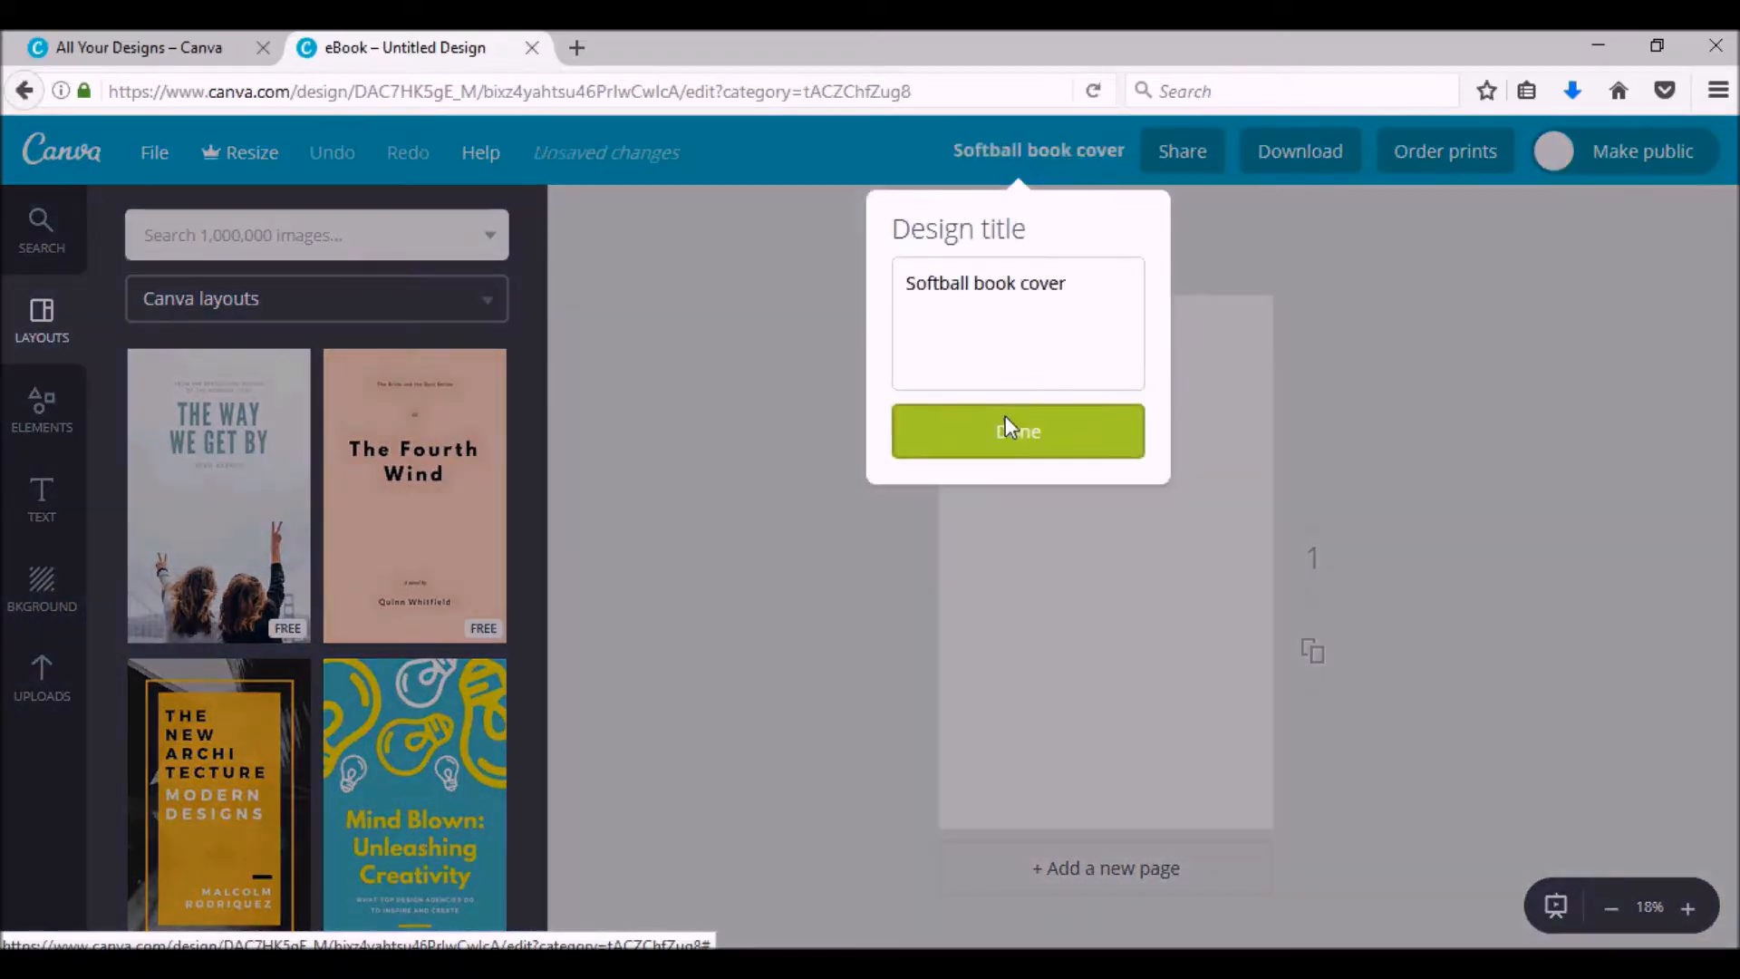
click(1017, 430)
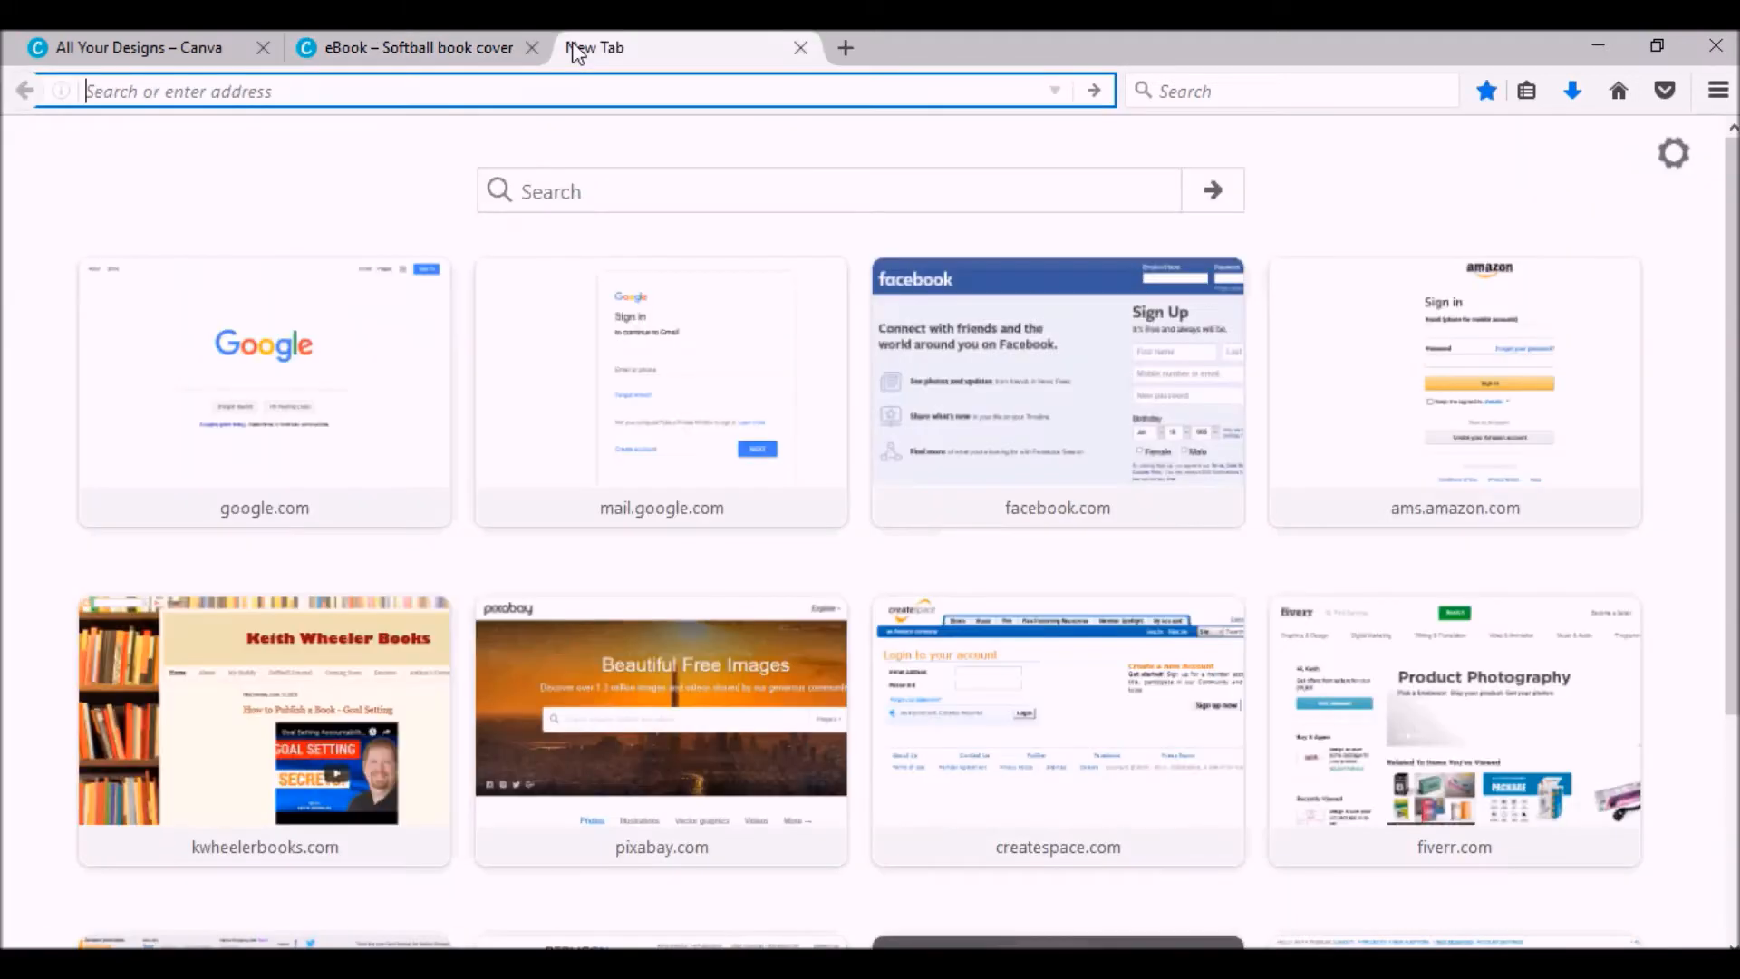
- Open Pixabay, search 'softball', and browse the vector graphics results
click(660, 727)
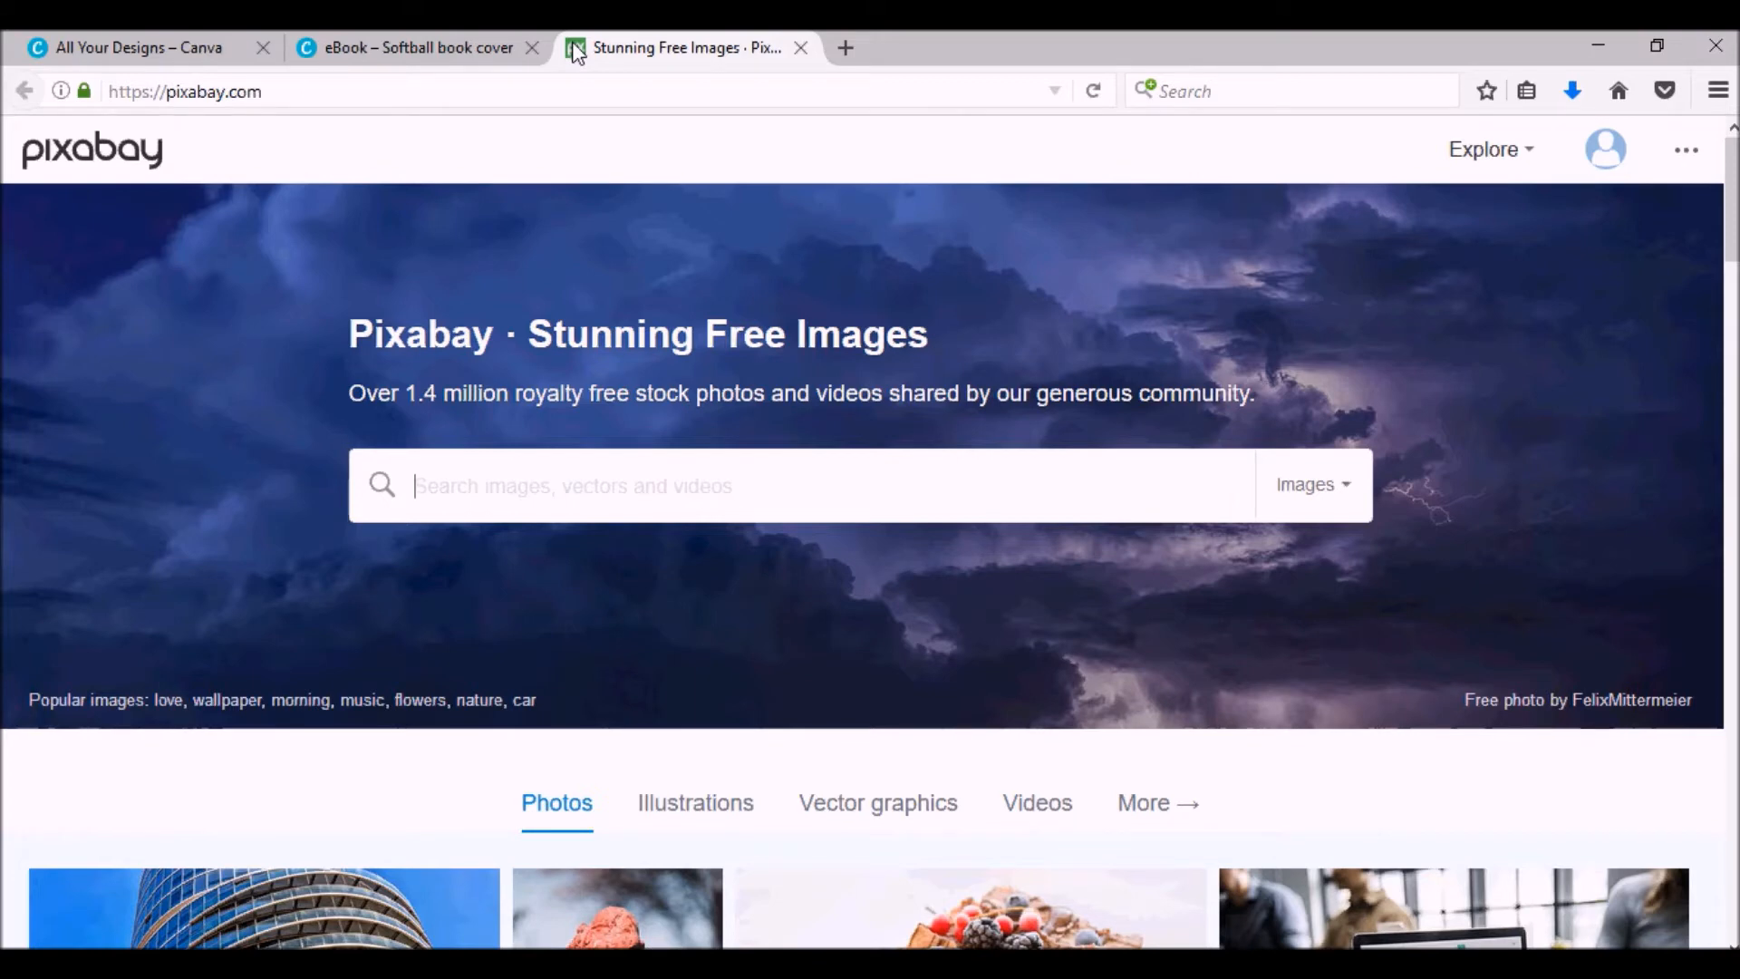
mouse_move(592, 500)
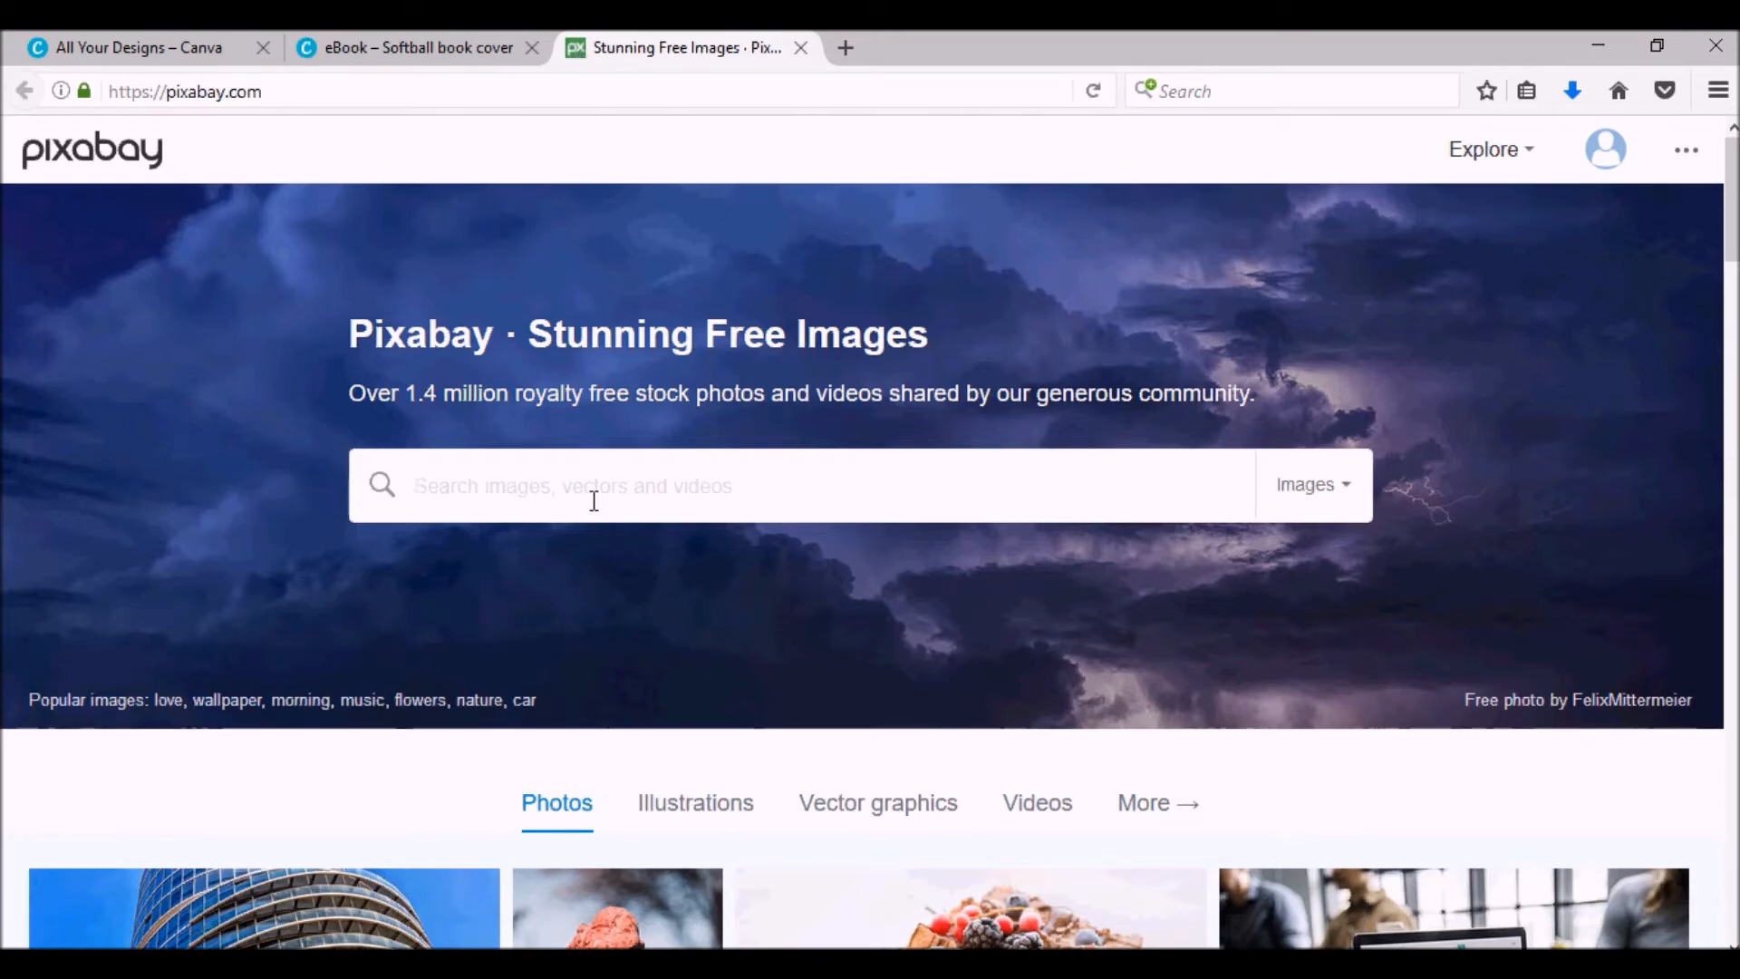
text(softball)
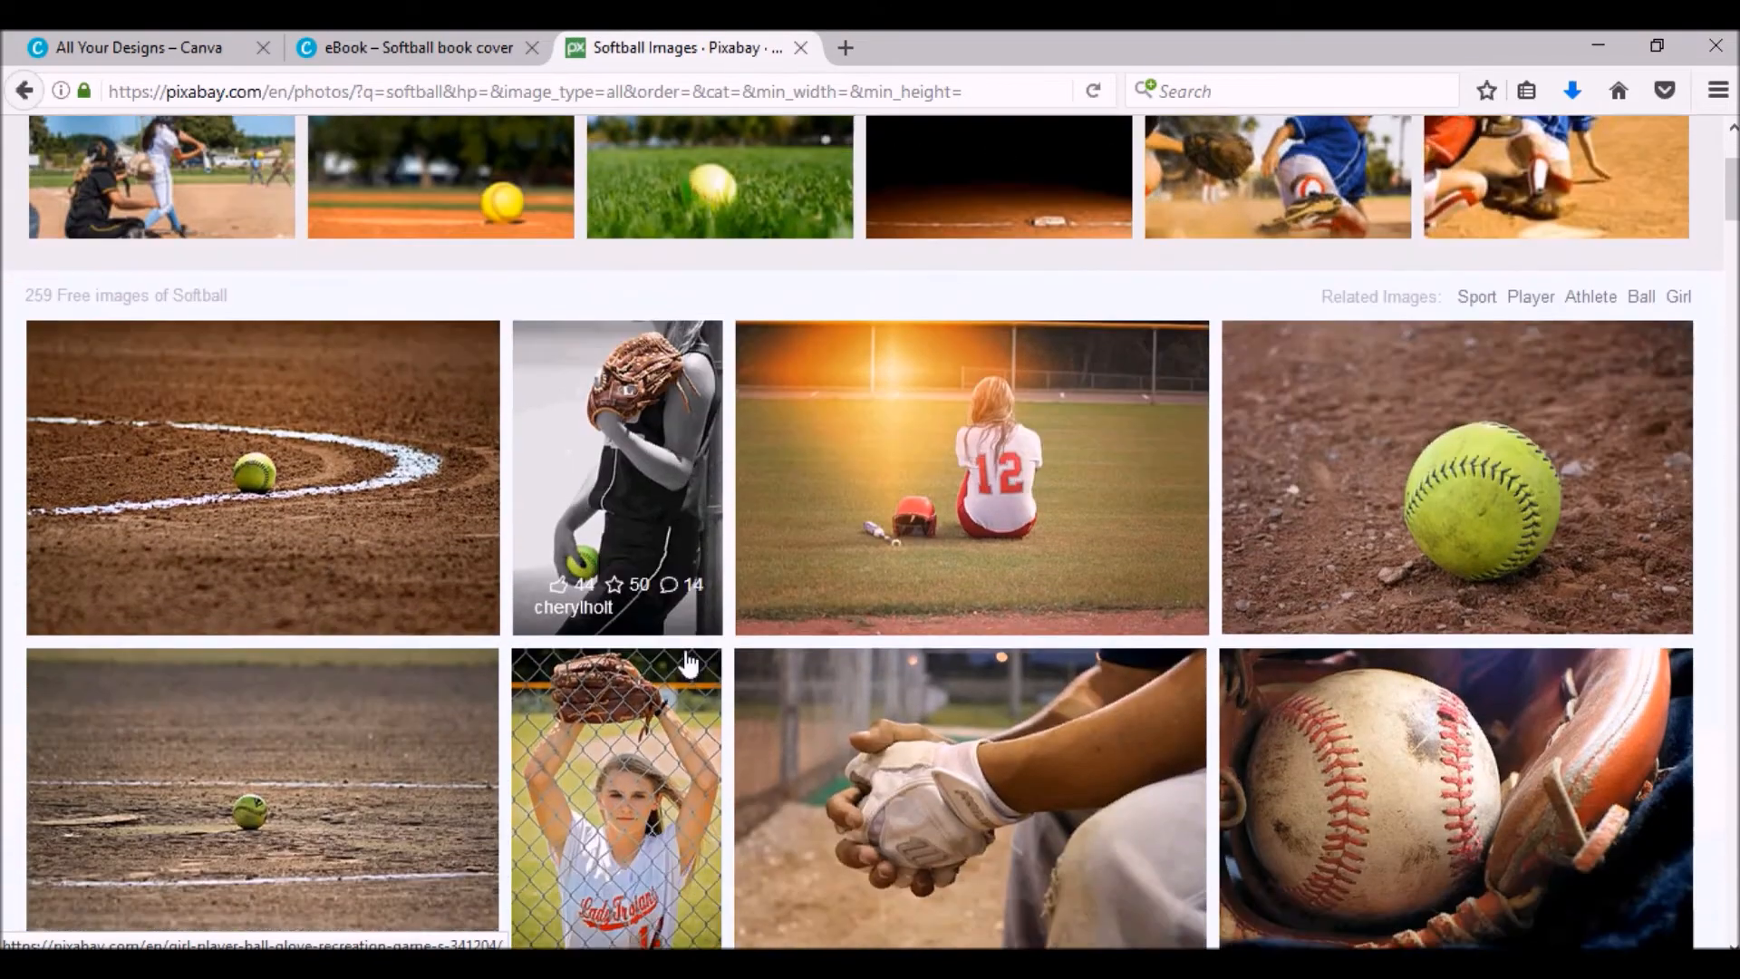
scroll(down, 3)
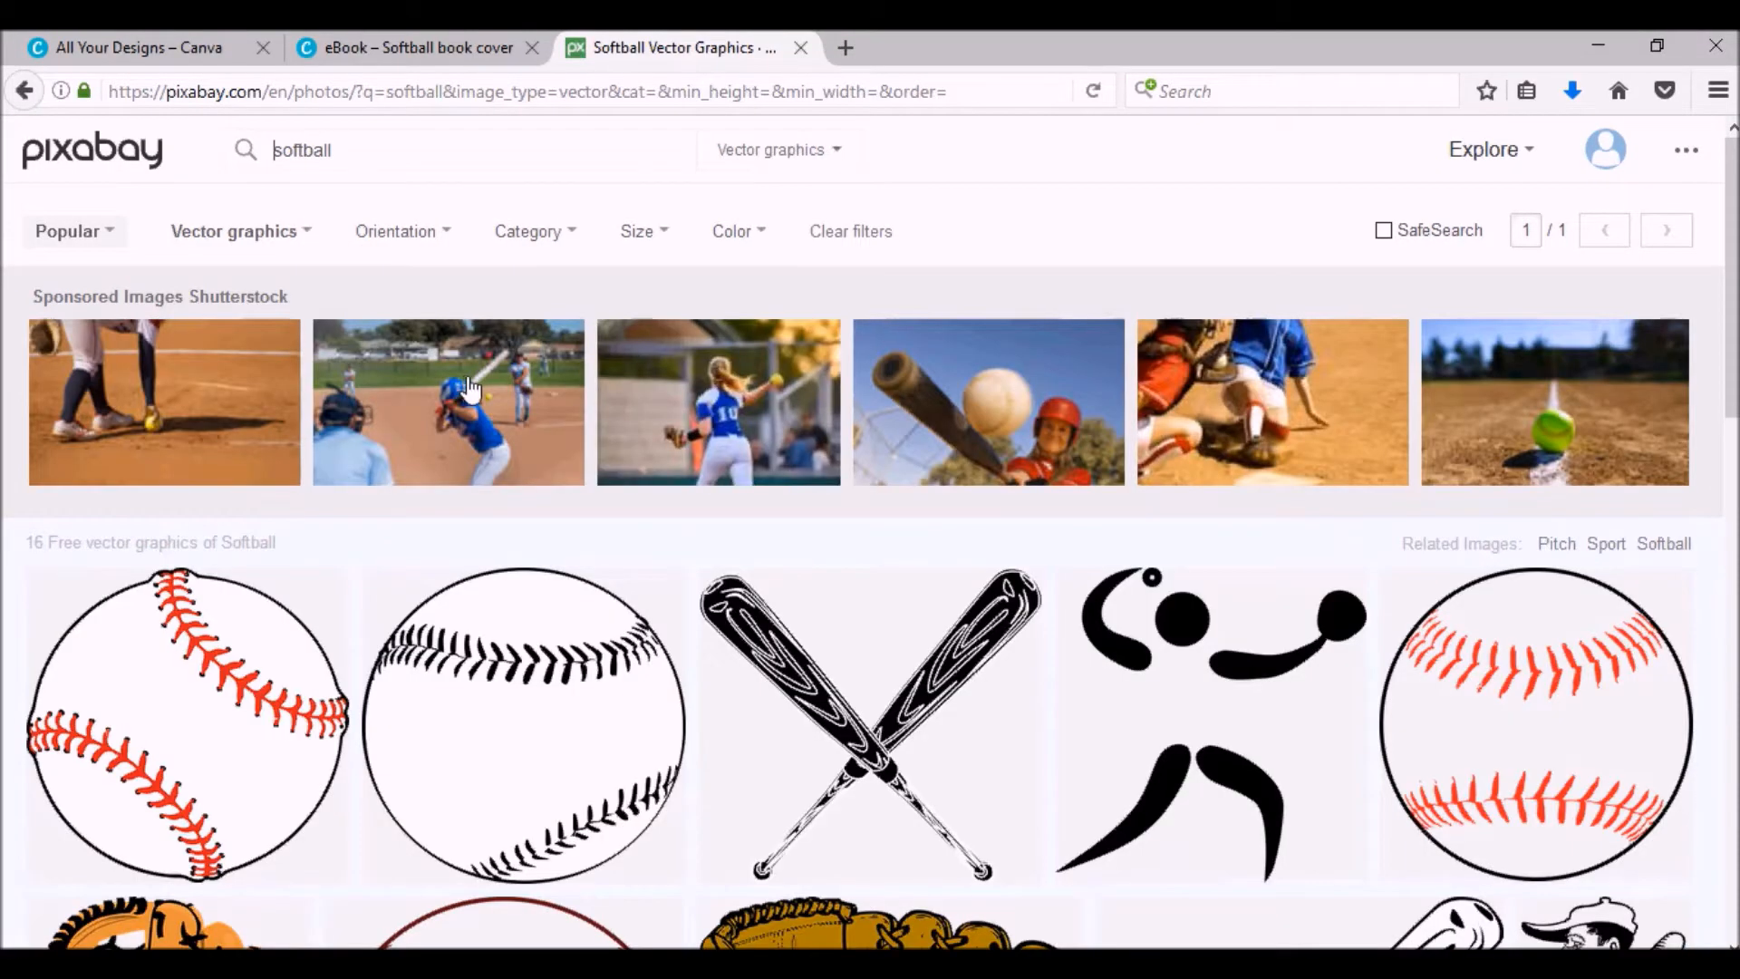
scroll(down, 3)
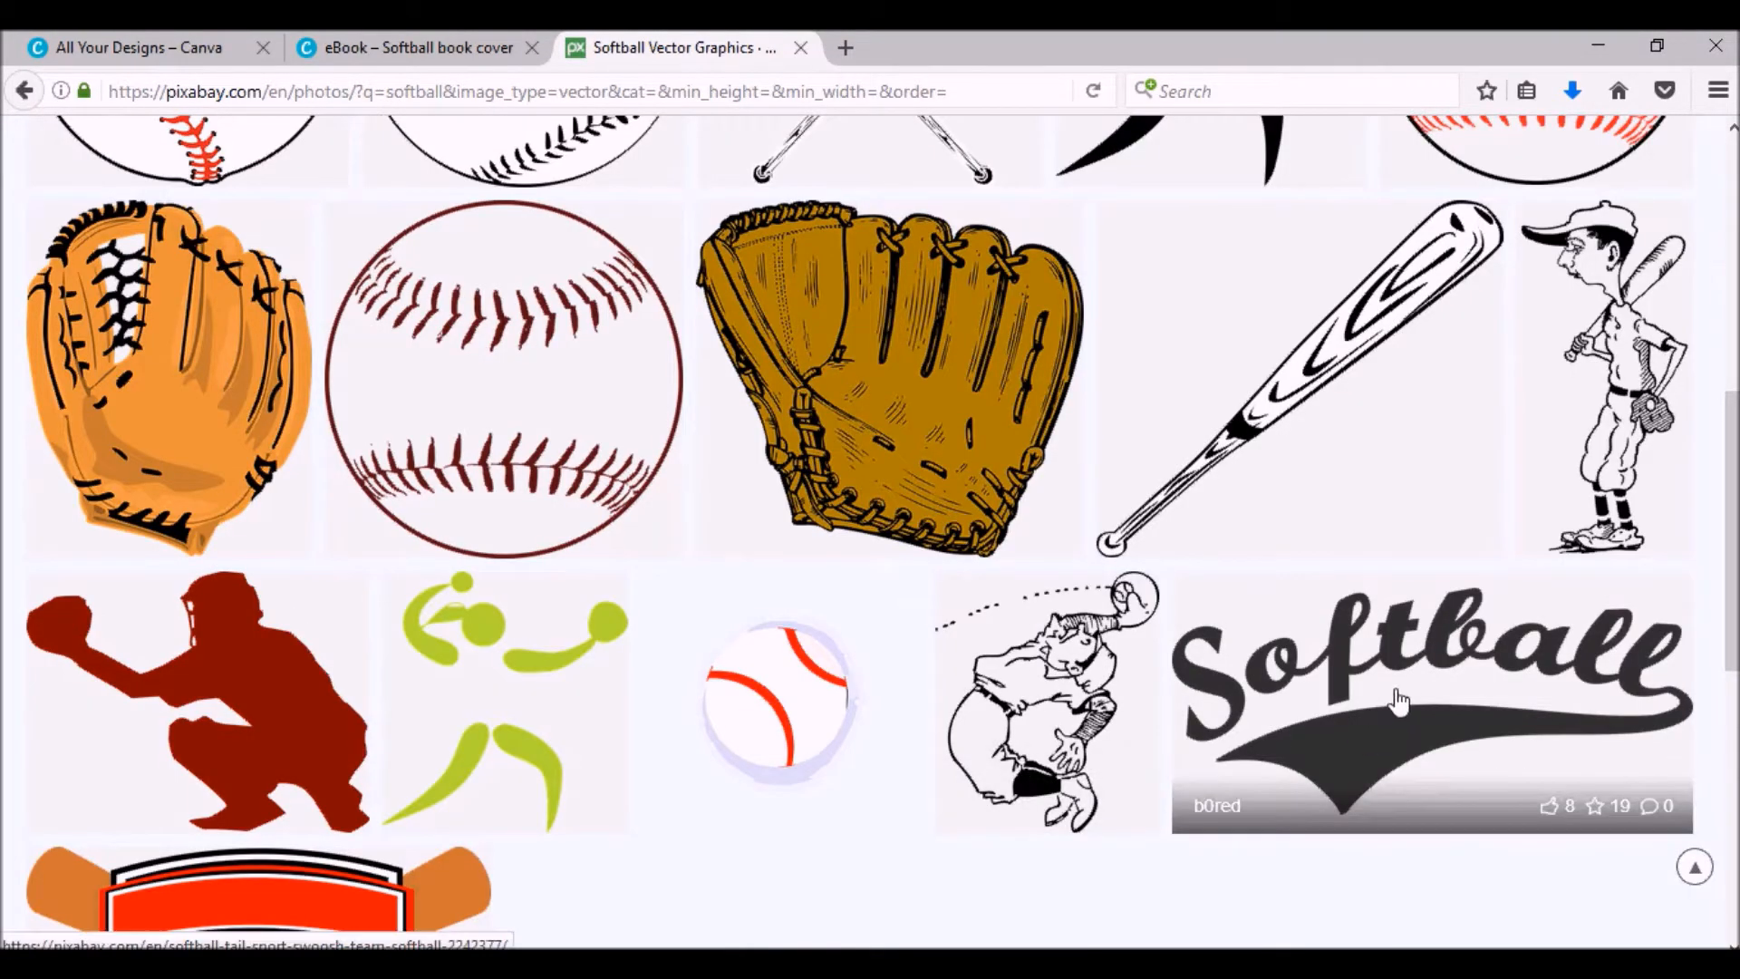
- Save the Softball swoosh graphic as a 1920×960 PNG, then go back to the results
click(1429, 666)
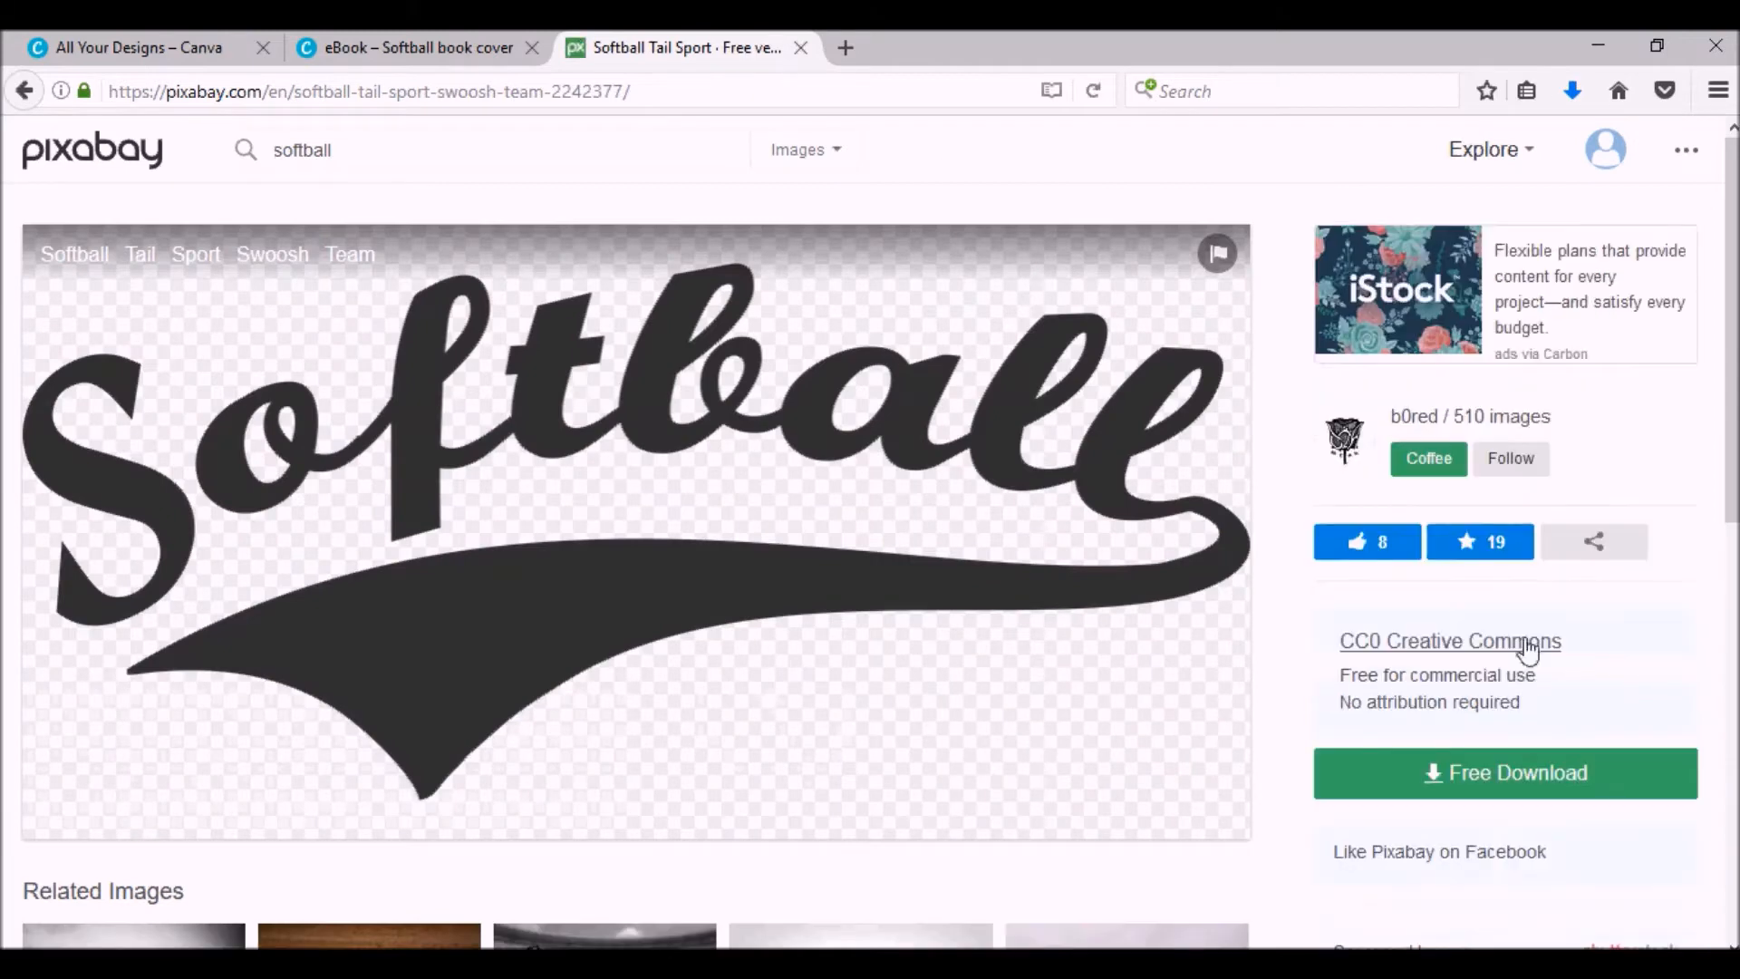
click(1504, 772)
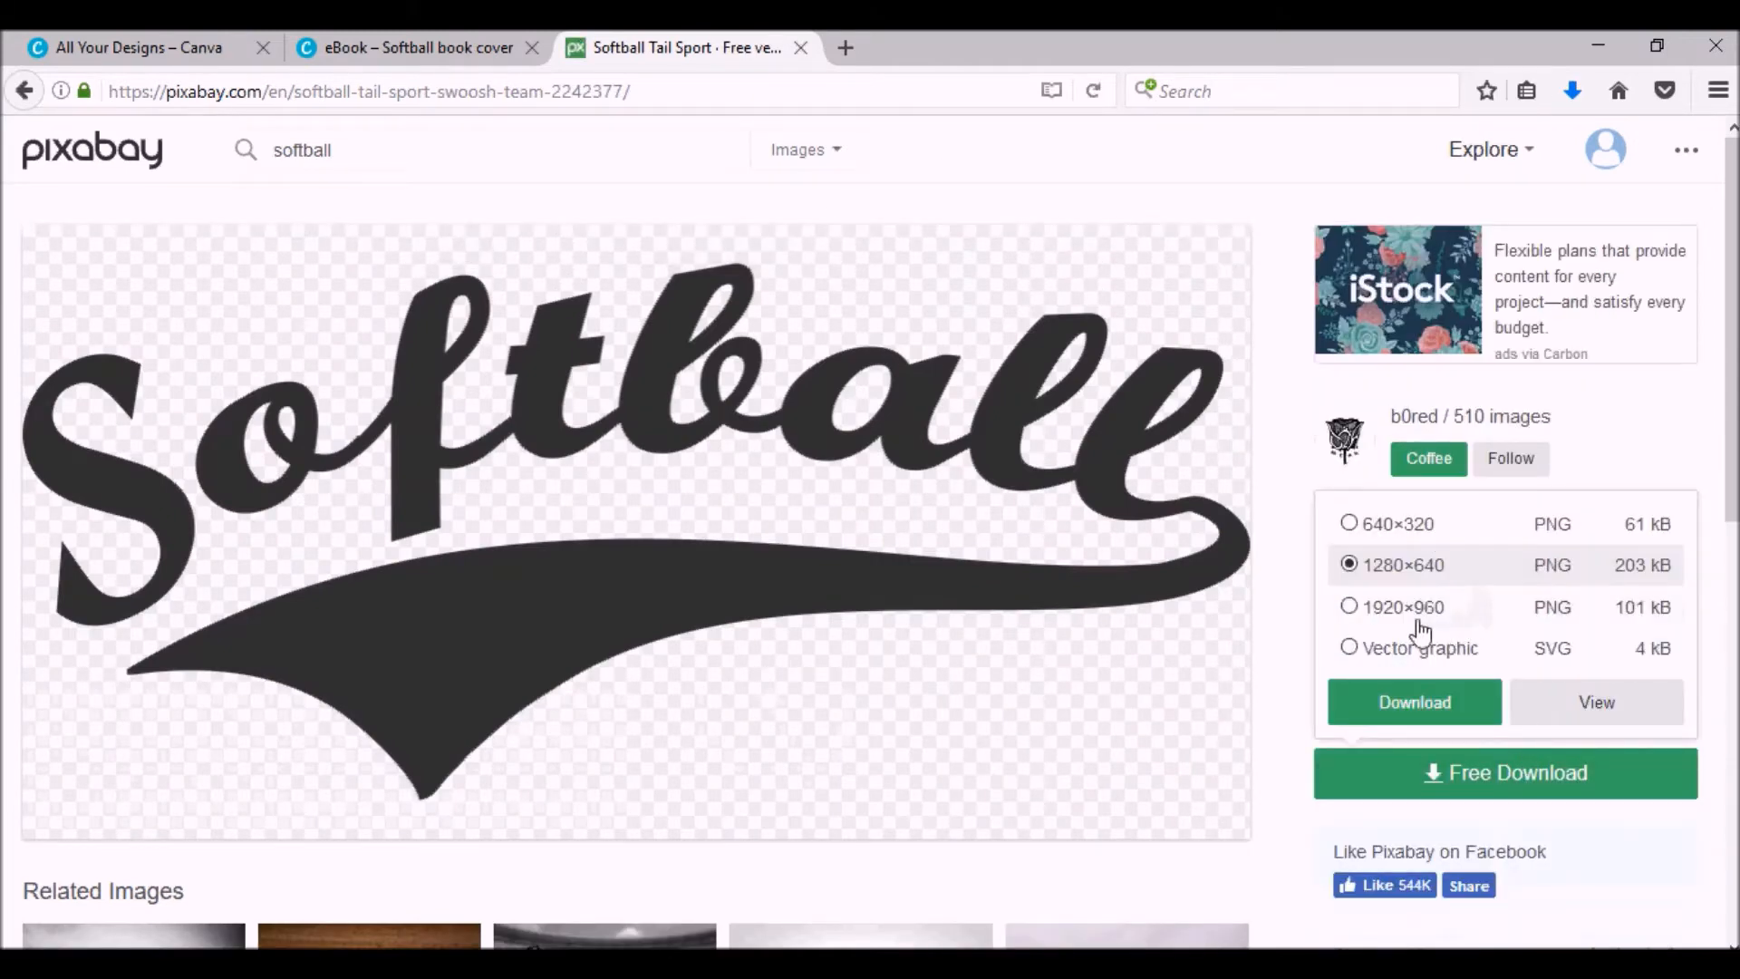
click(1349, 606)
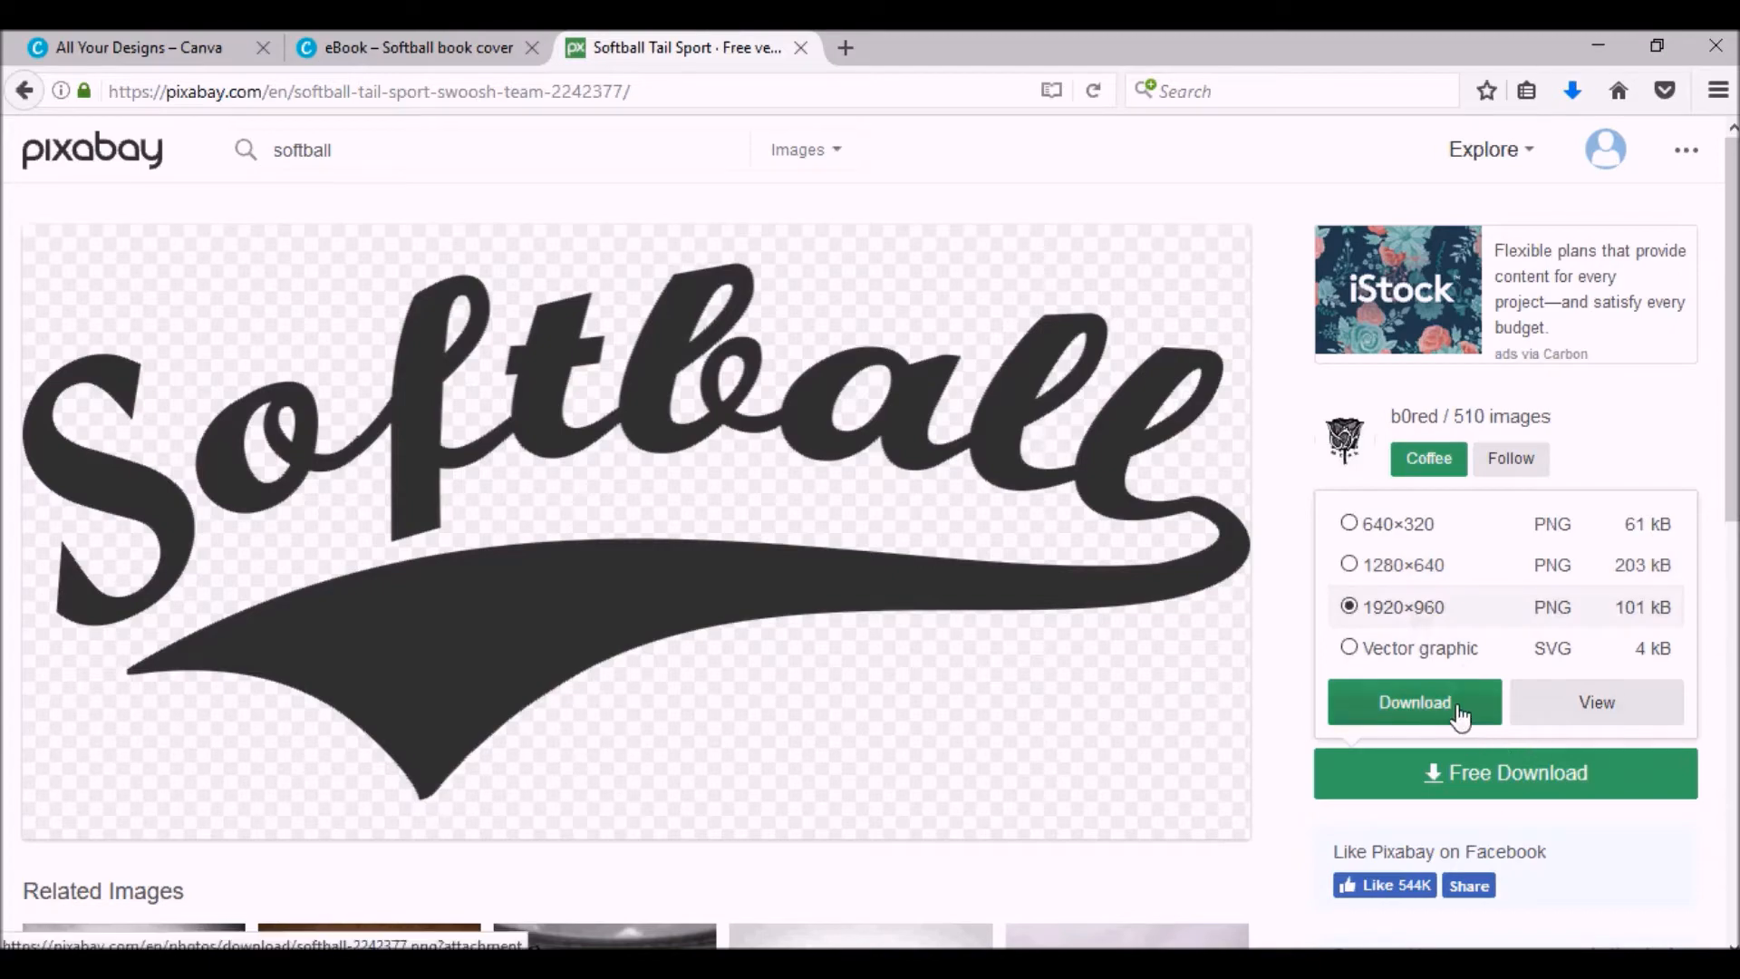
click(1413, 701)
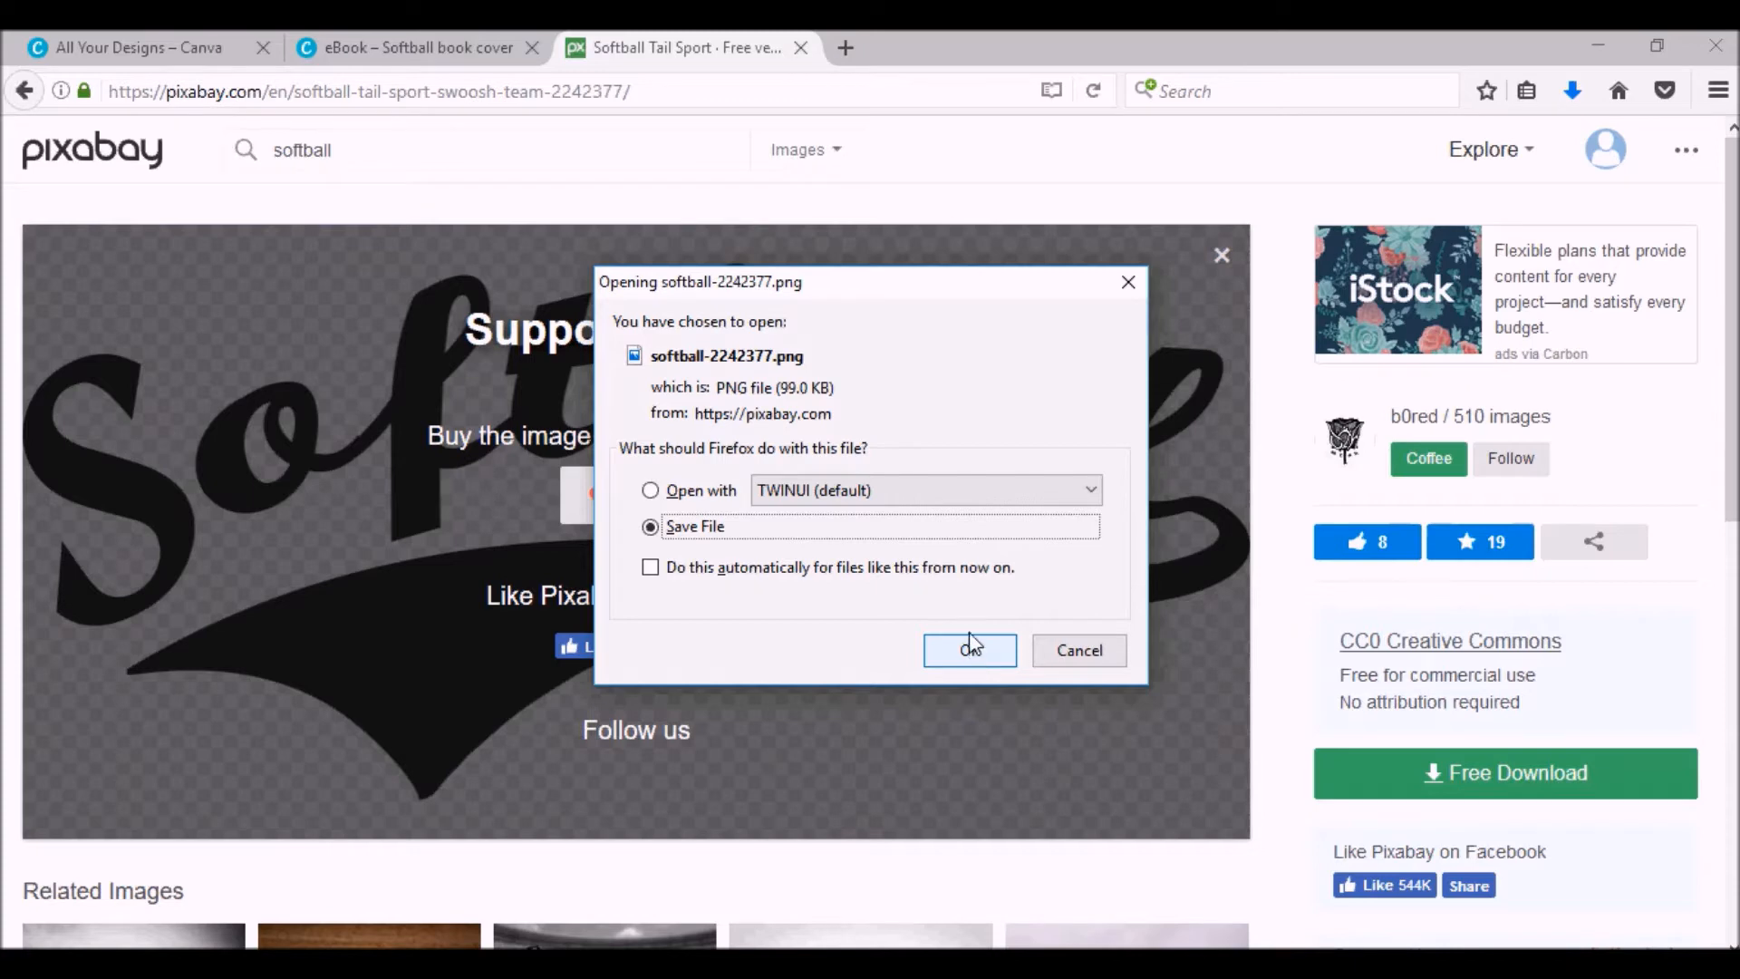
click(969, 650)
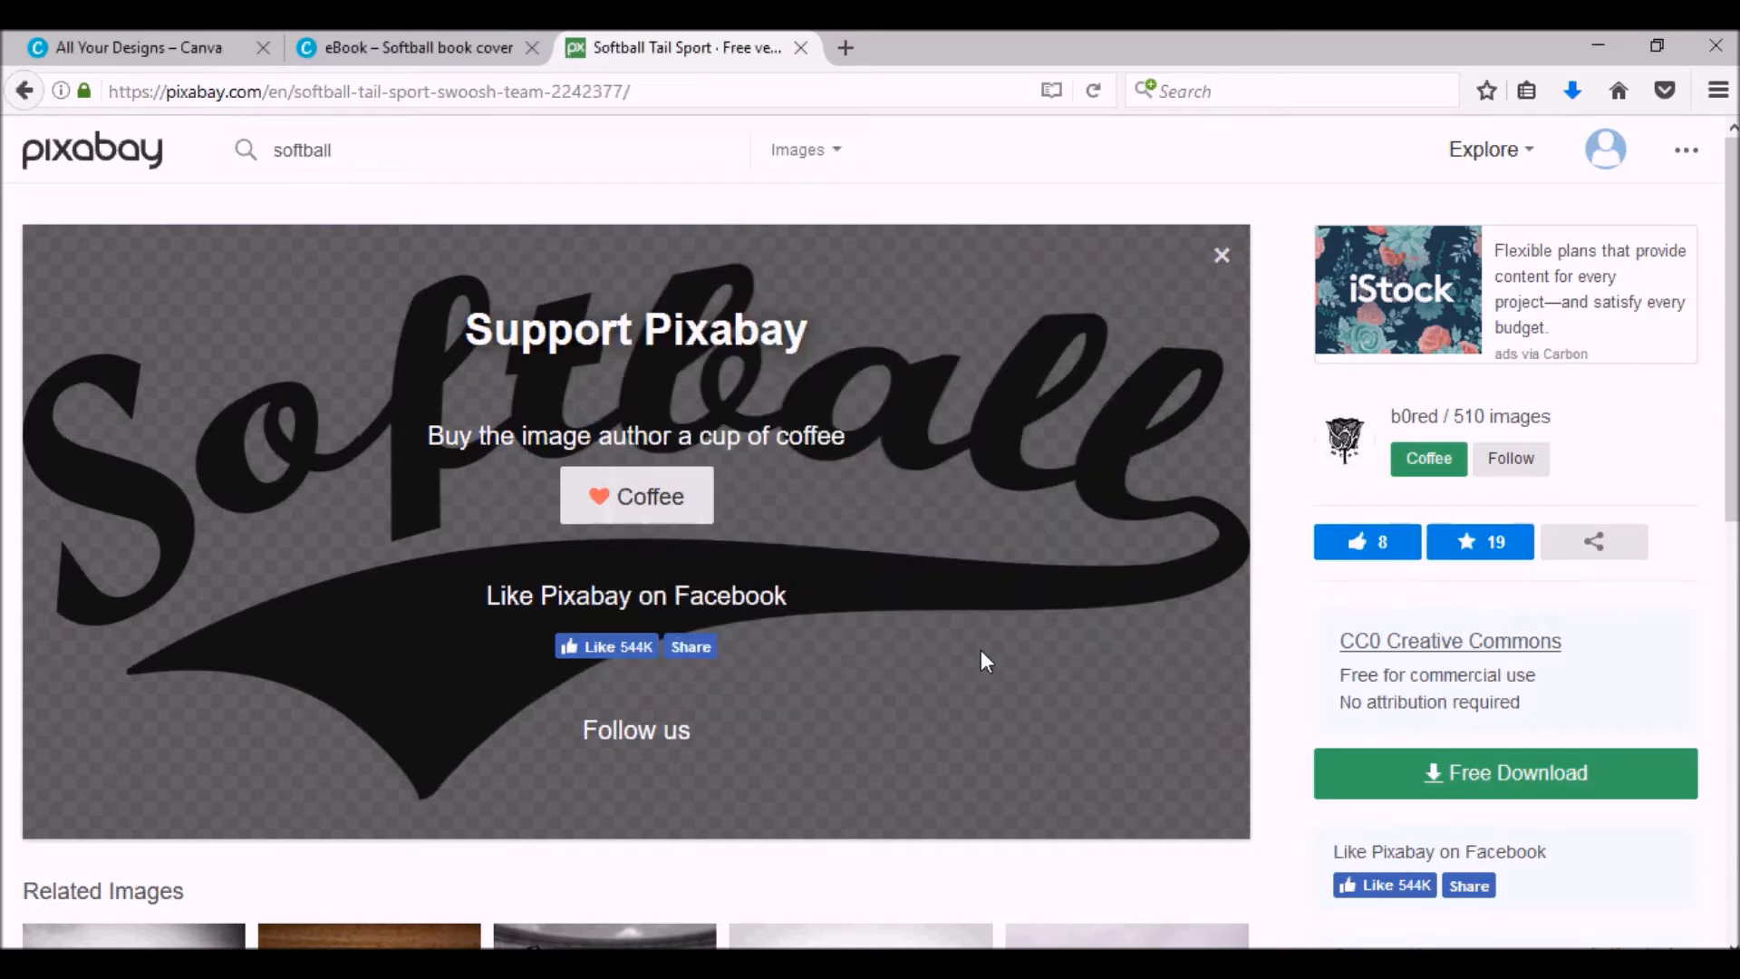
click(1221, 255)
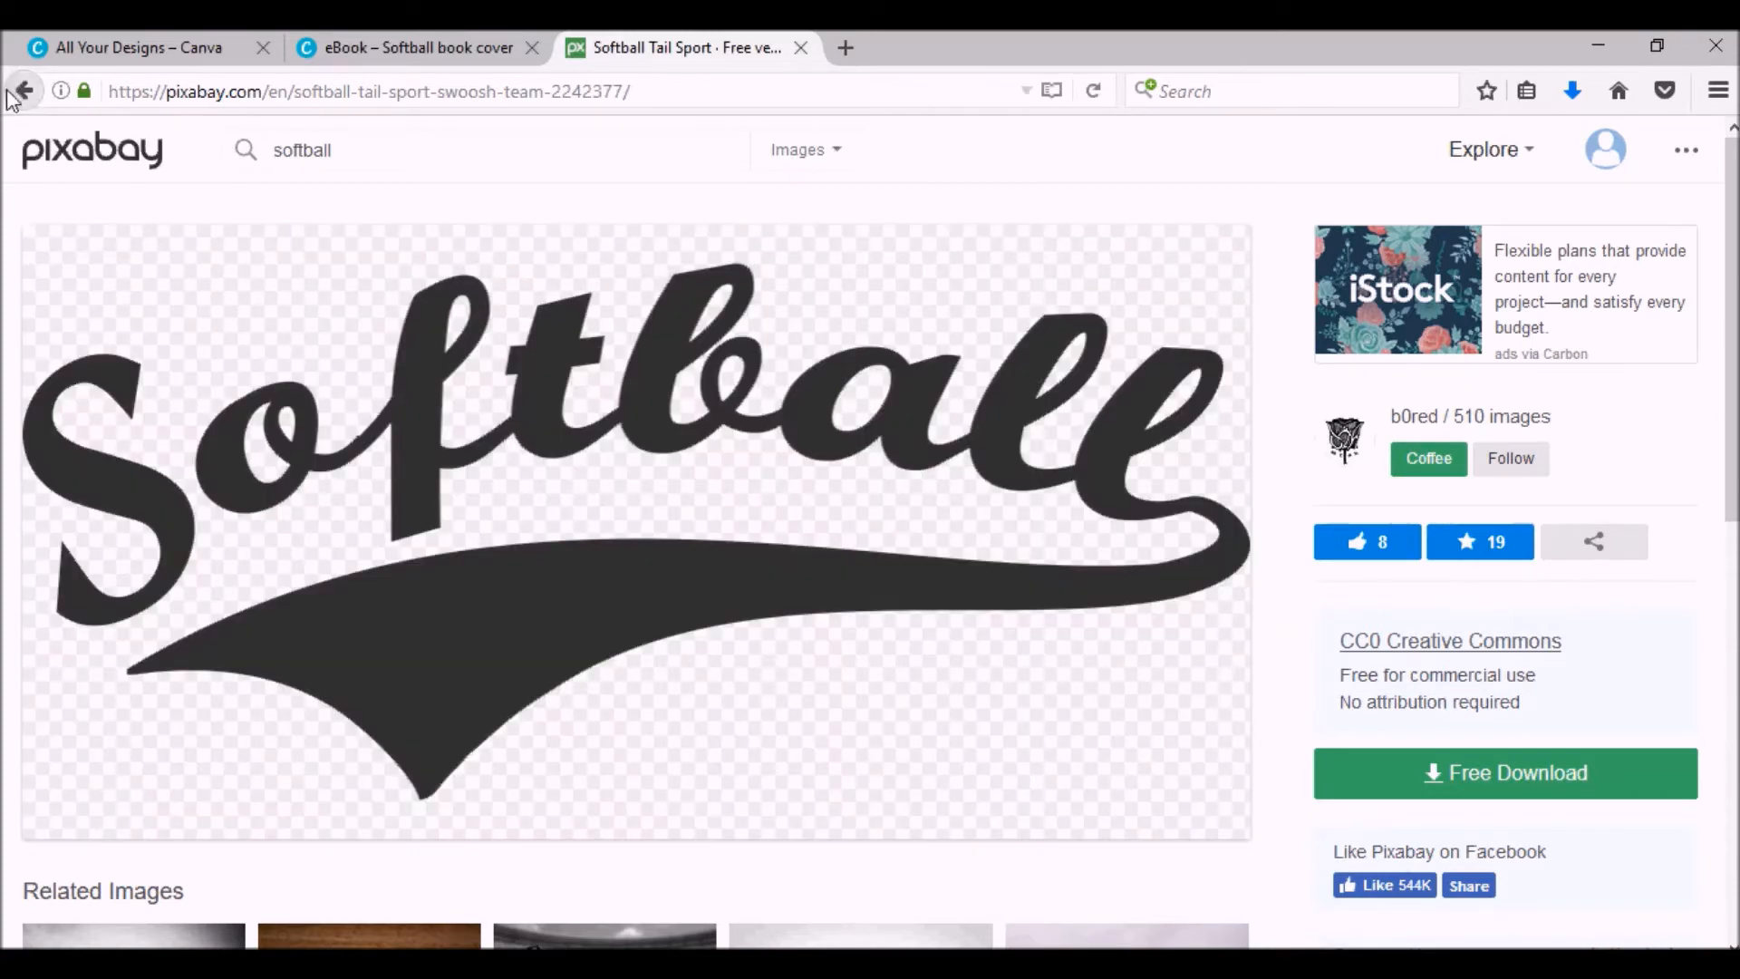
click(25, 91)
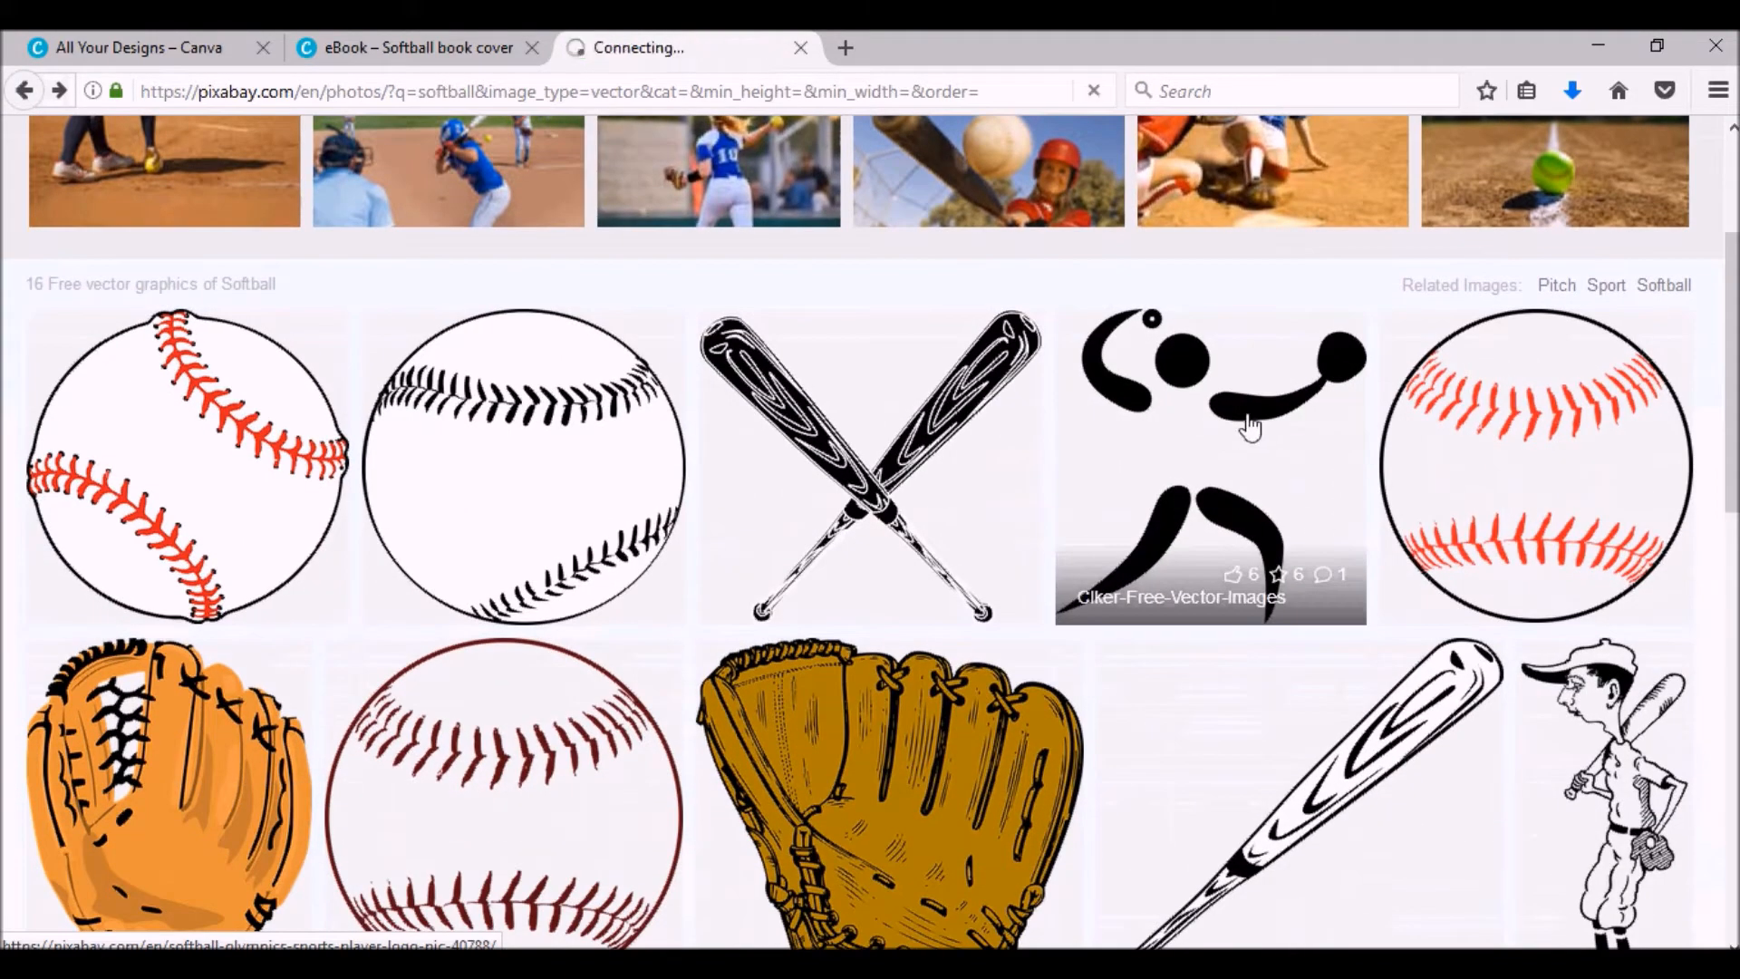
- Download the softball player pictogram and return to the vector results
click(1210, 421)
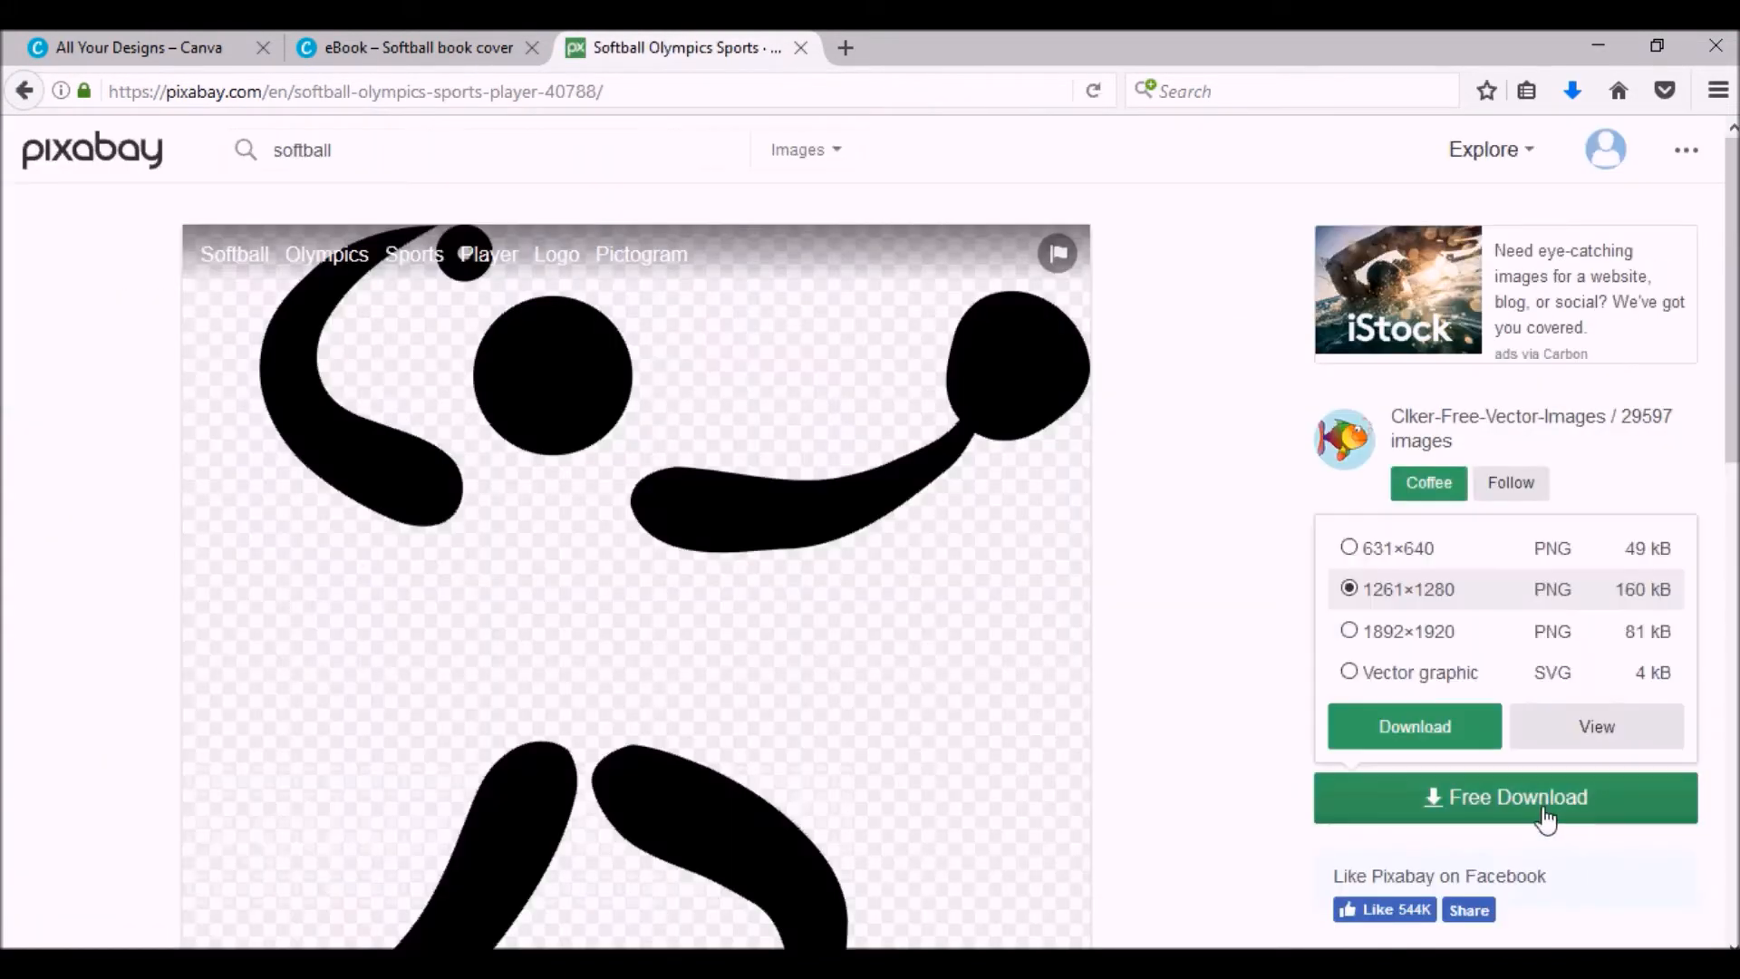
click(1504, 796)
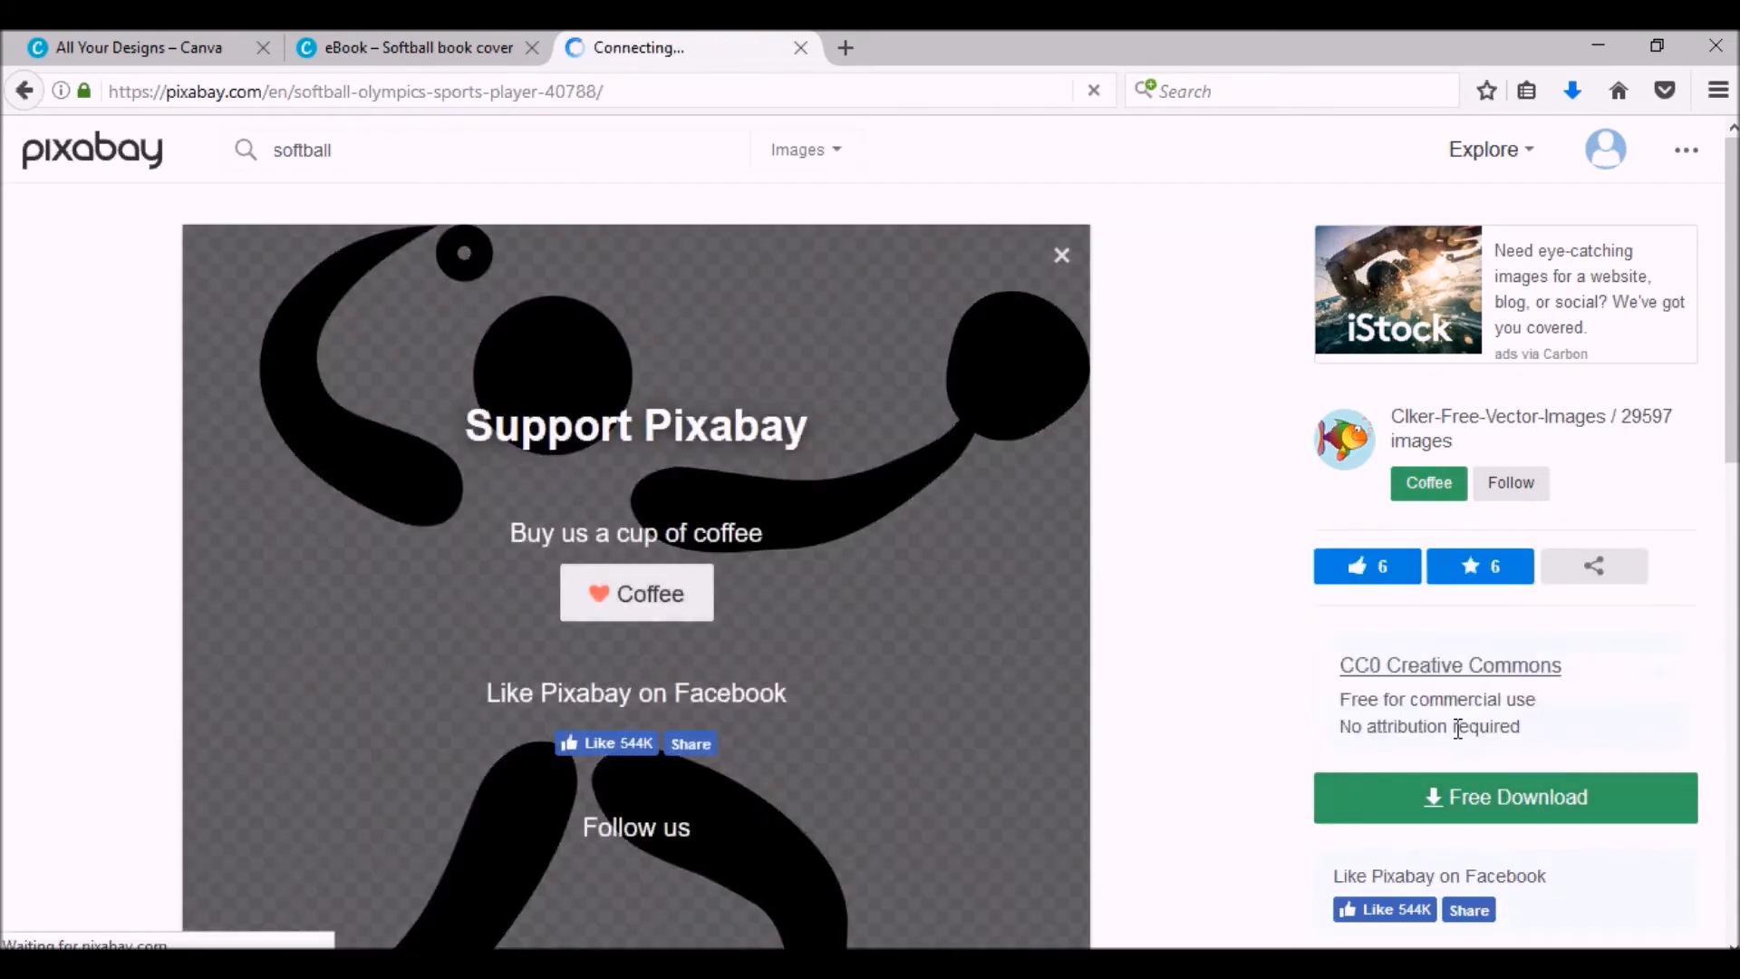
click(1059, 256)
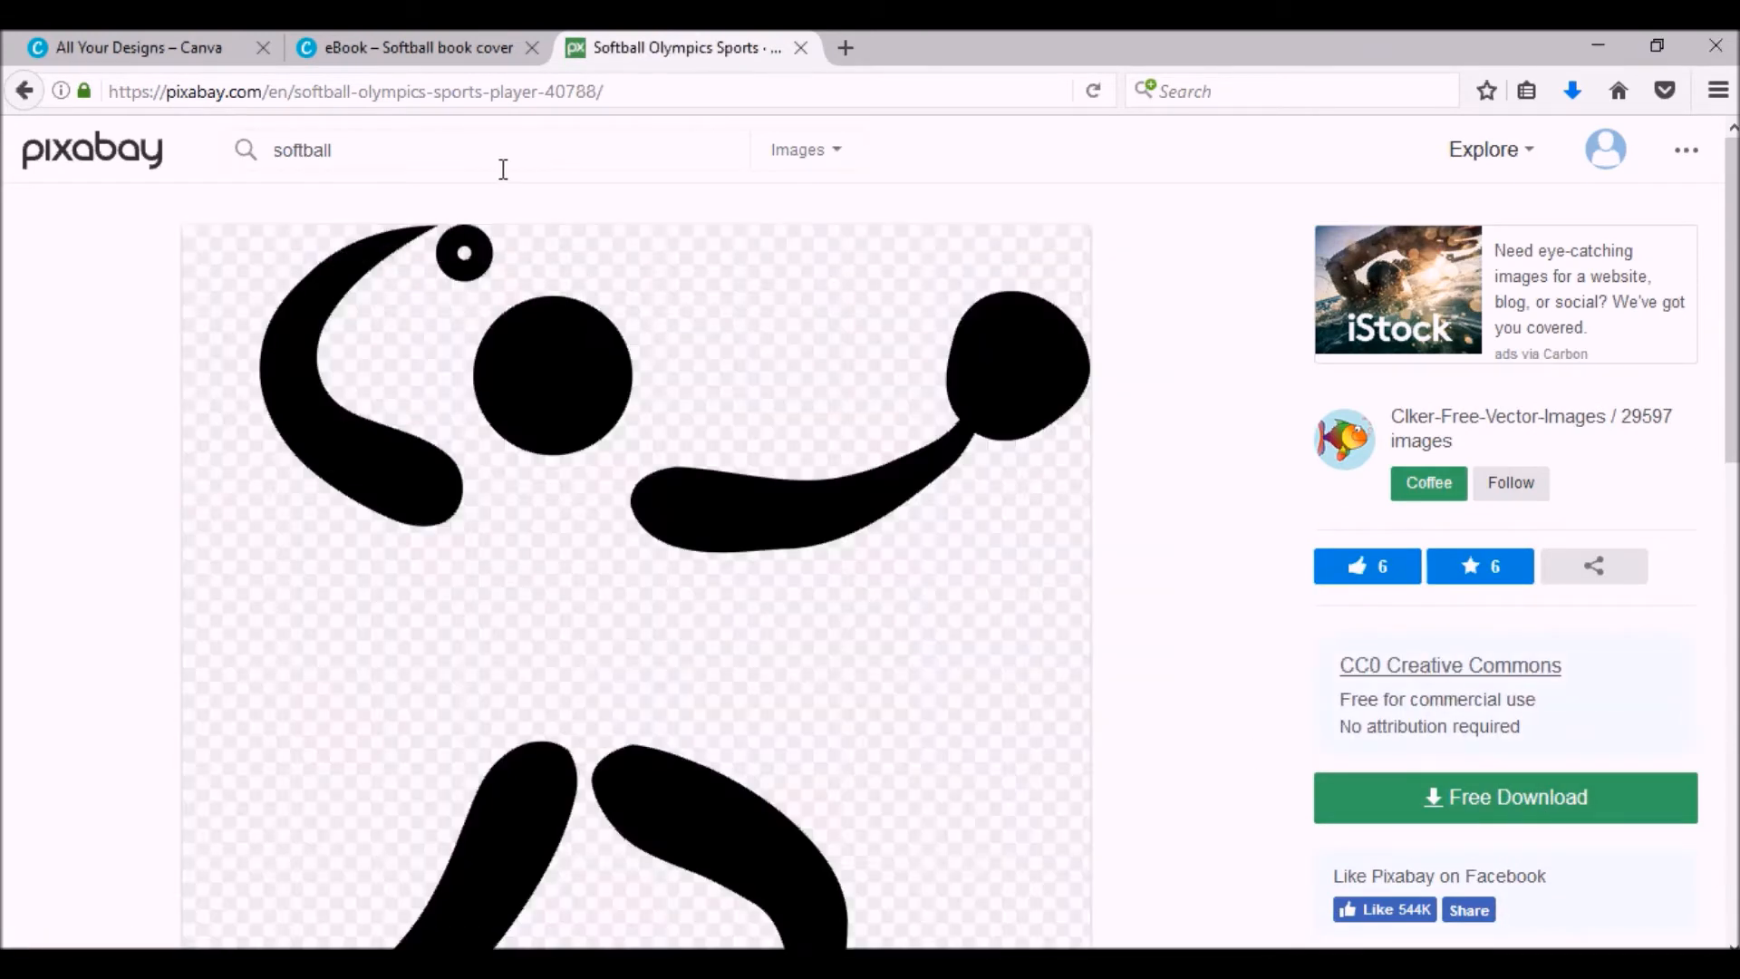
click(24, 90)
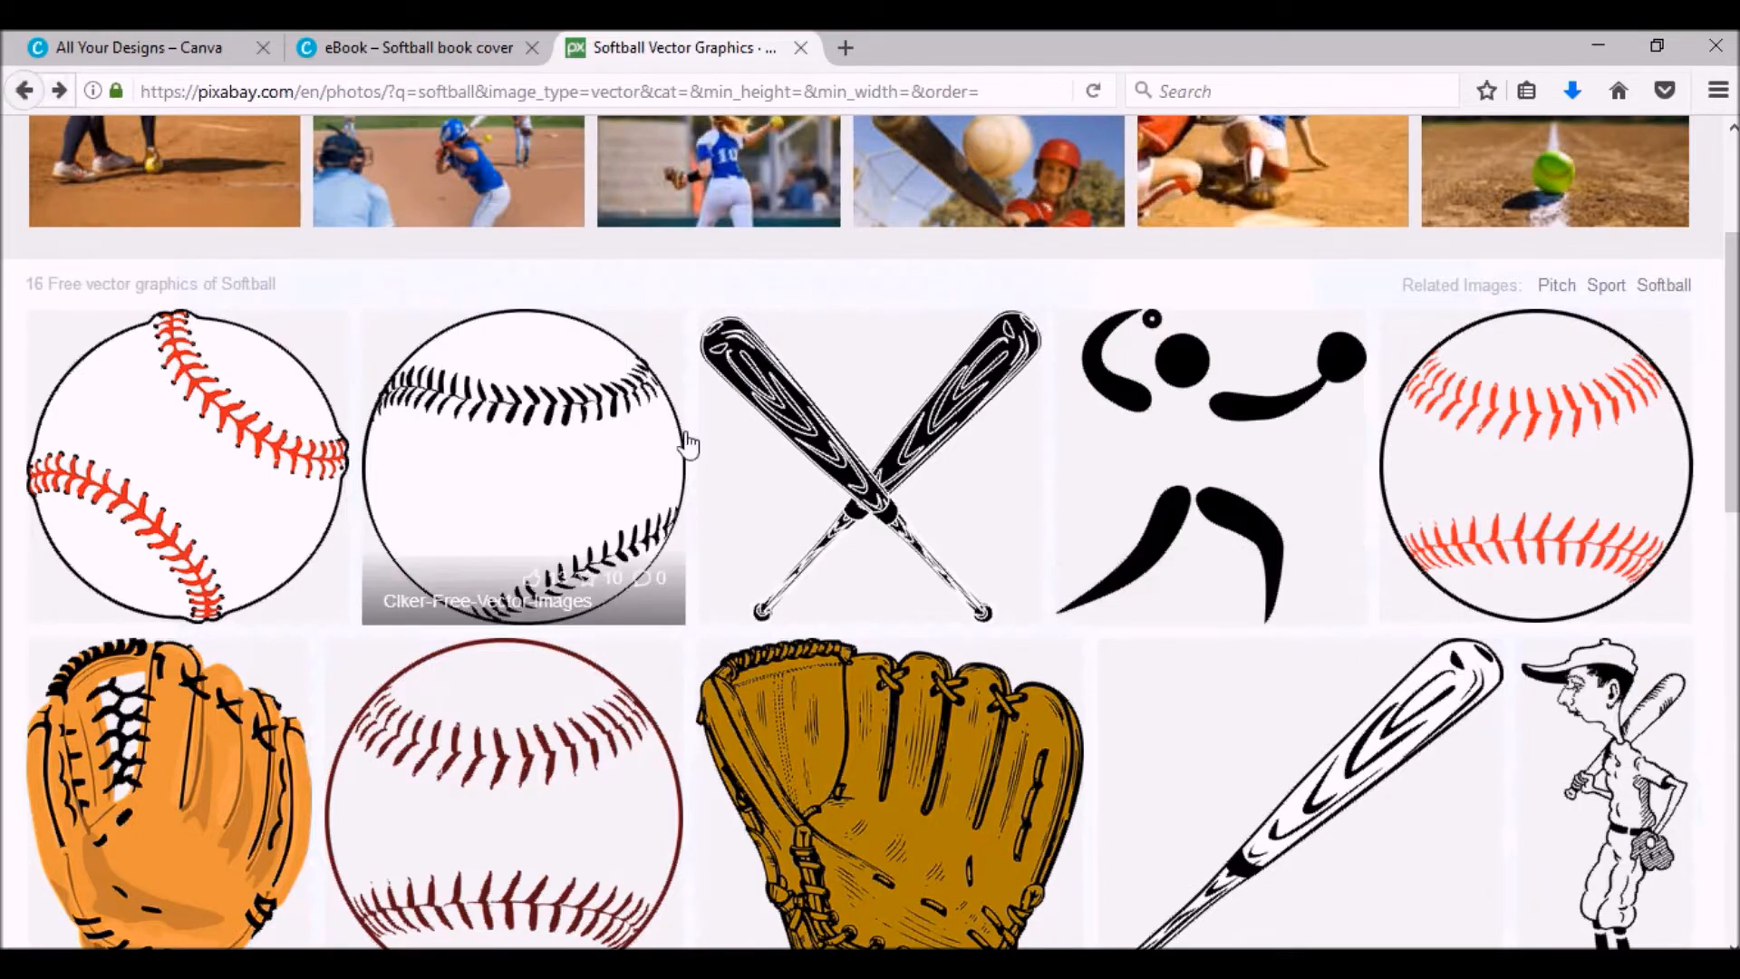
- Switch the results to Photos and download the smoking softball photo
scroll(down, 3)
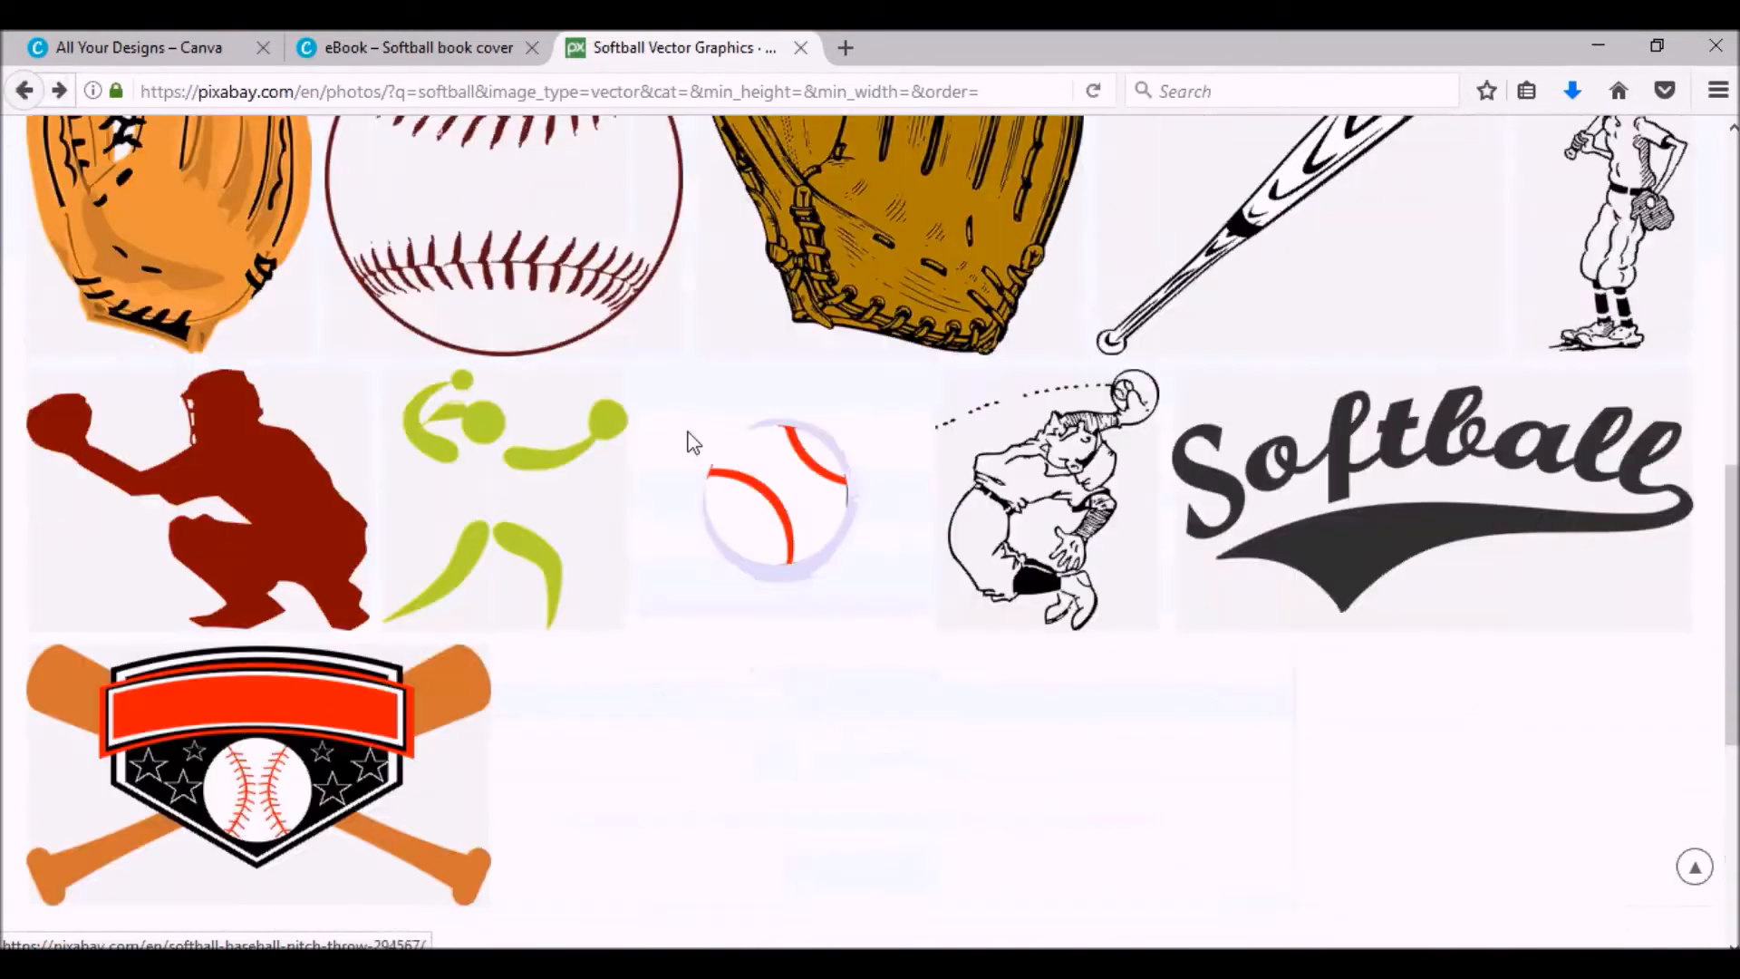
scroll(up, 3)
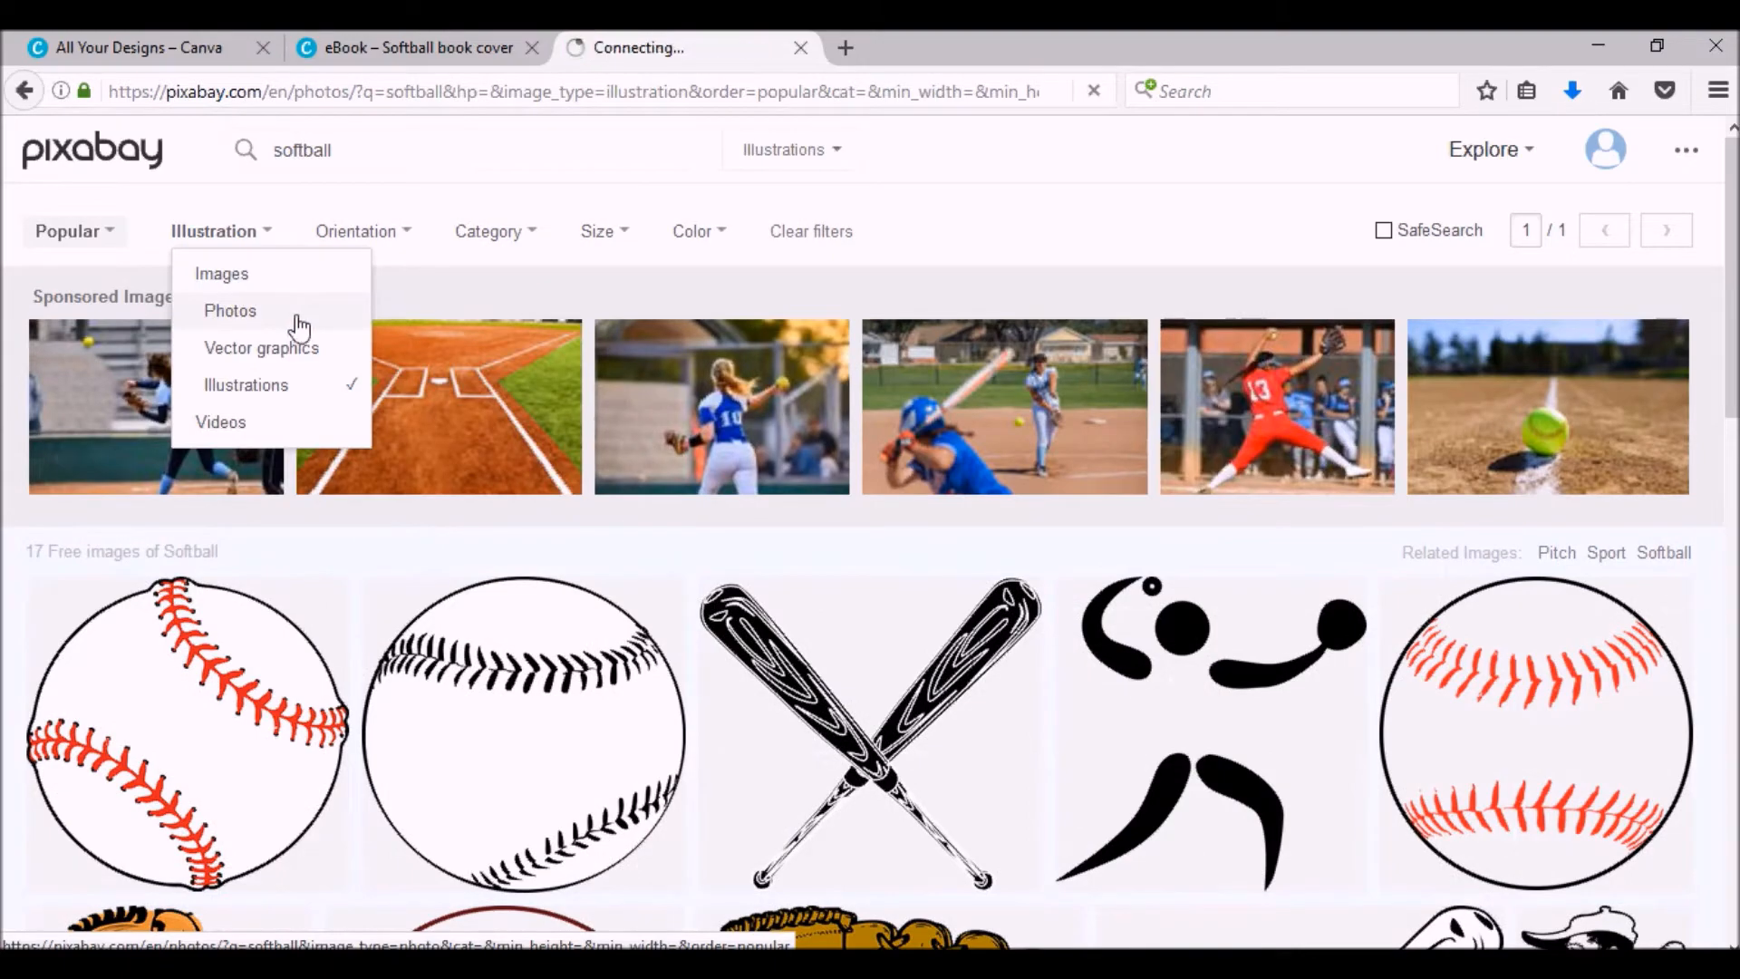
click(229, 310)
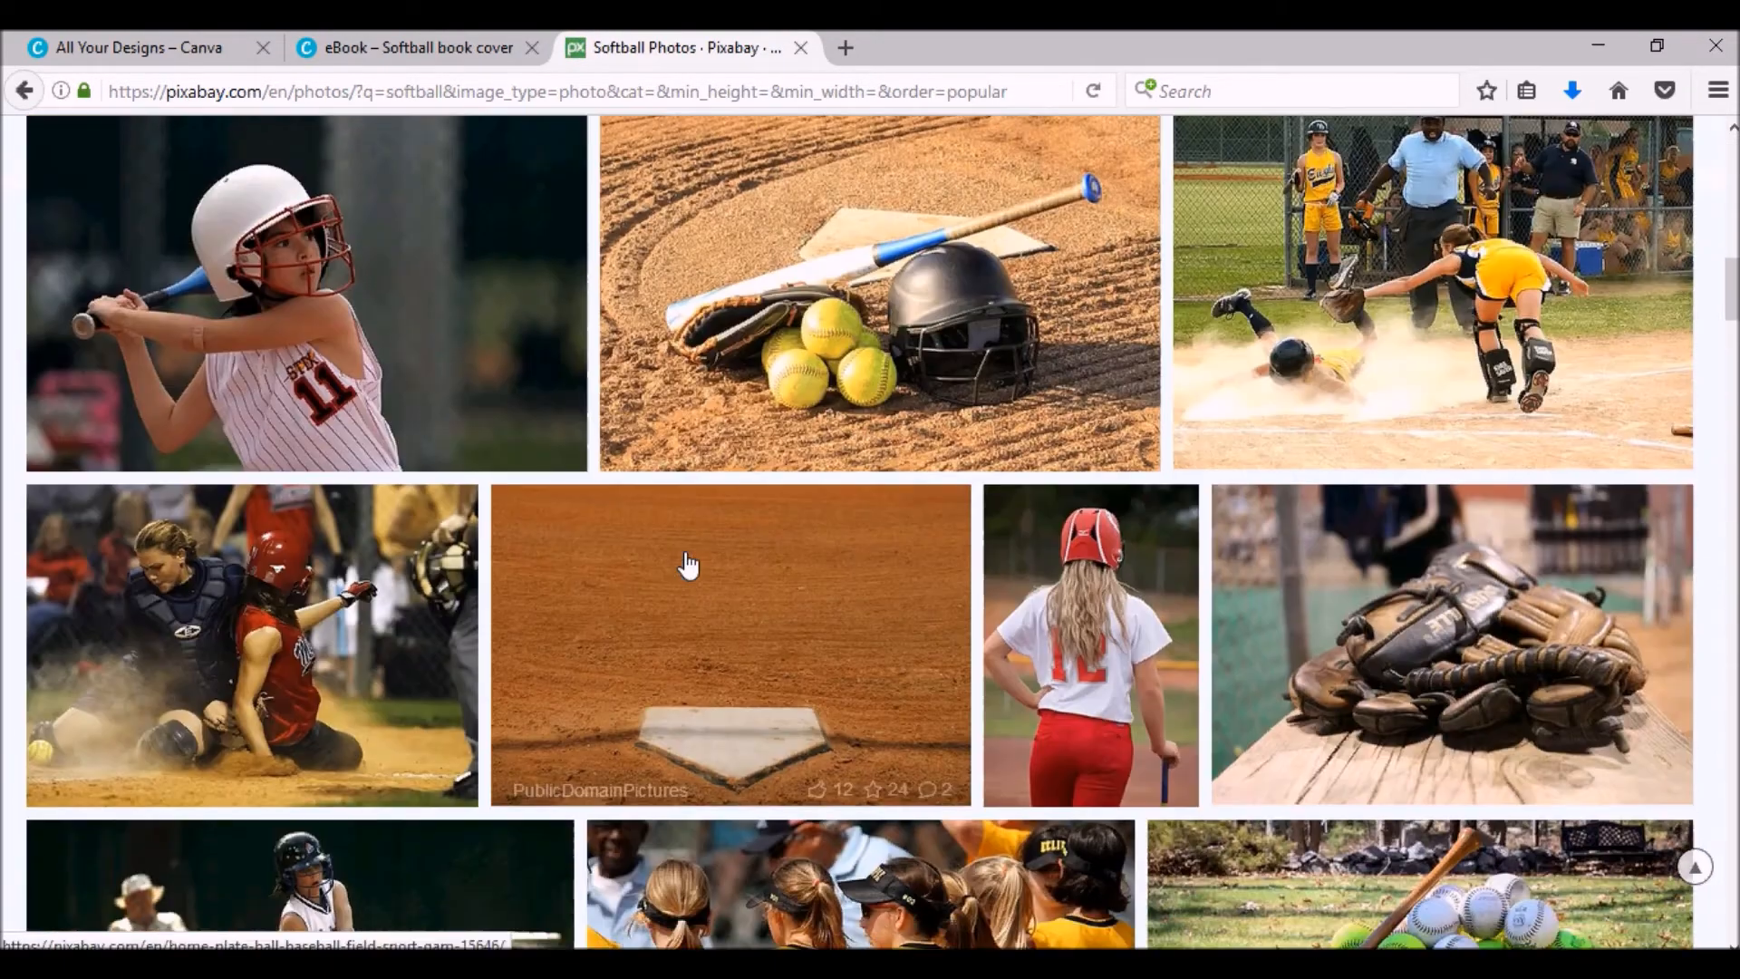
scroll(down, 3)
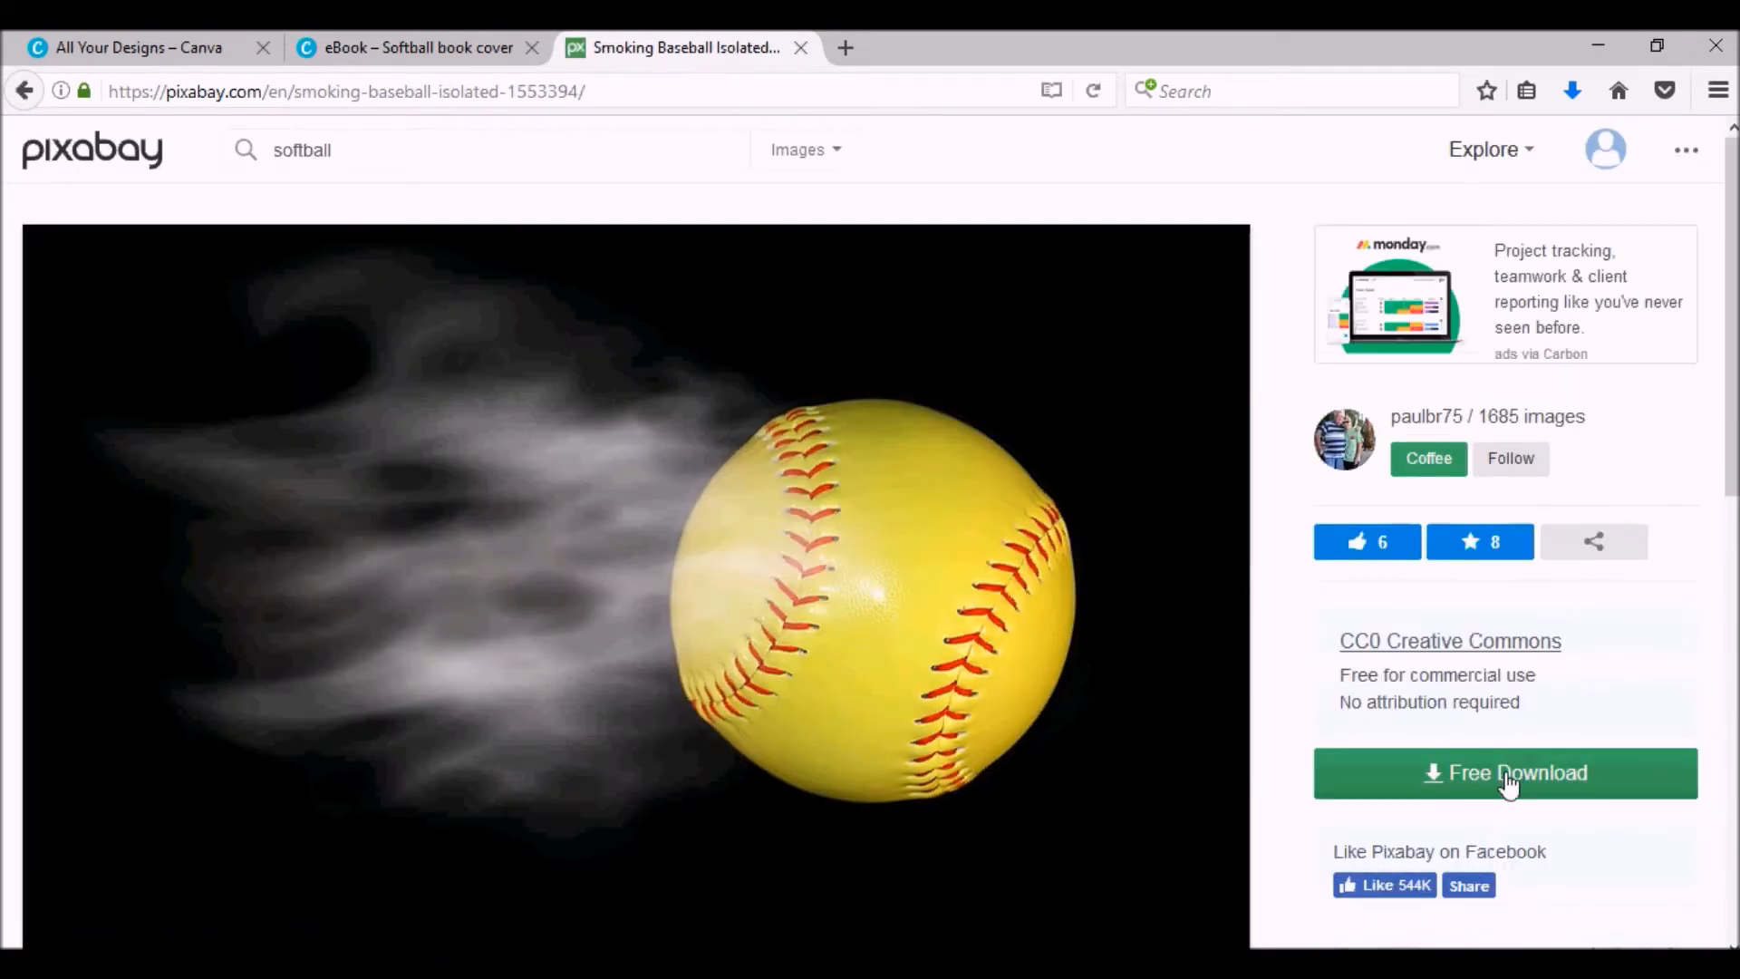
click(1505, 772)
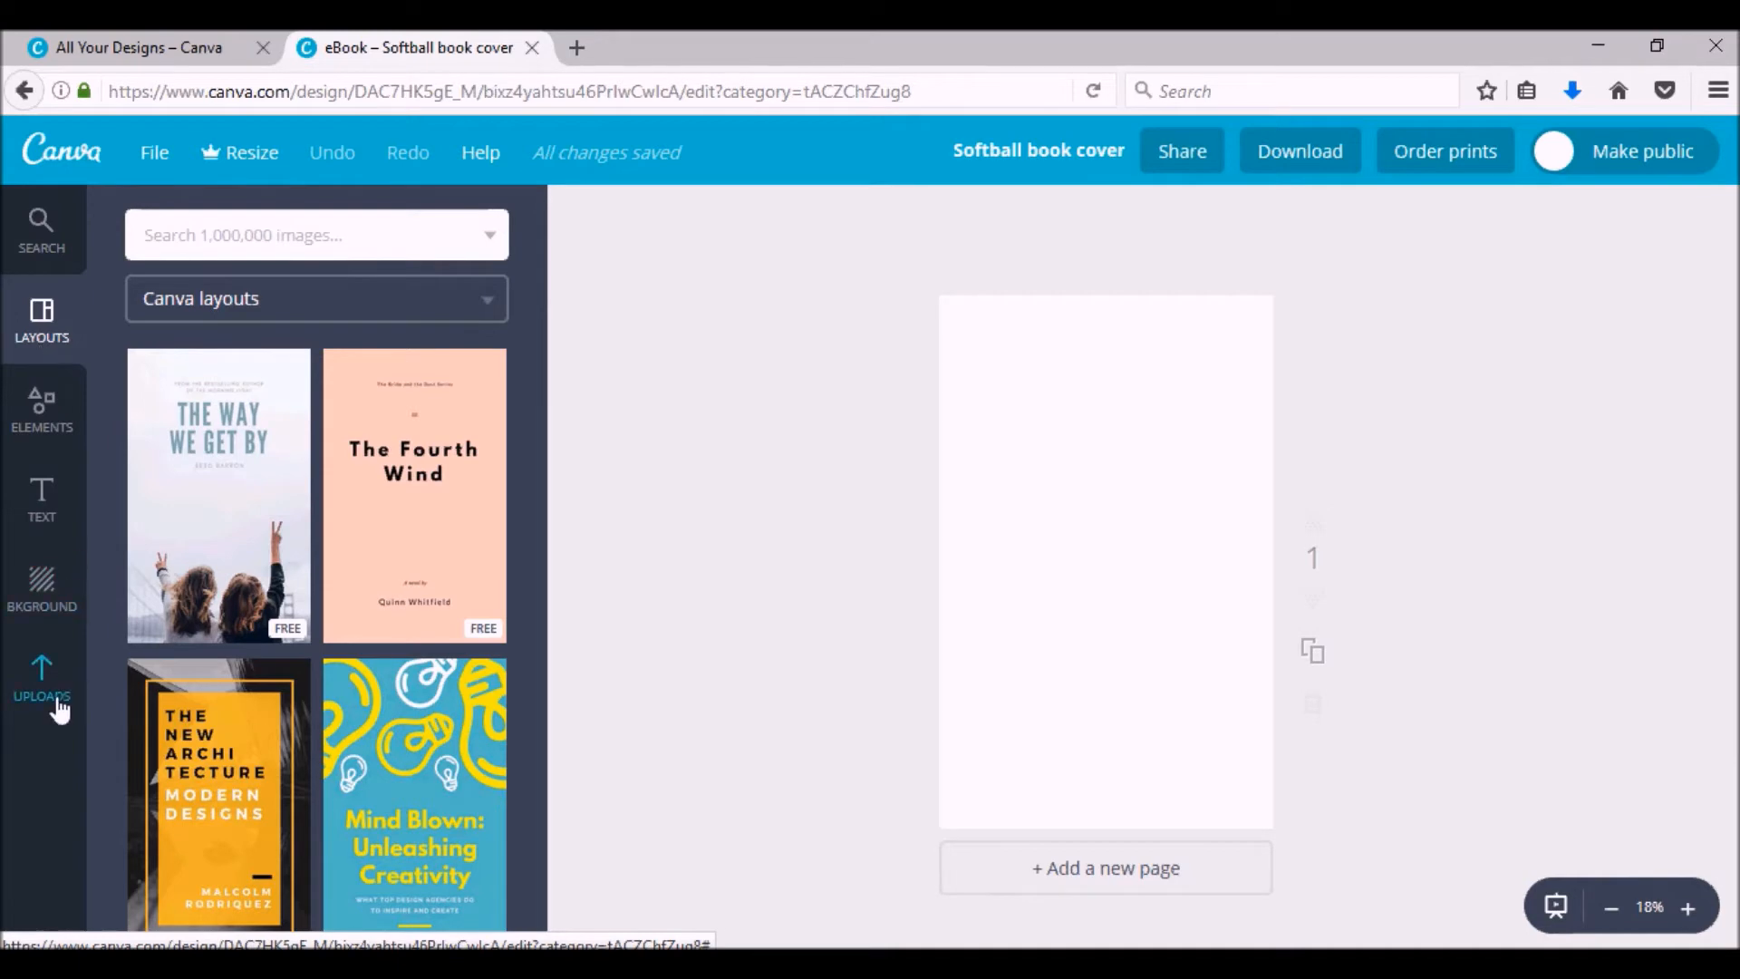
- Upload the downloaded smoking softball photo and Softball graphic into Canva Uploads
click(40, 677)
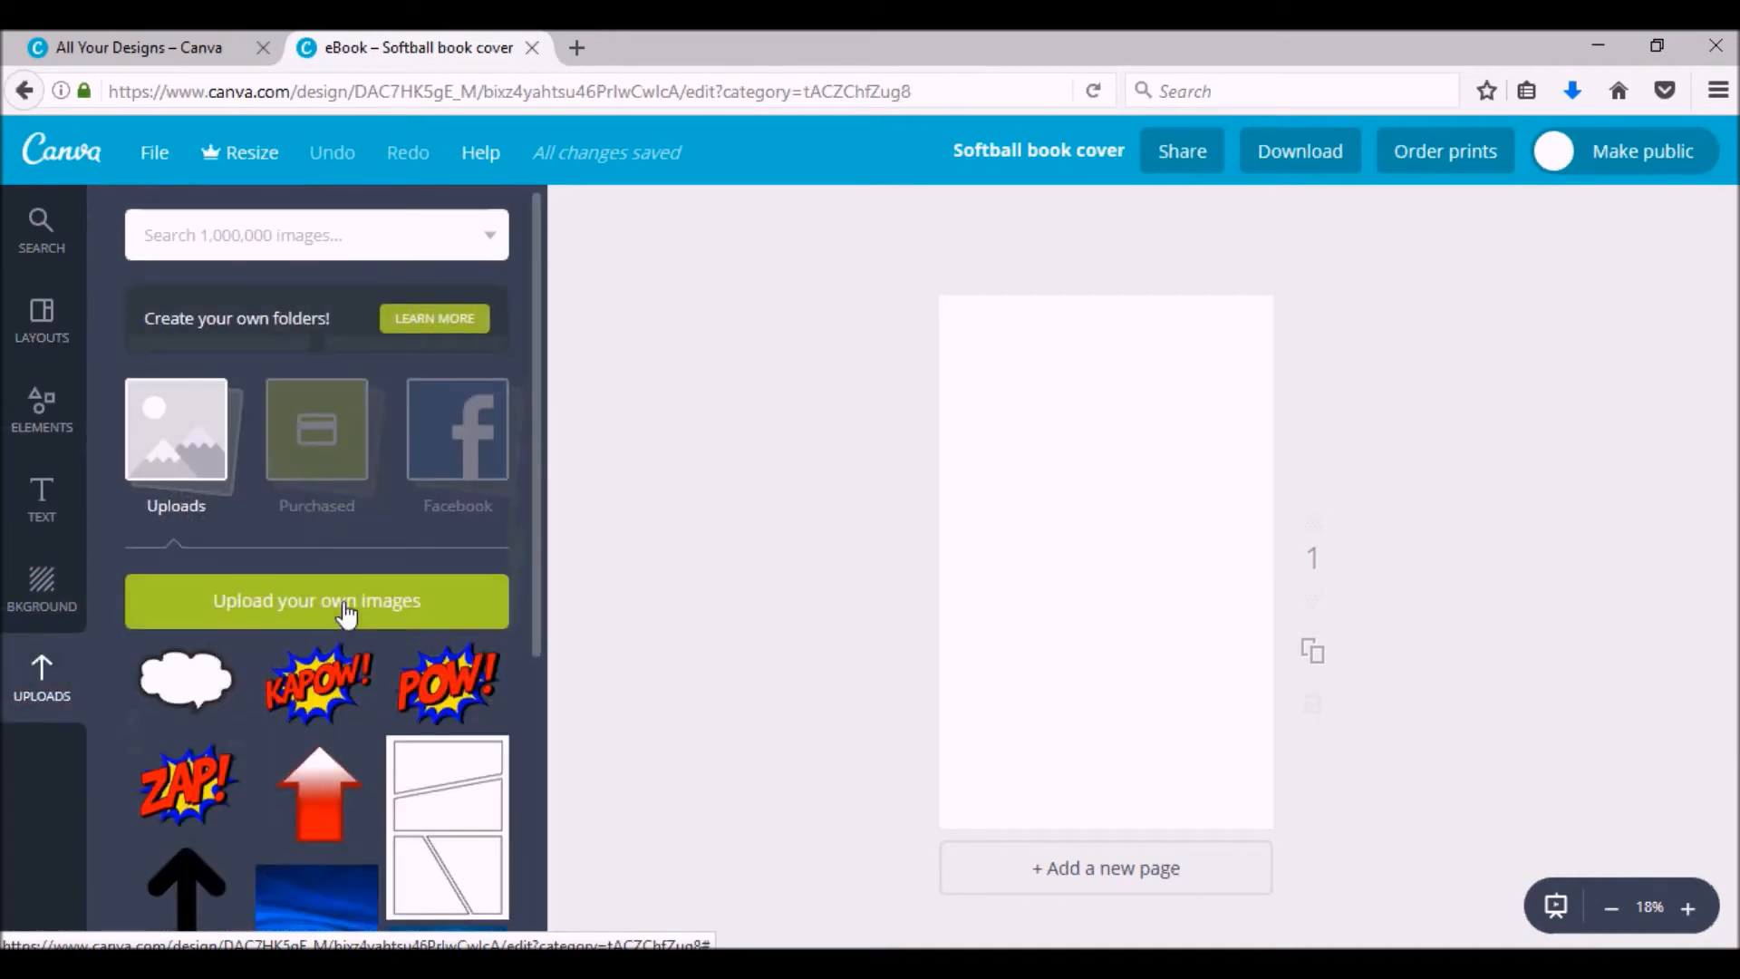
click(316, 600)
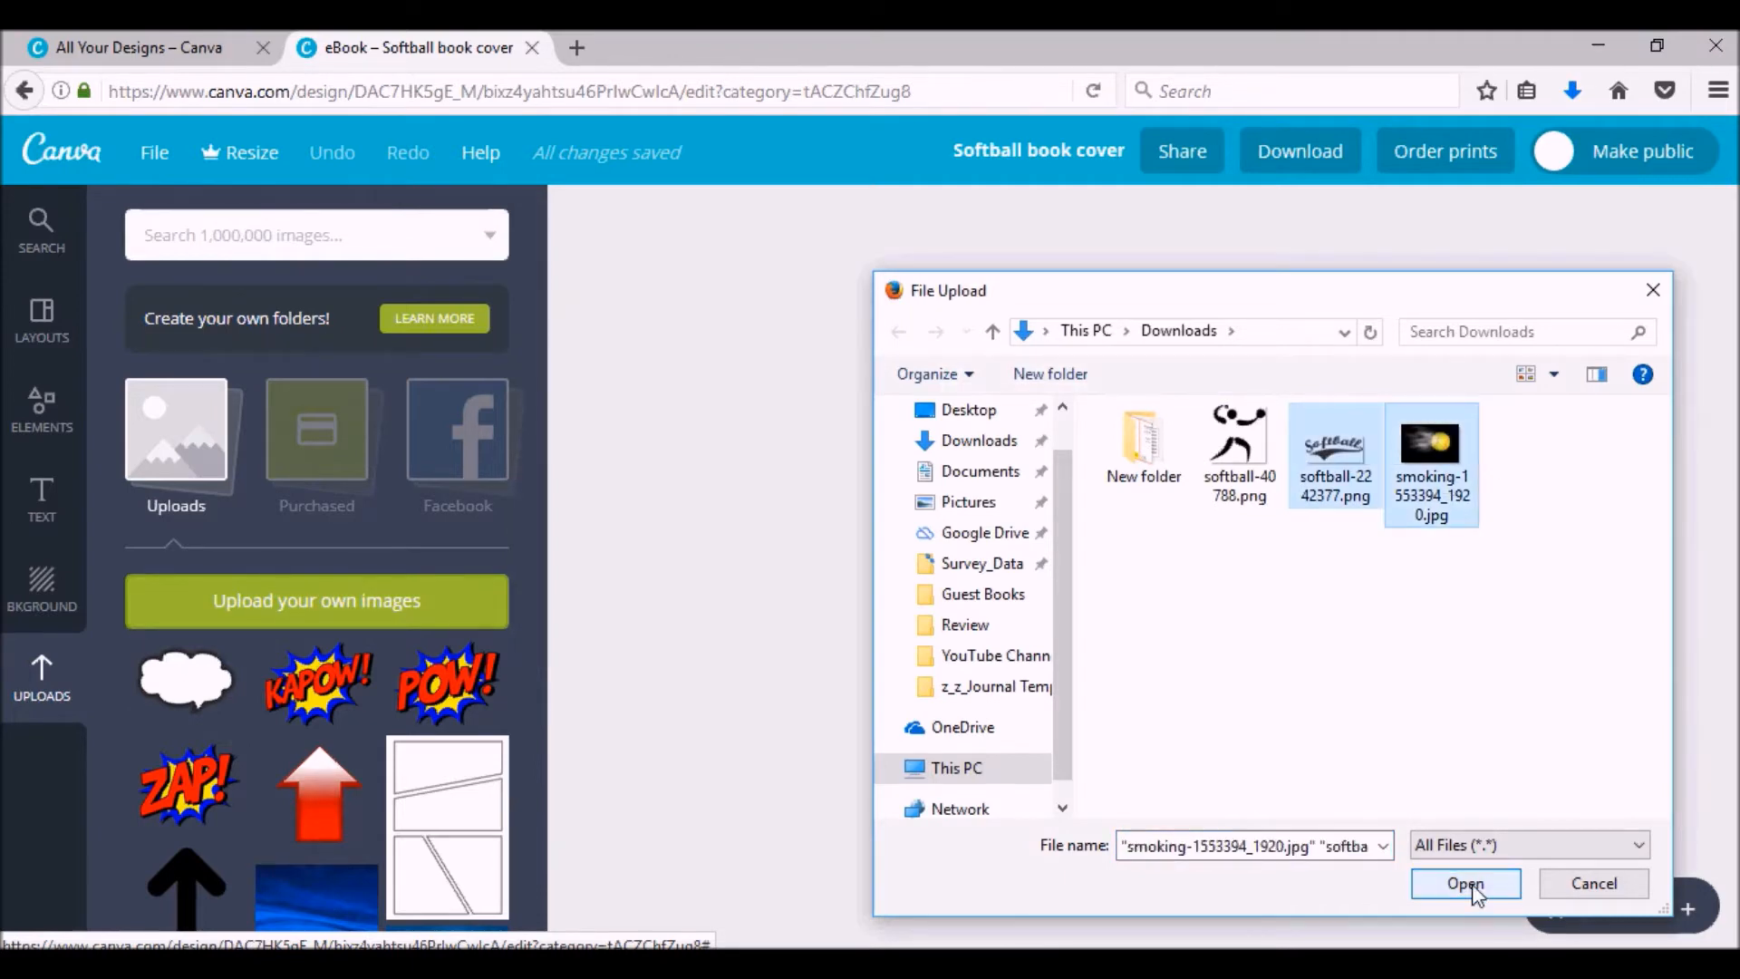
click(1464, 883)
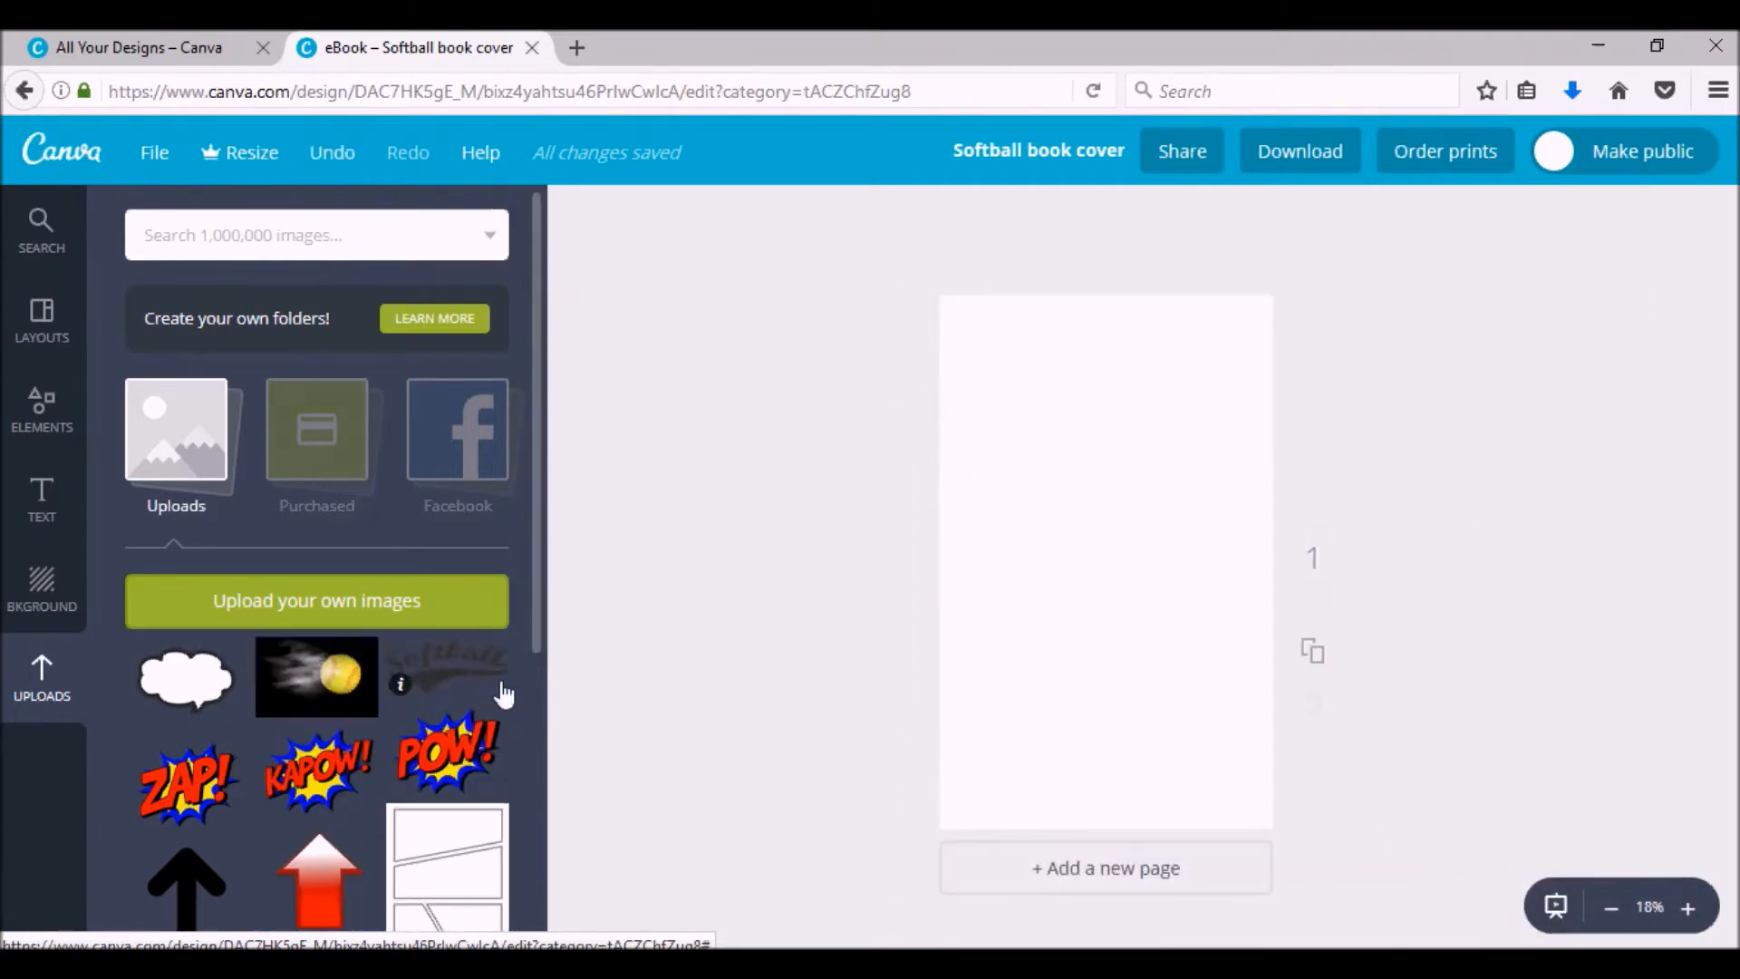
click(447, 677)
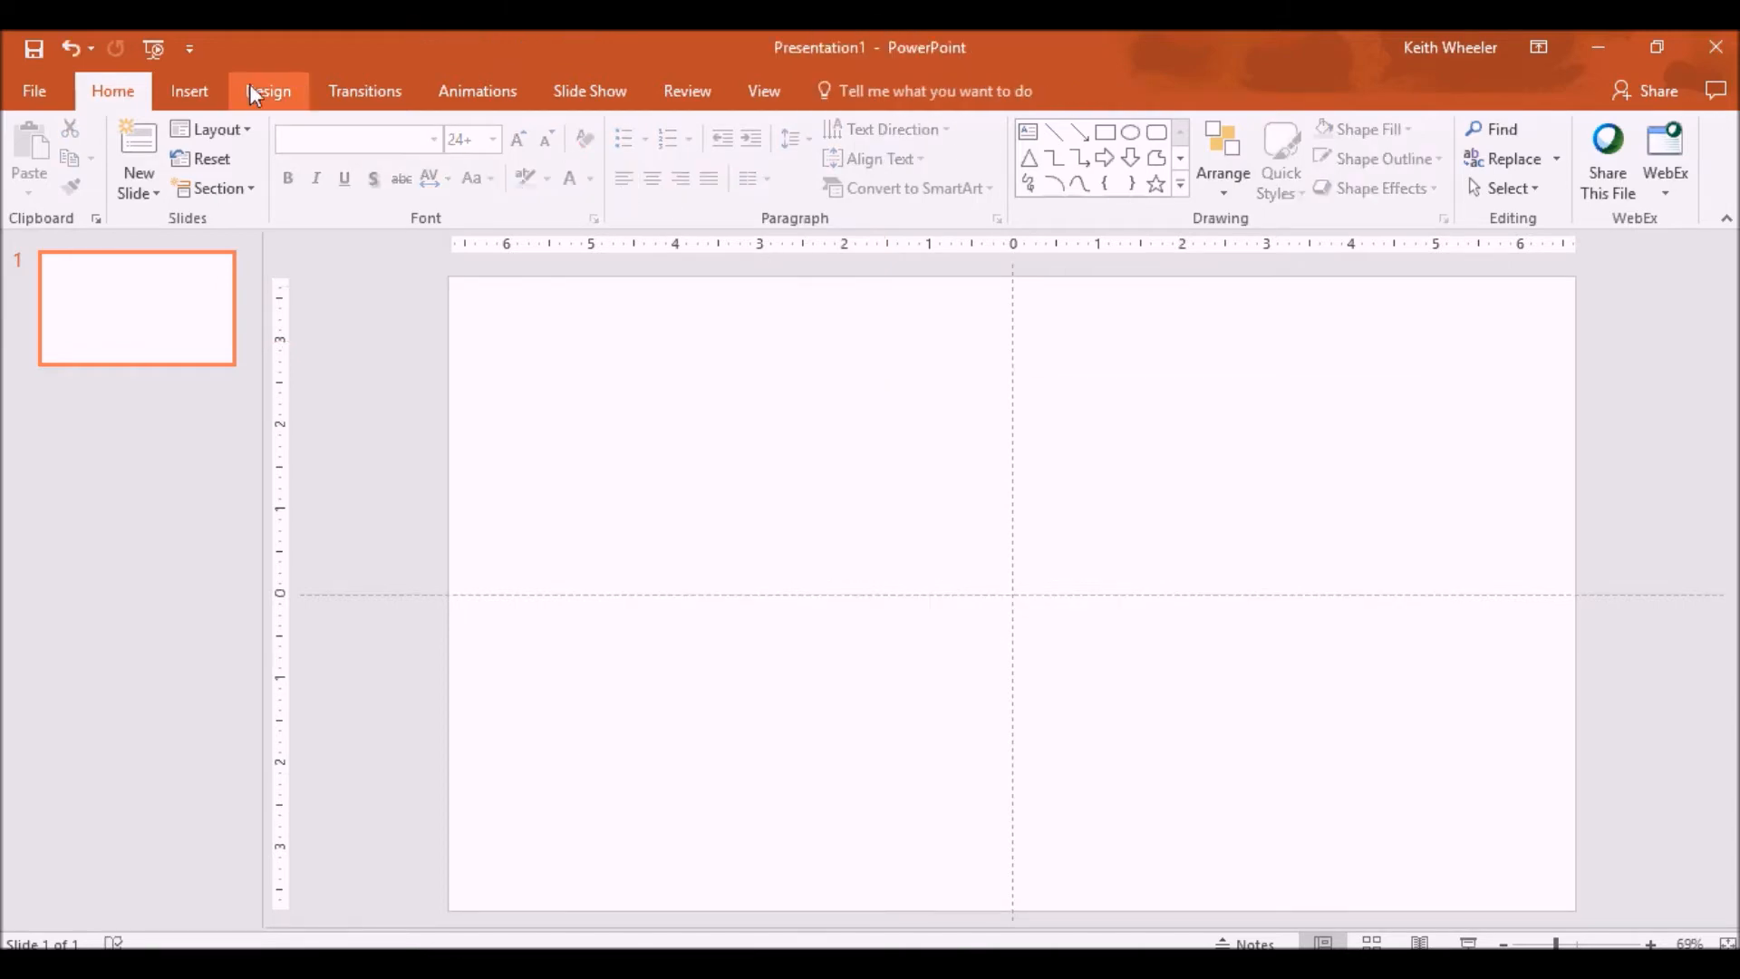
- Recolor the Softball script graphic gold in PowerPoint's picture color settings
click(162, 155)
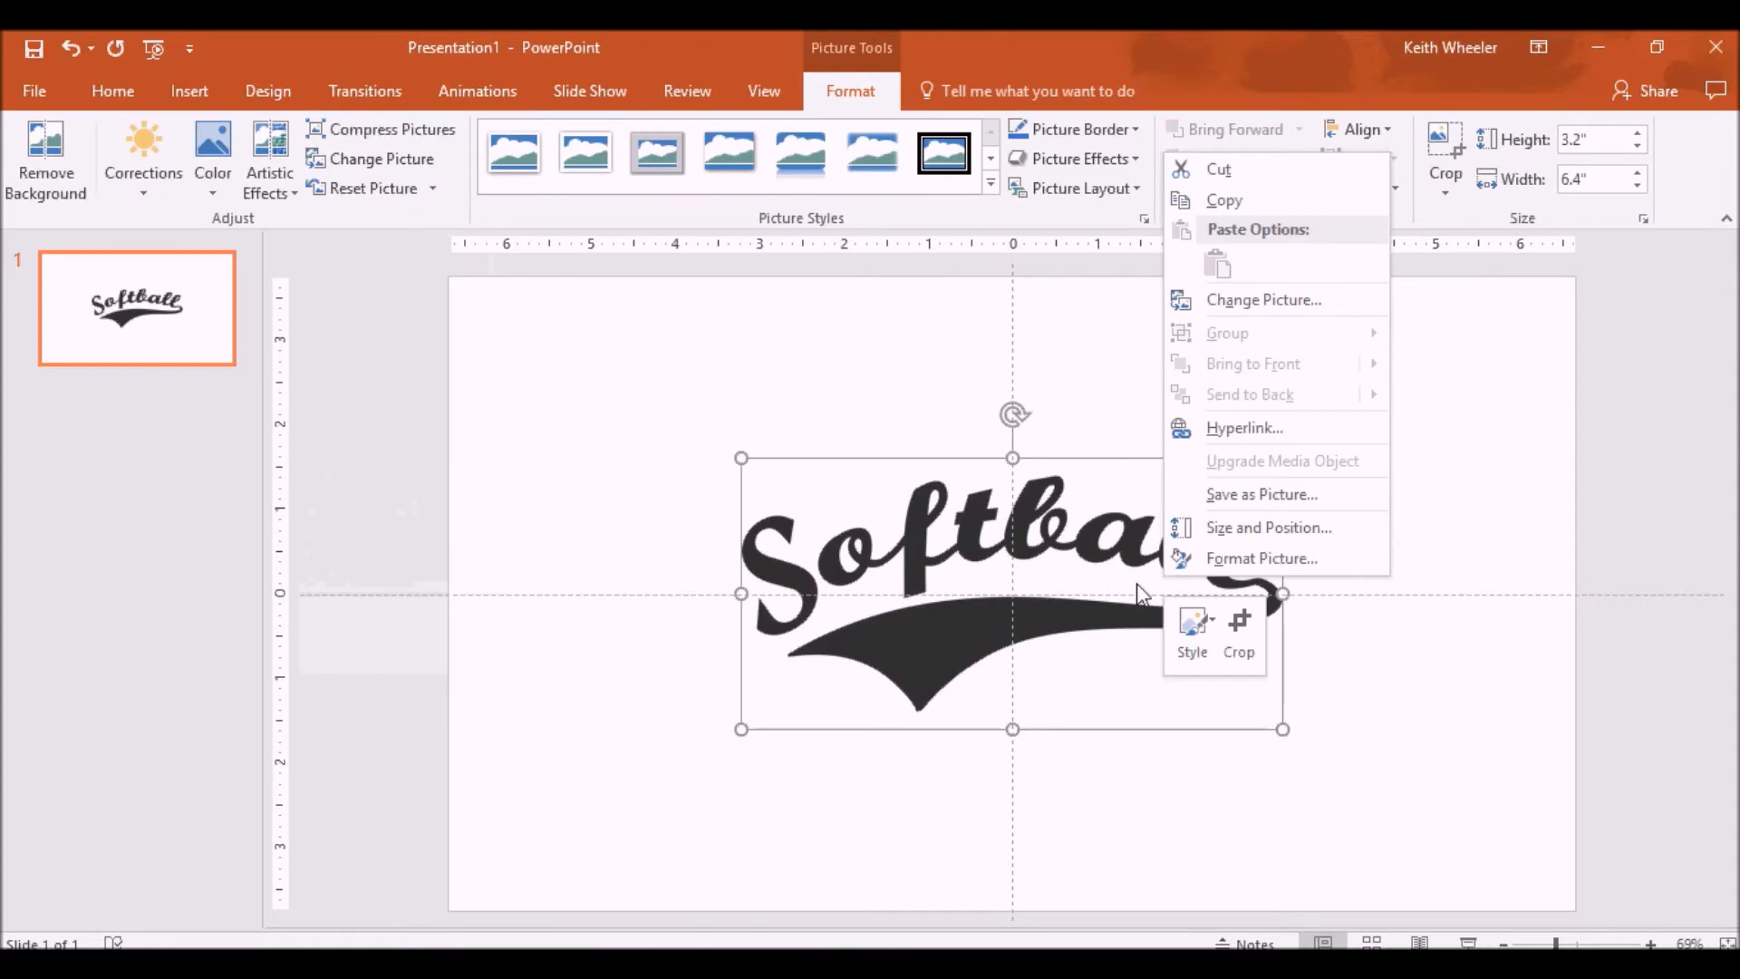
click(1261, 558)
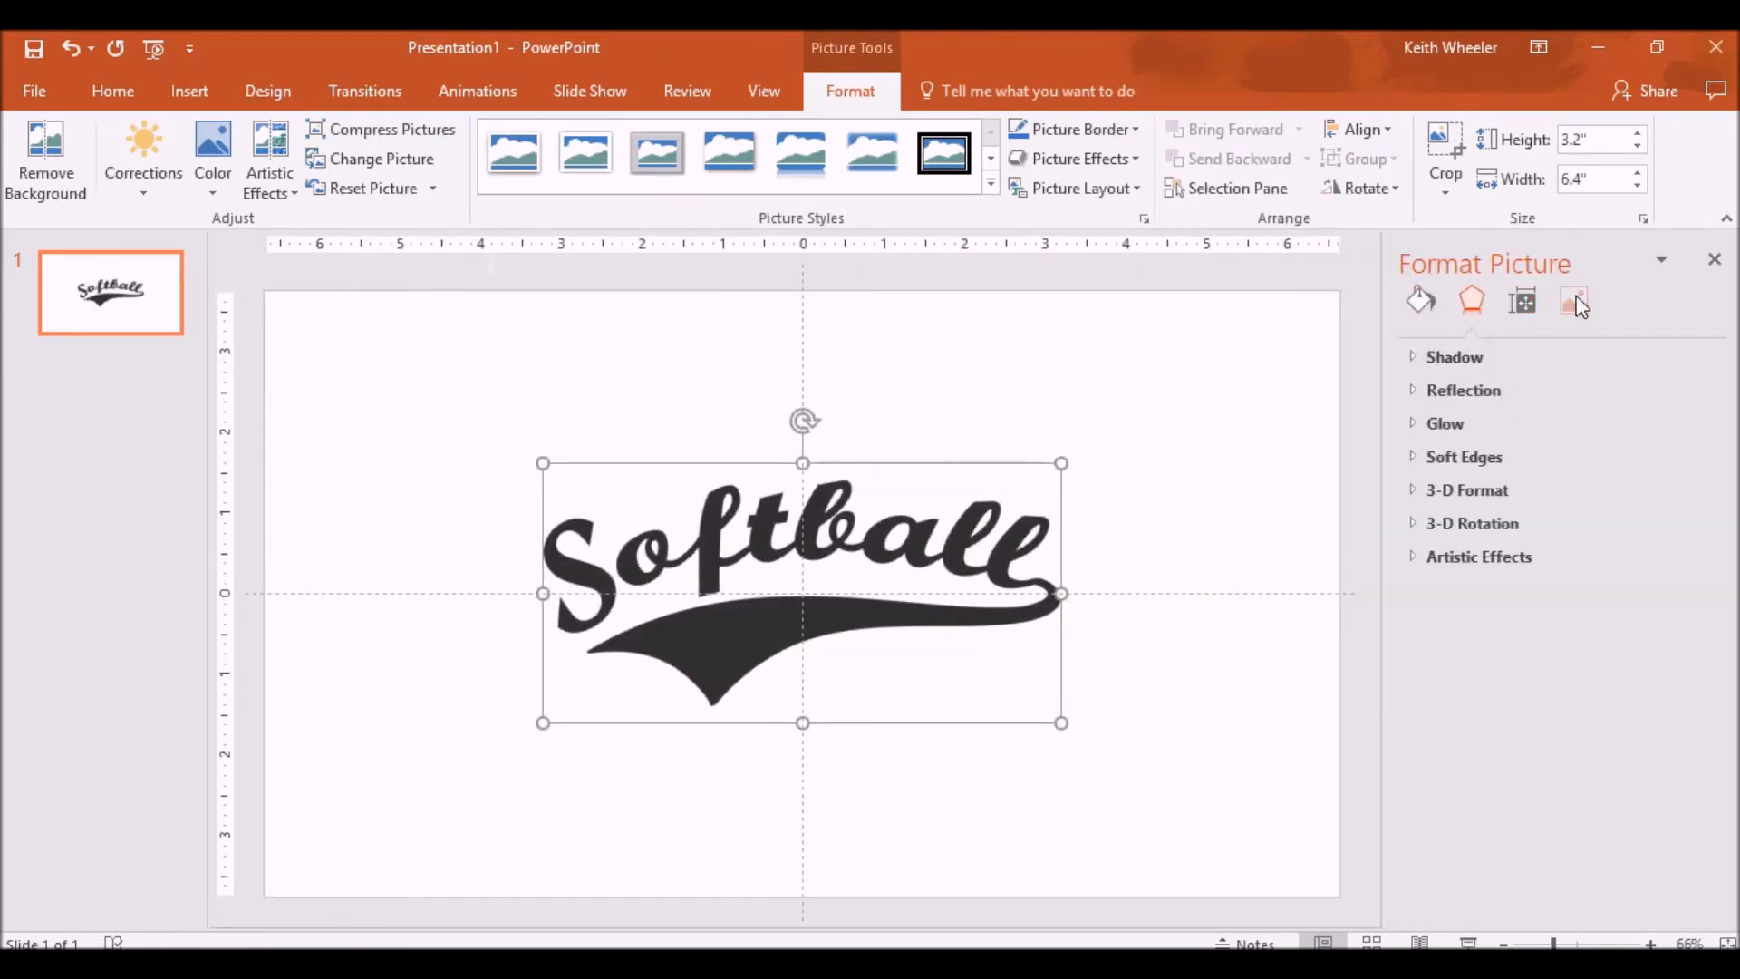
click(1573, 301)
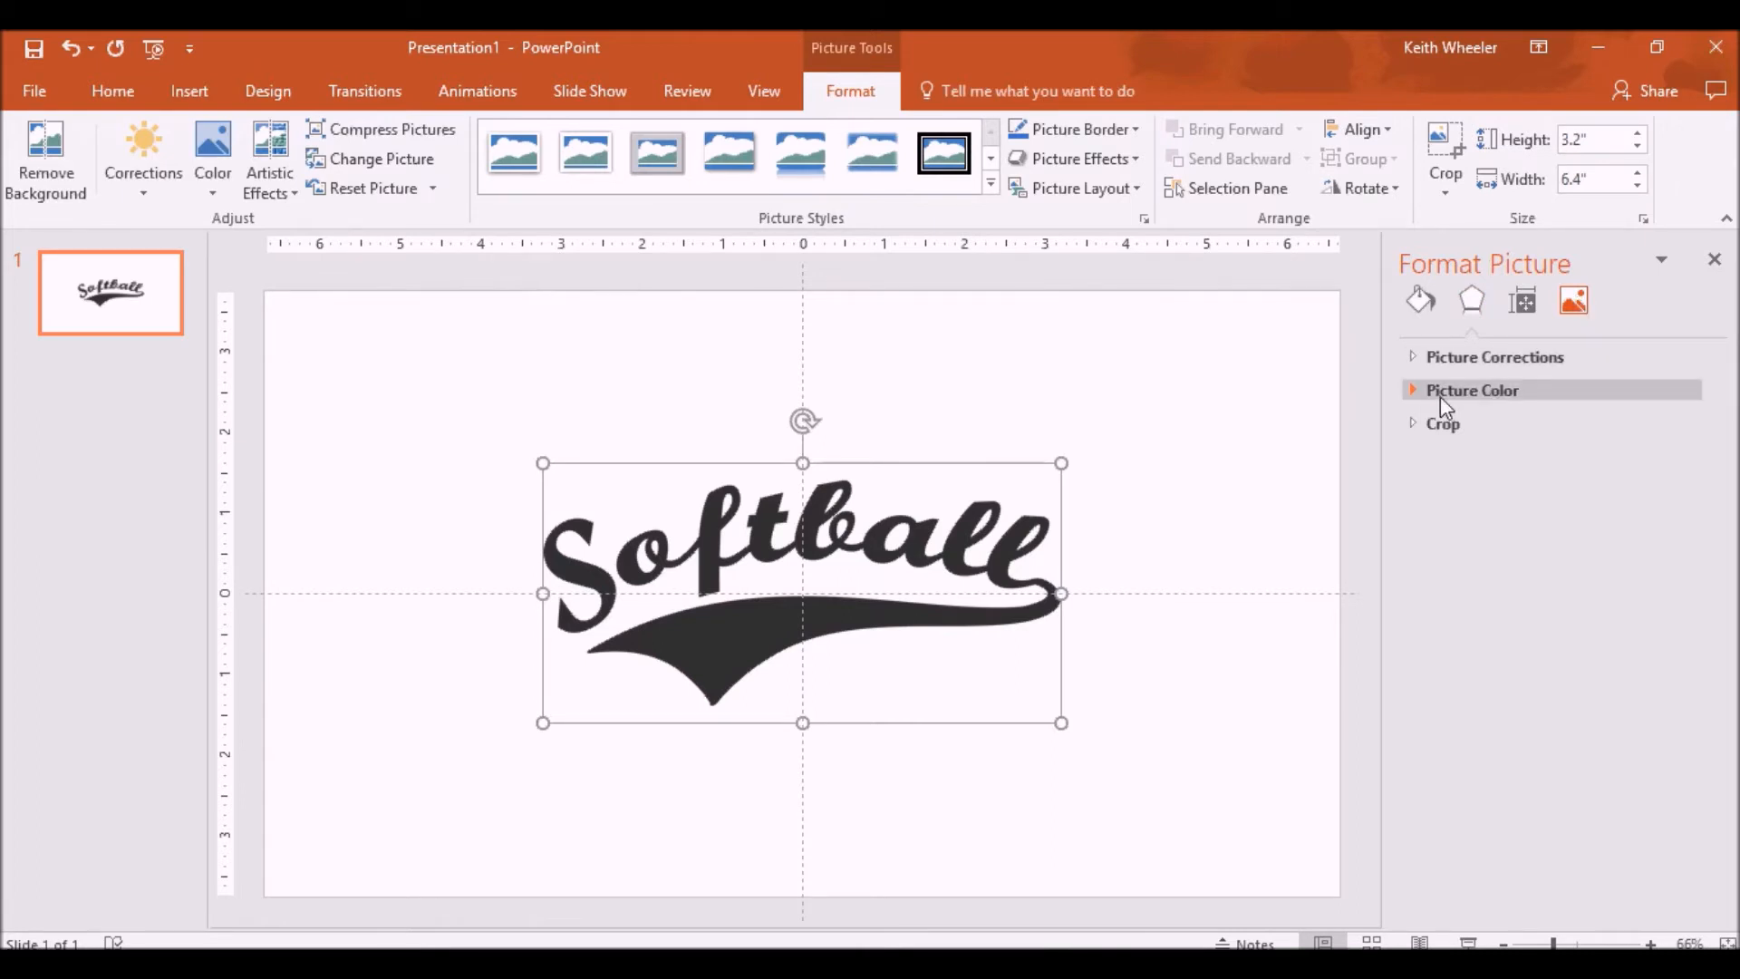
click(1473, 389)
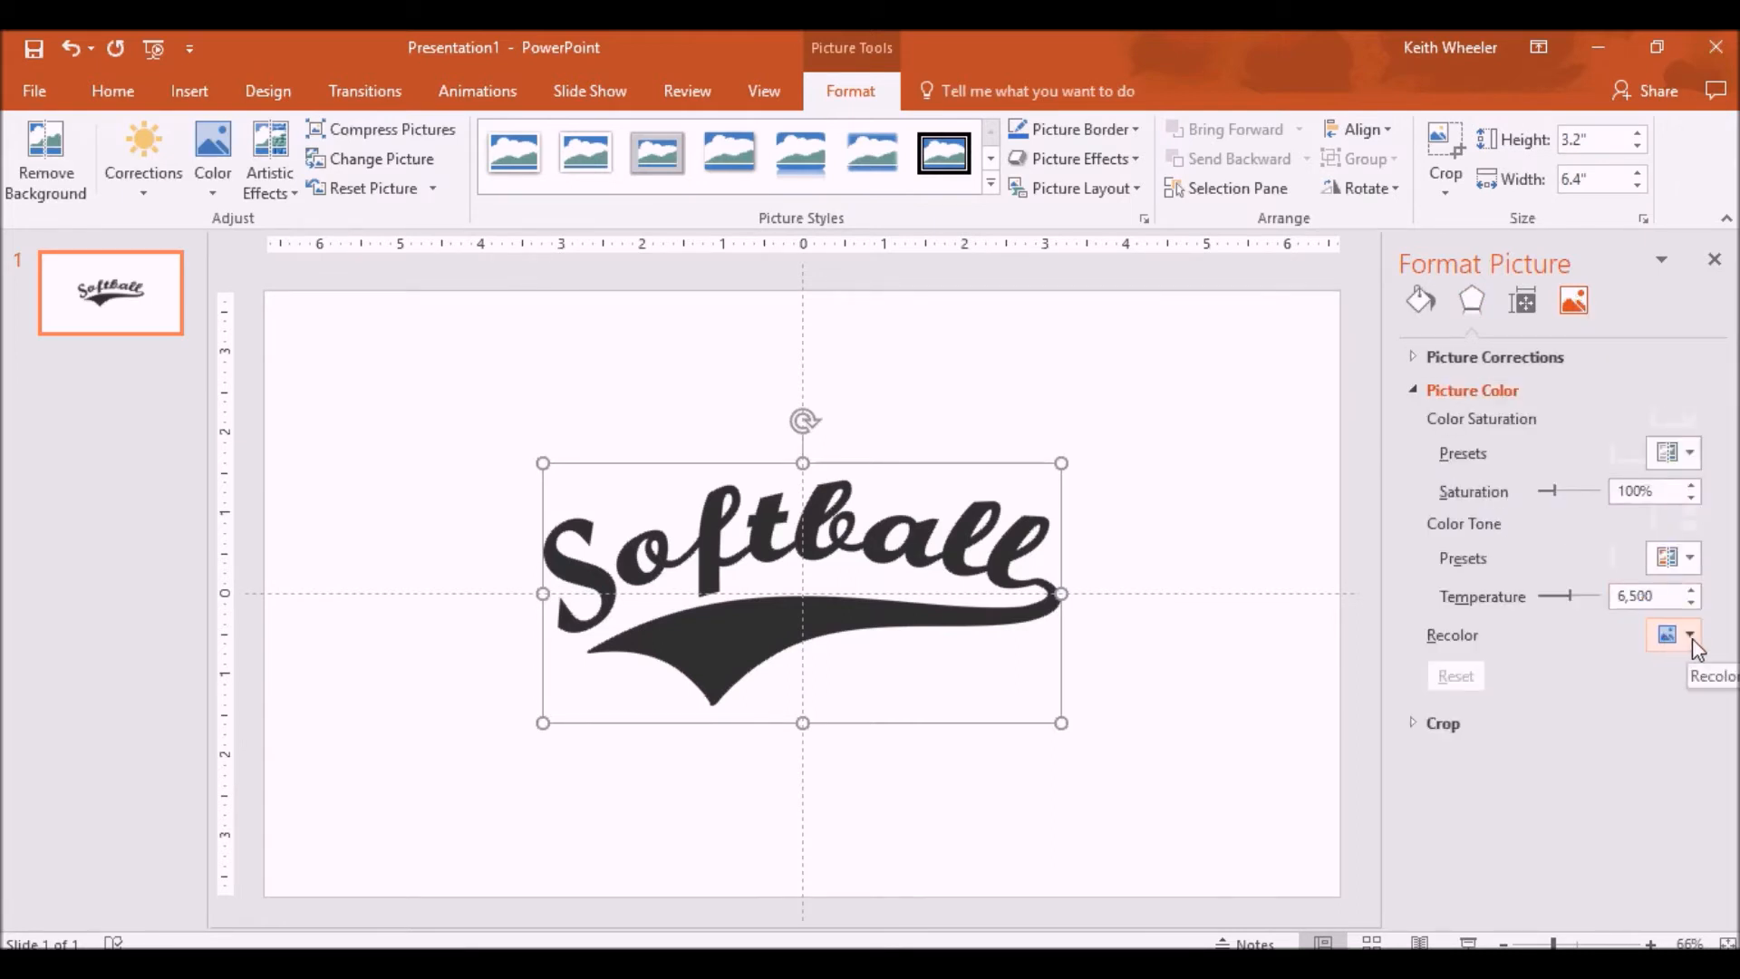
click(1690, 634)
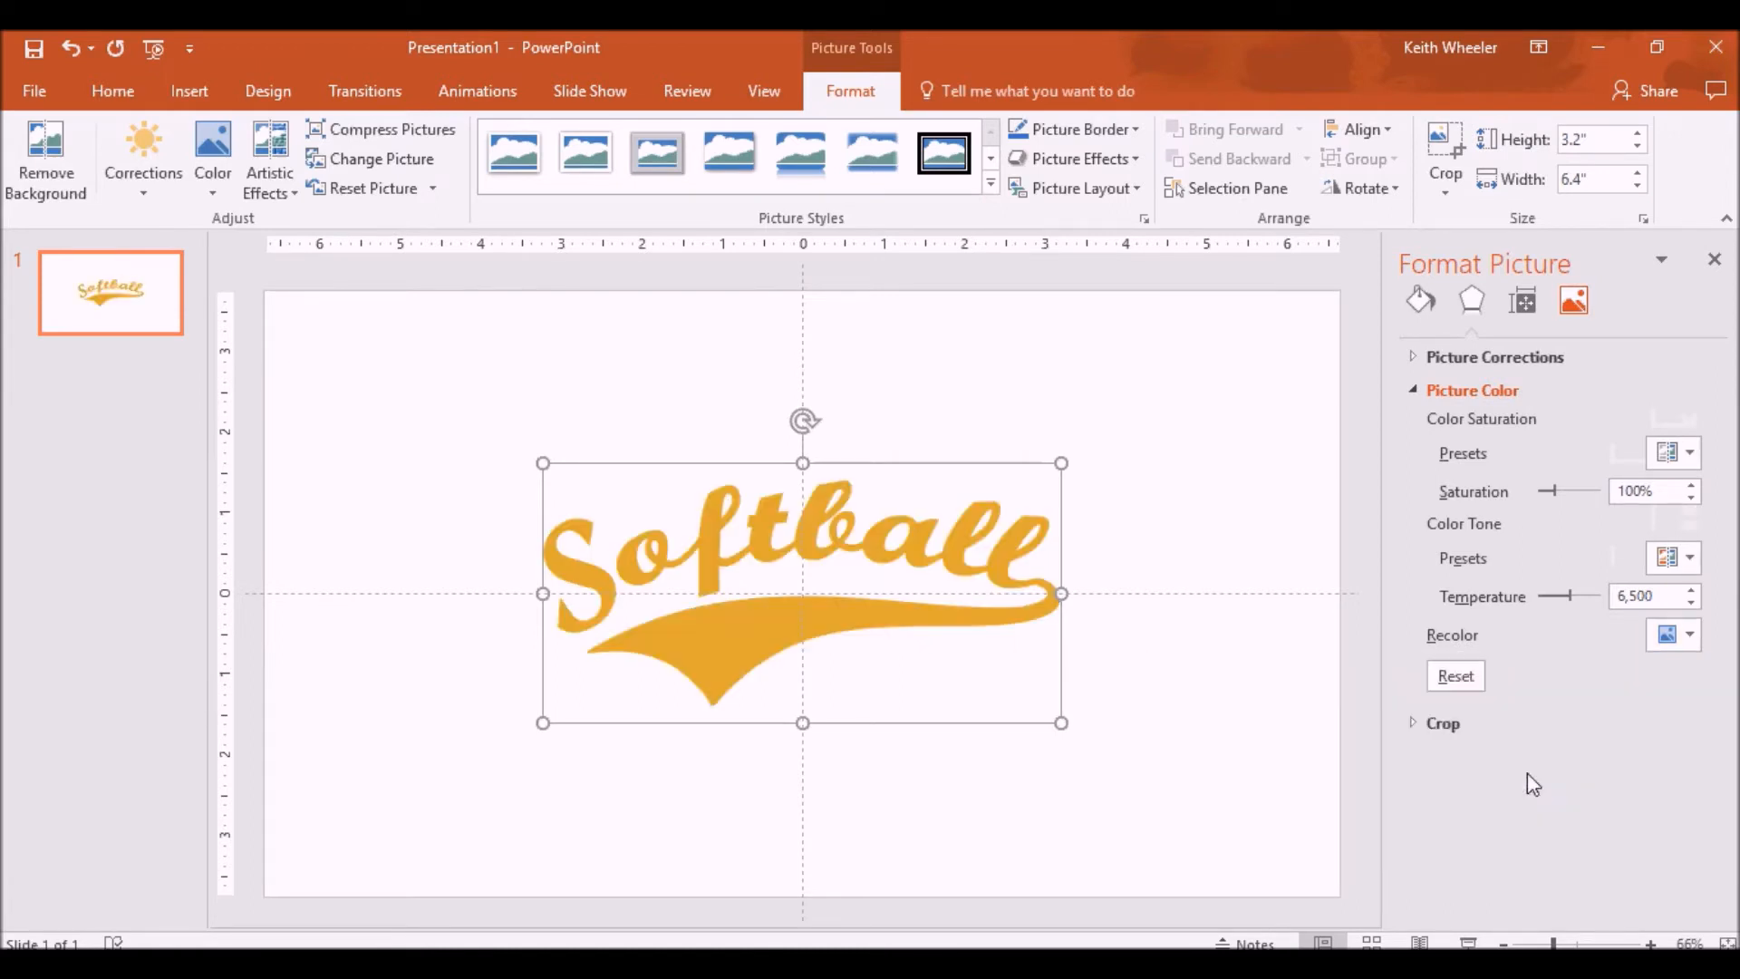
click(1470, 300)
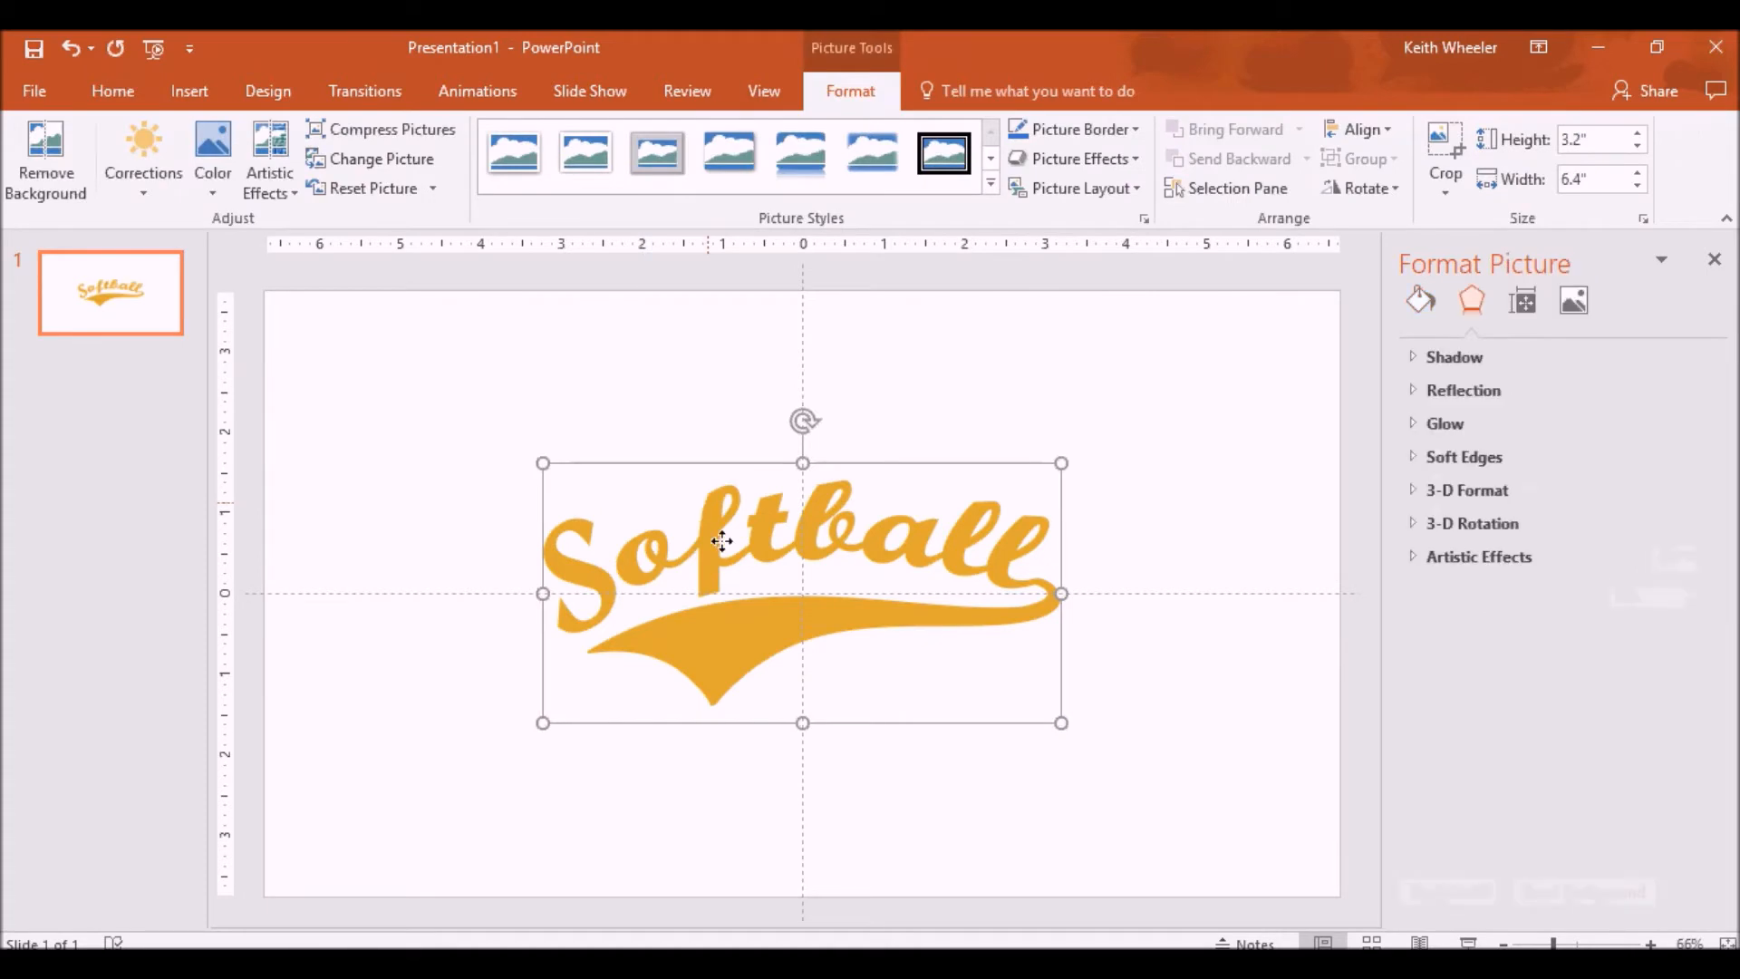
- Save the gold graphic as picture Softball_Text.png
right_click(721, 542)
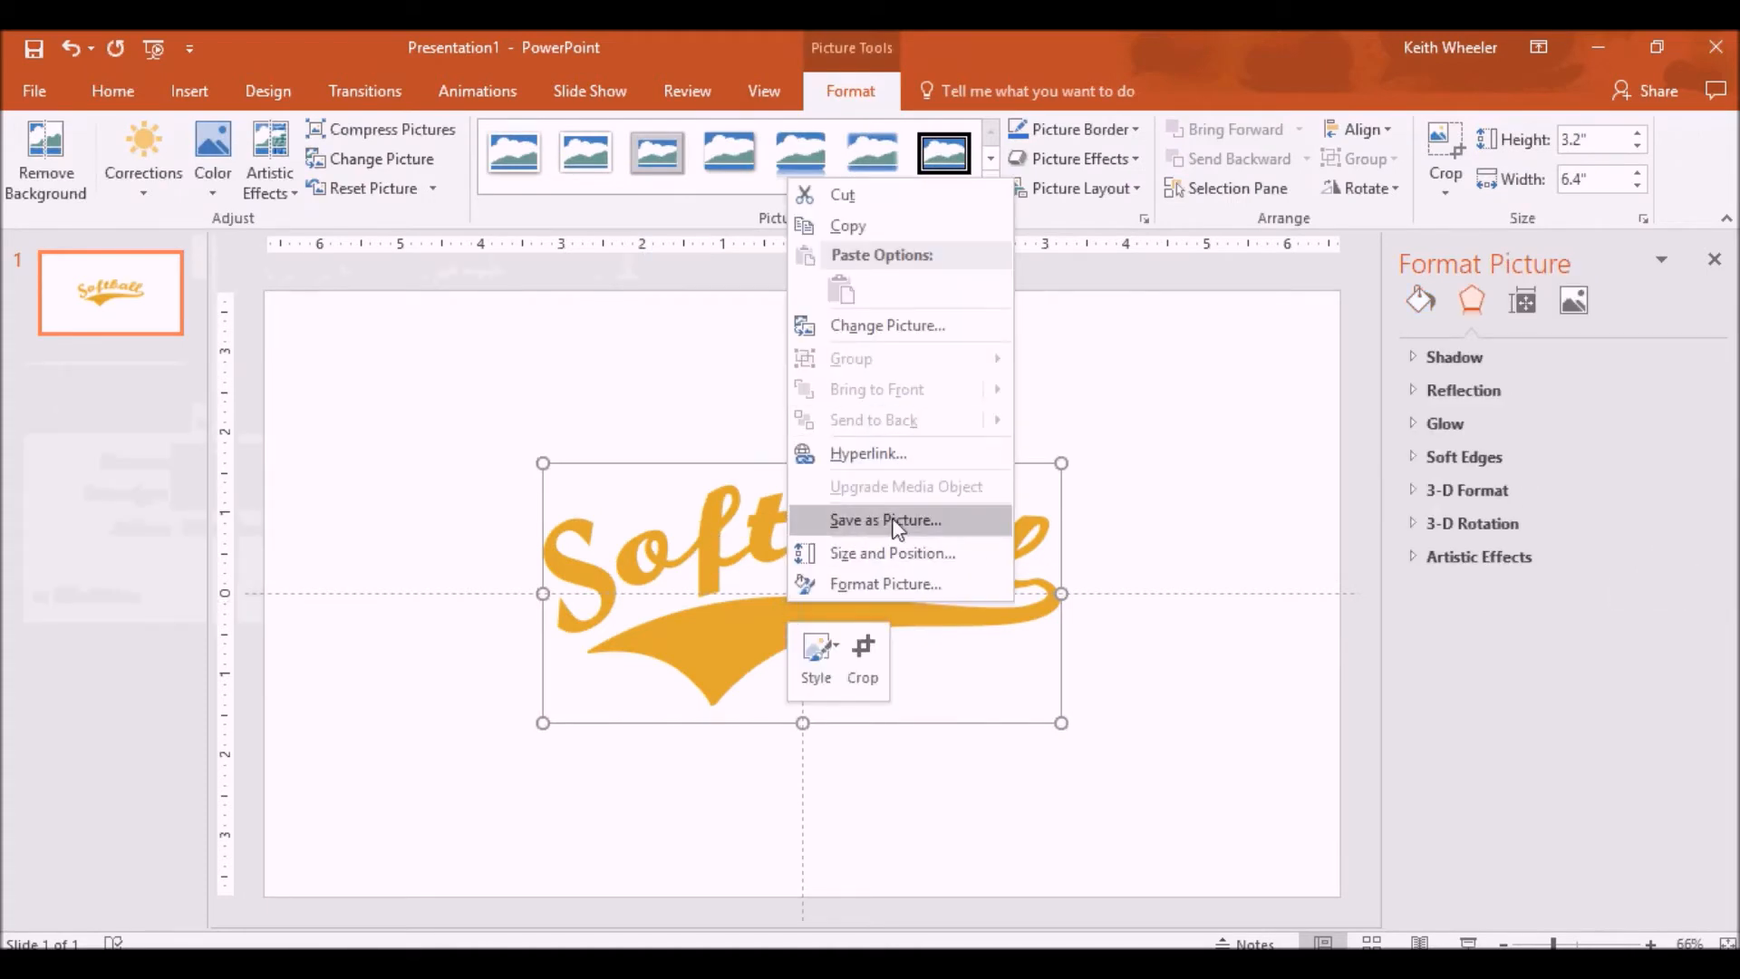
click(885, 519)
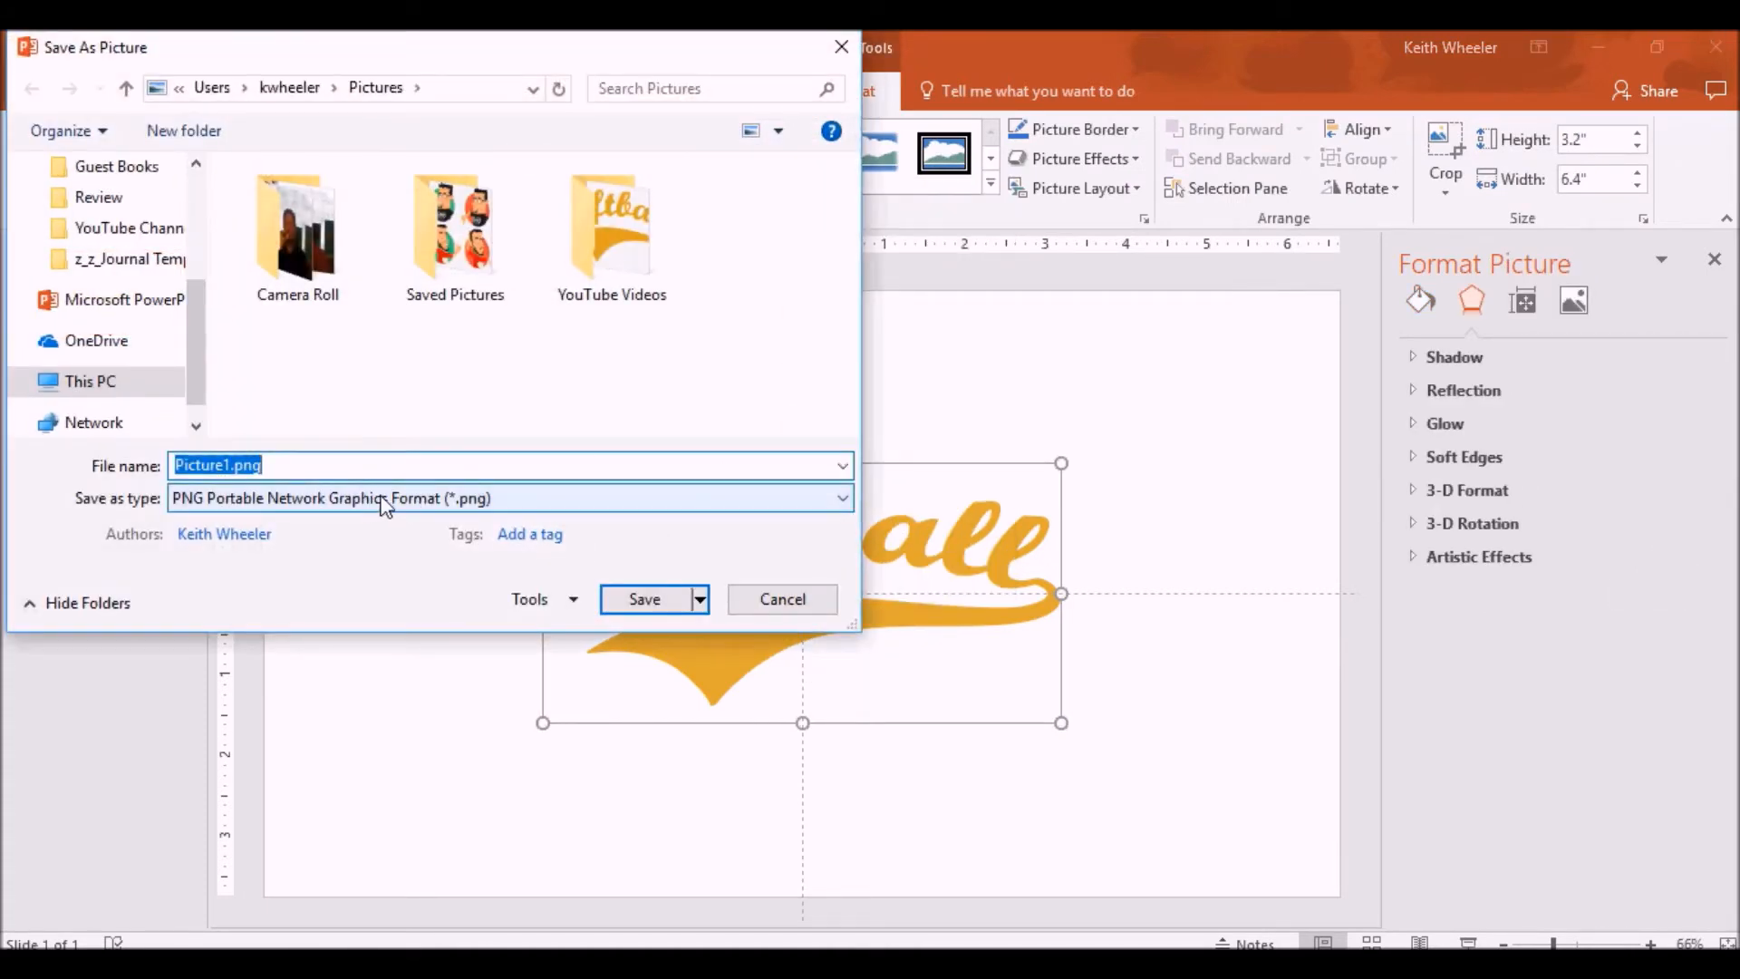
text(Sof)
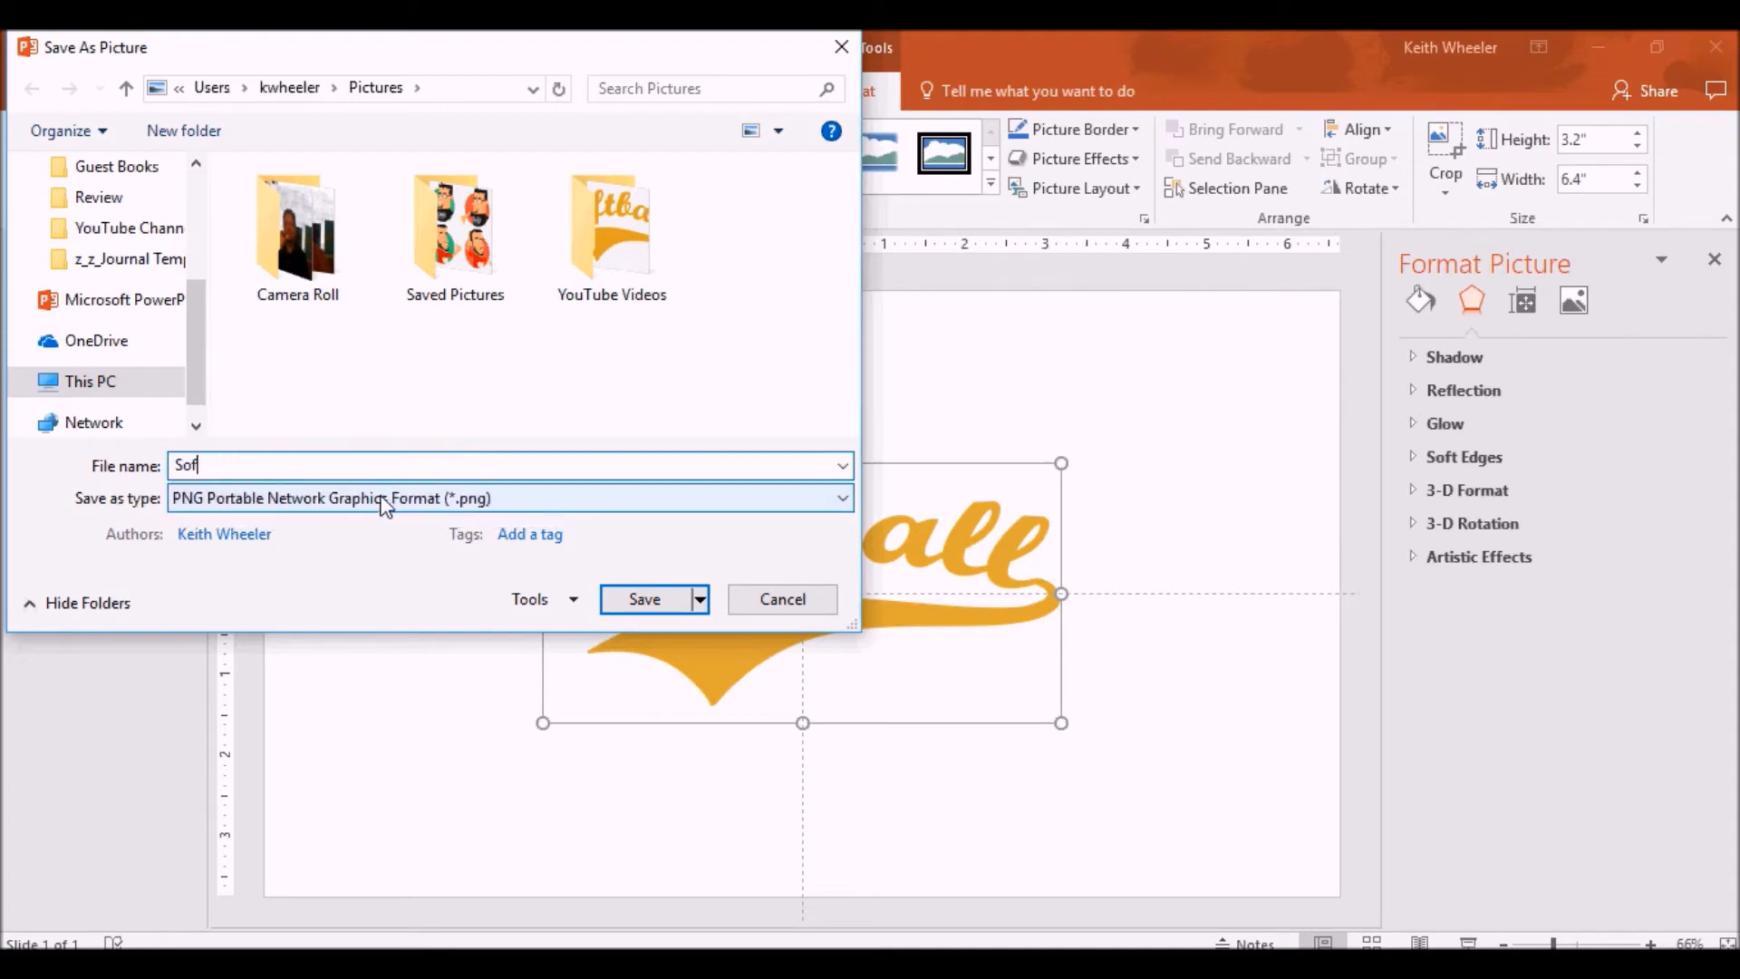
text(tball_)
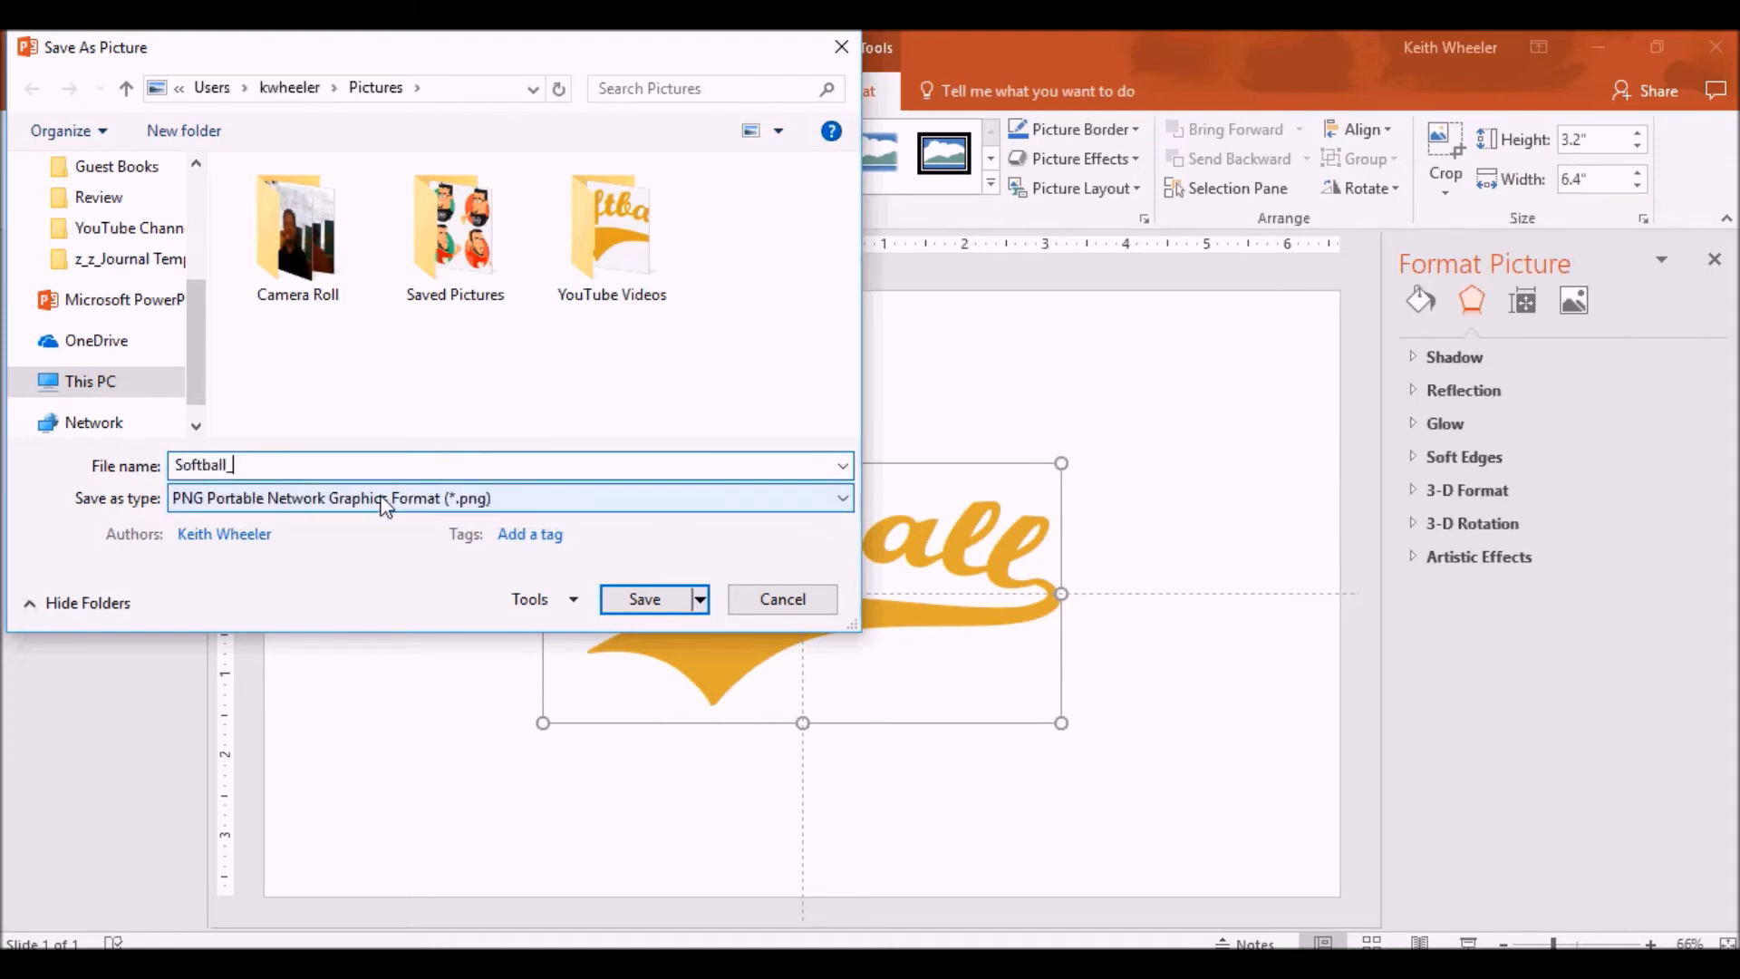
text(Text.png)
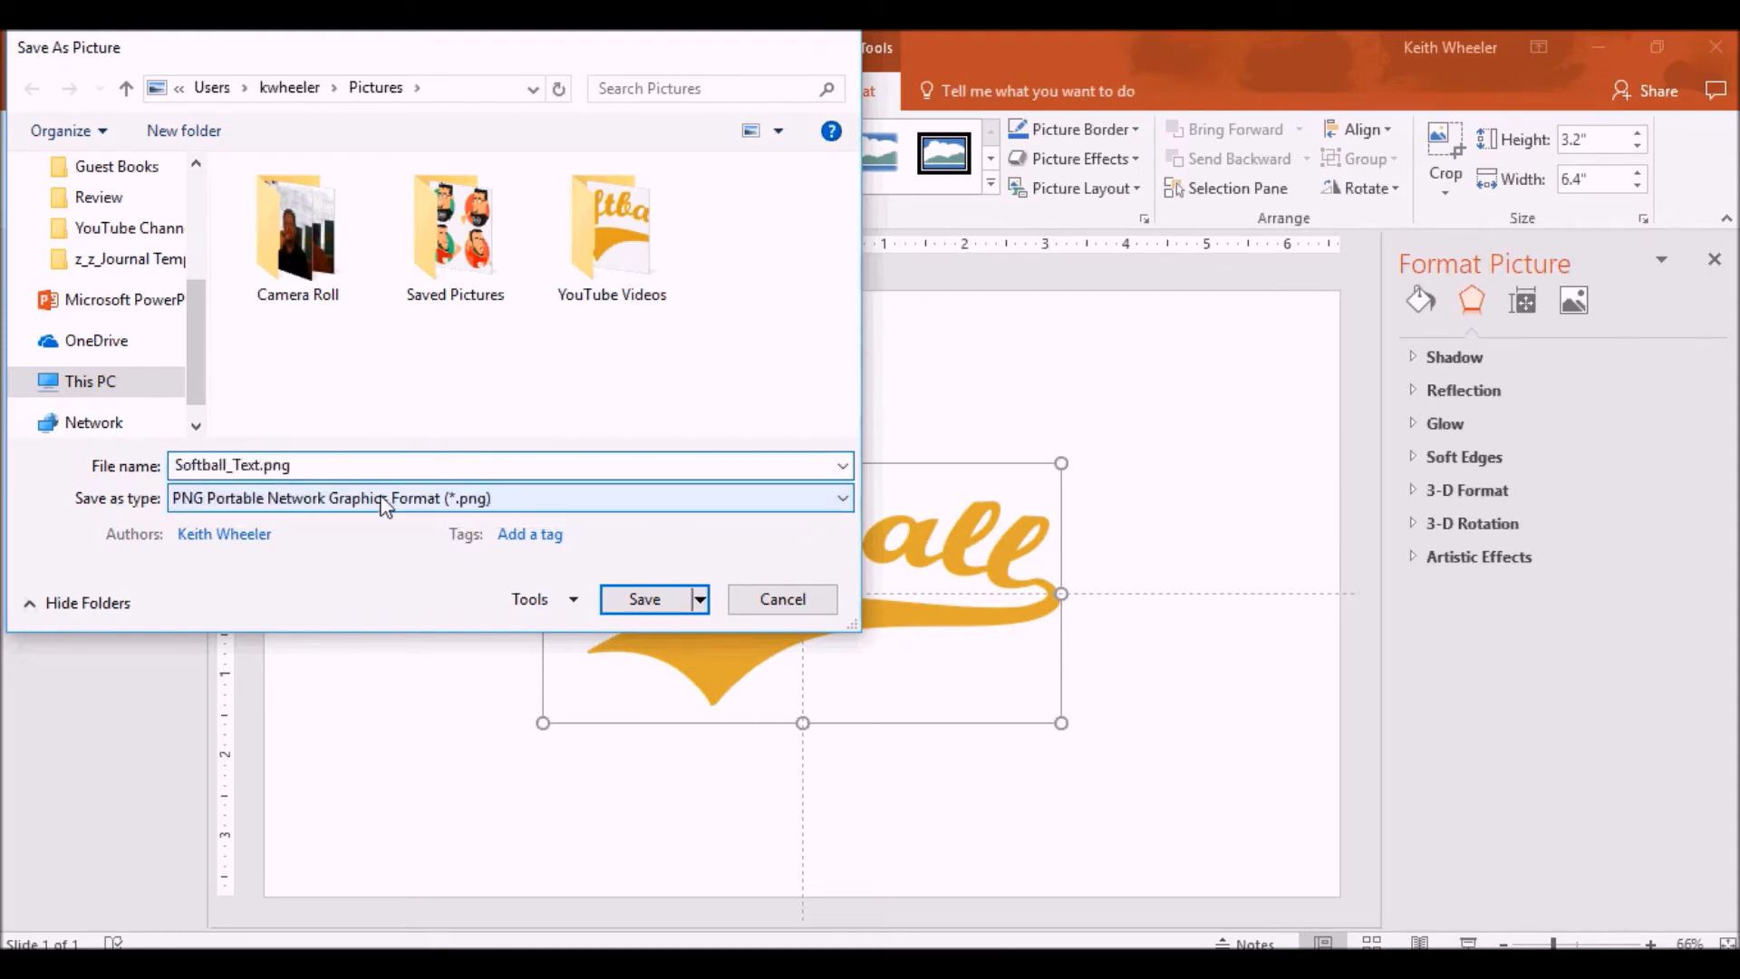
click(644, 598)
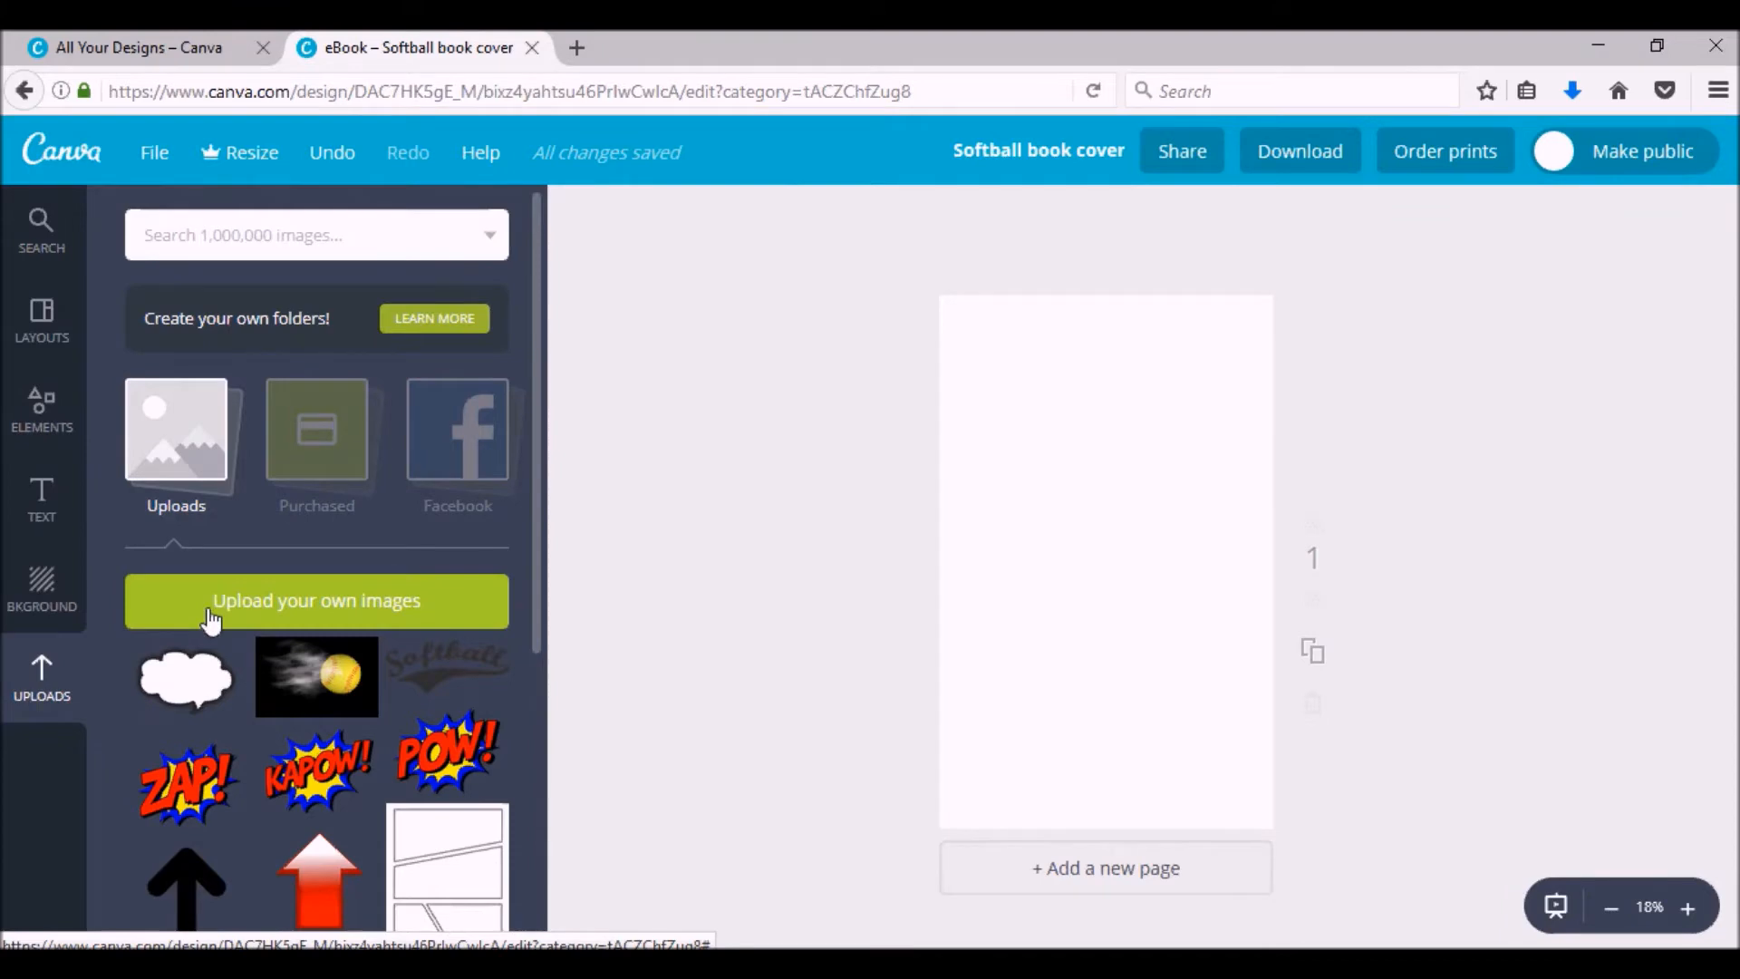
- Upload Softball_Text.png from Pictures and add it near the bottom of the cover
click(316, 600)
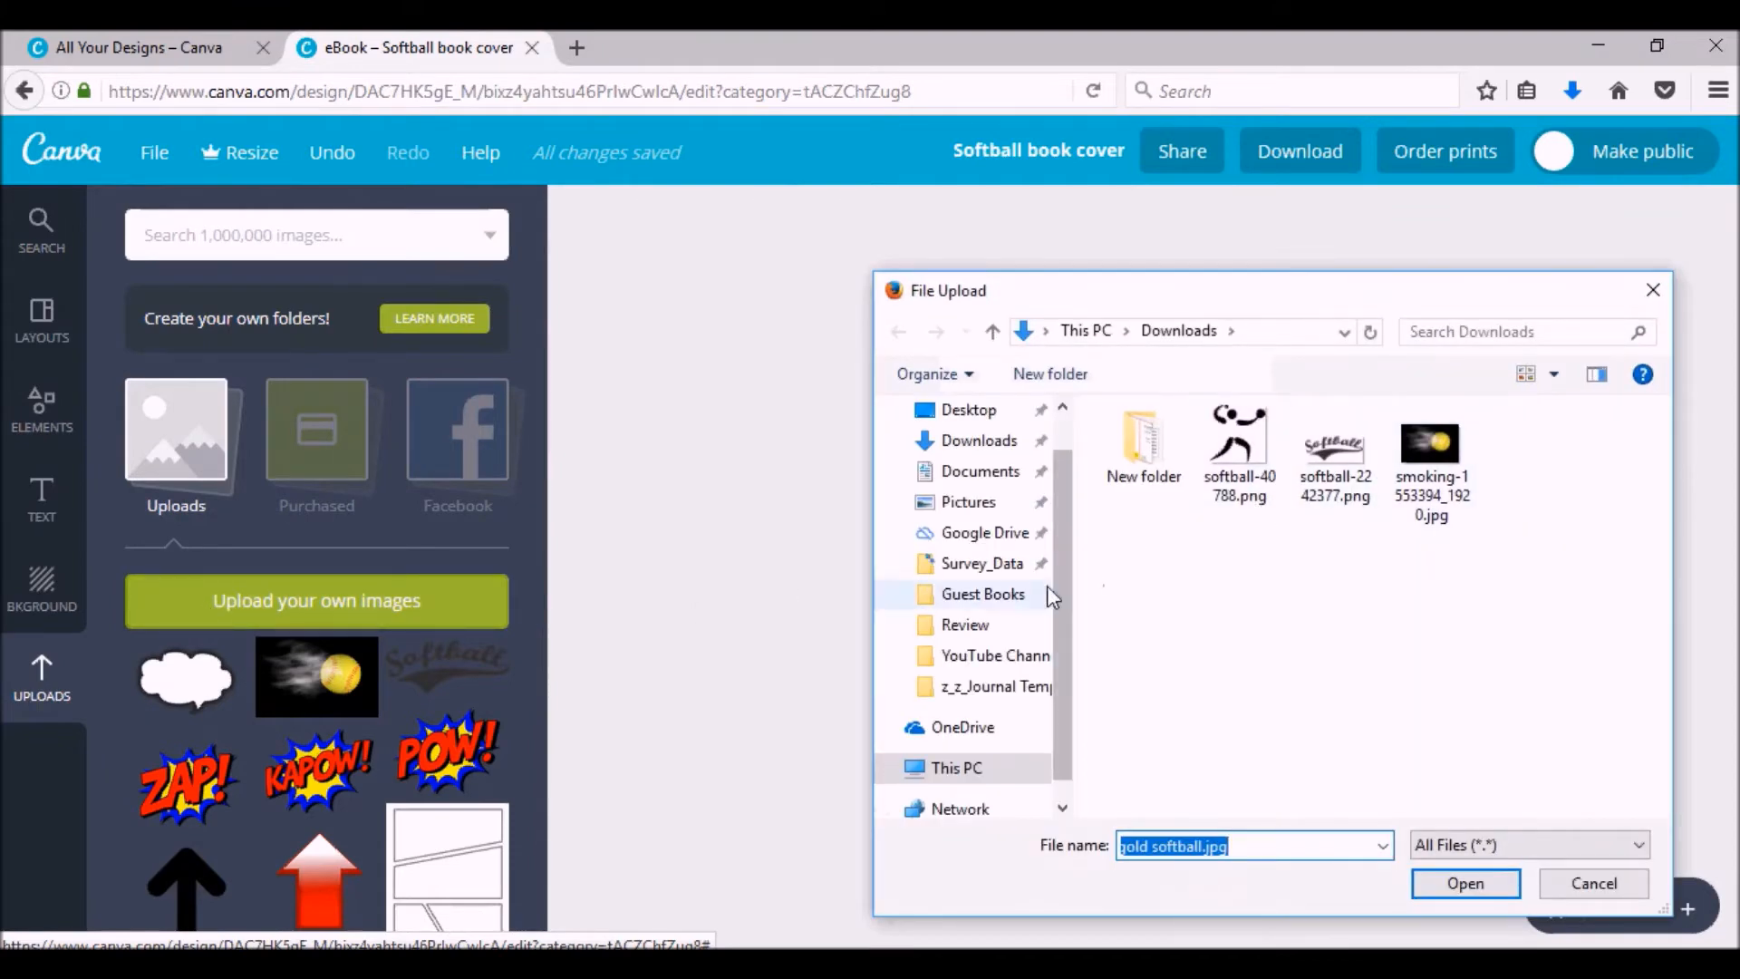
click(967, 502)
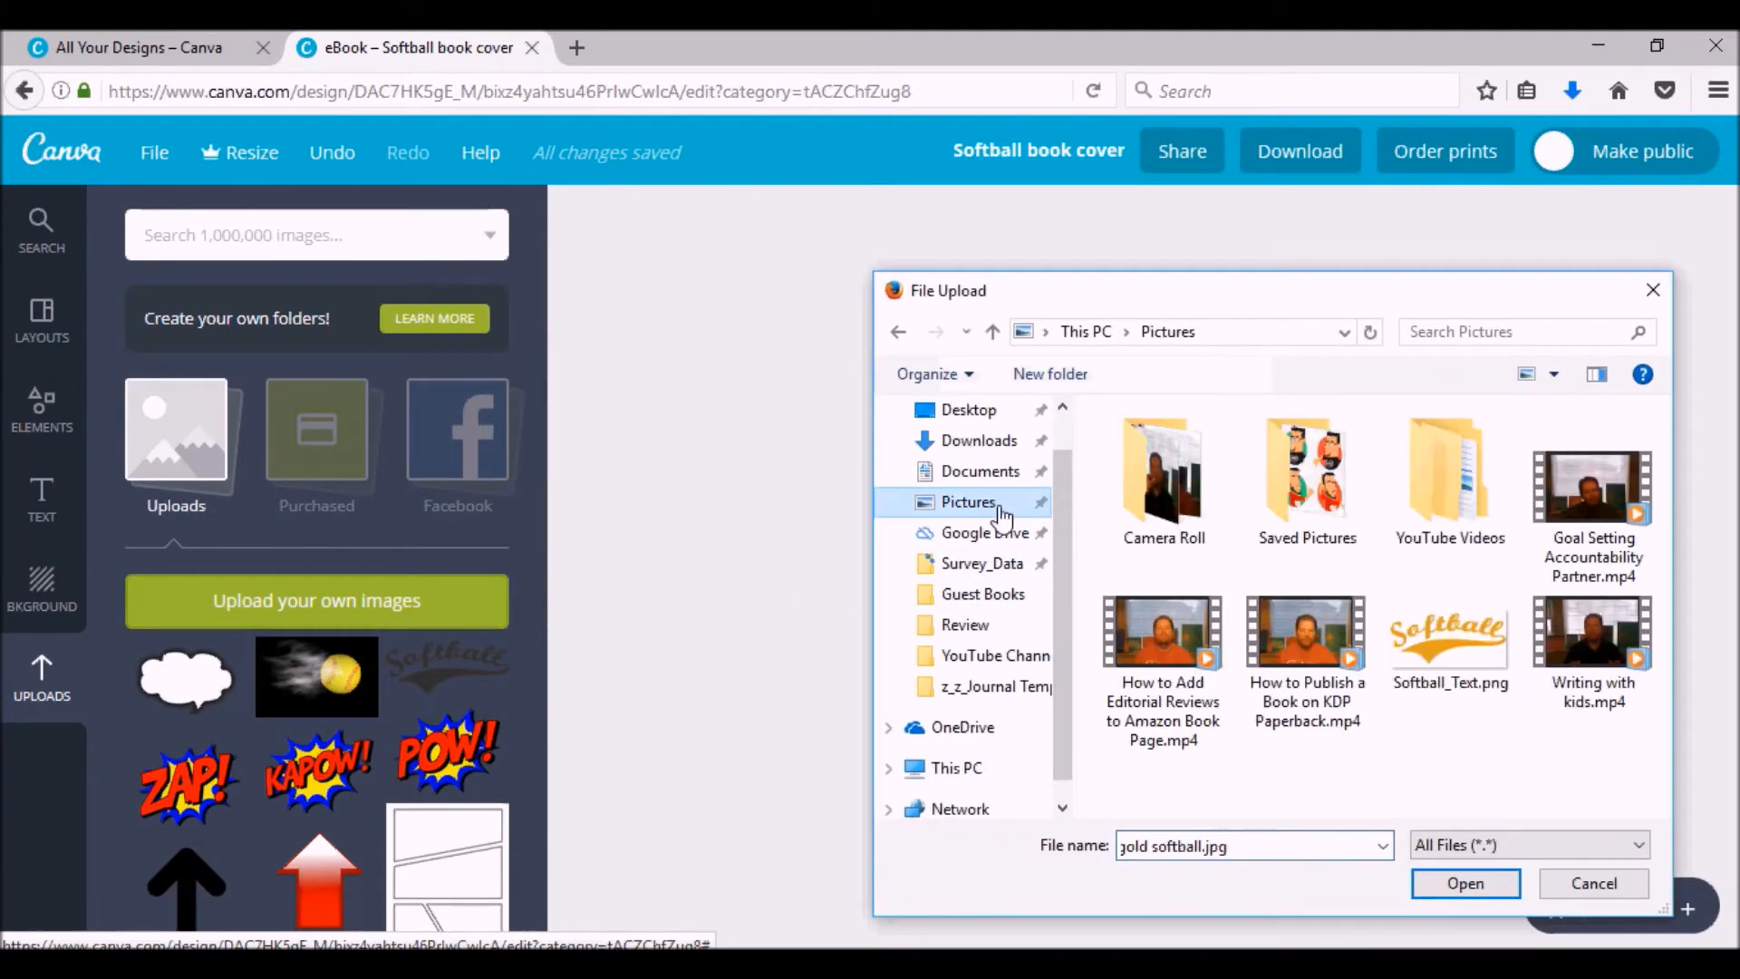
click(1463, 881)
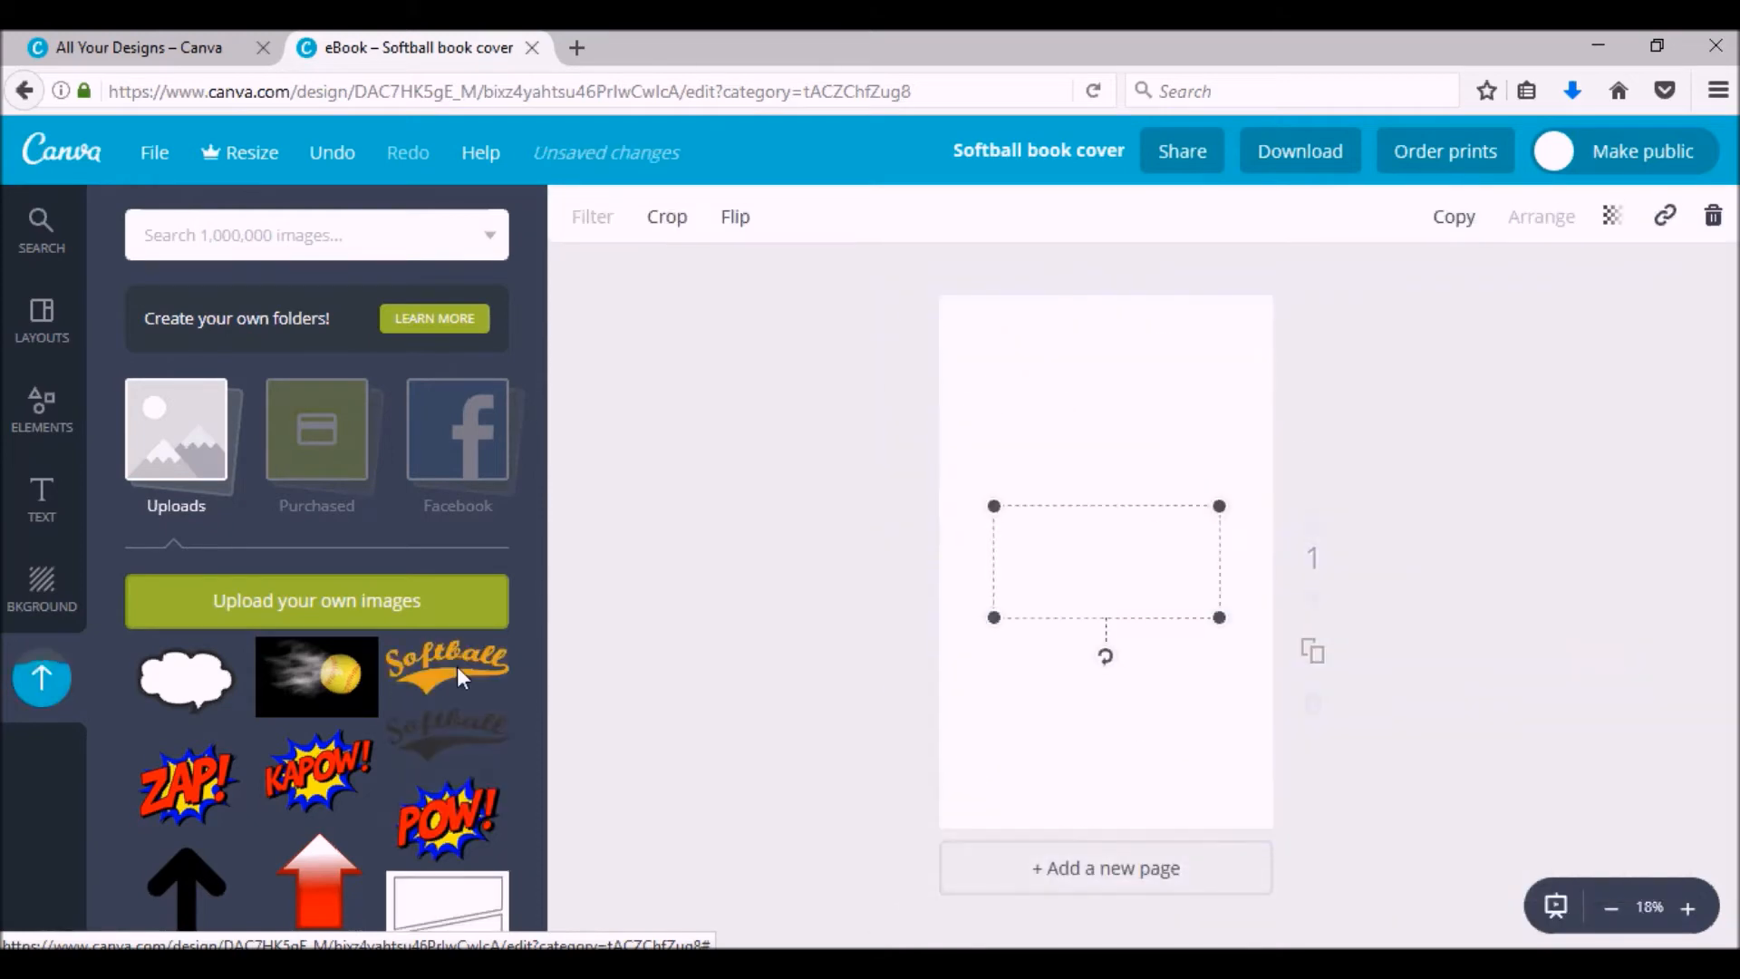
click(446, 666)
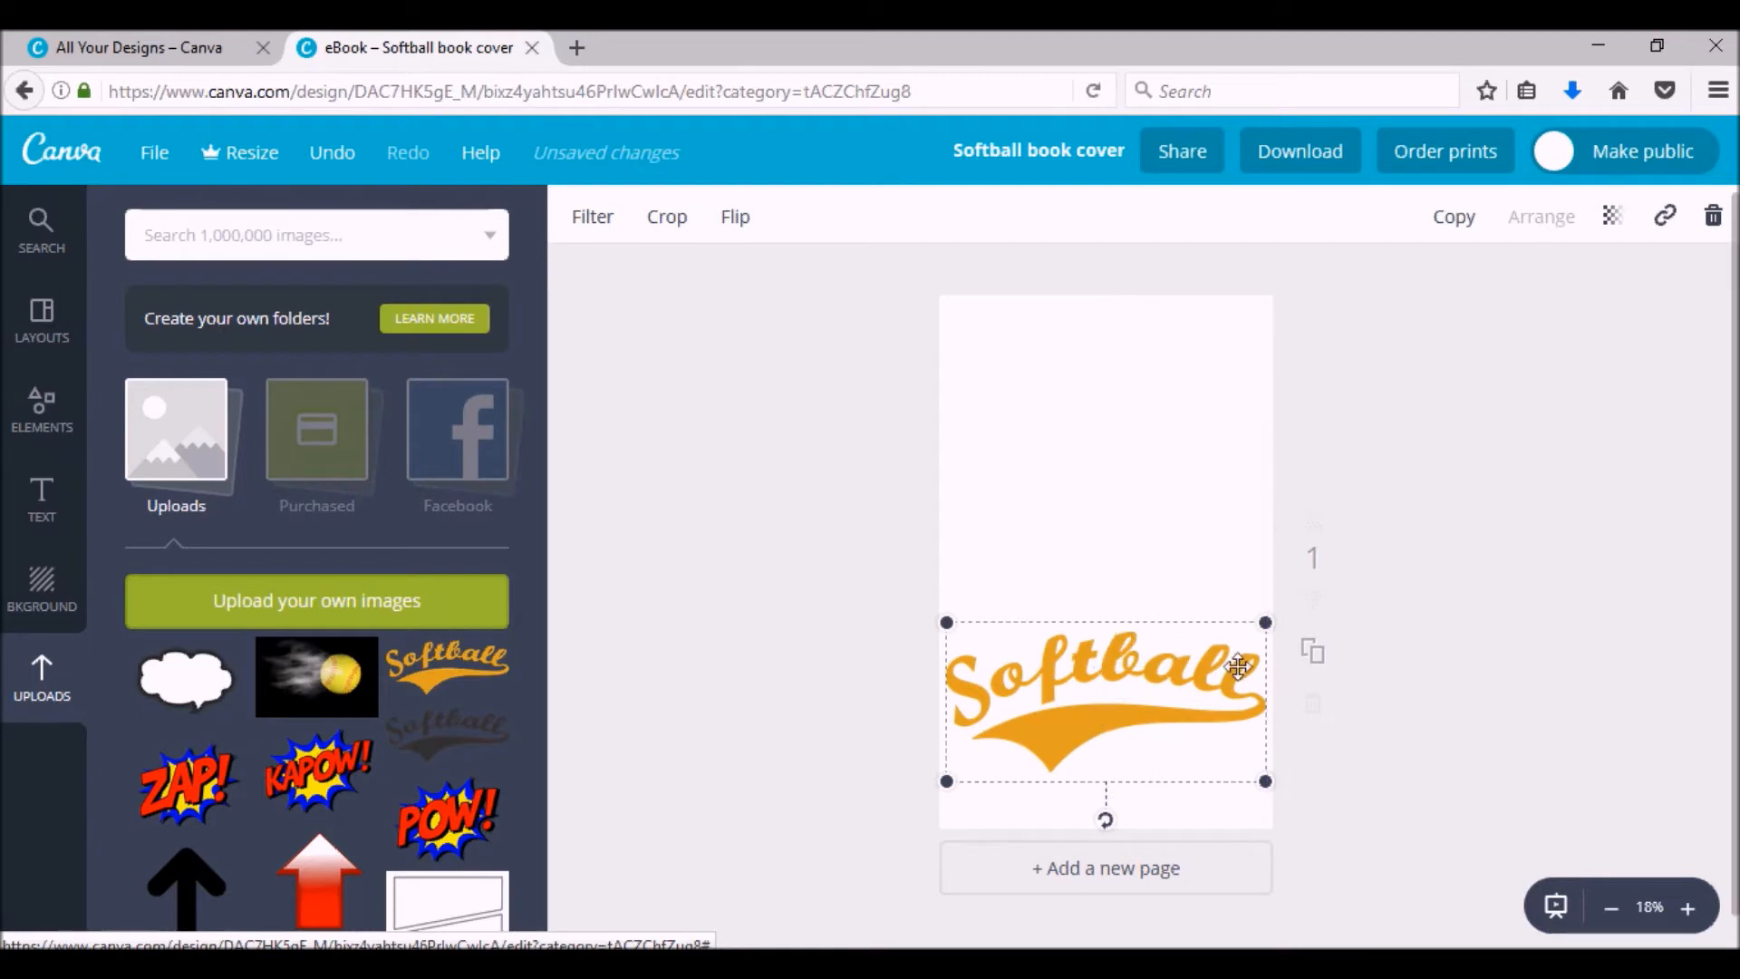
mouse_move(858, 616)
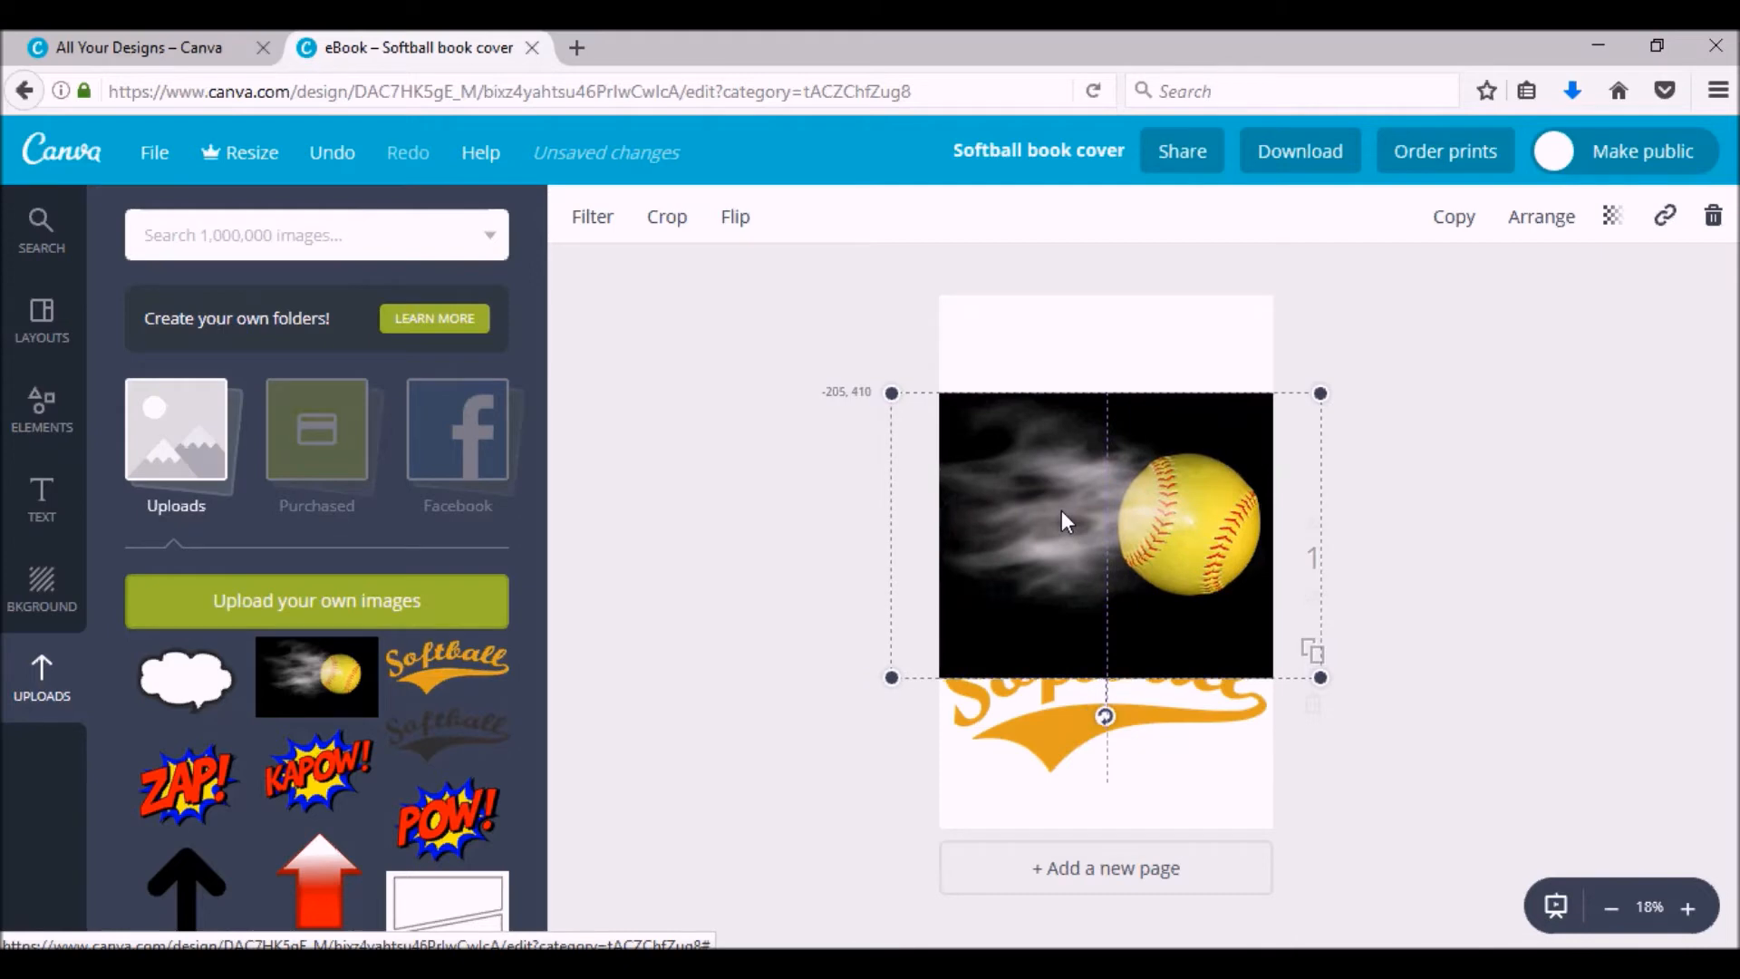
- Place the smoking softball photo above the Softball graphic and bring the graphic forward
drag(1059, 522, 1059, 527)
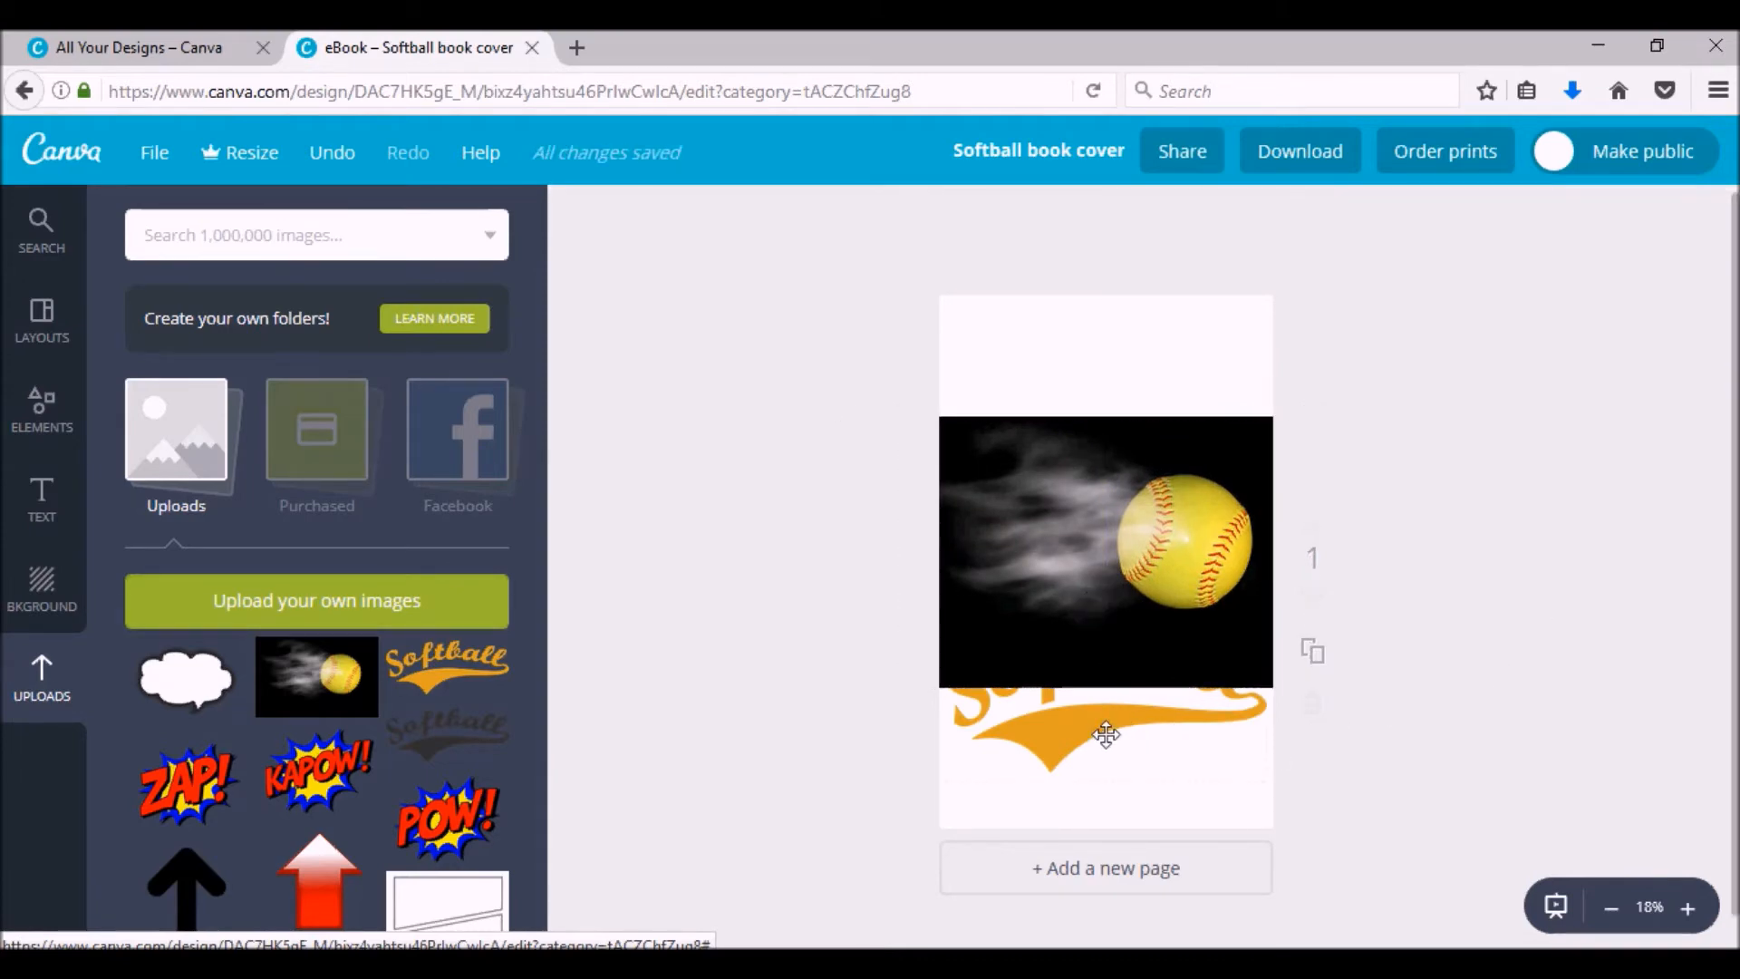
click(1106, 732)
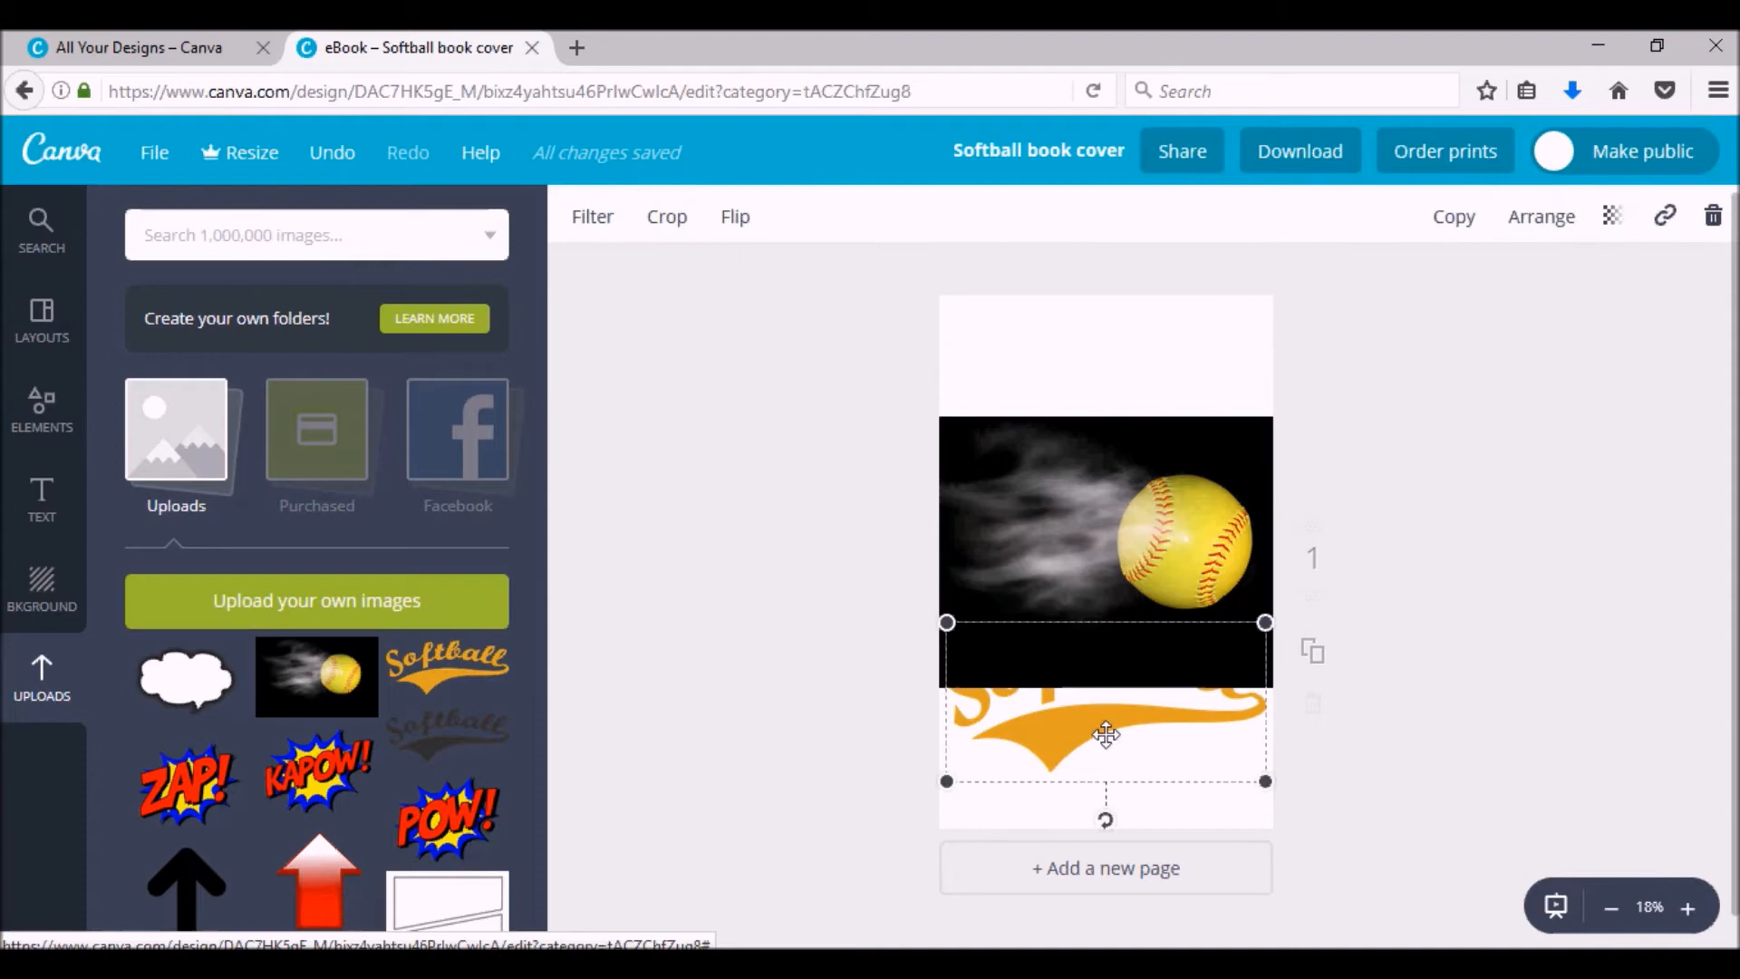
click(1541, 216)
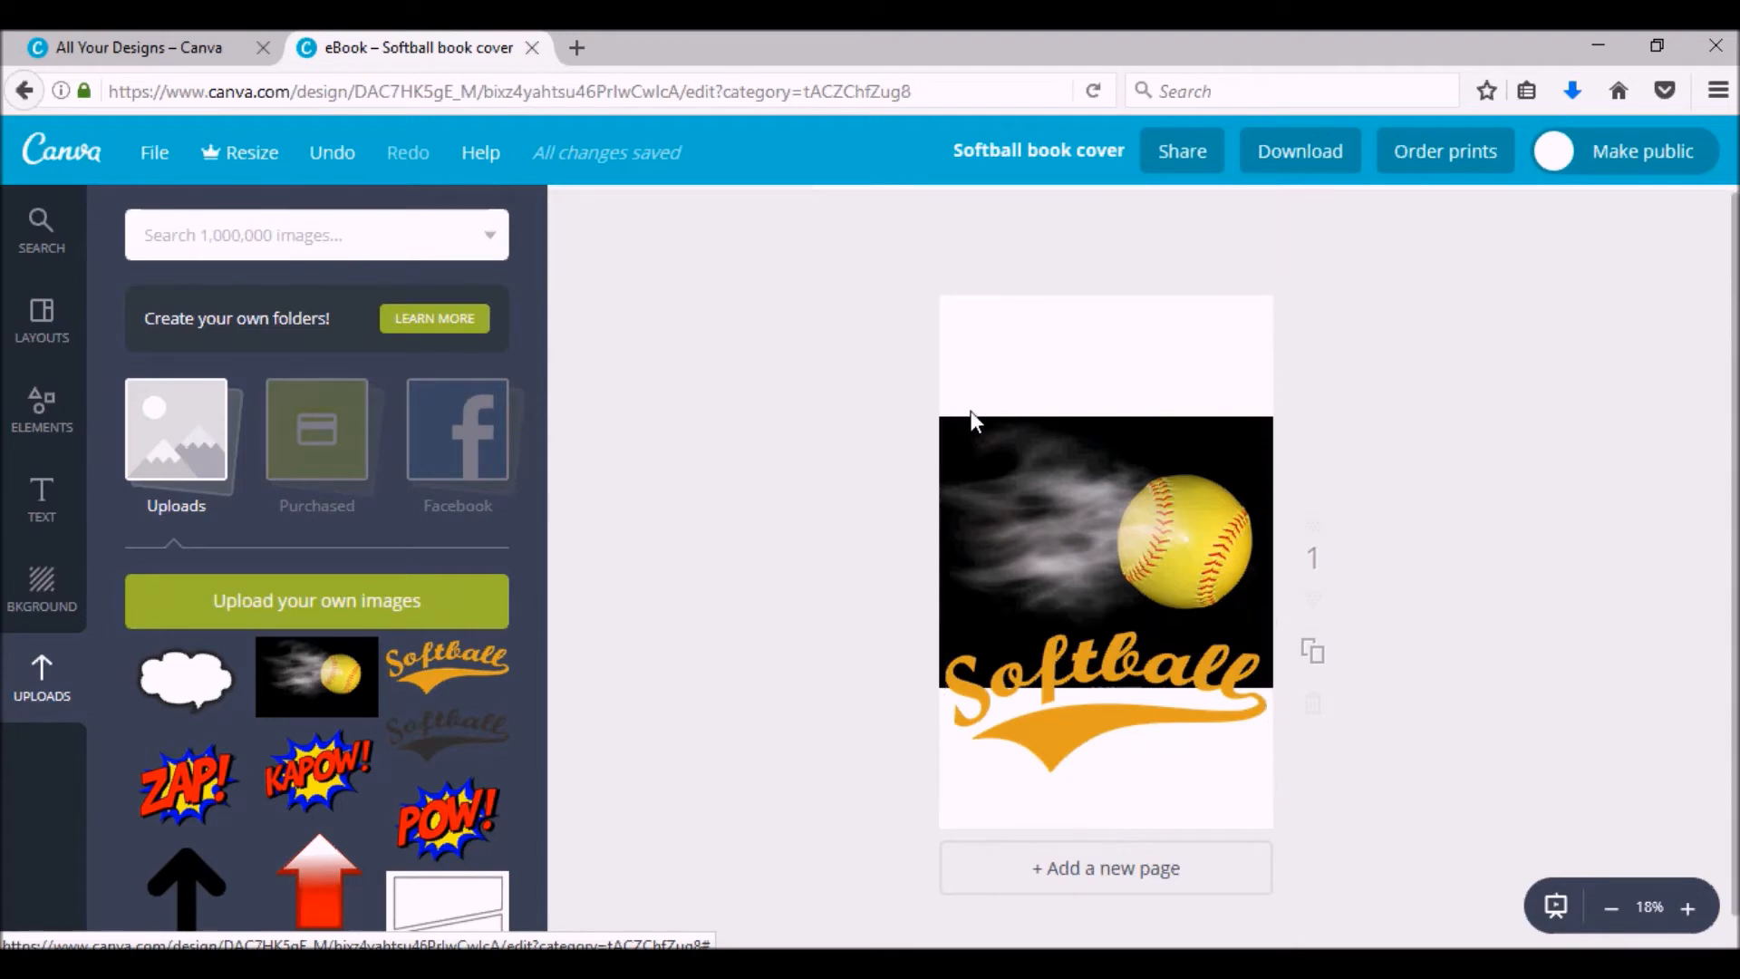
mouse_move(41, 499)
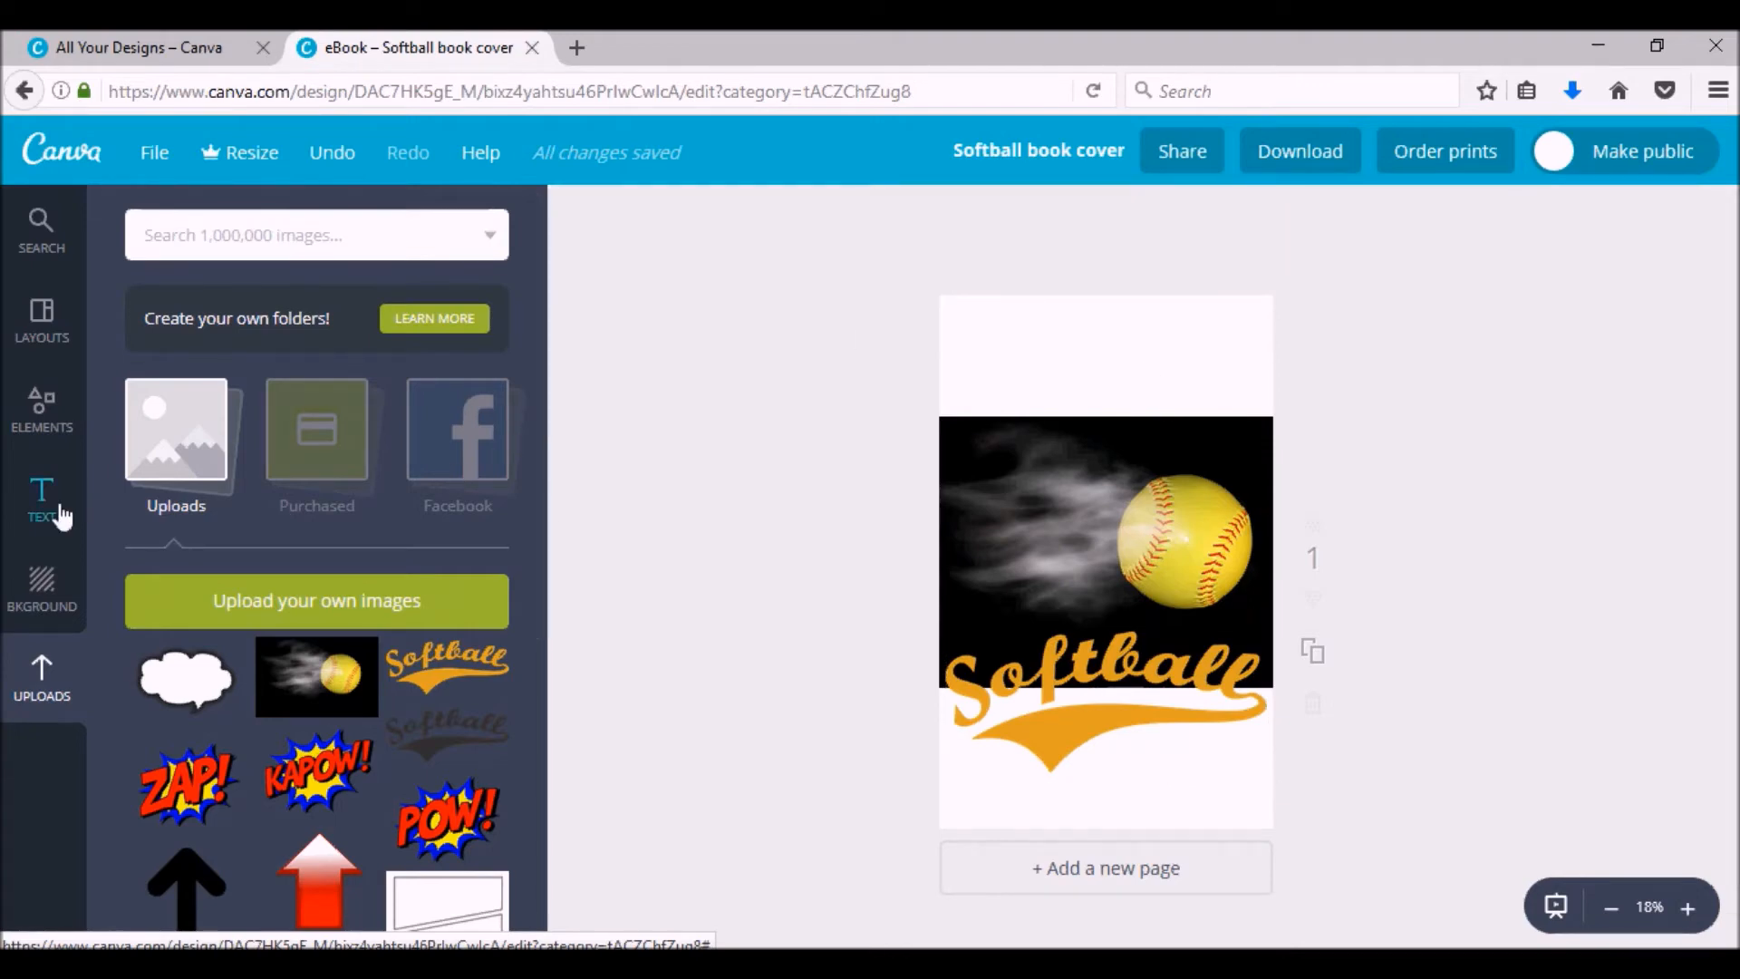
- Add a heading and set it to 56-point Berkshire Swash
click(40, 499)
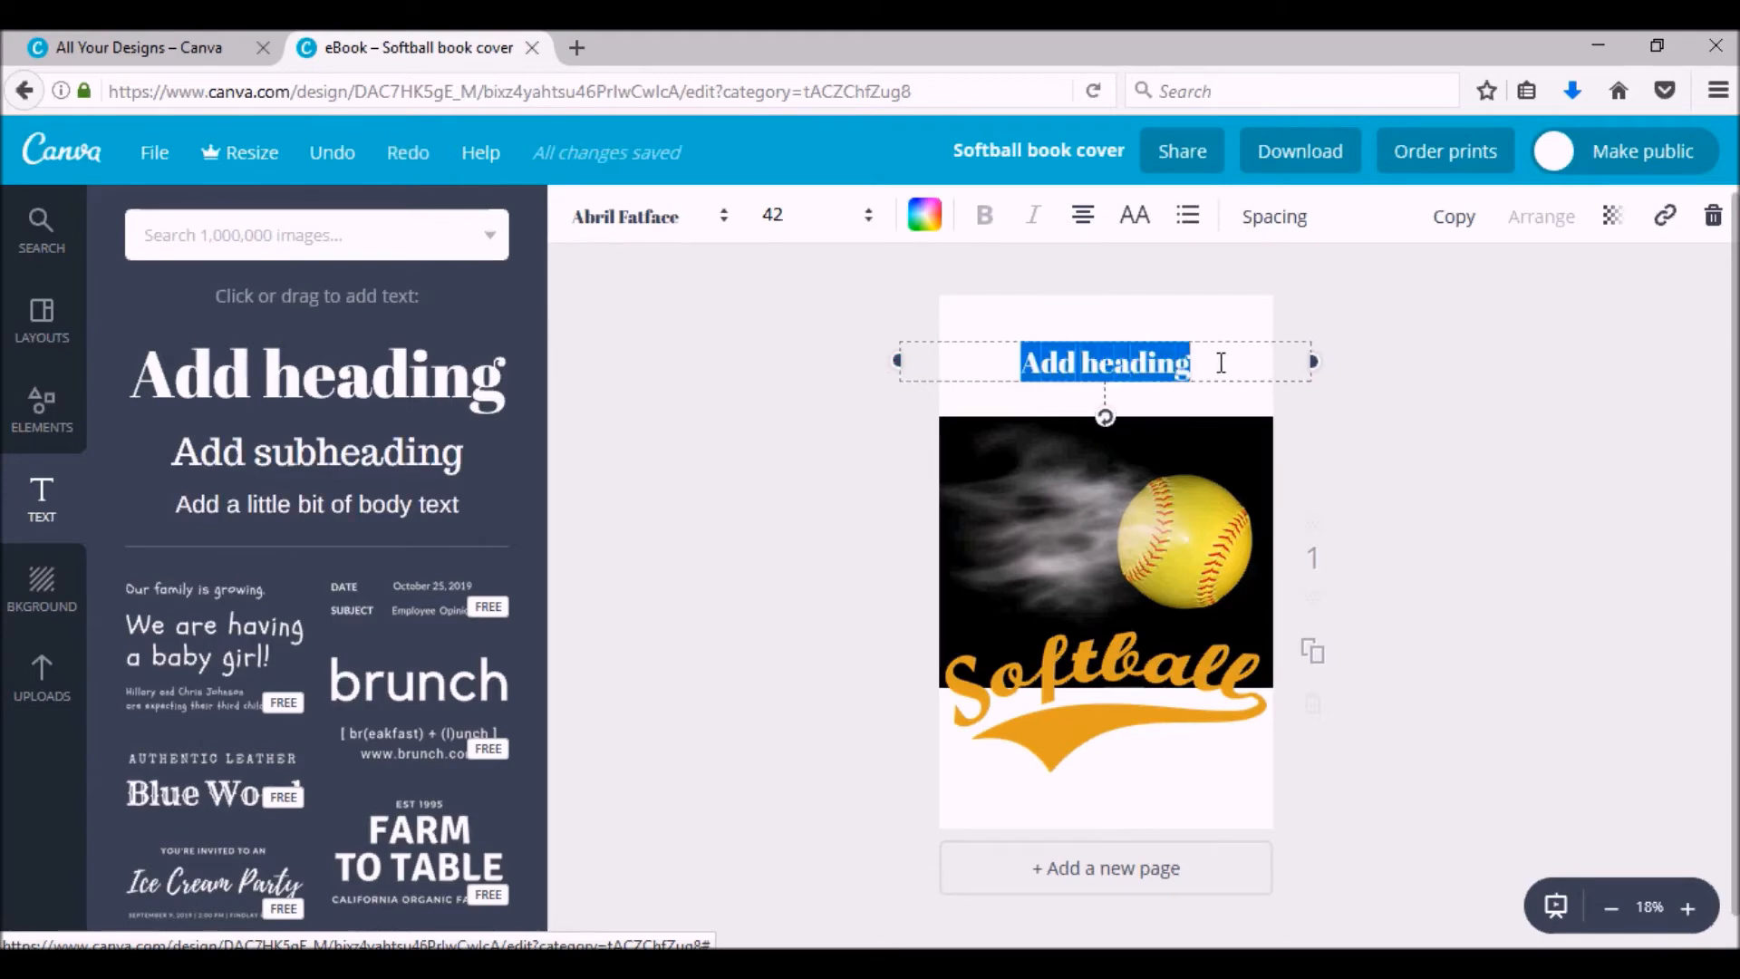
click(864, 215)
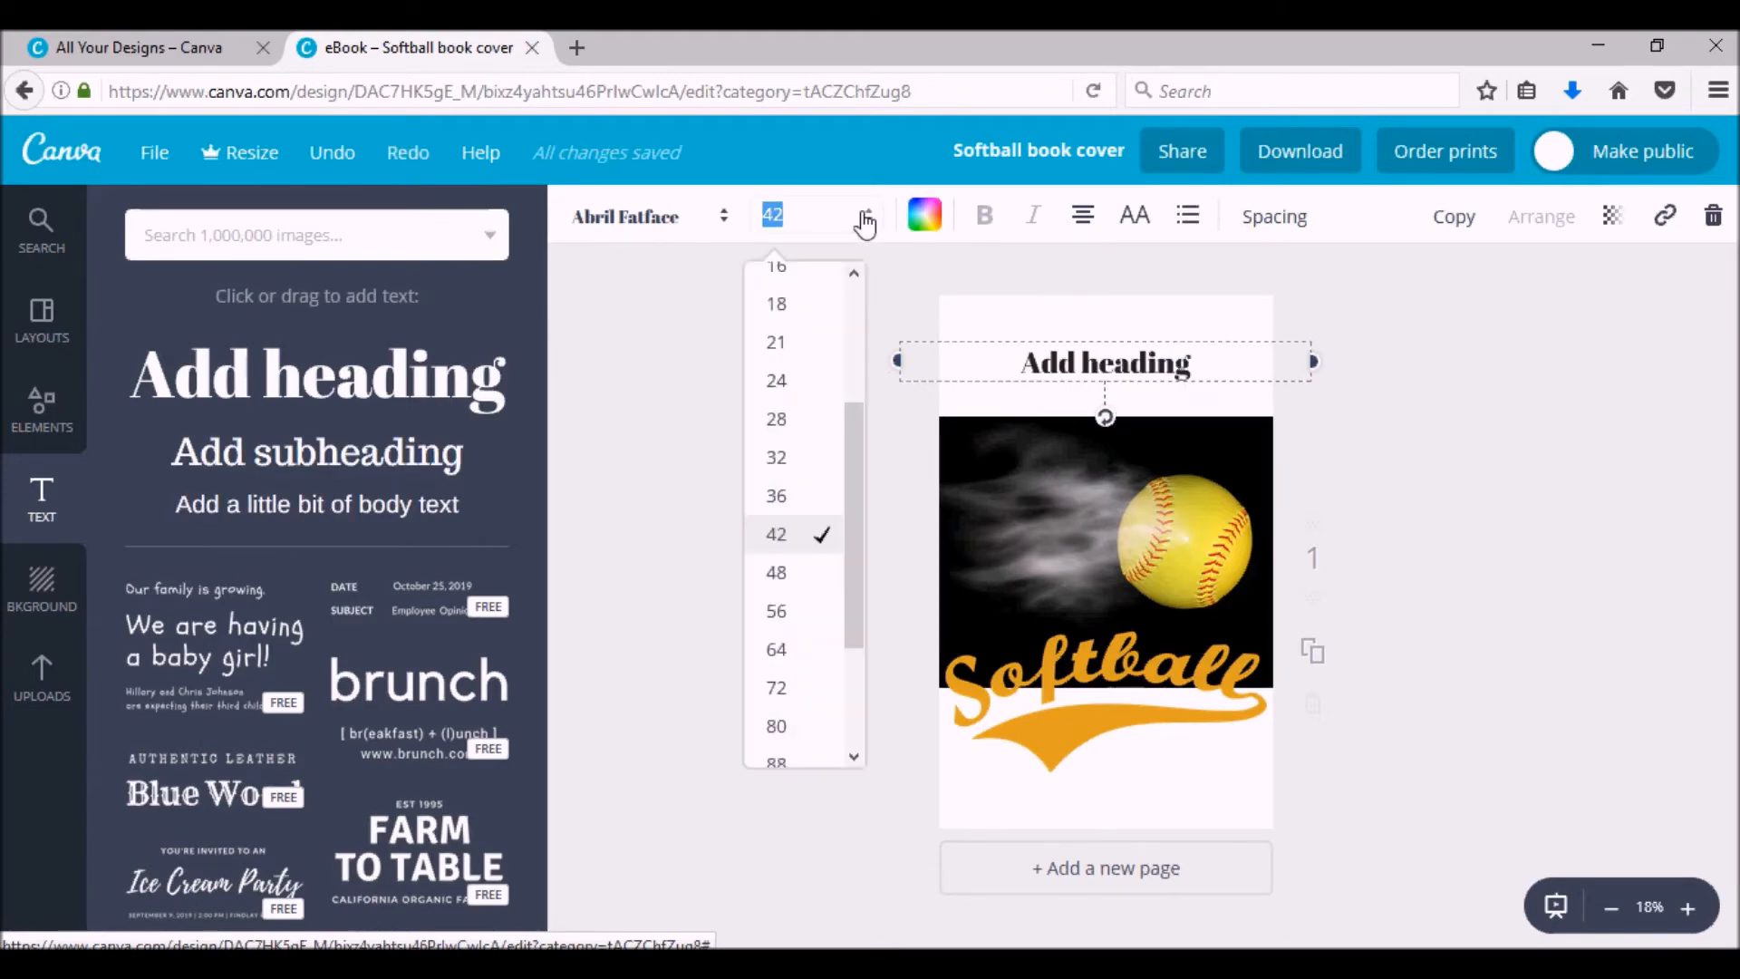
click(776, 610)
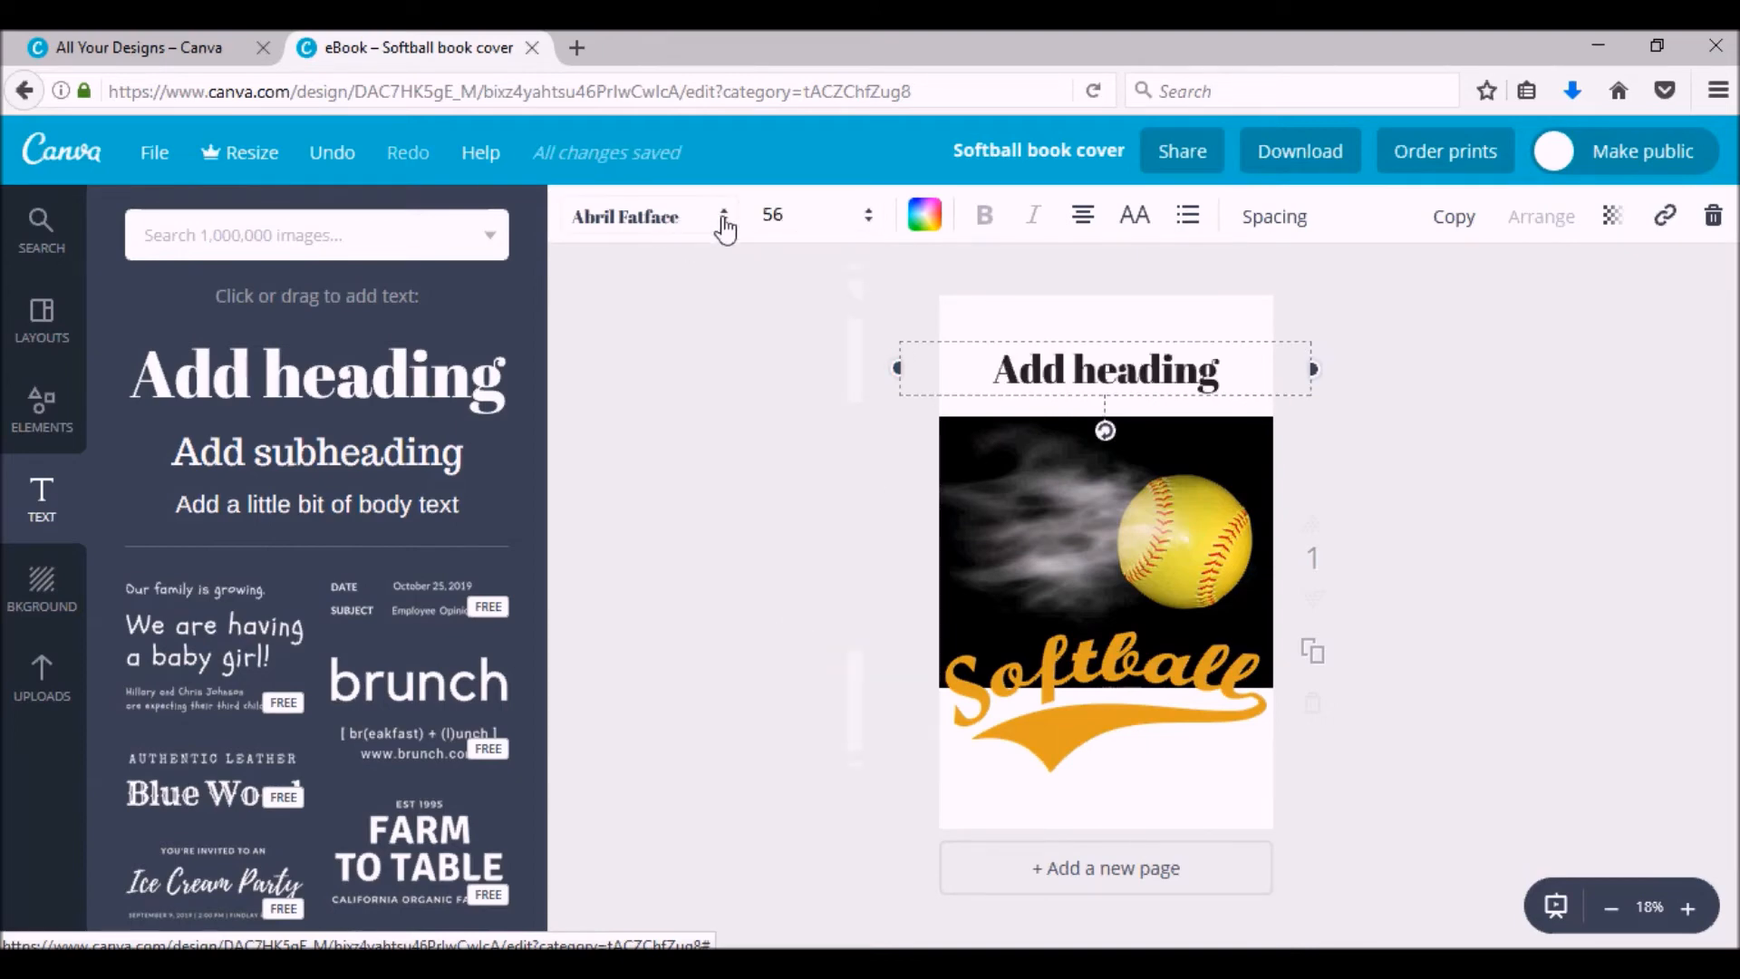
click(624, 215)
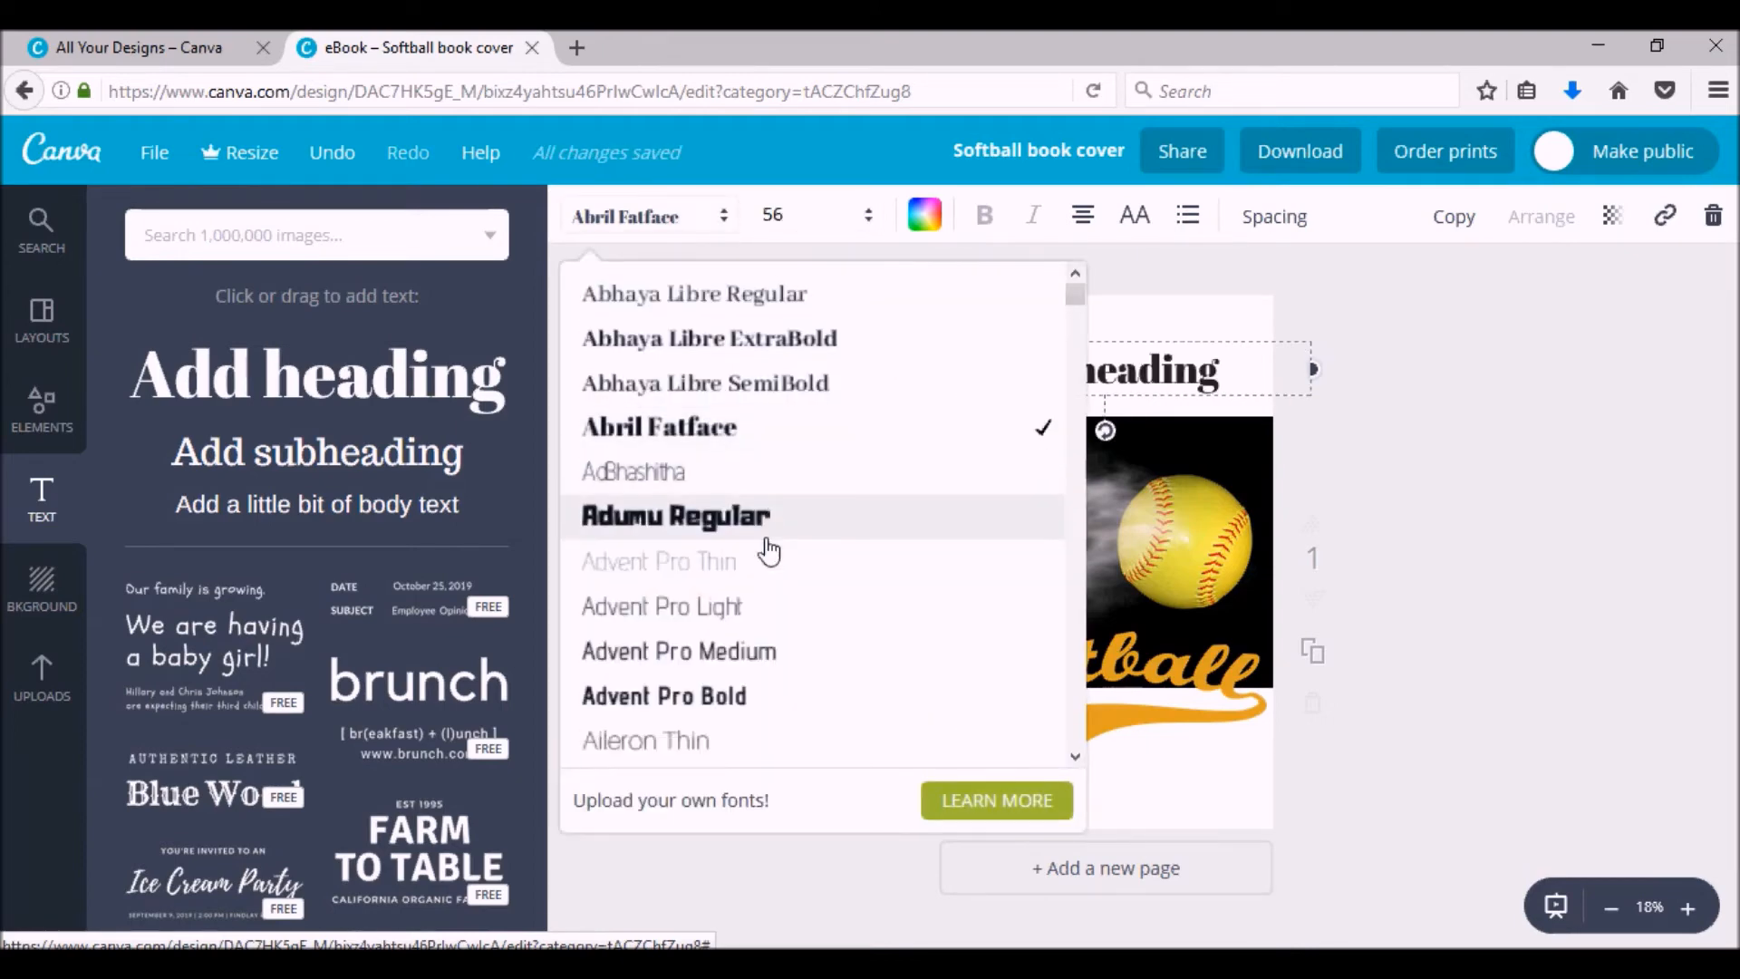
scroll(down, 3)
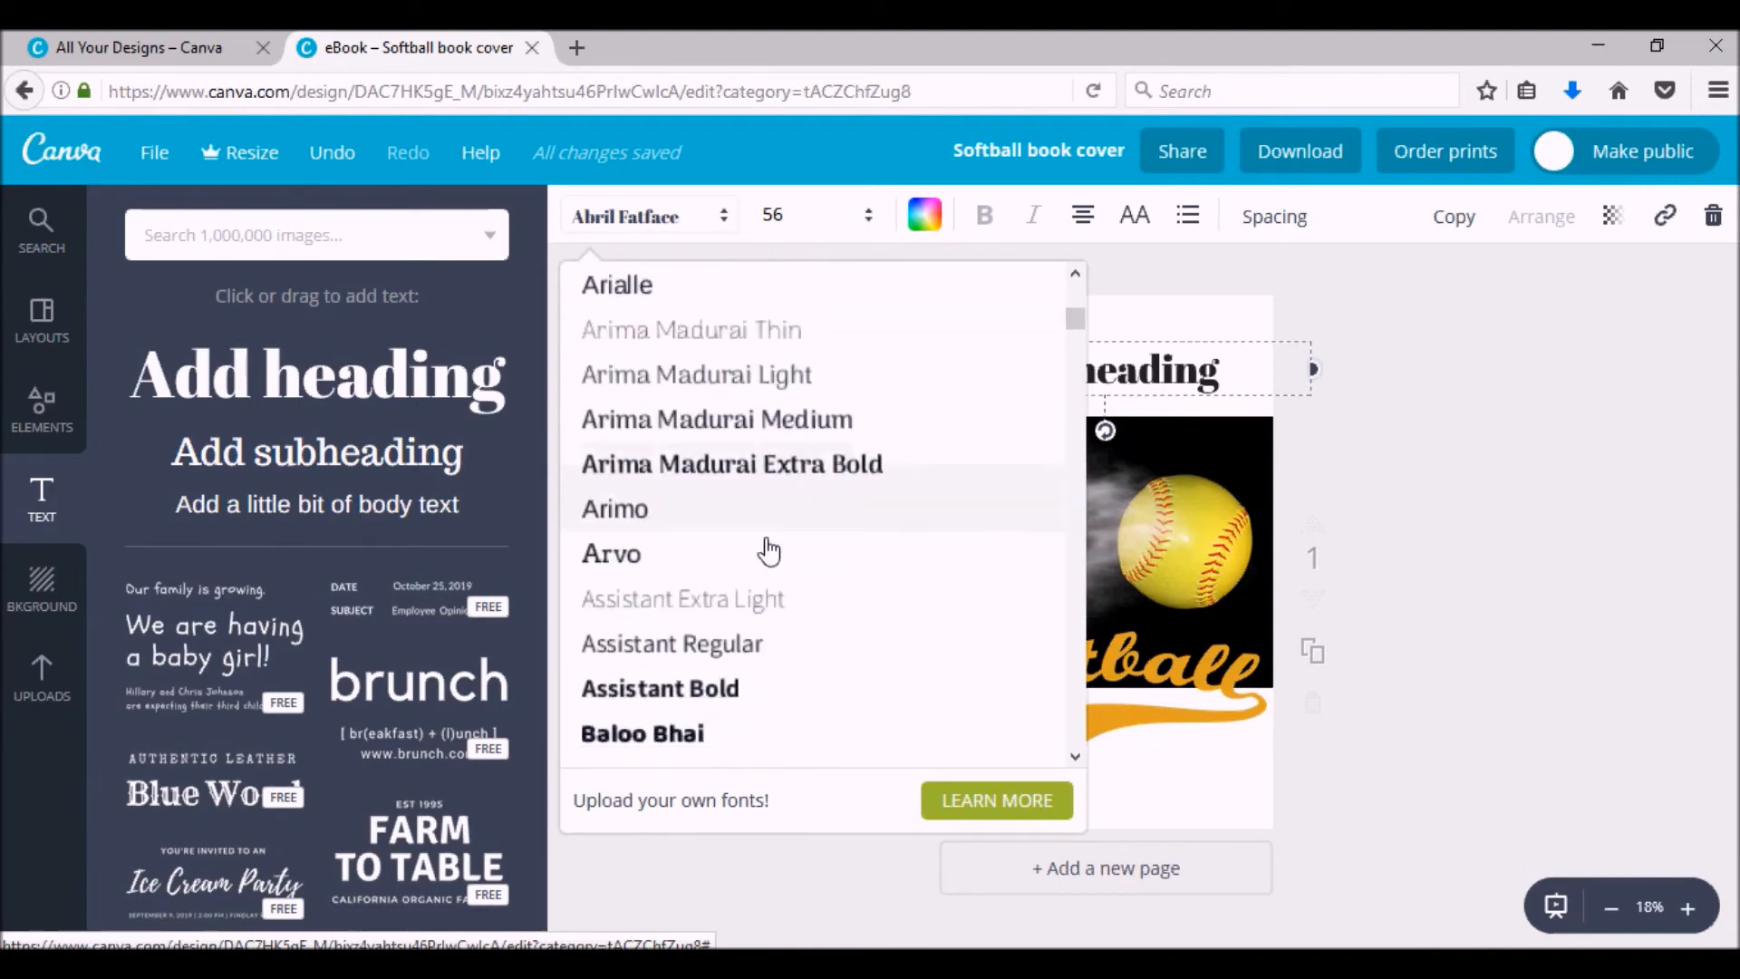
mouse_move(1192, 760)
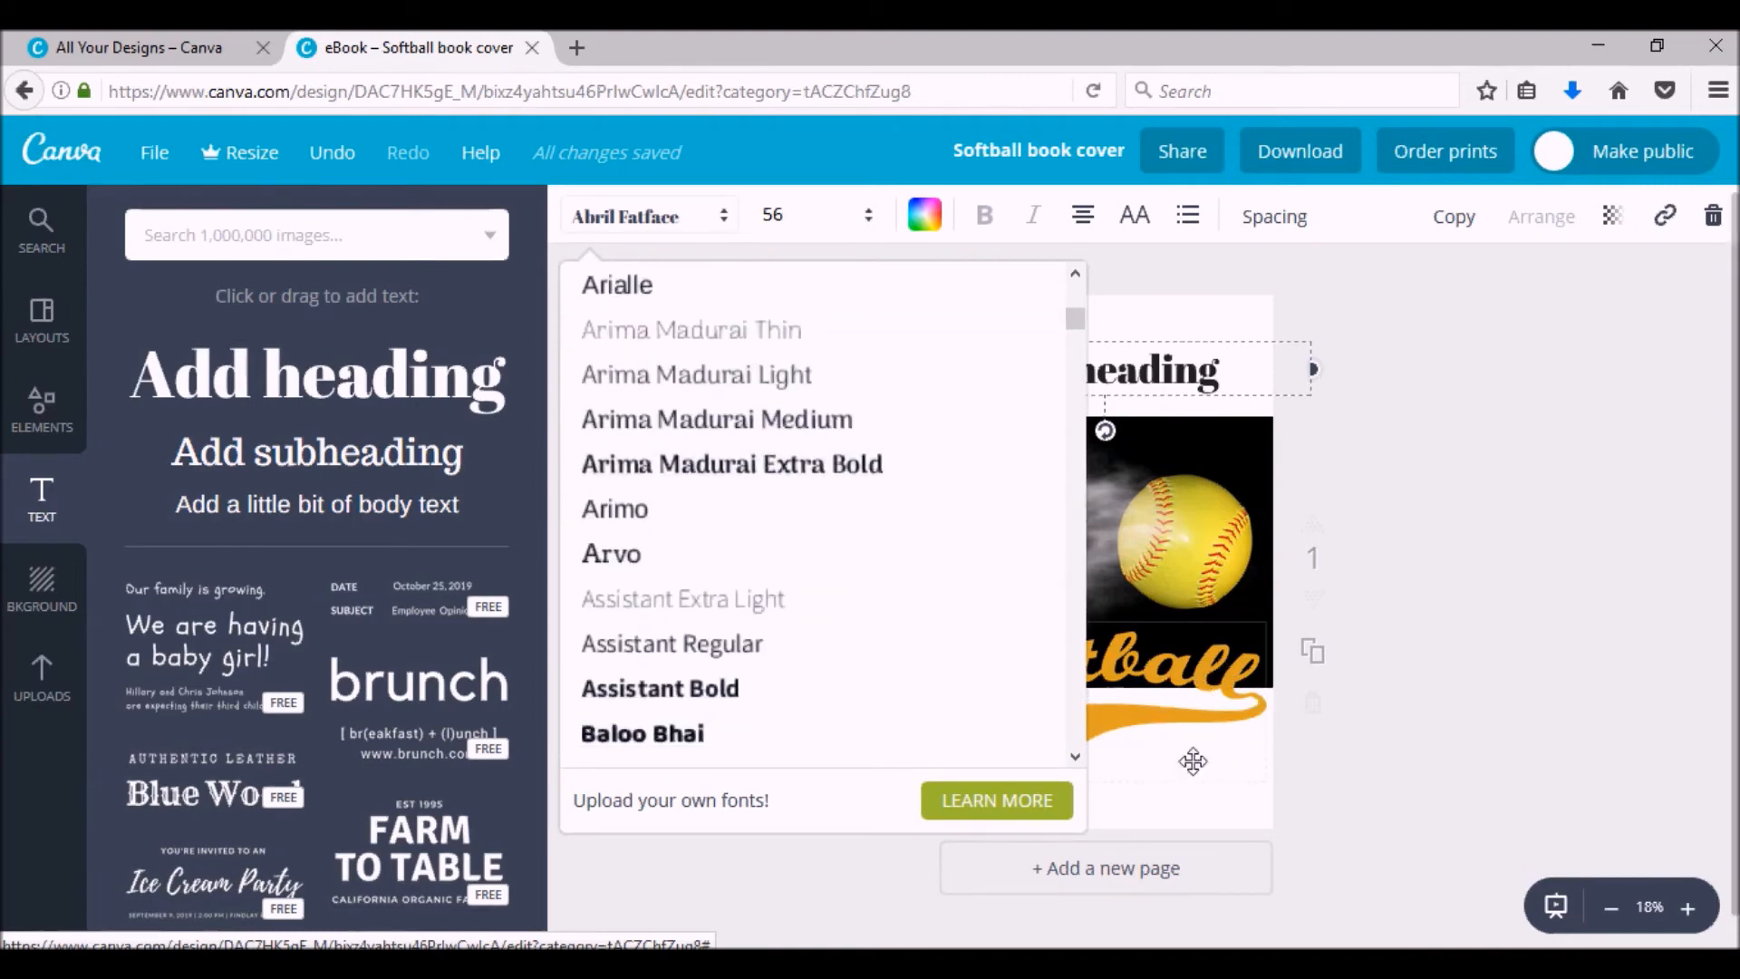
scroll(down, 3)
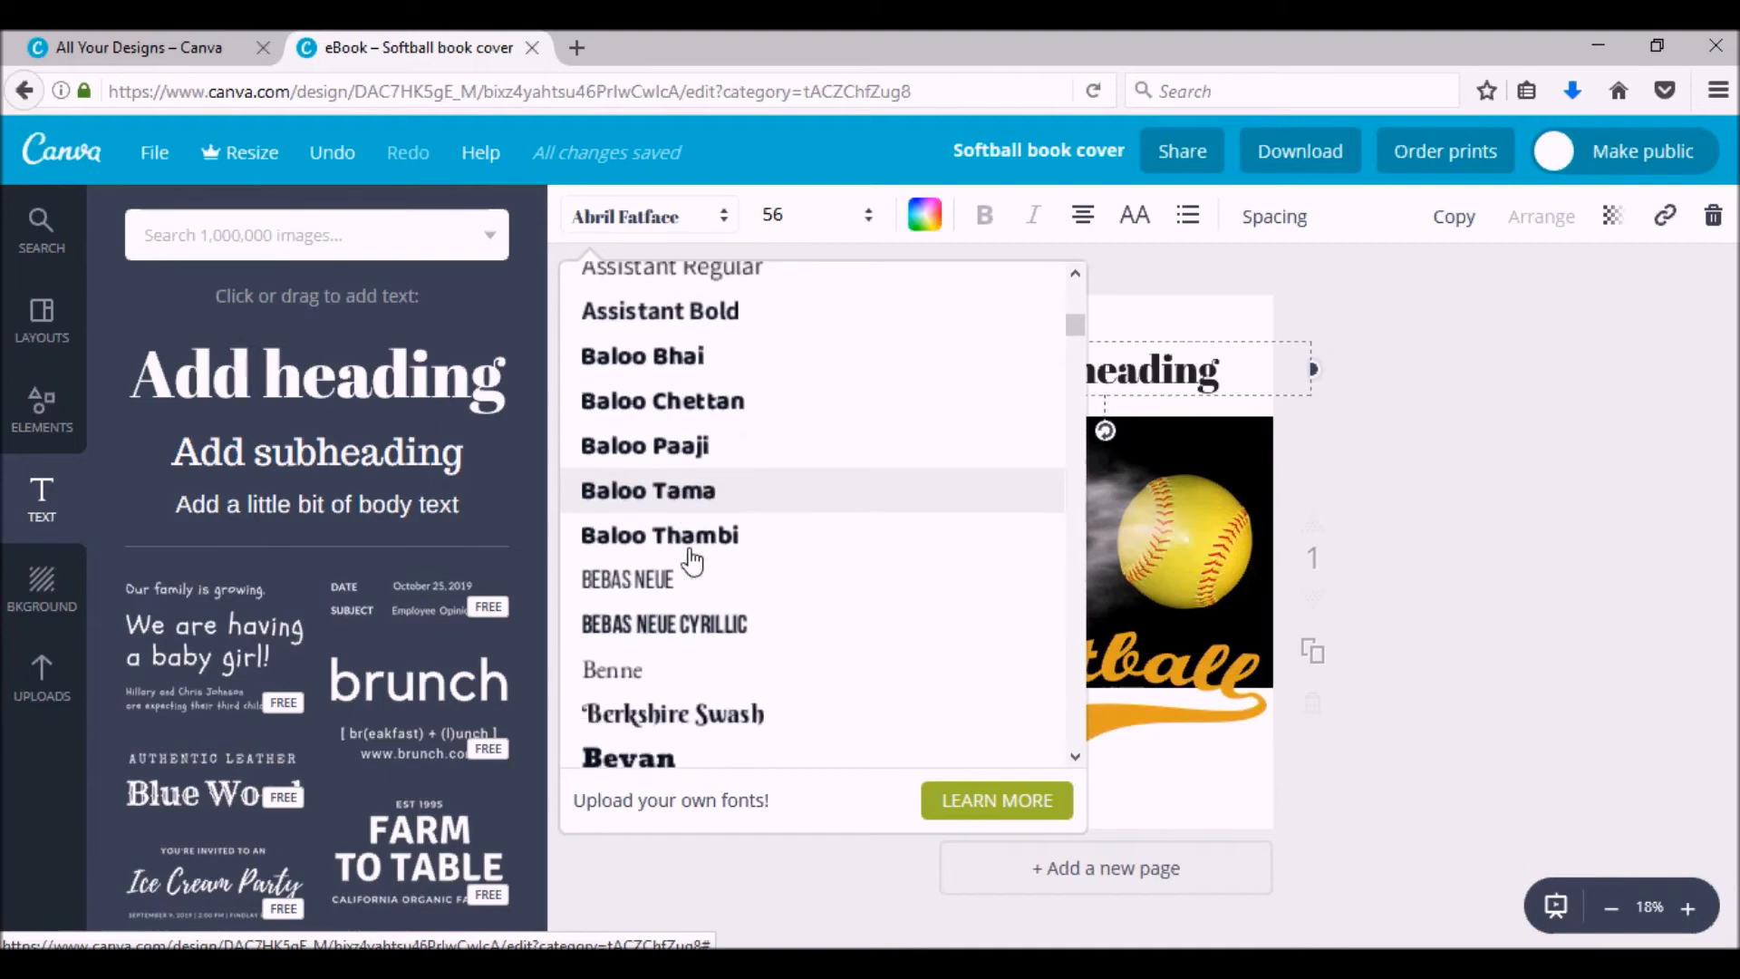
scroll(down, 3)
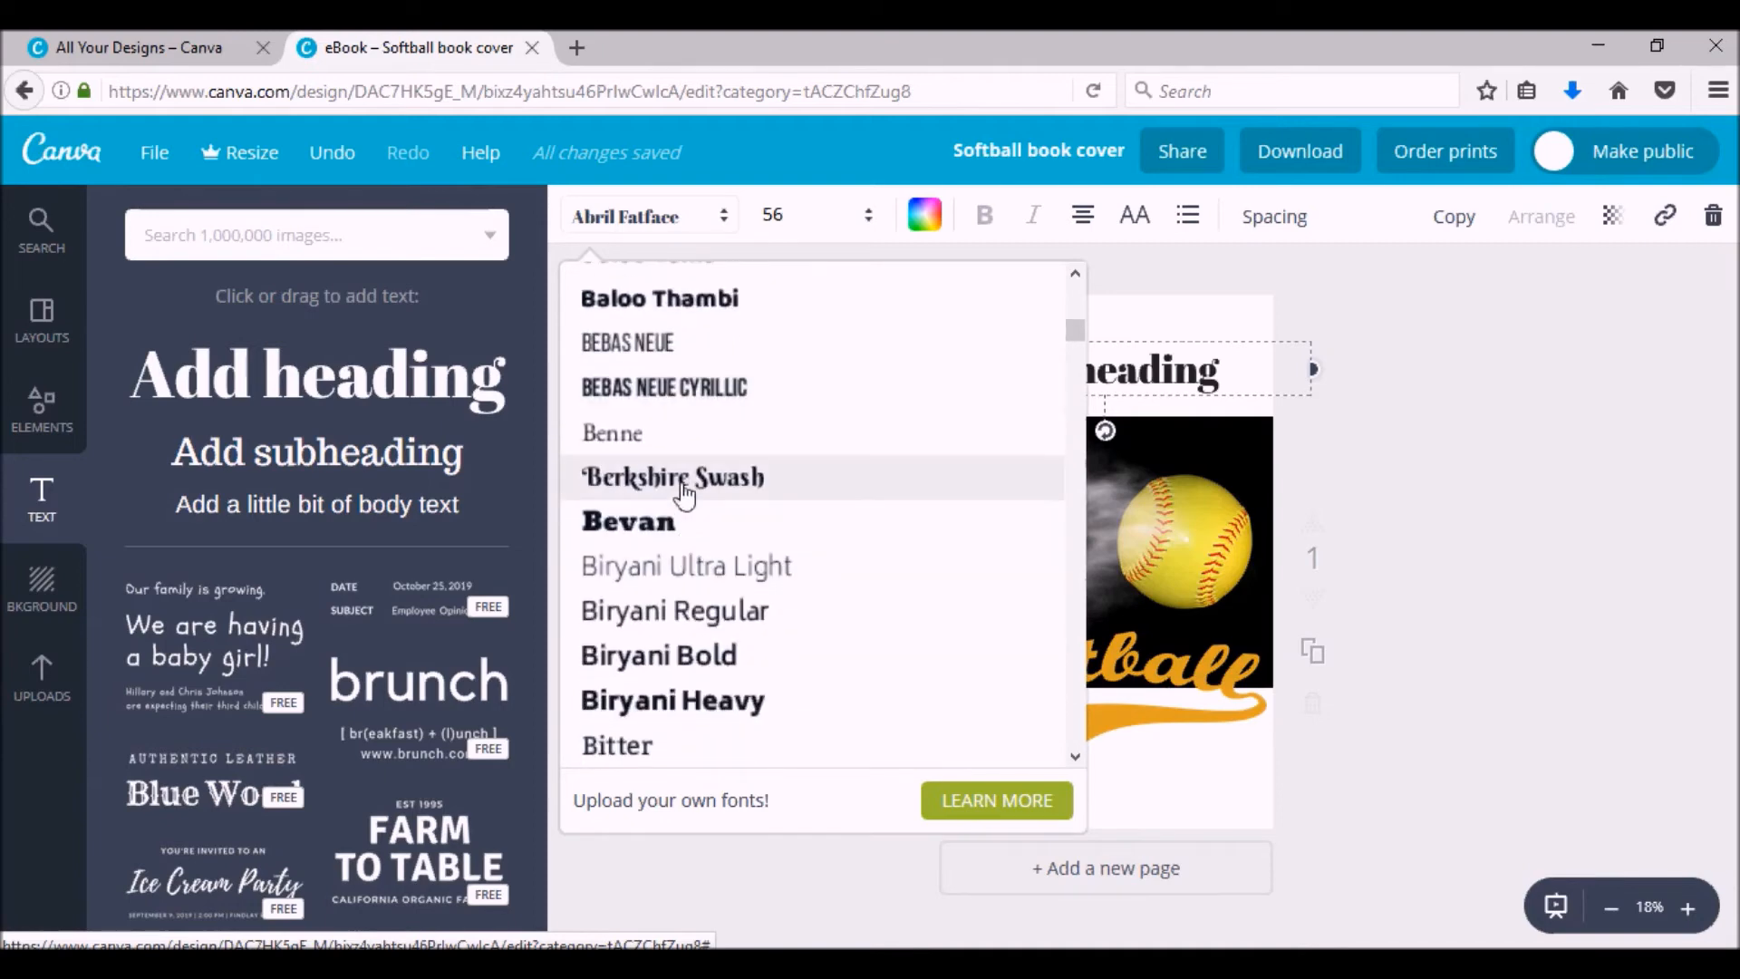
click(672, 477)
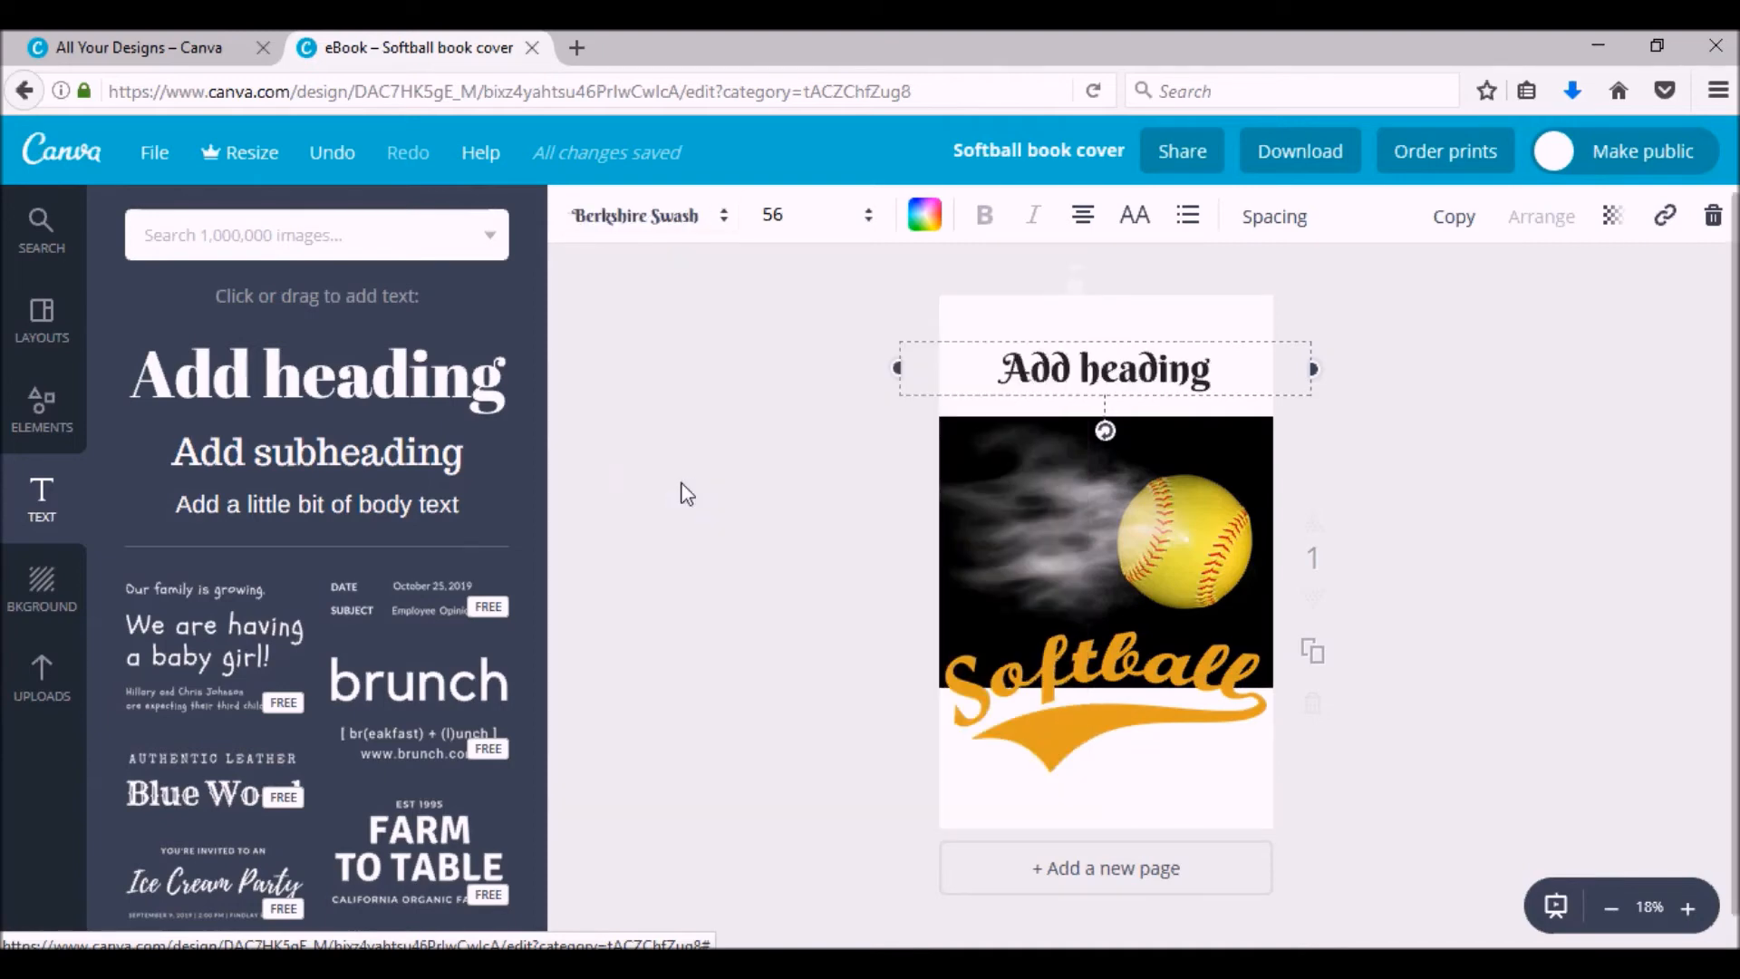
- Replace the heading text with 'I Love' and select it
double_click(1143, 368)
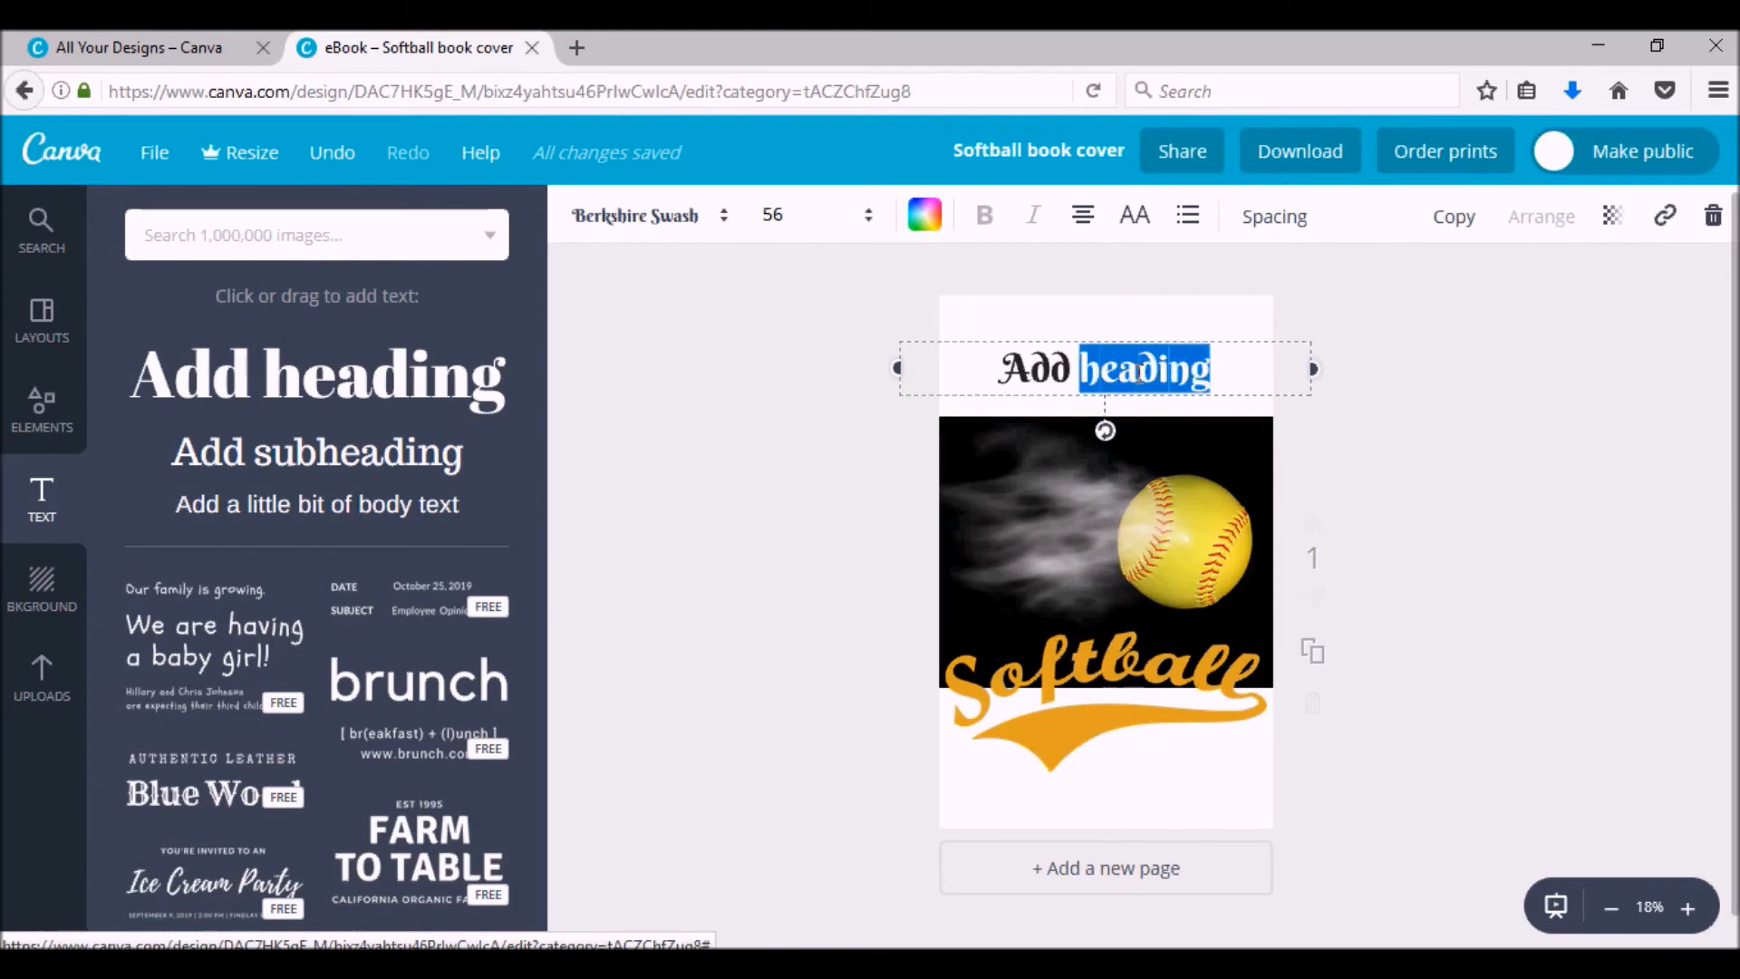
text(1 L)
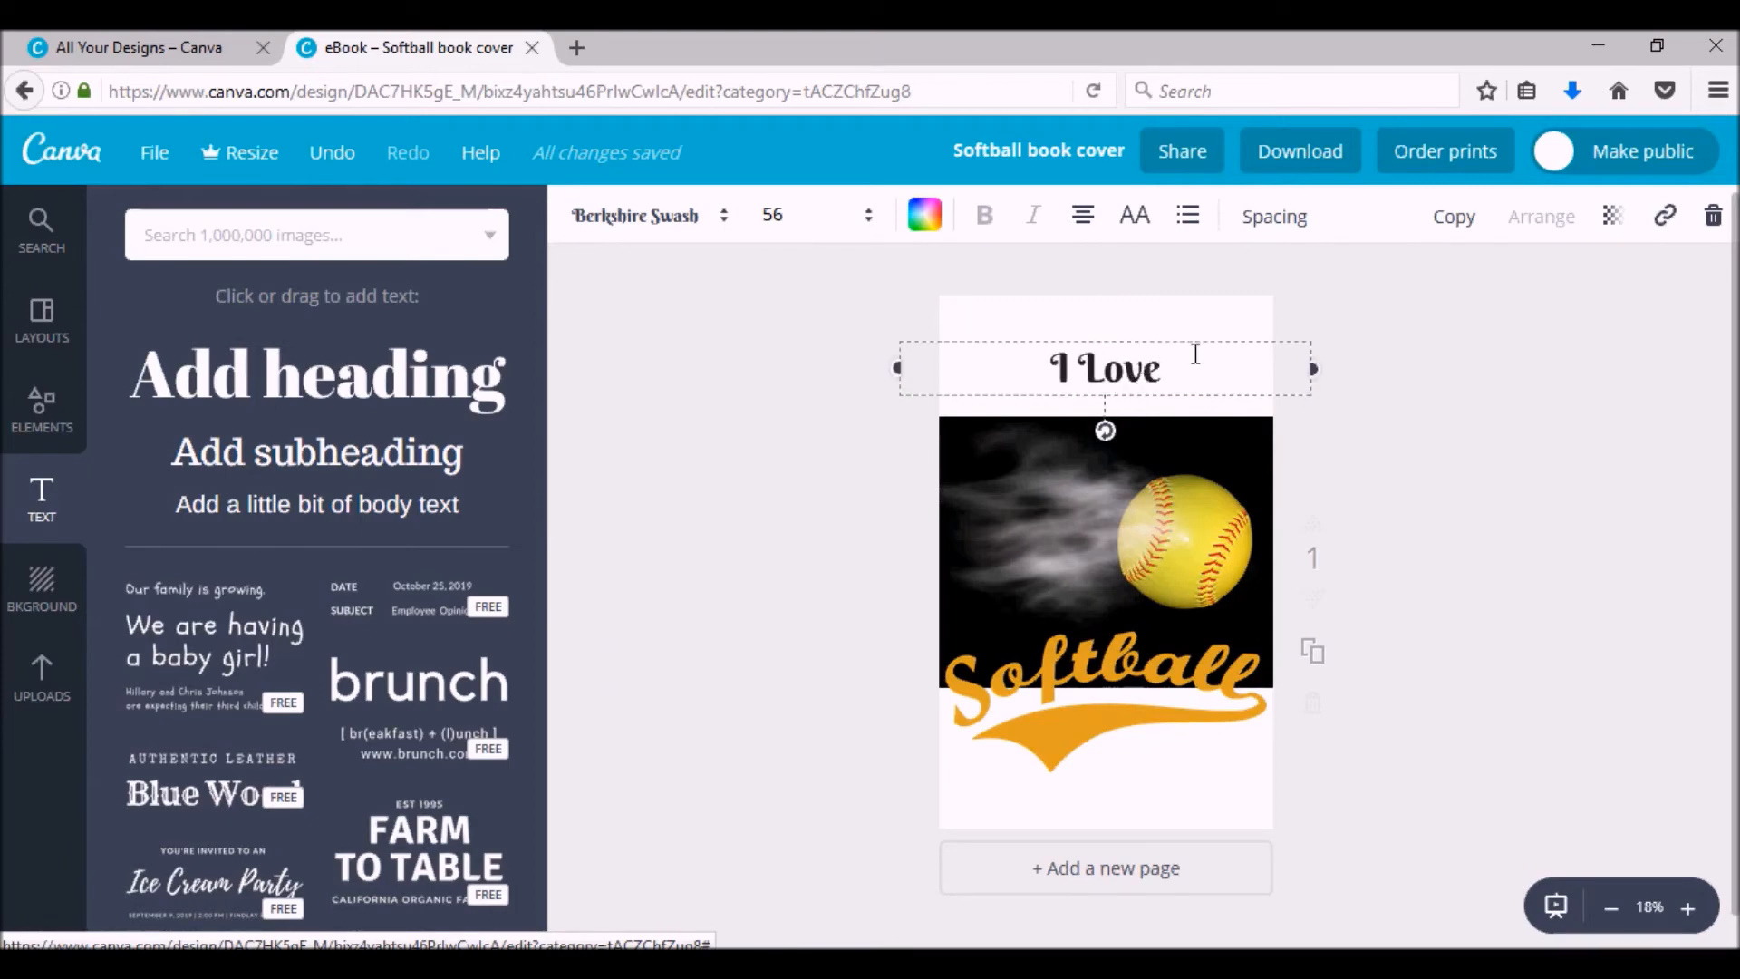
double_click(1102, 367)
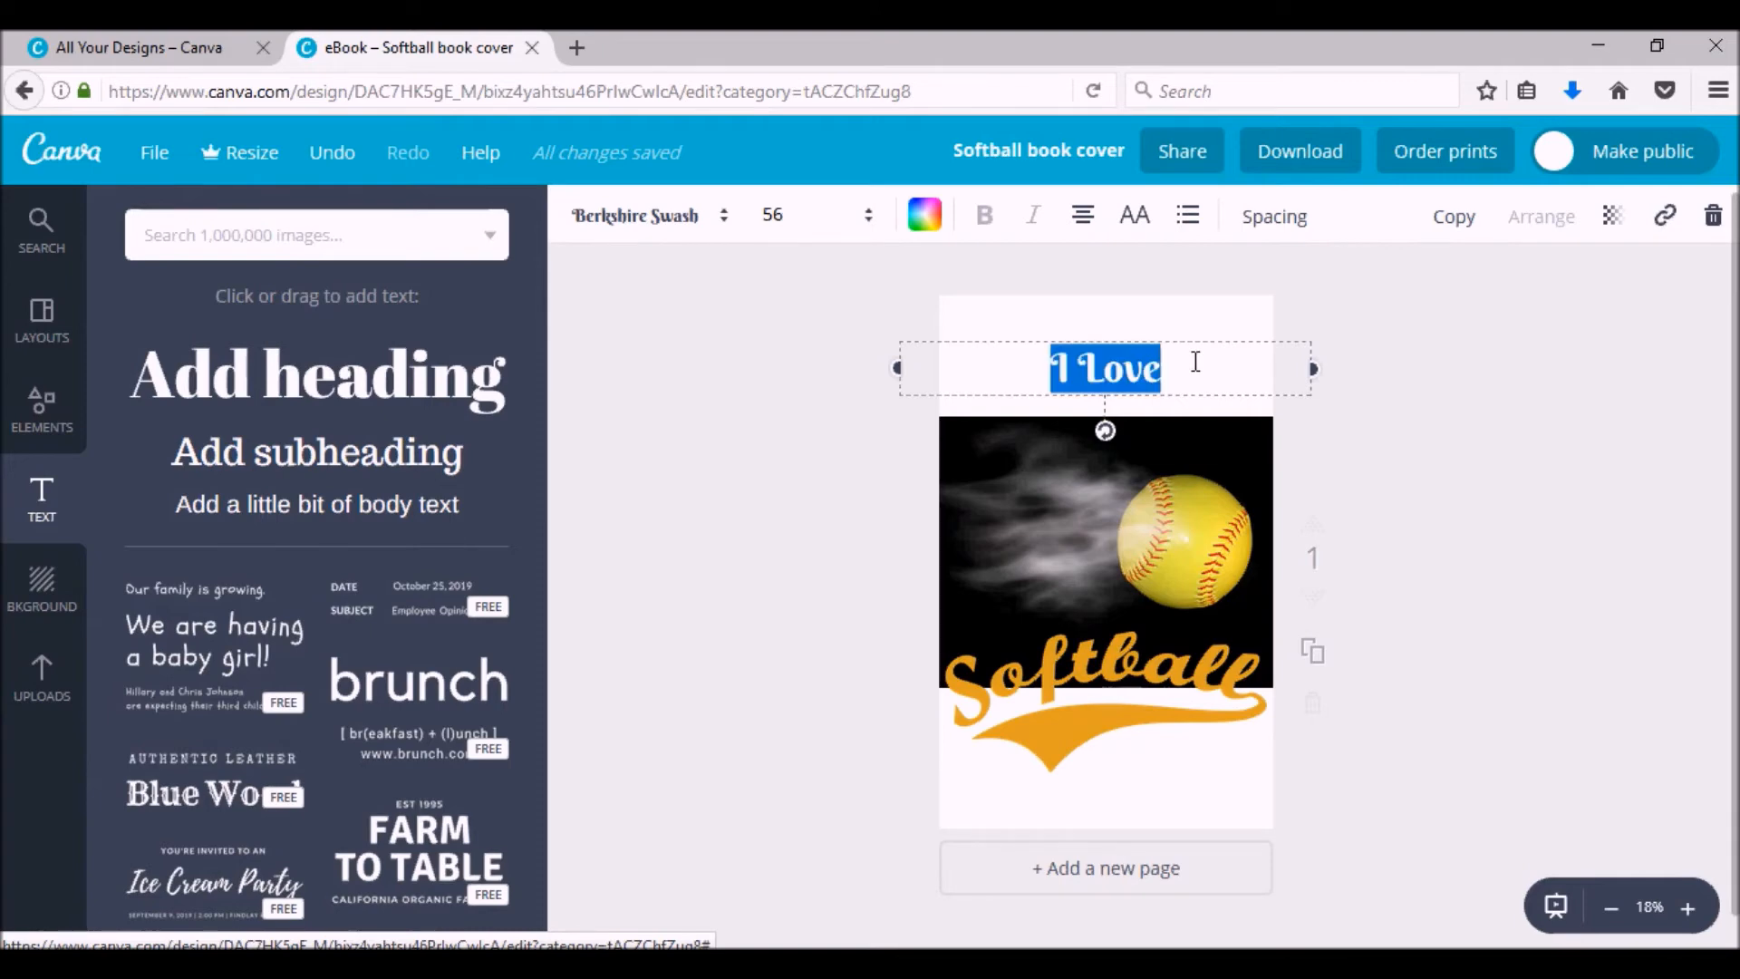
- Select the 'I Love' title and set its font size to 120
click(923, 216)
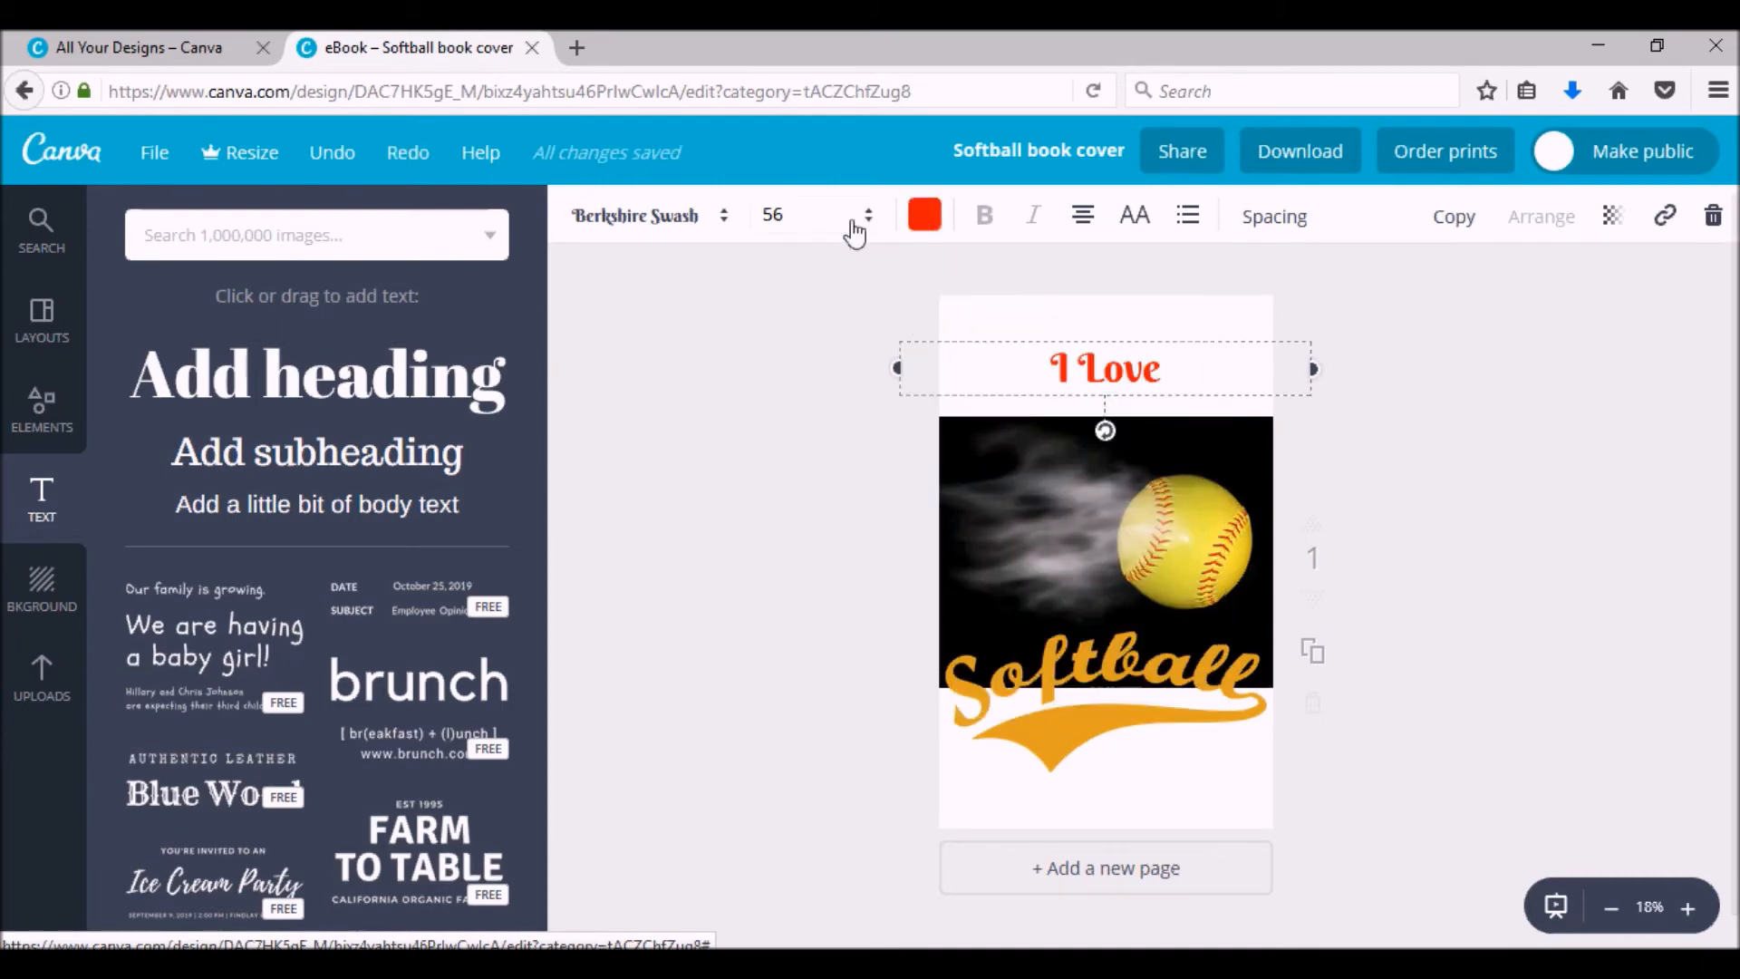
click(866, 215)
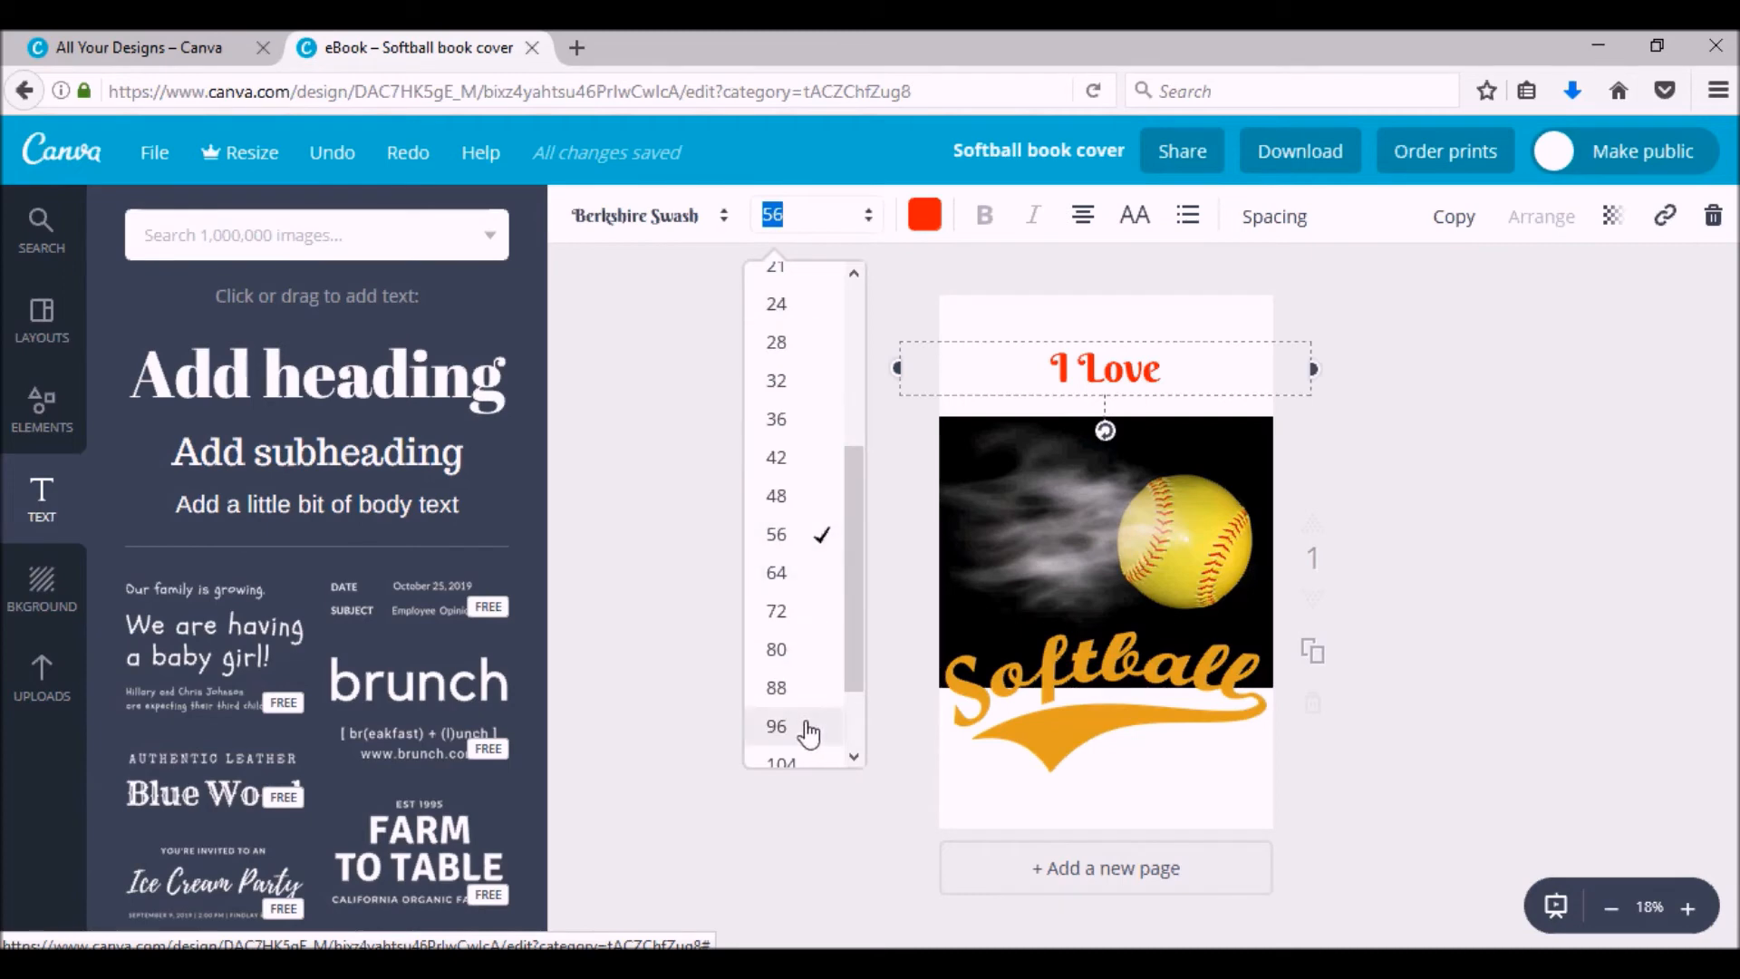
click(776, 726)
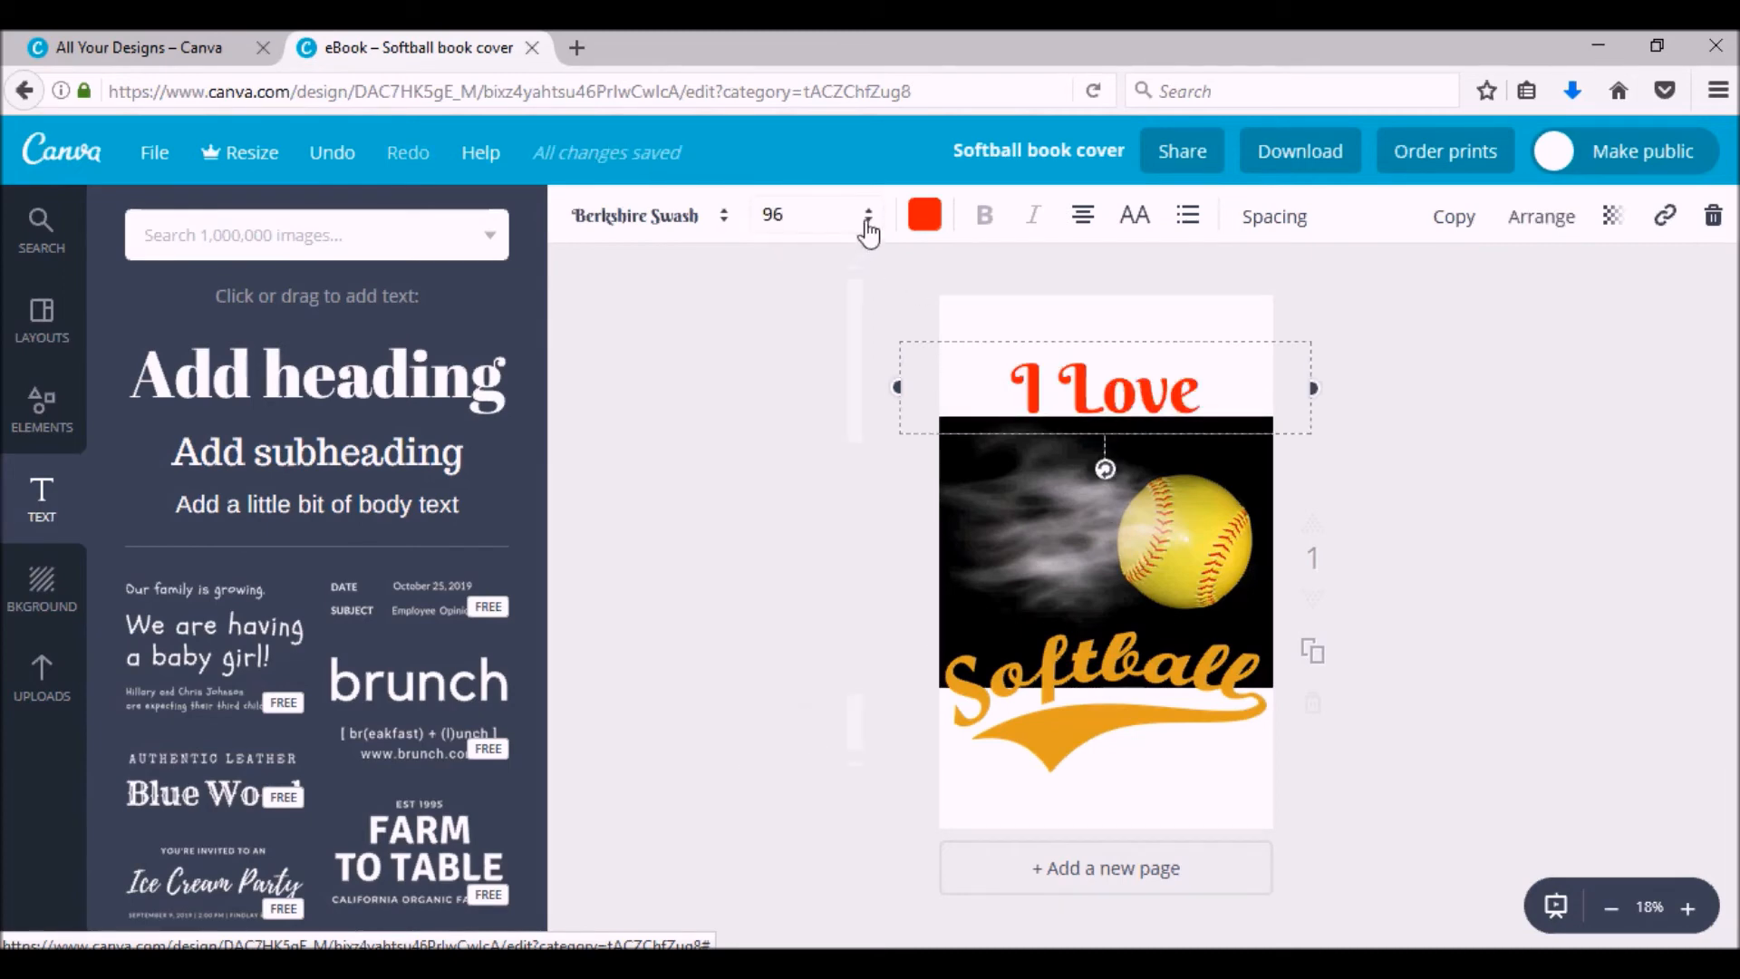
click(868, 216)
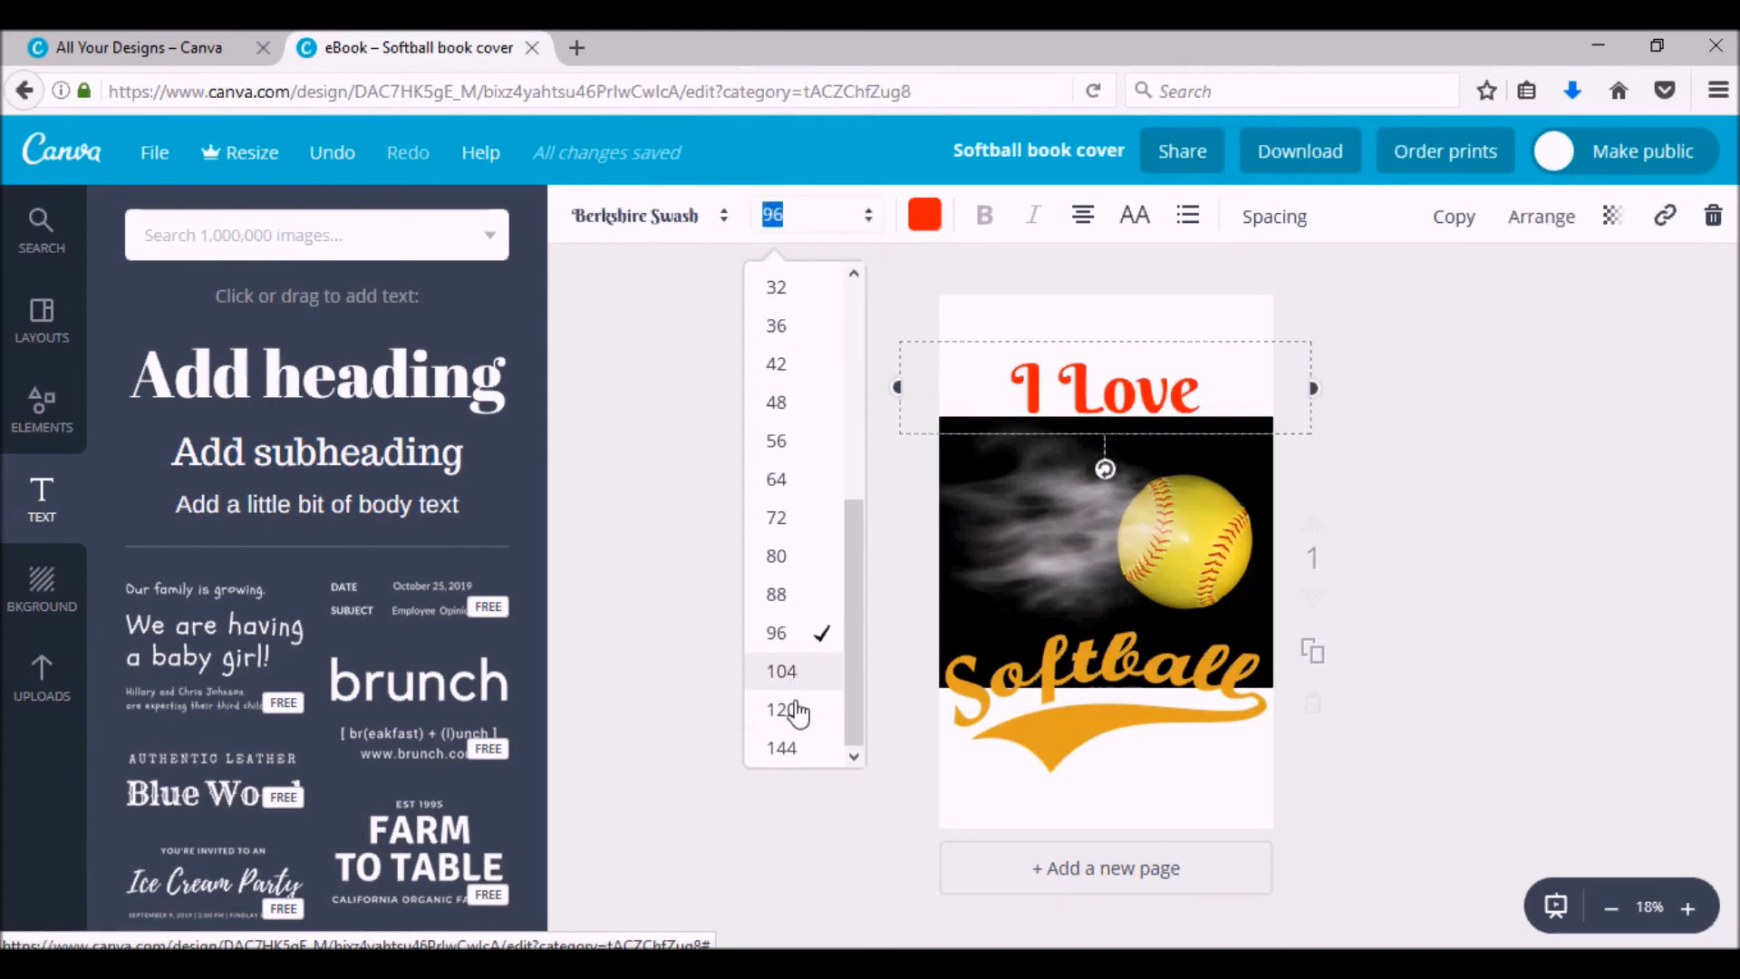
click(780, 711)
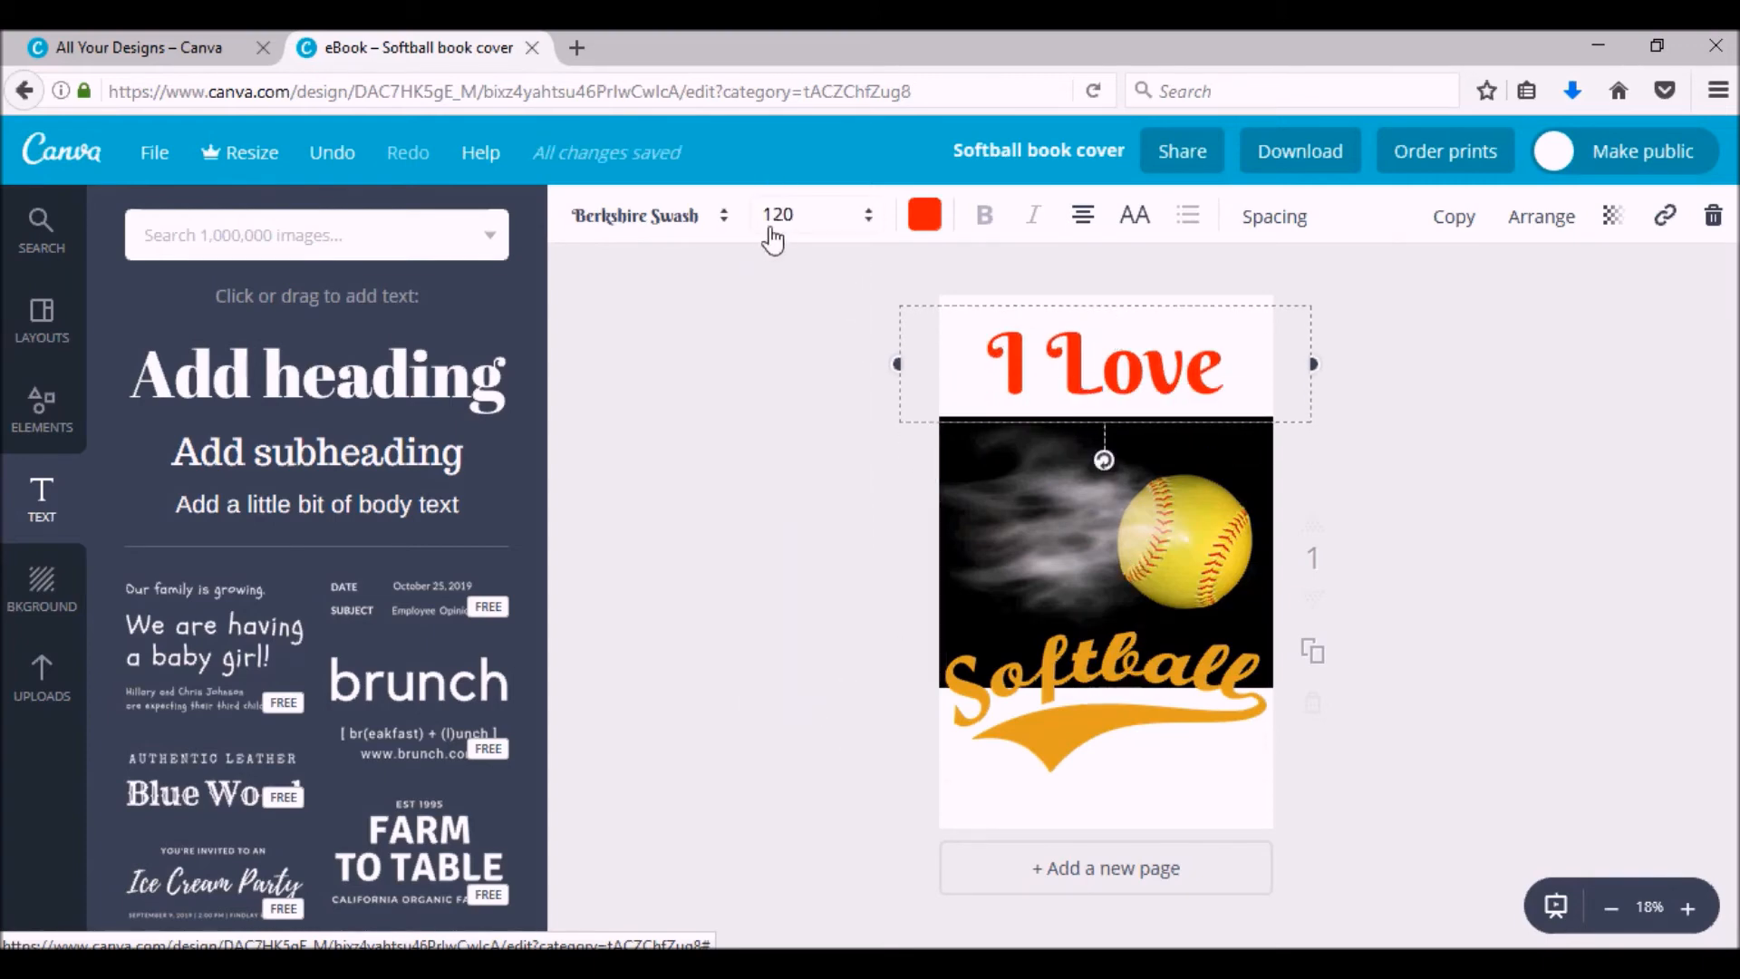
- Switch the title to the Brusher font and enlarge it to 144
click(636, 216)
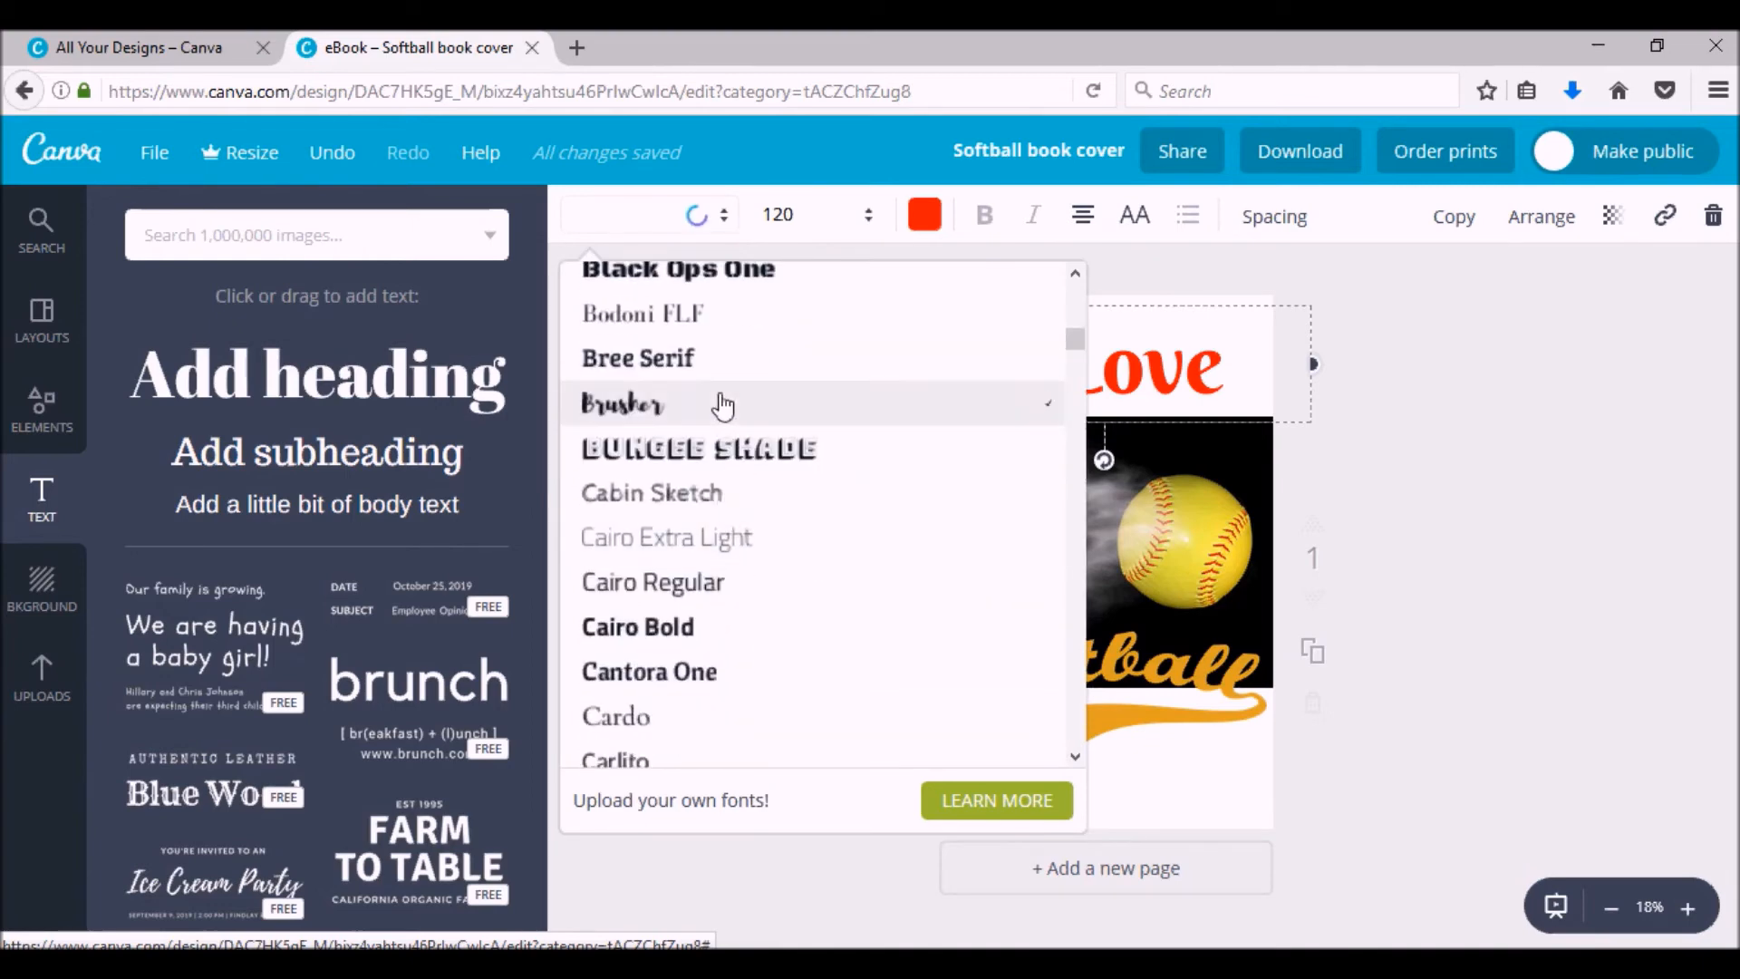
click(622, 403)
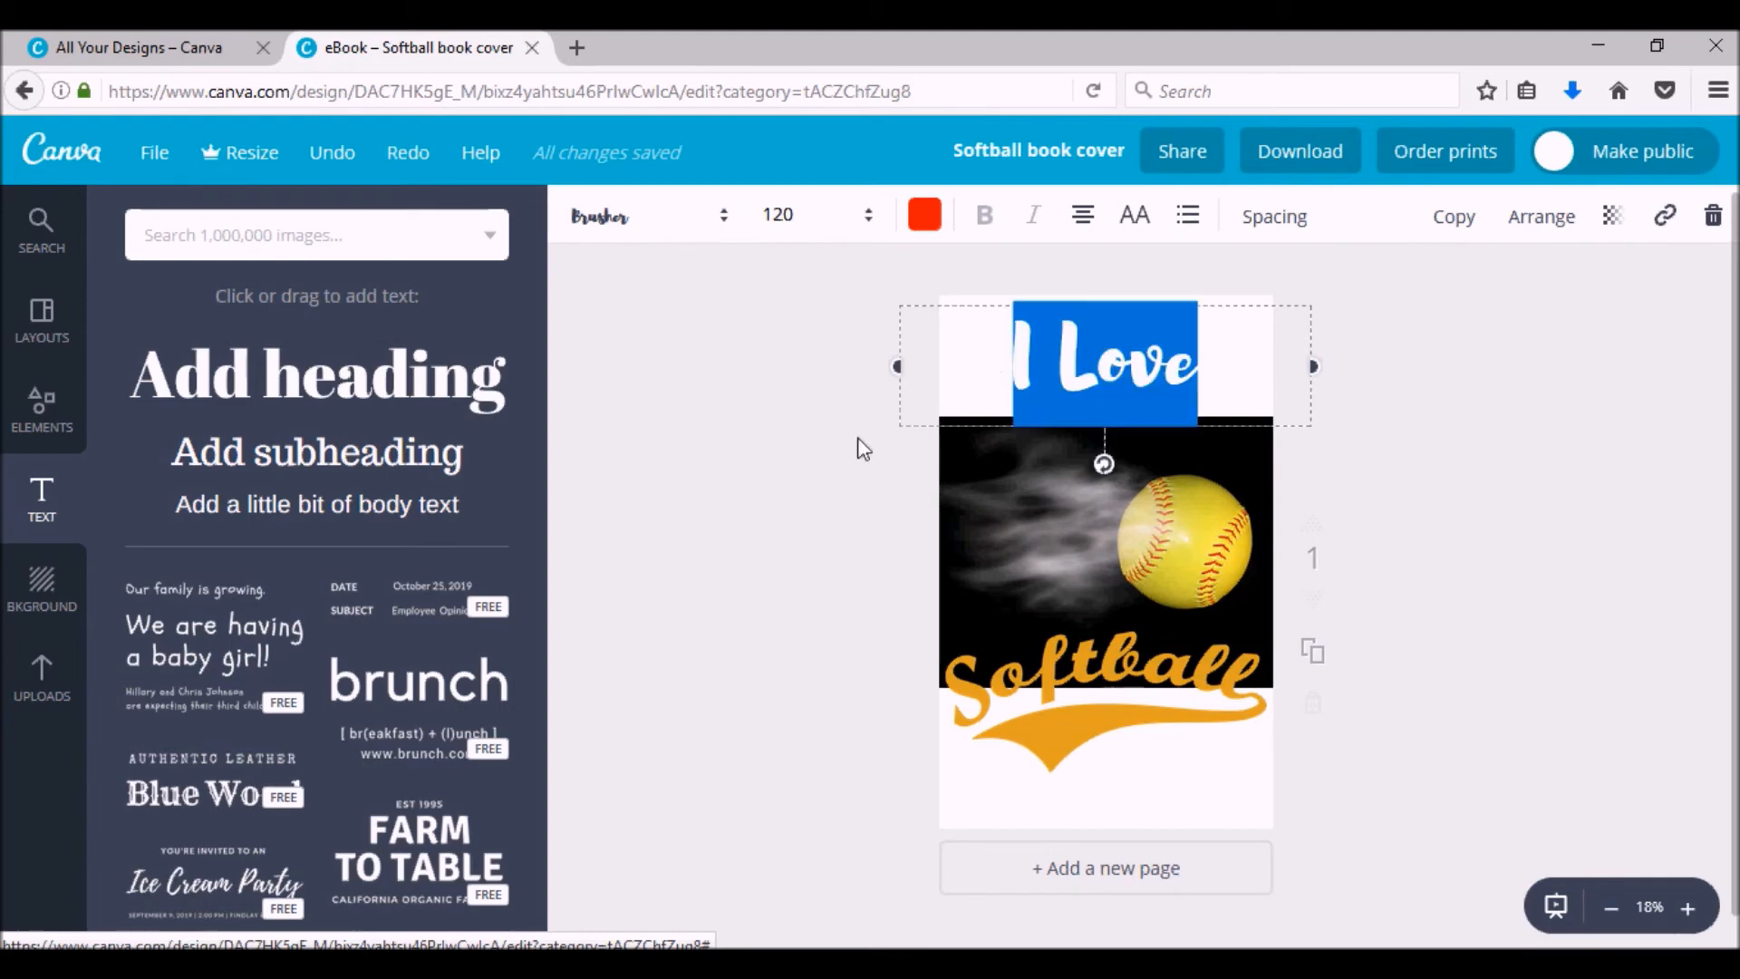
click(816, 214)
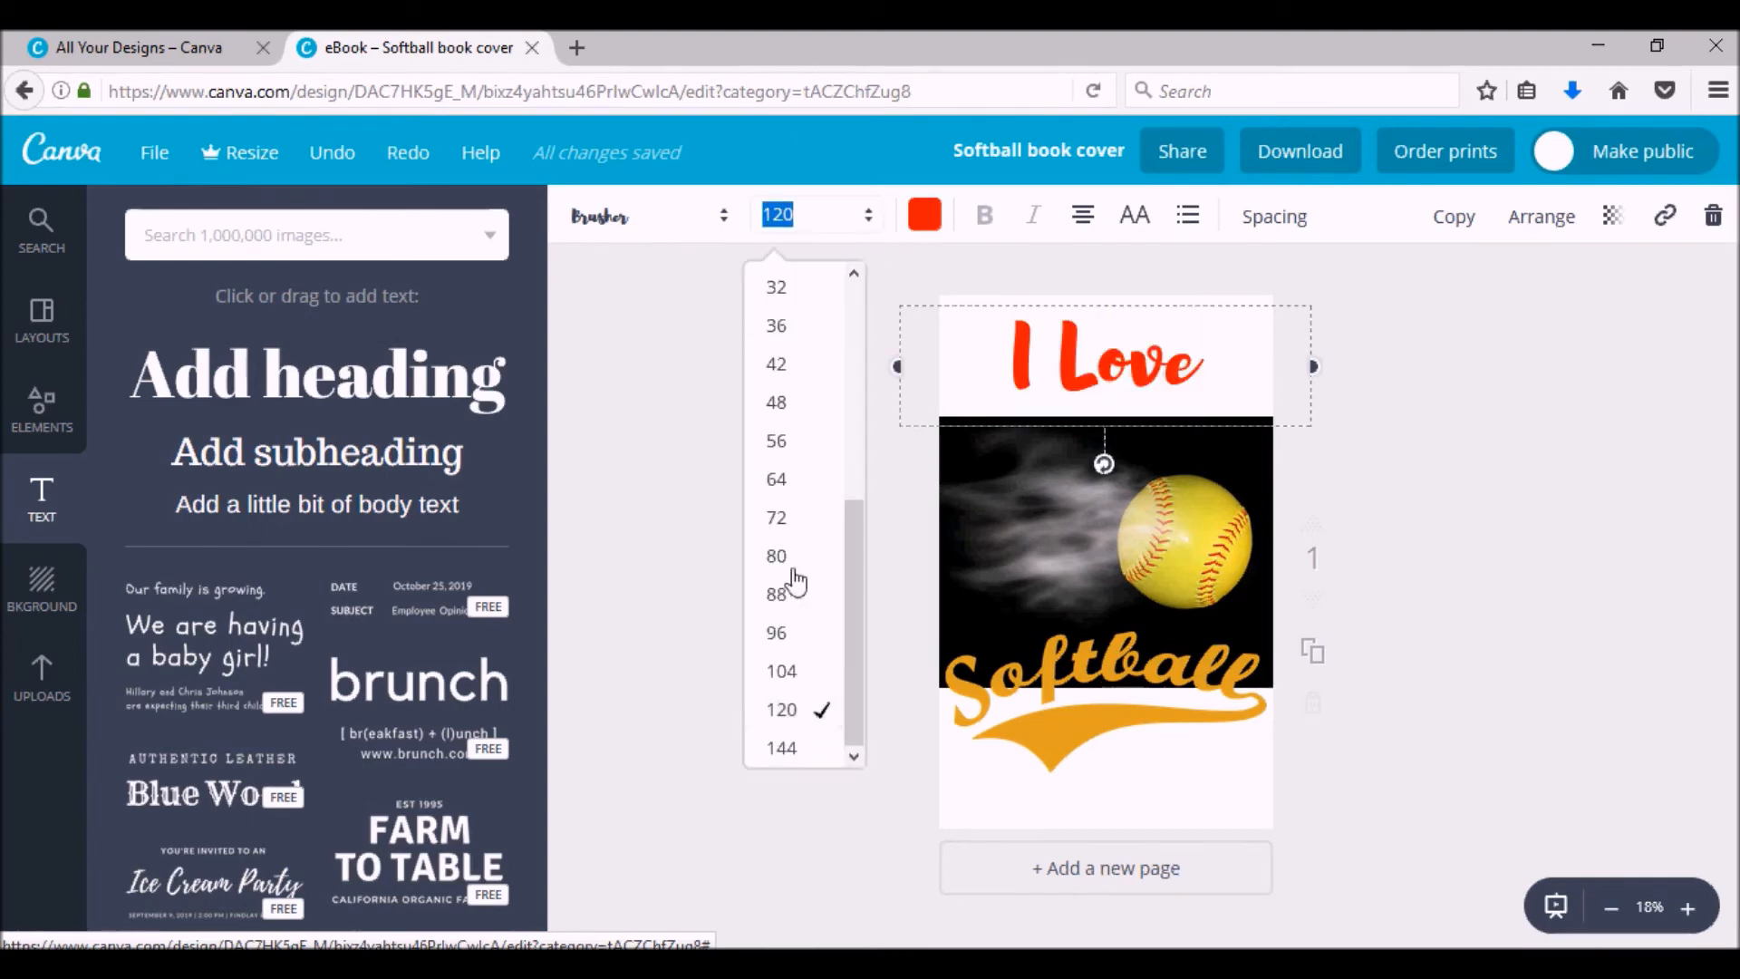
click(780, 748)
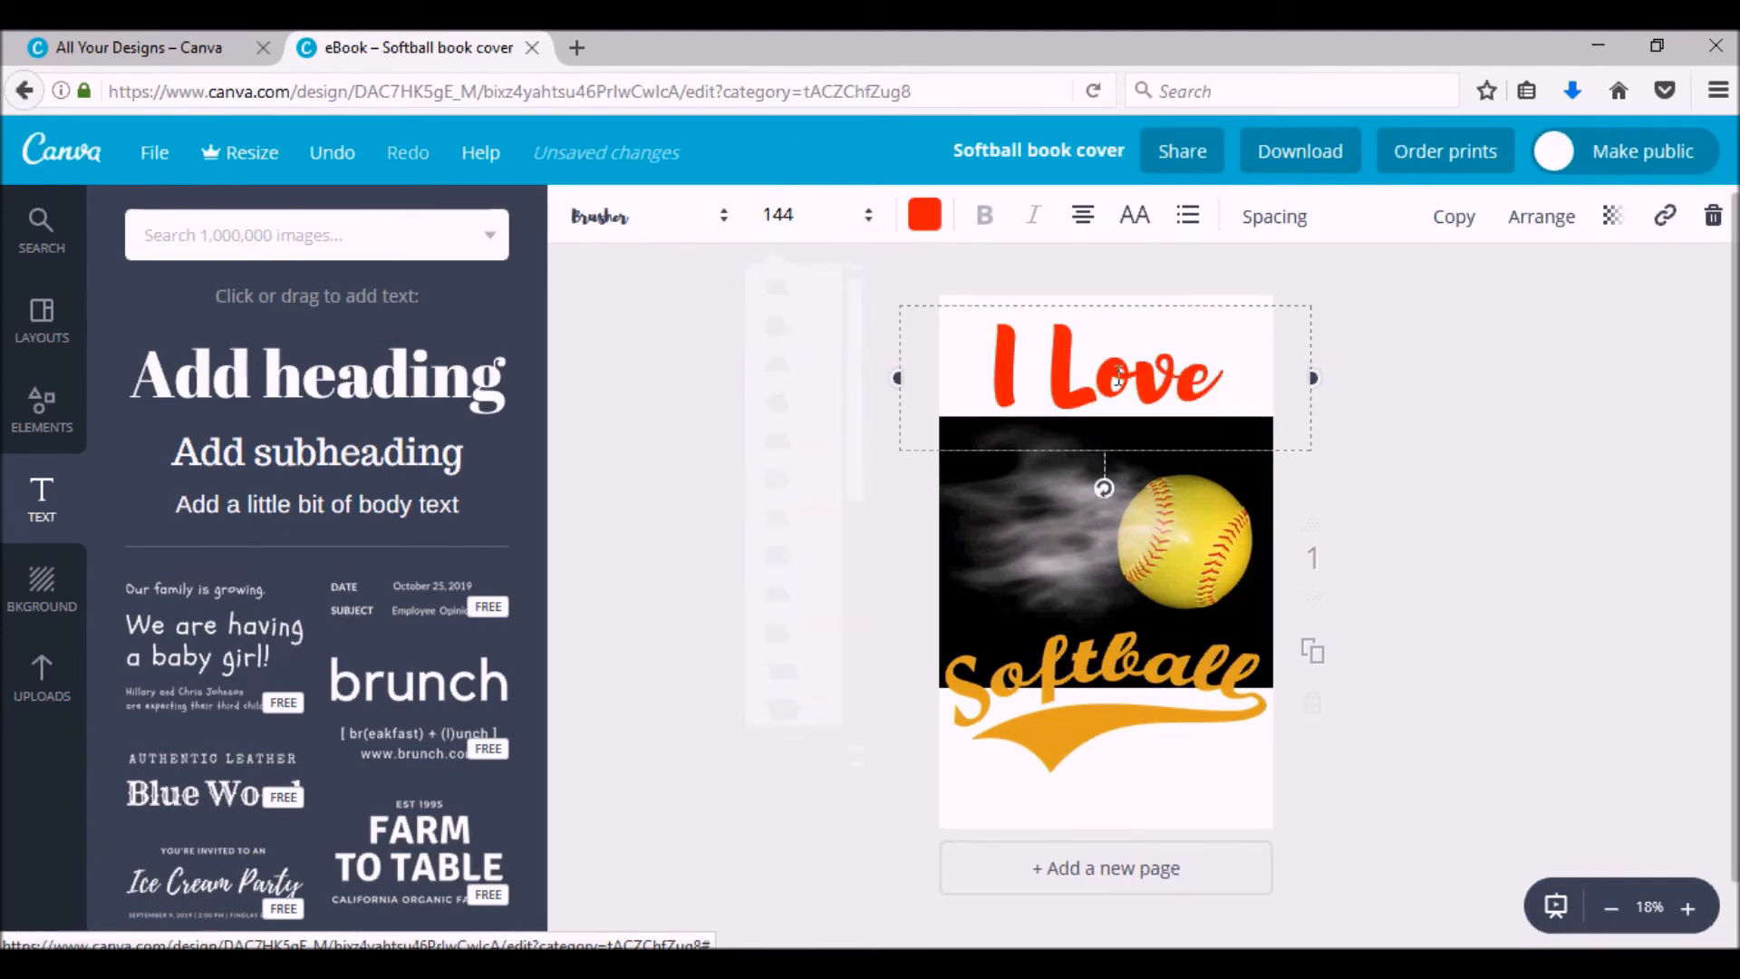
click(1105, 666)
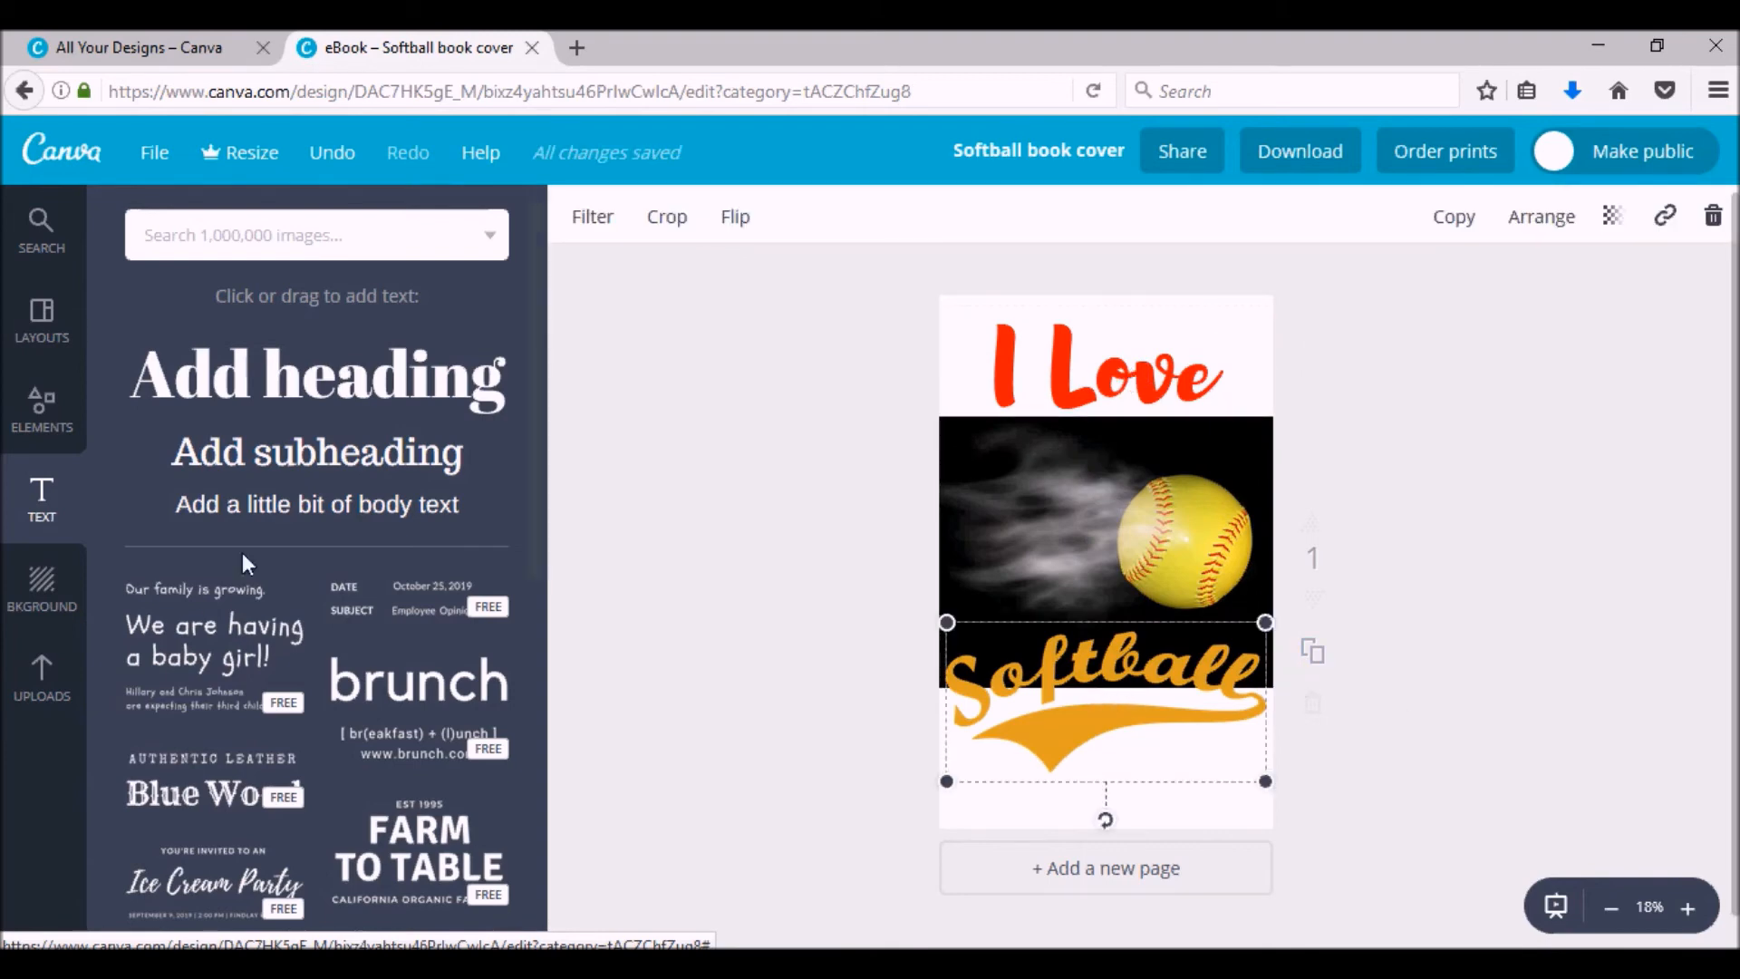
- Make the page background black and undo the Softball graphic's accidental tilt
click(41, 583)
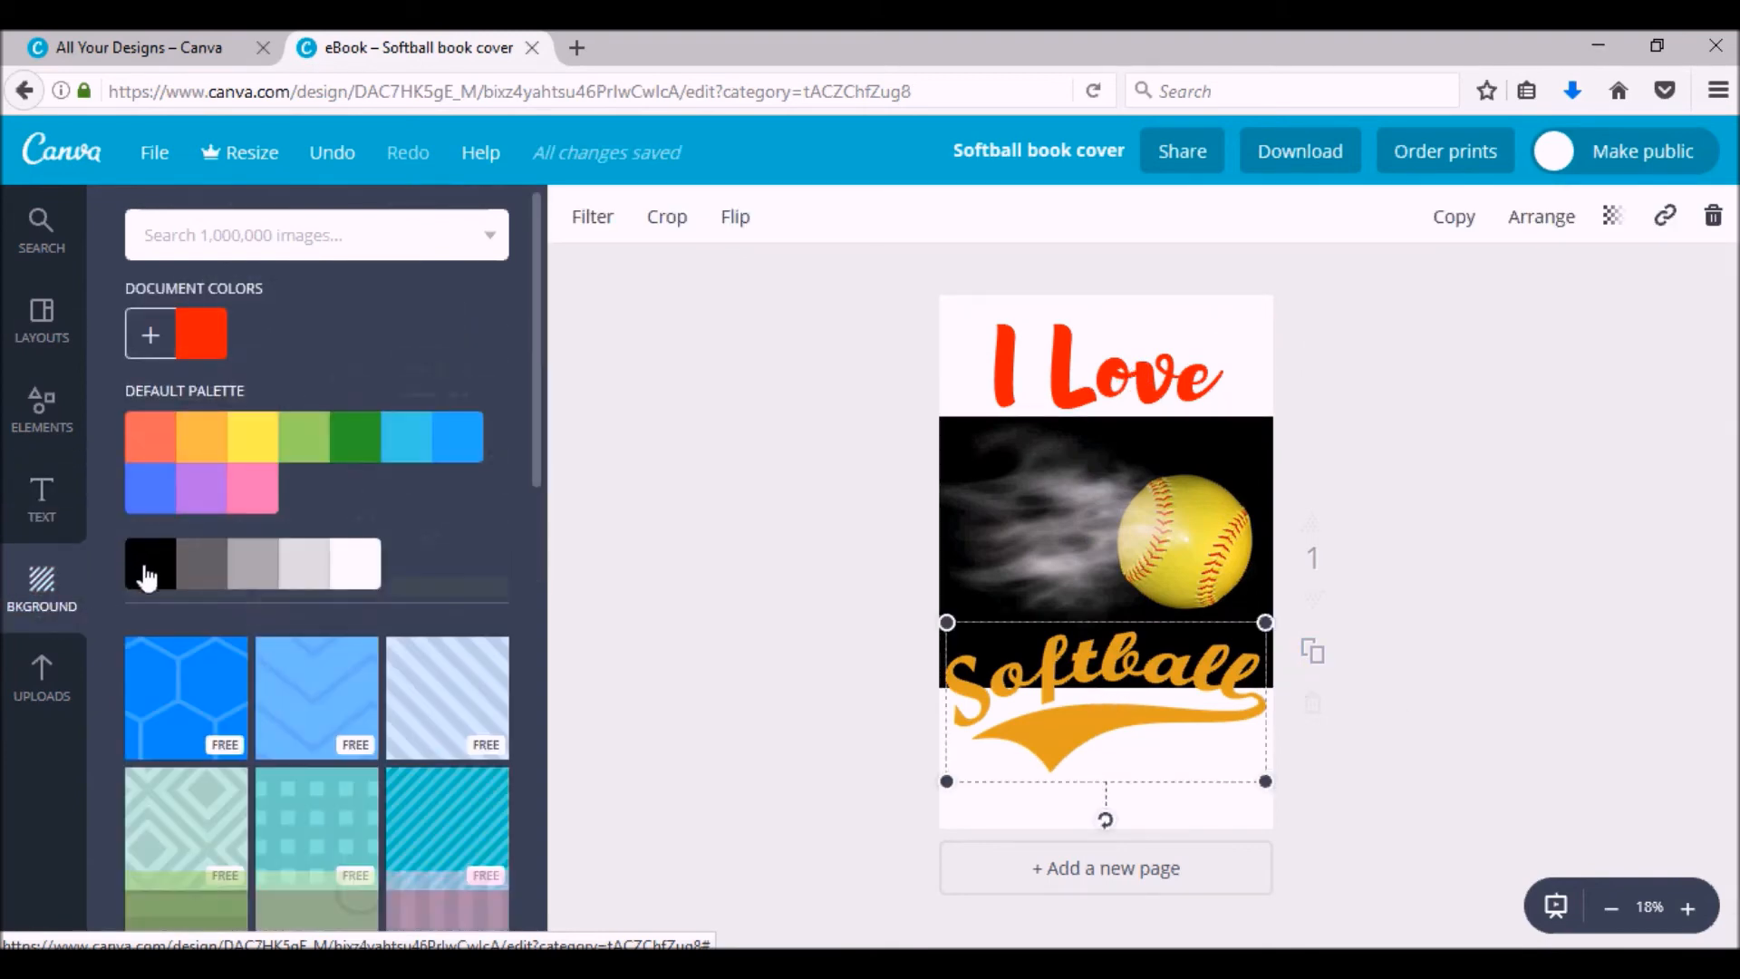
click(150, 563)
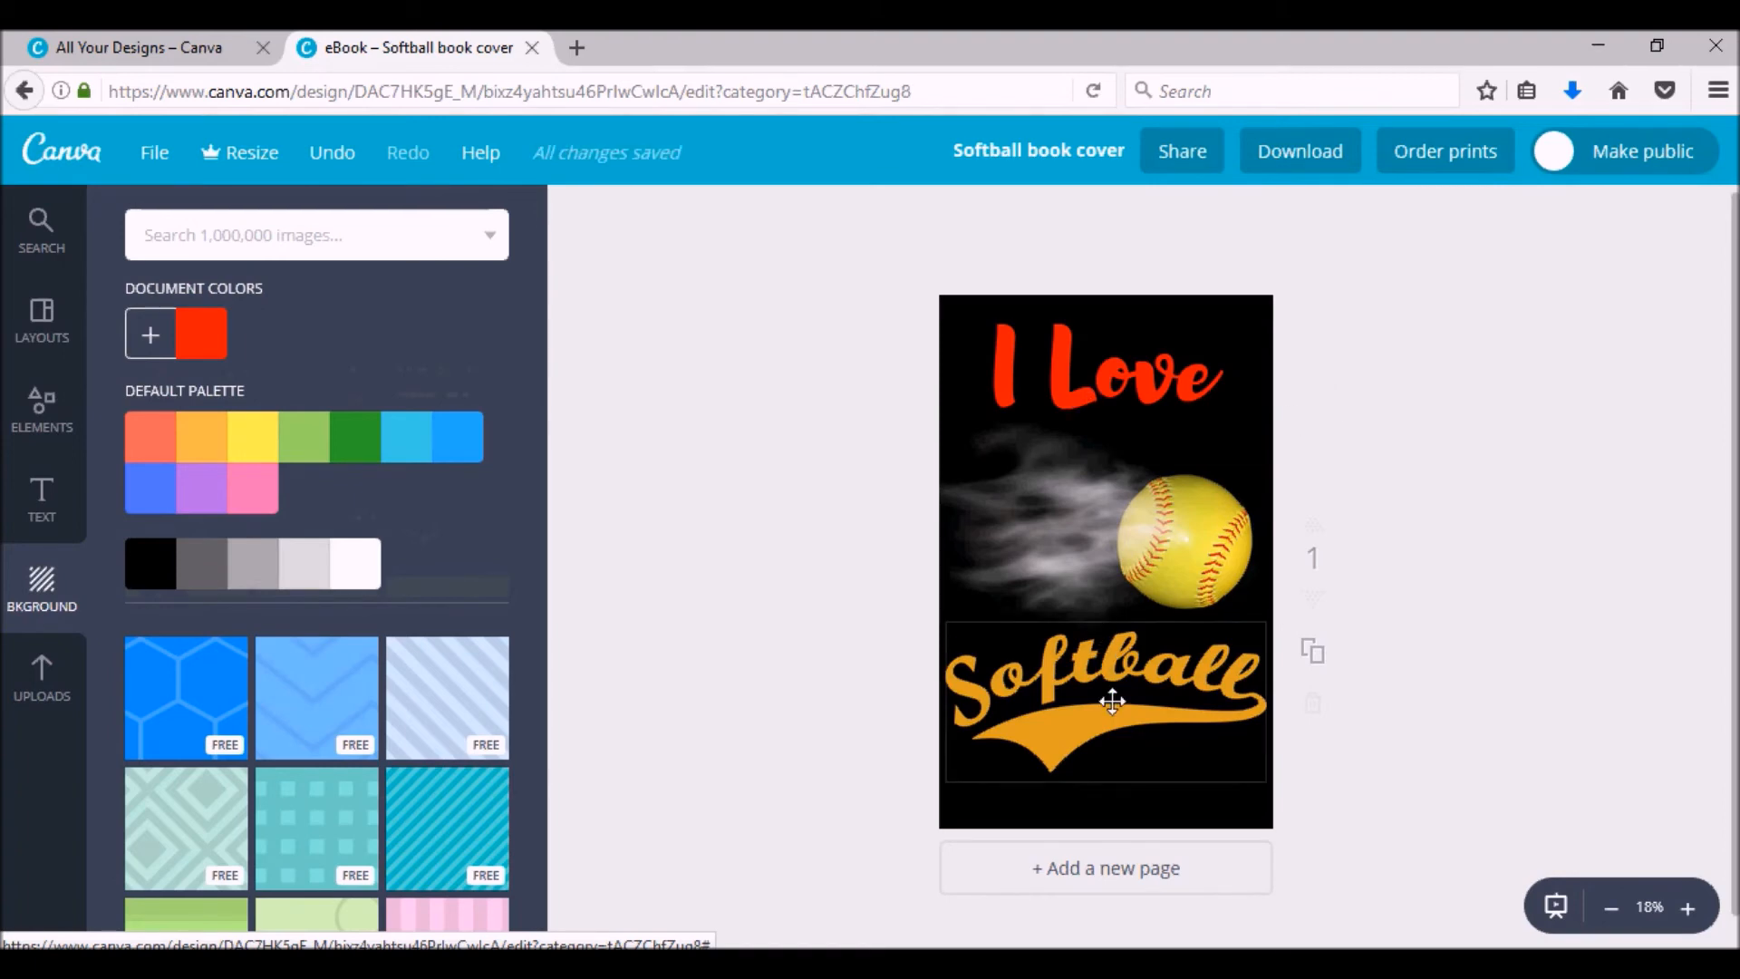
click(1104, 699)
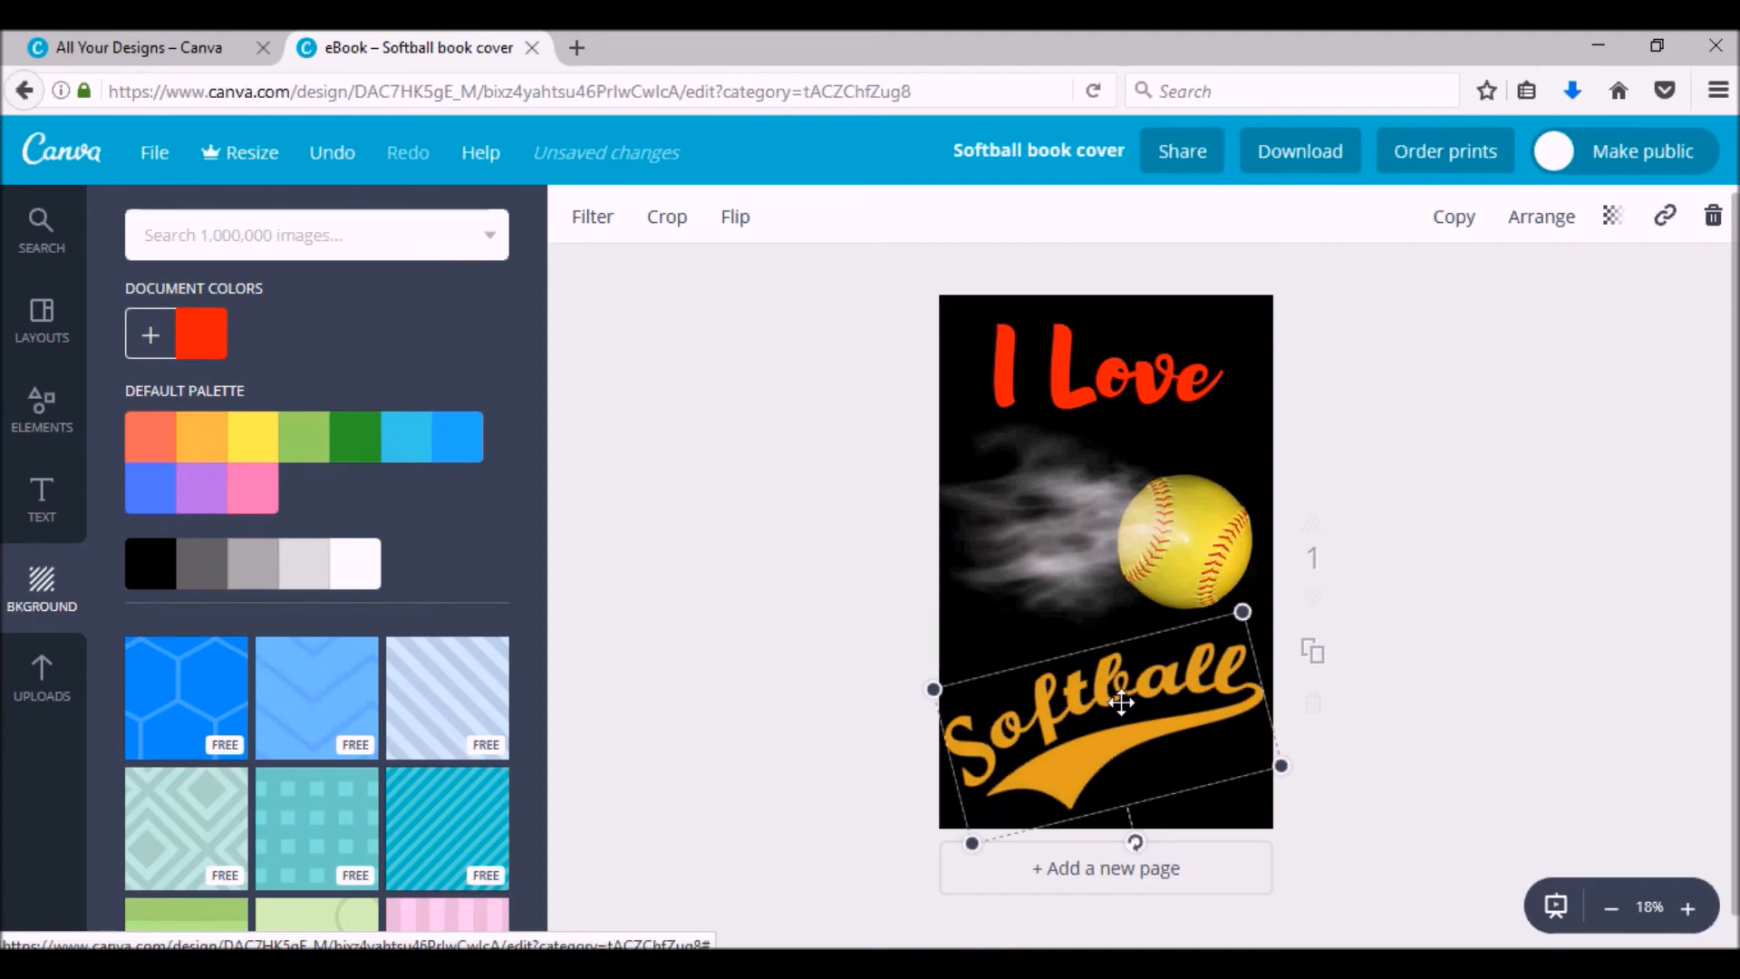
click(1103, 371)
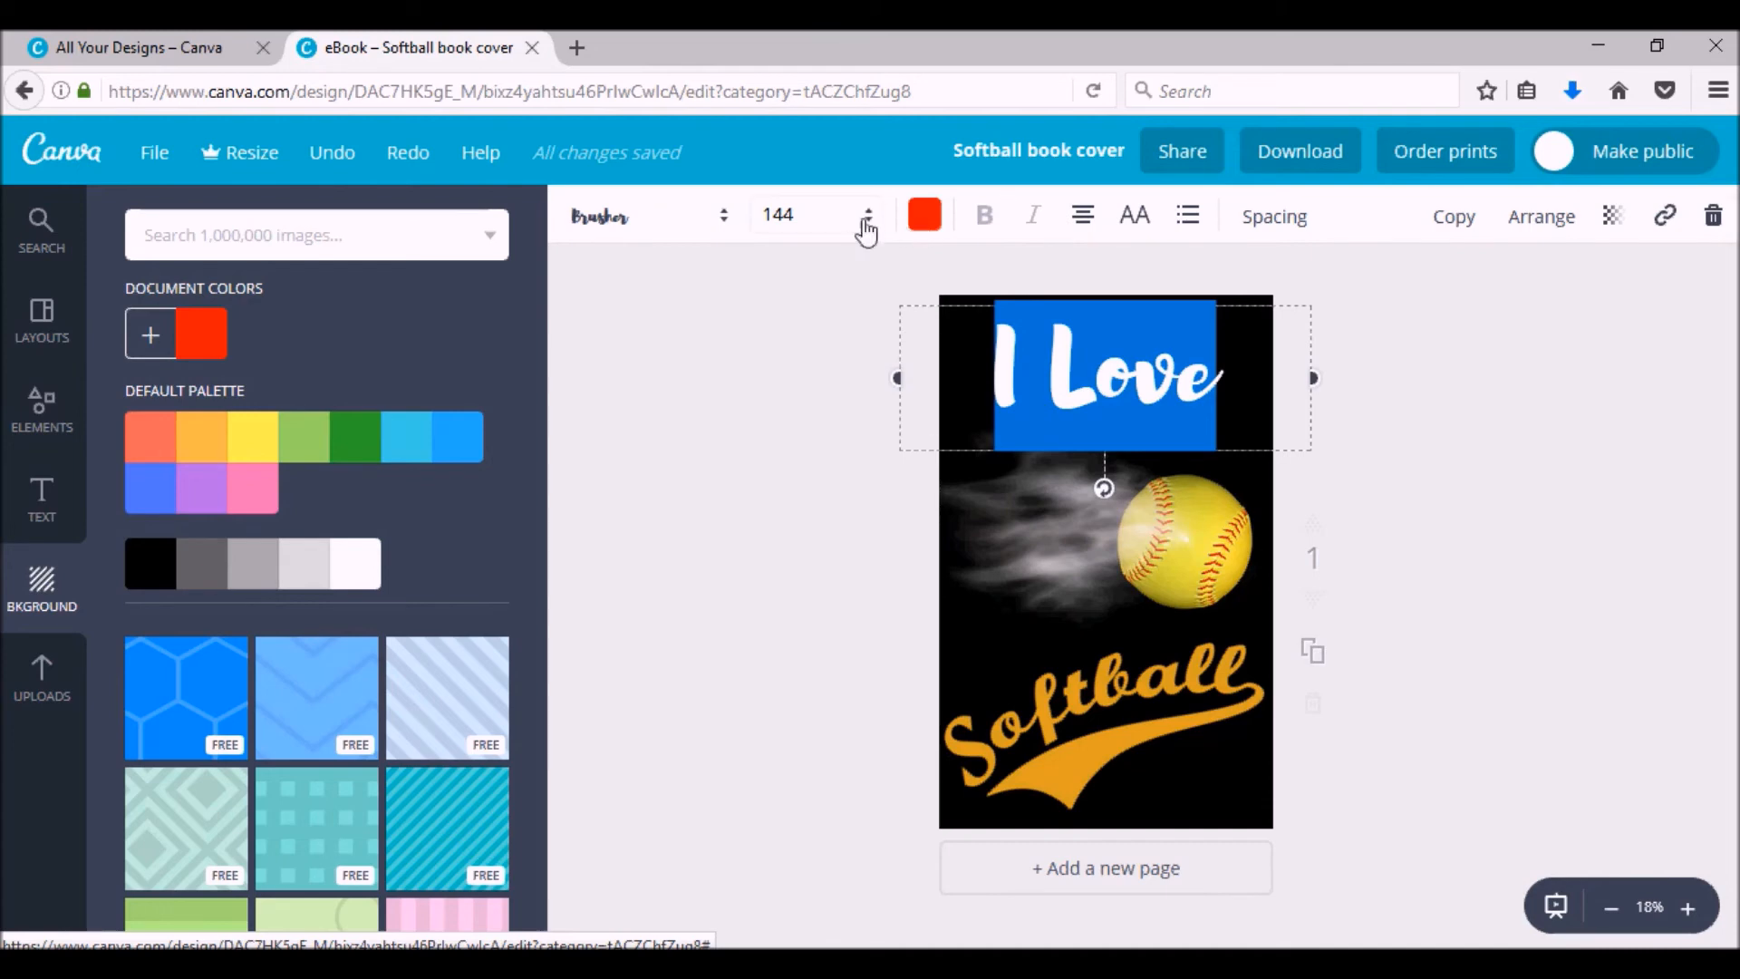
- Enter 160 as the 'I Love' title's font size and deselect to apply it
click(777, 214)
text(150)
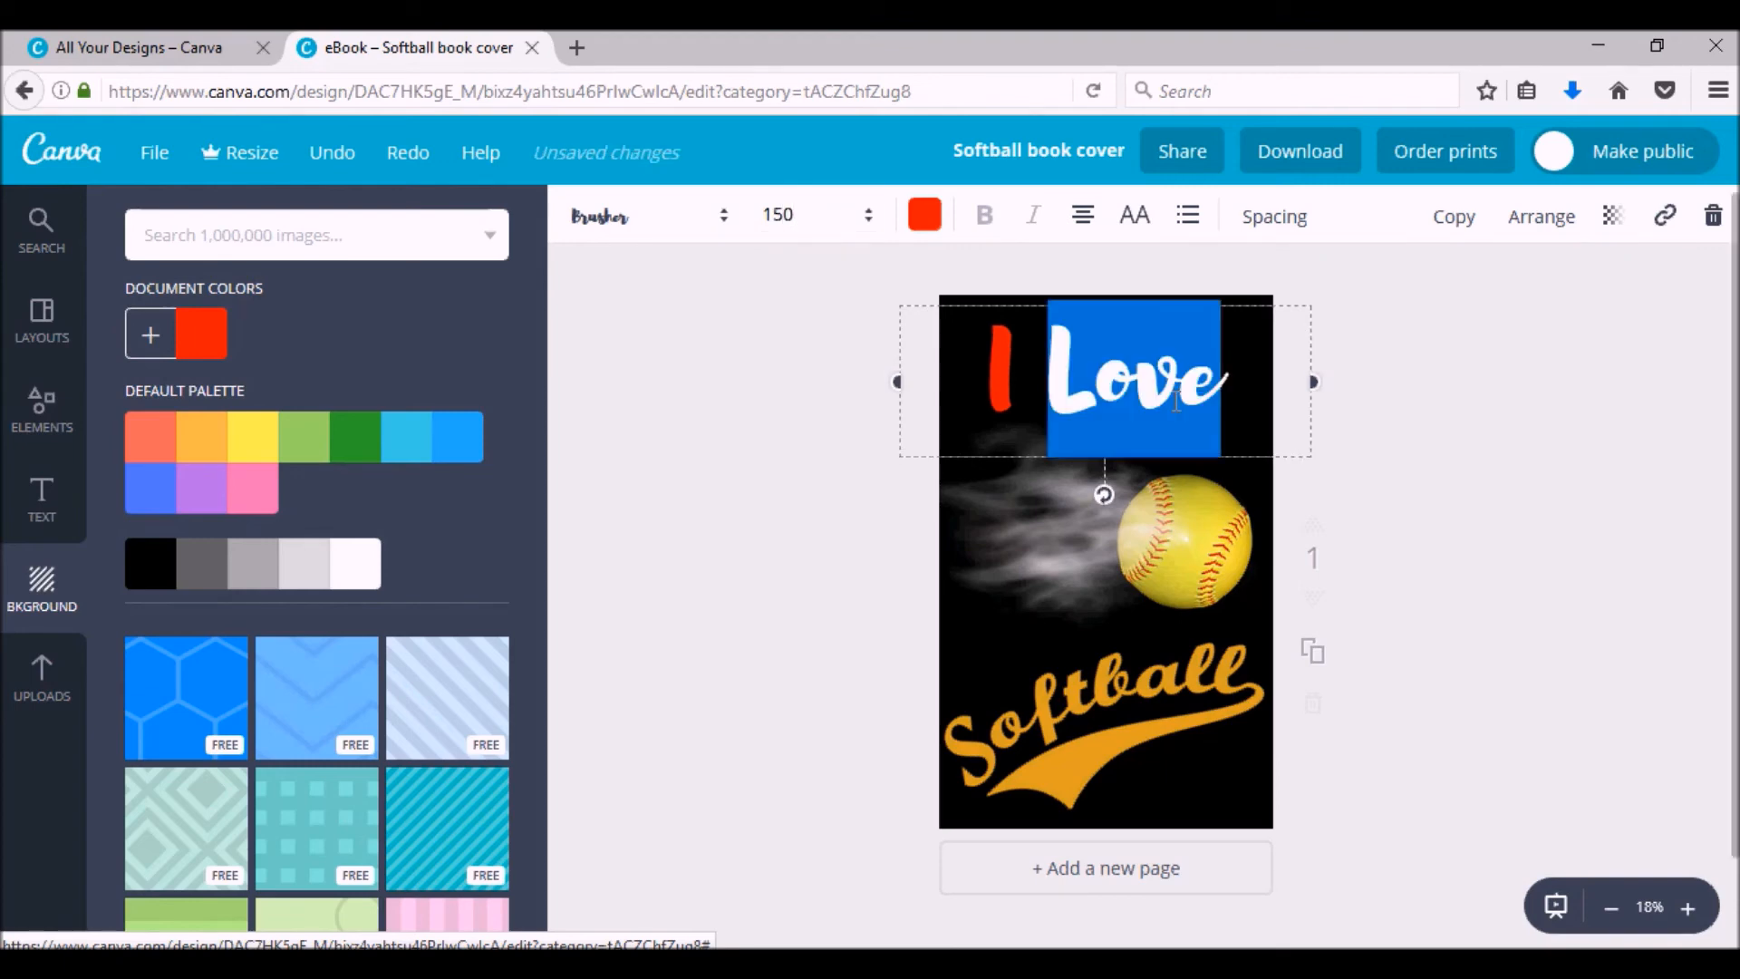
click(865, 216)
text(160)
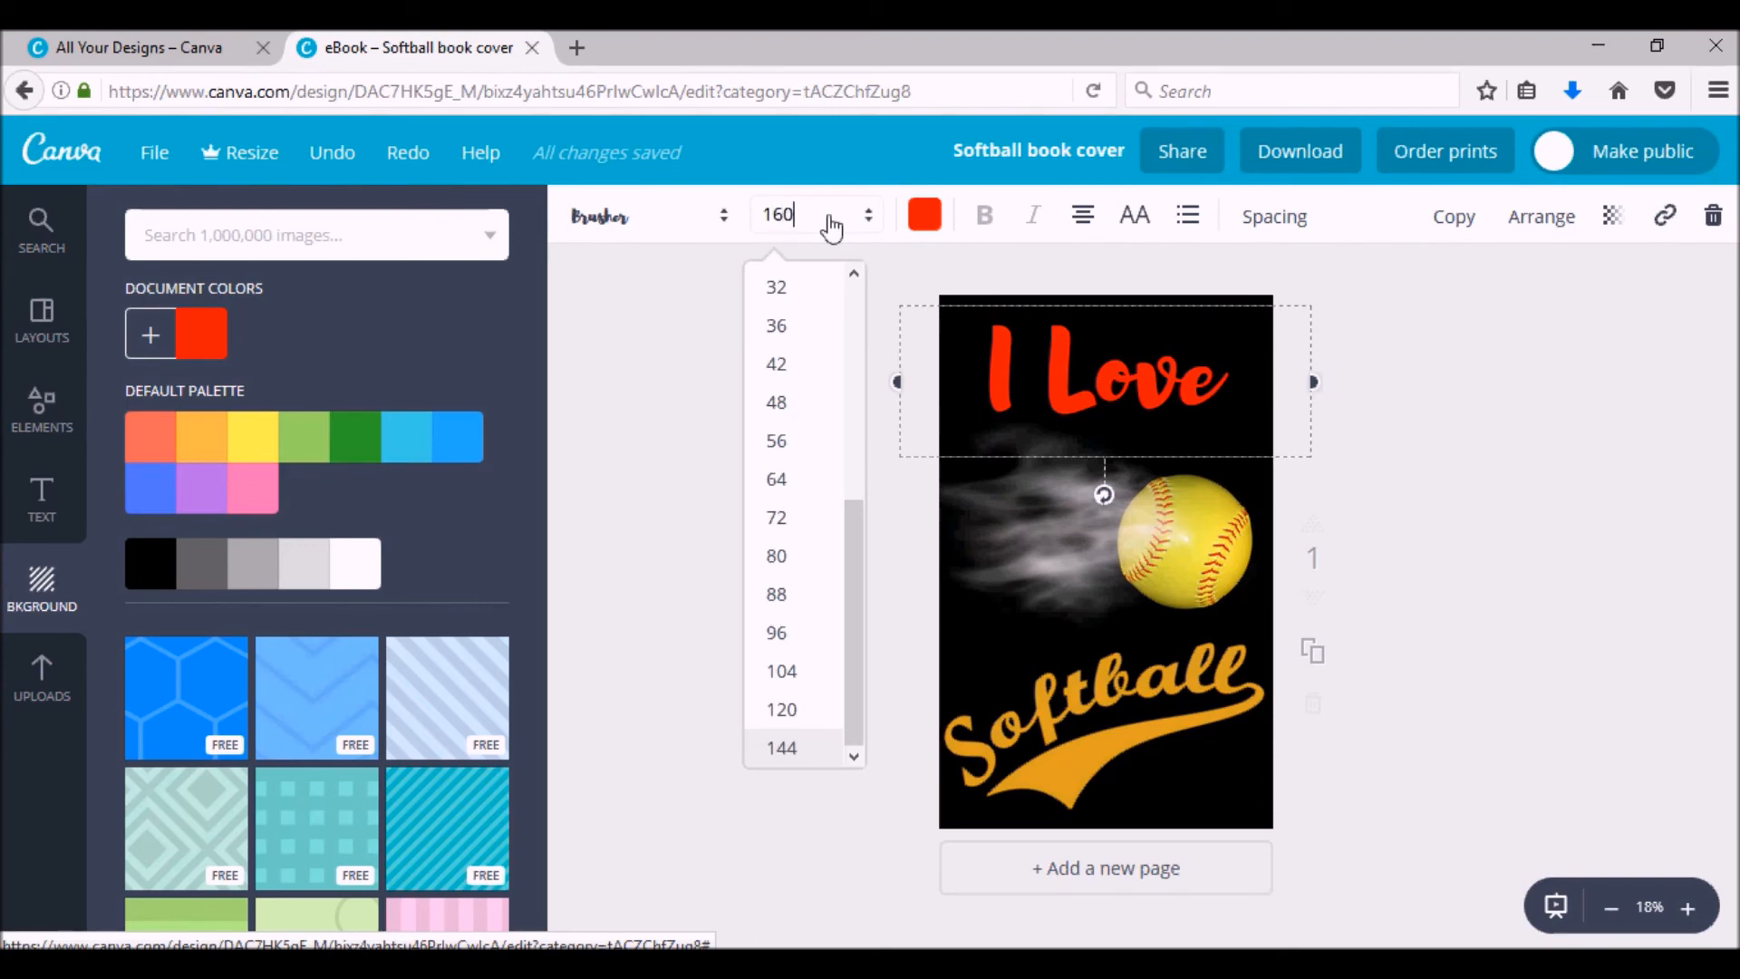
click(636, 264)
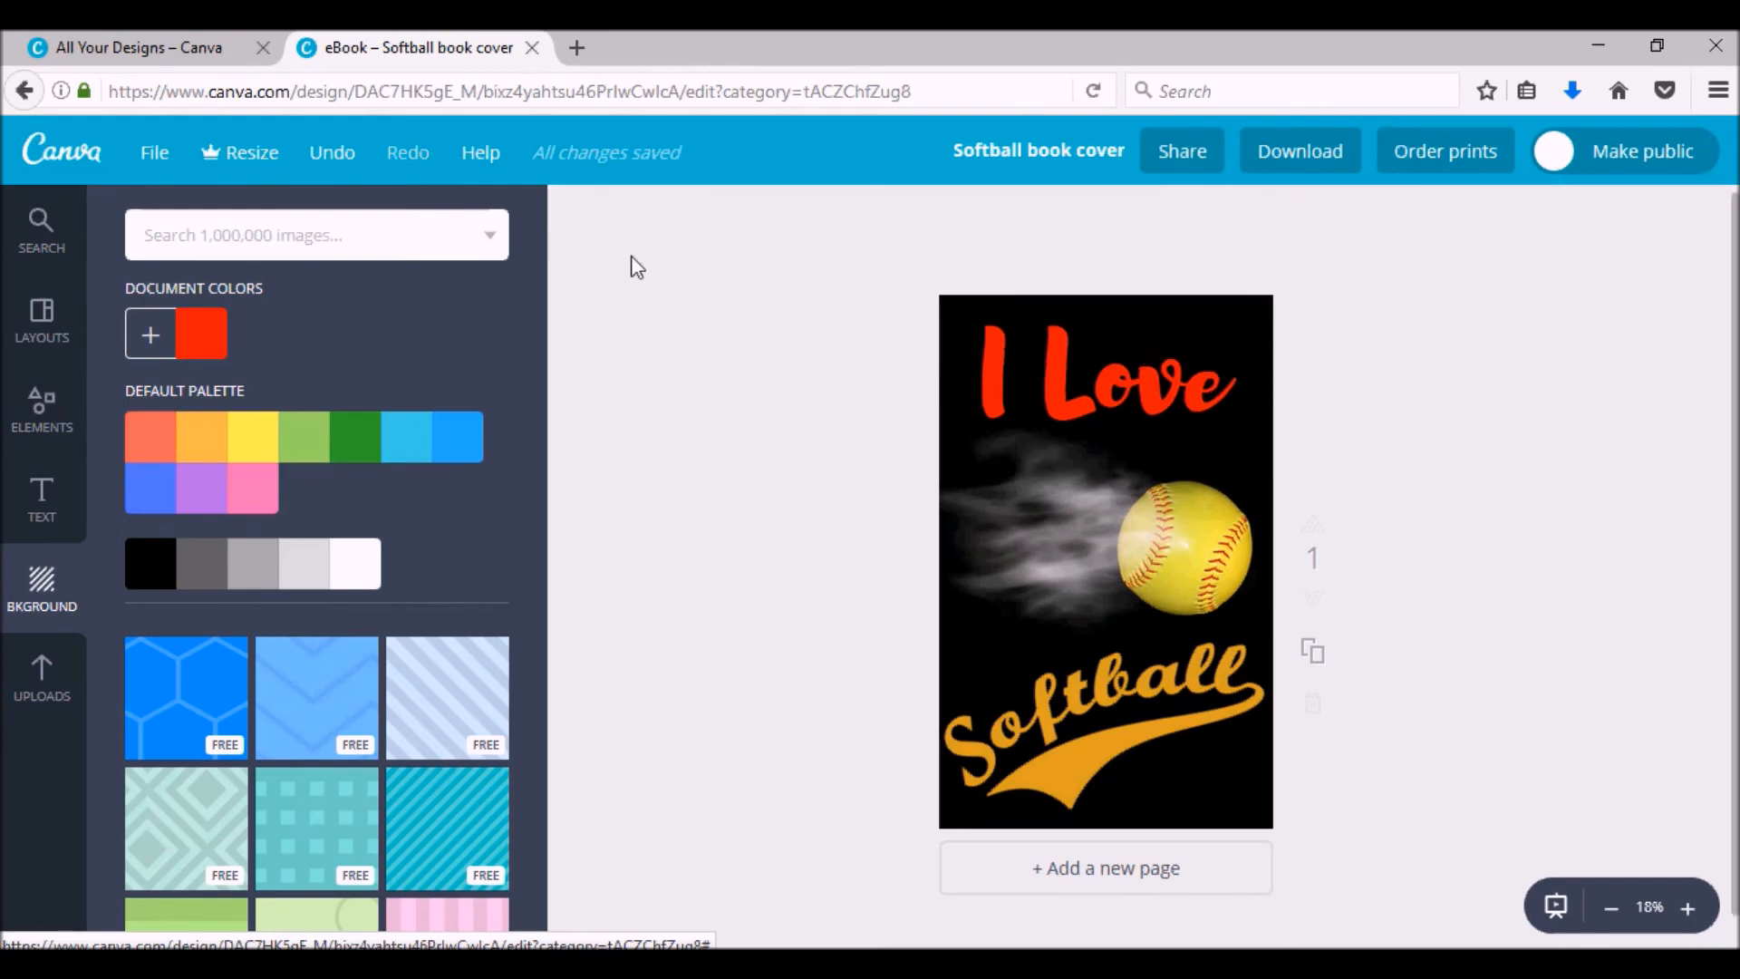
mouse_move(696, 169)
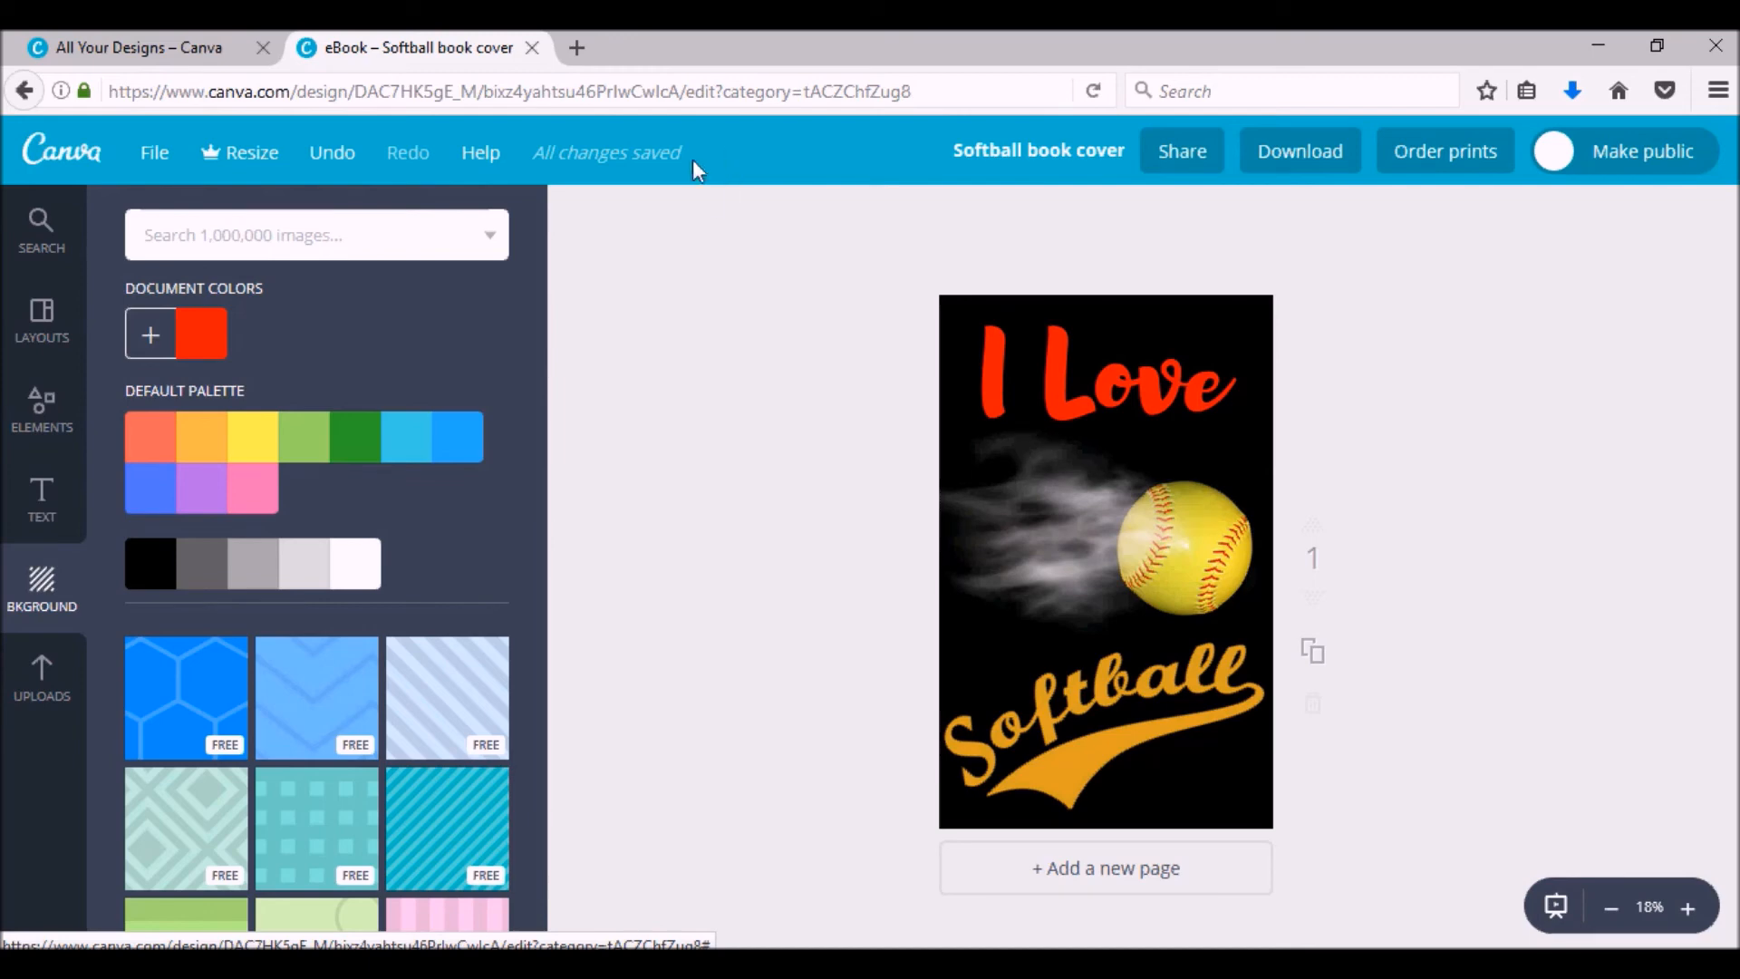
mouse_move(742, 164)
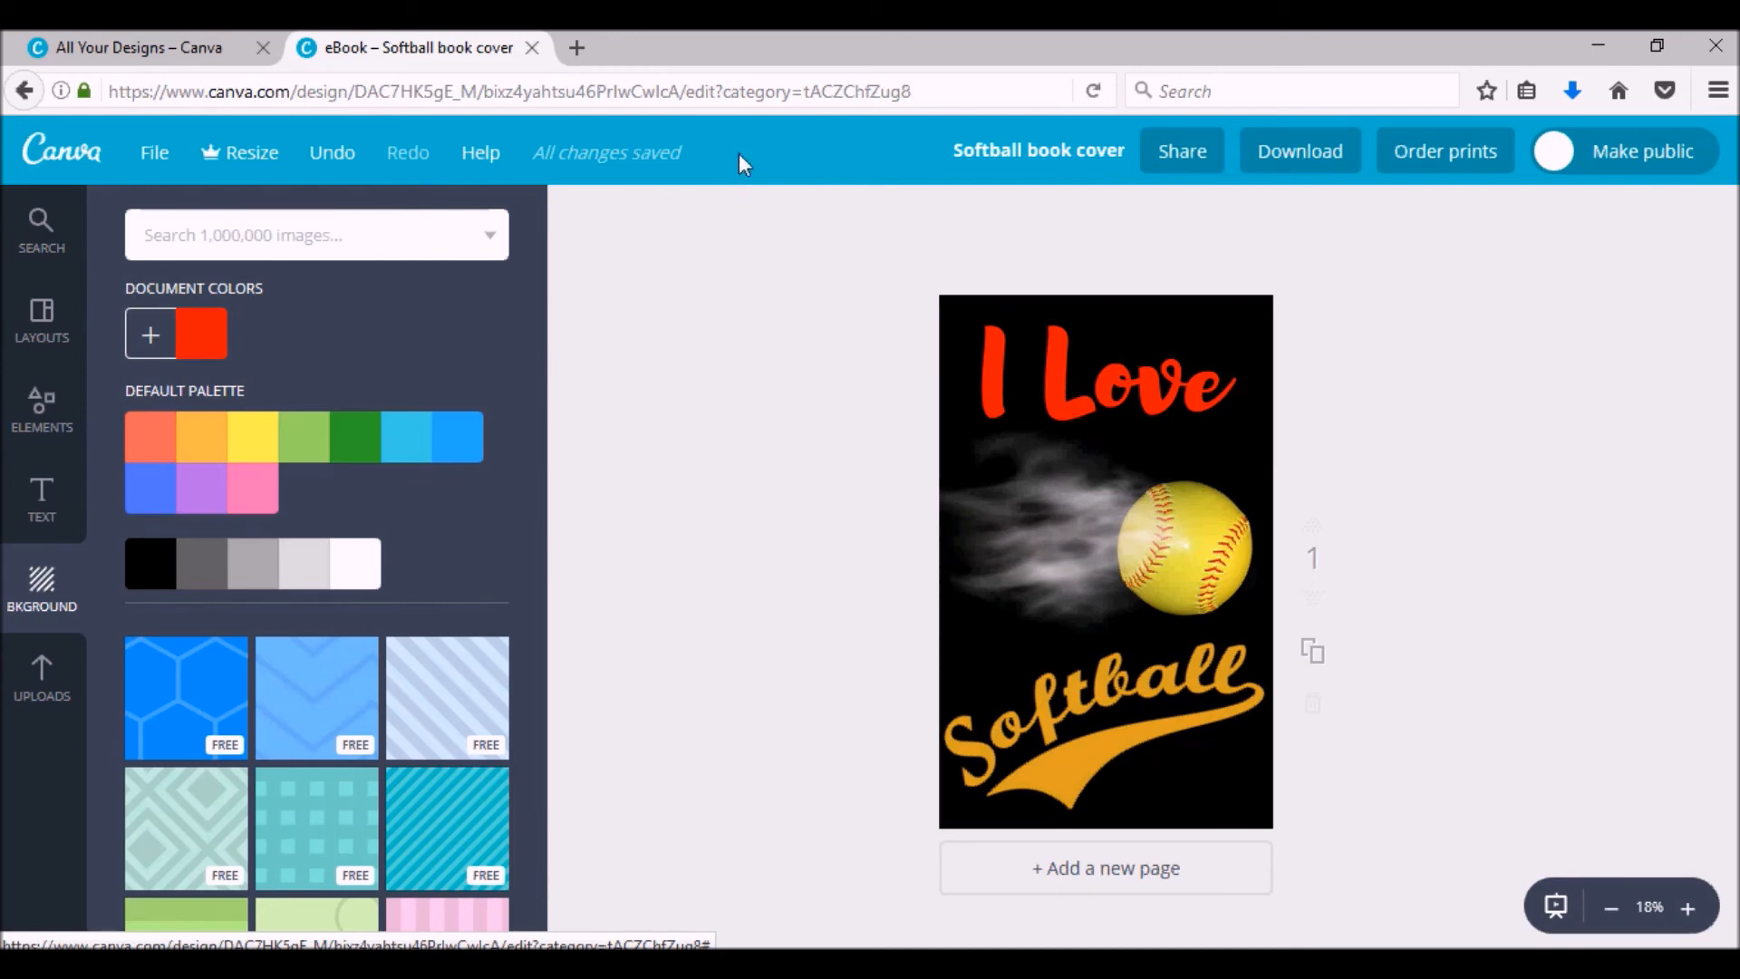
mouse_move(811, 154)
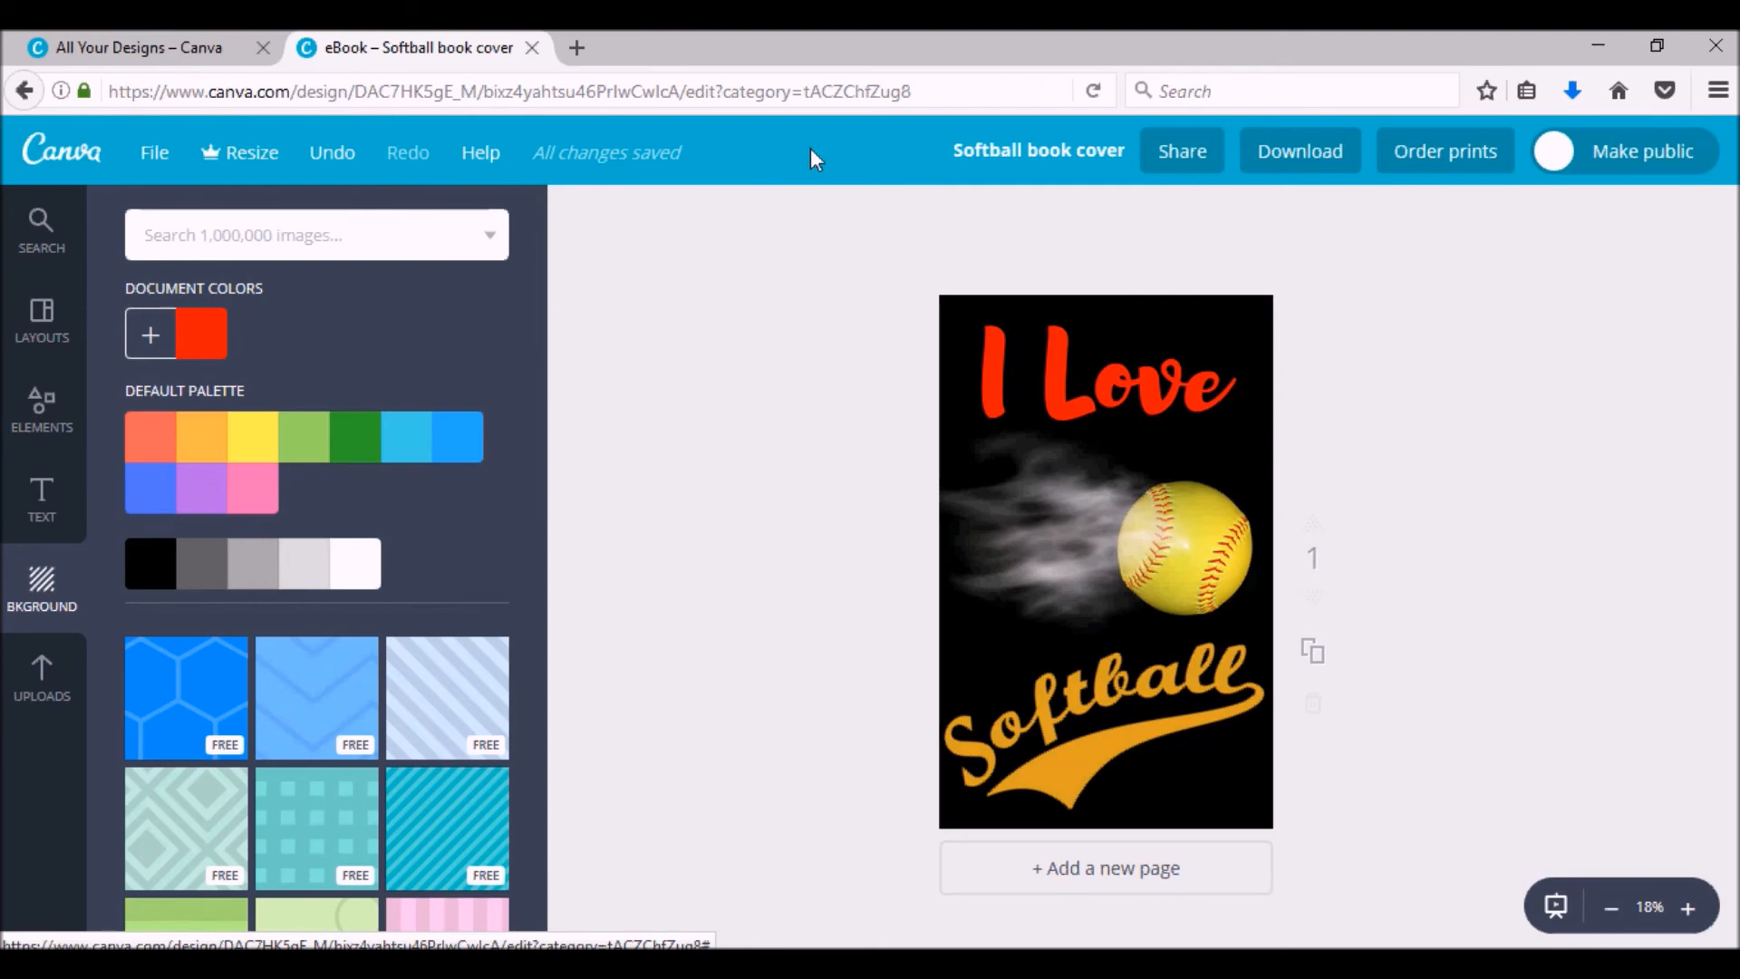
mouse_move(1300, 159)
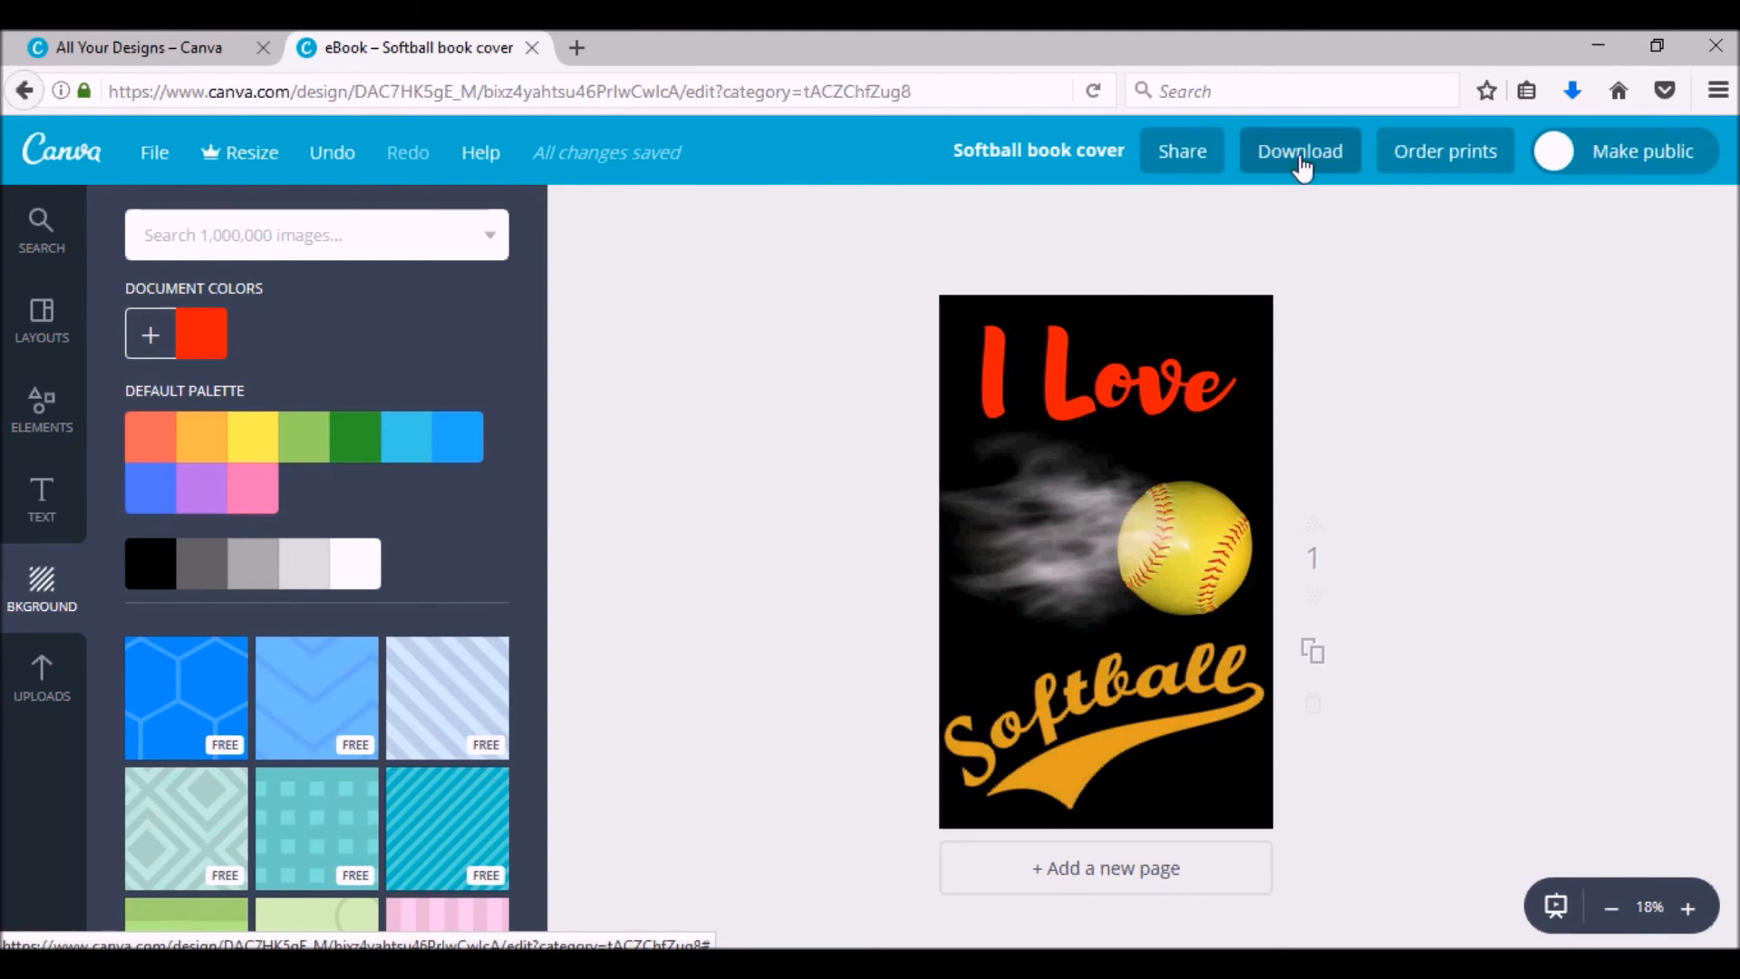
- Choose JPG as the cover's download file type
click(1297, 152)
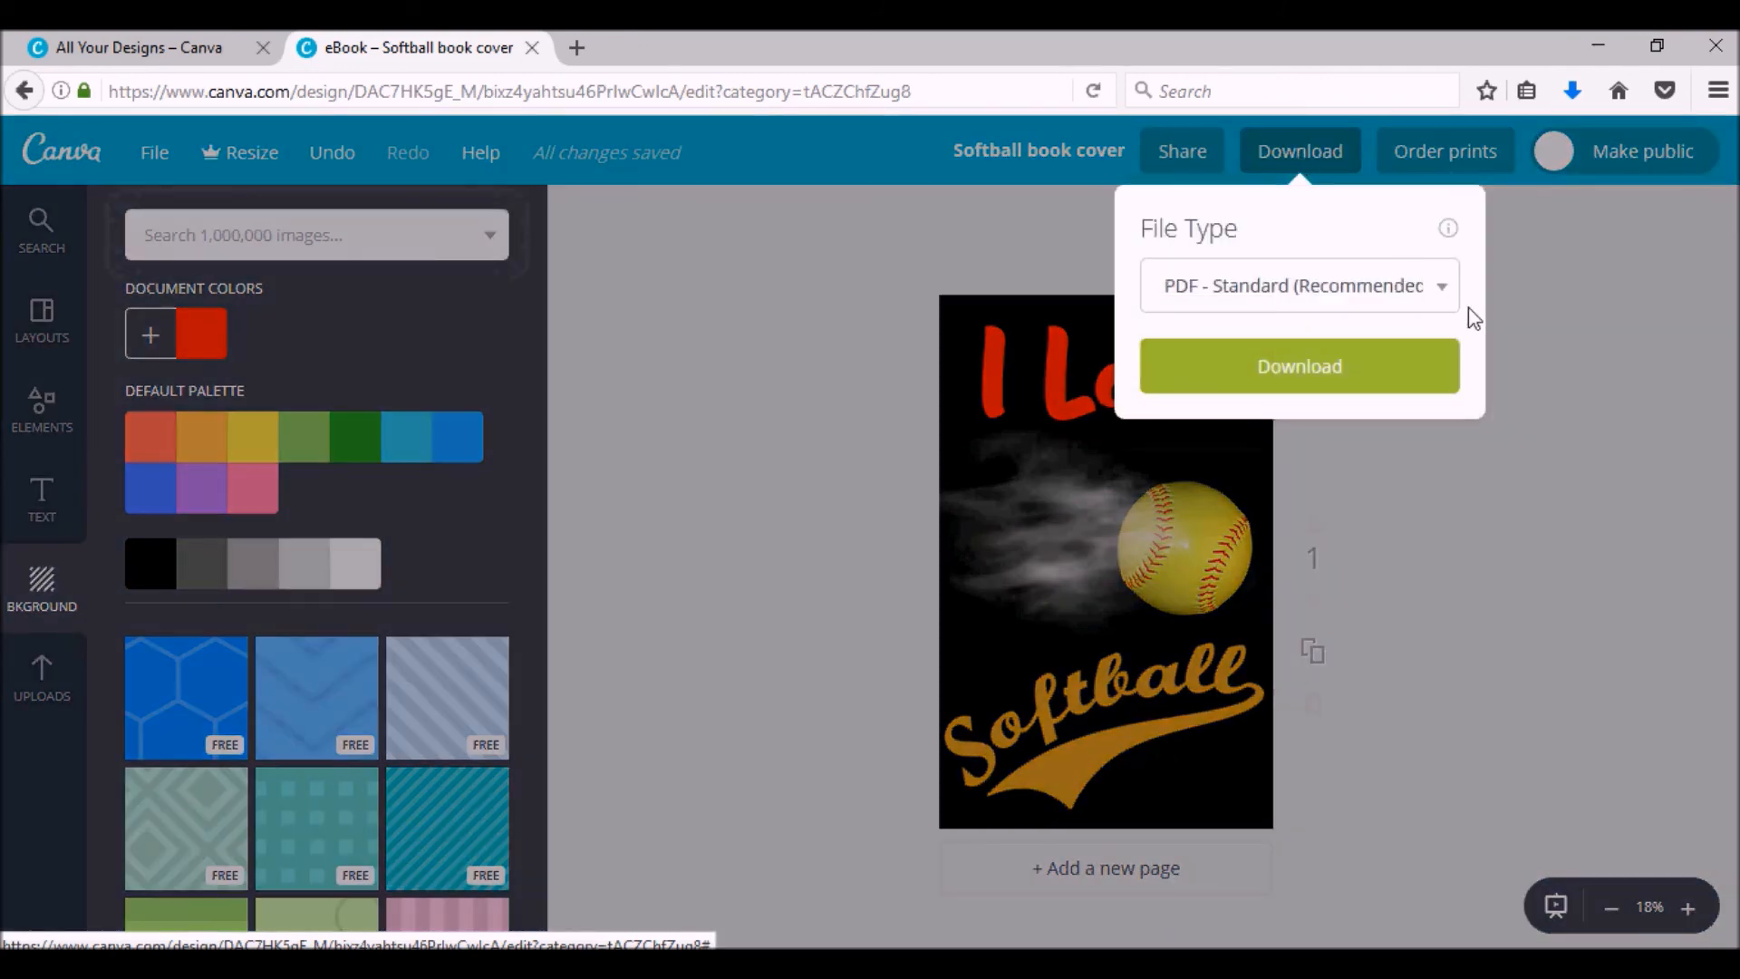
mouse_move(1450, 306)
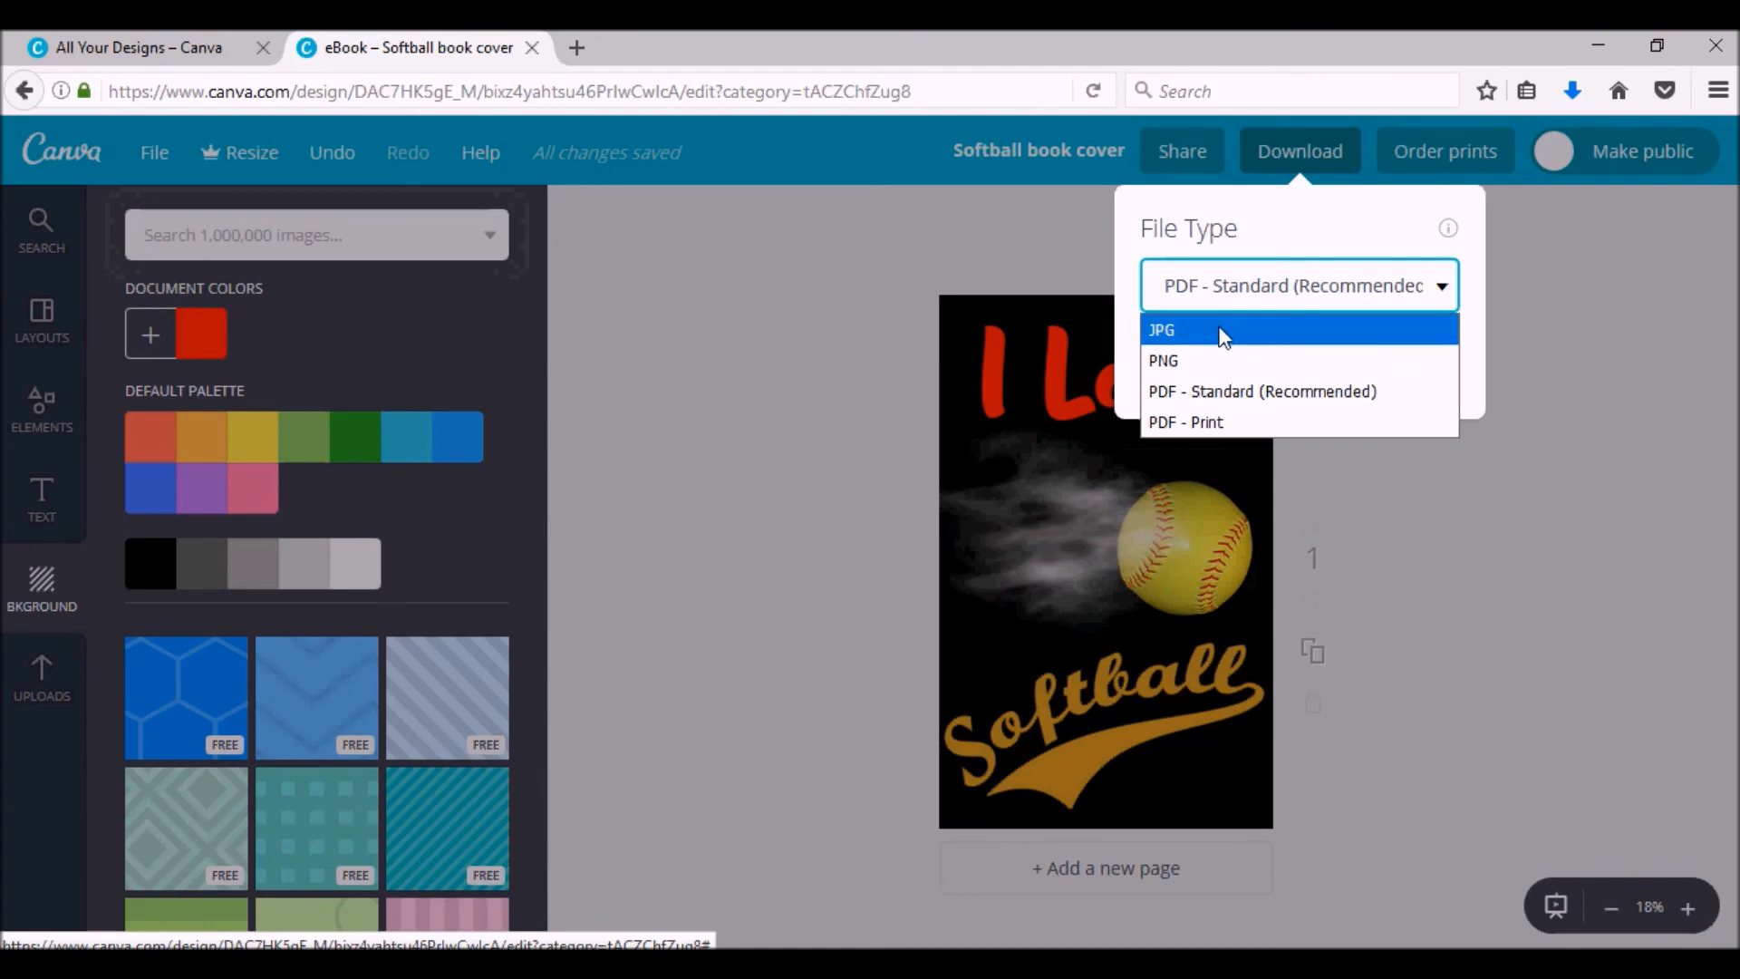
click(1576, 405)
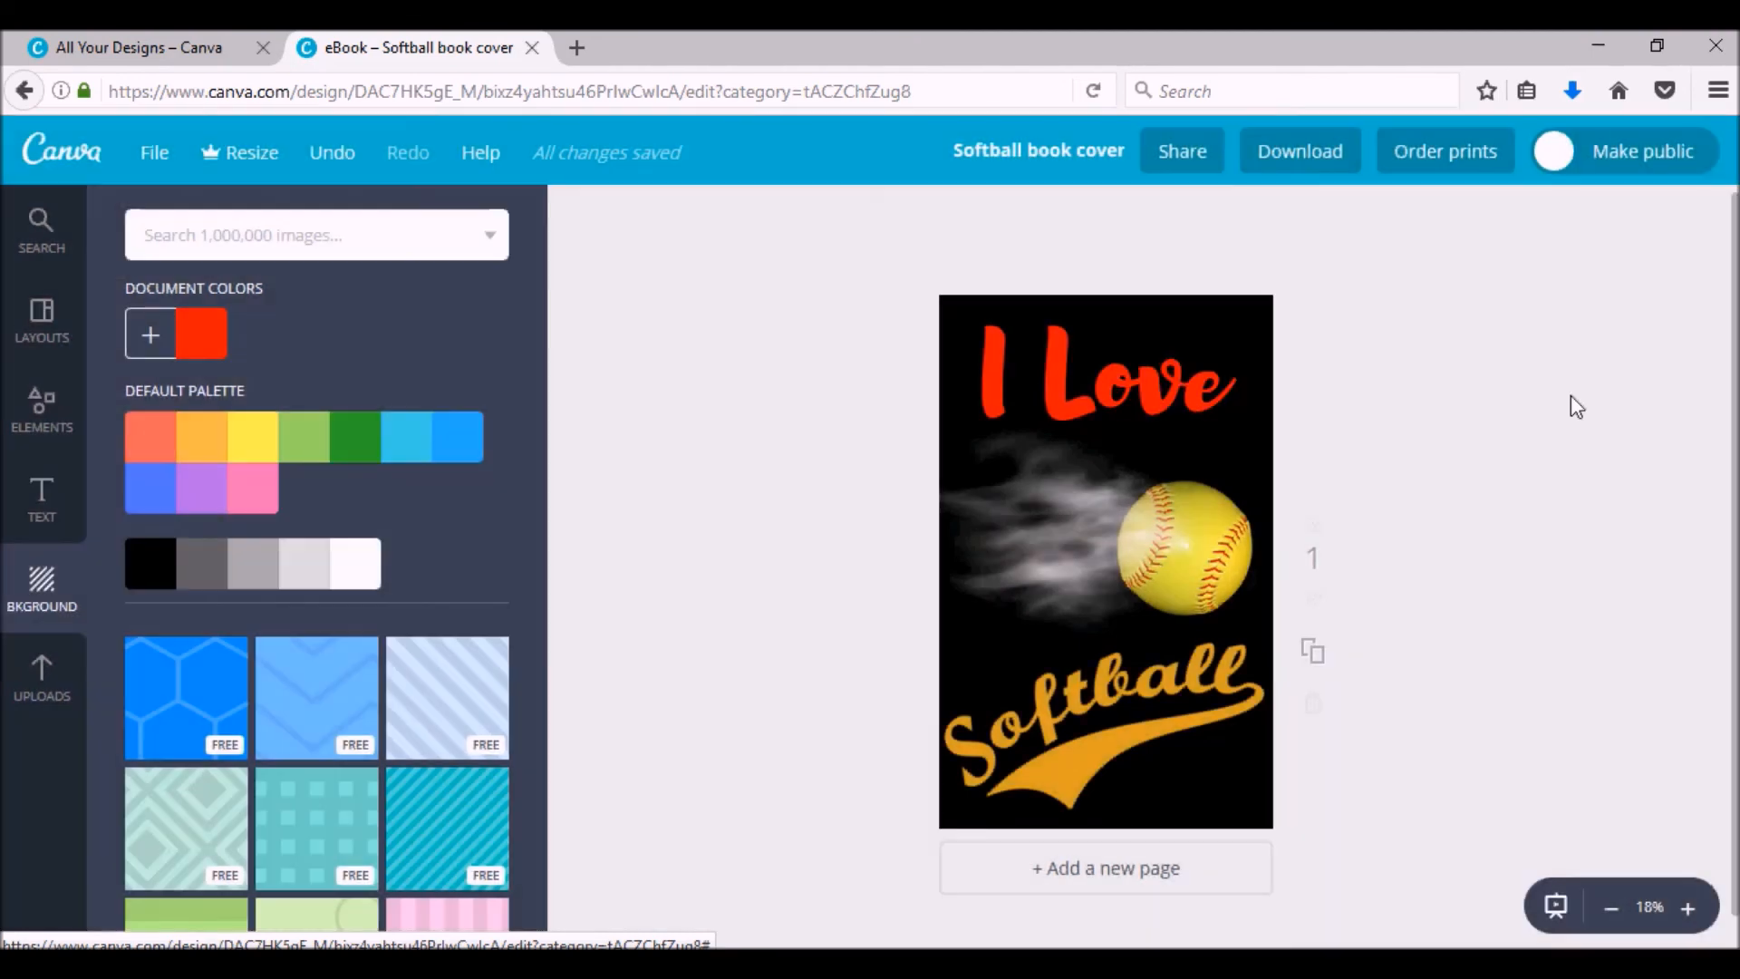